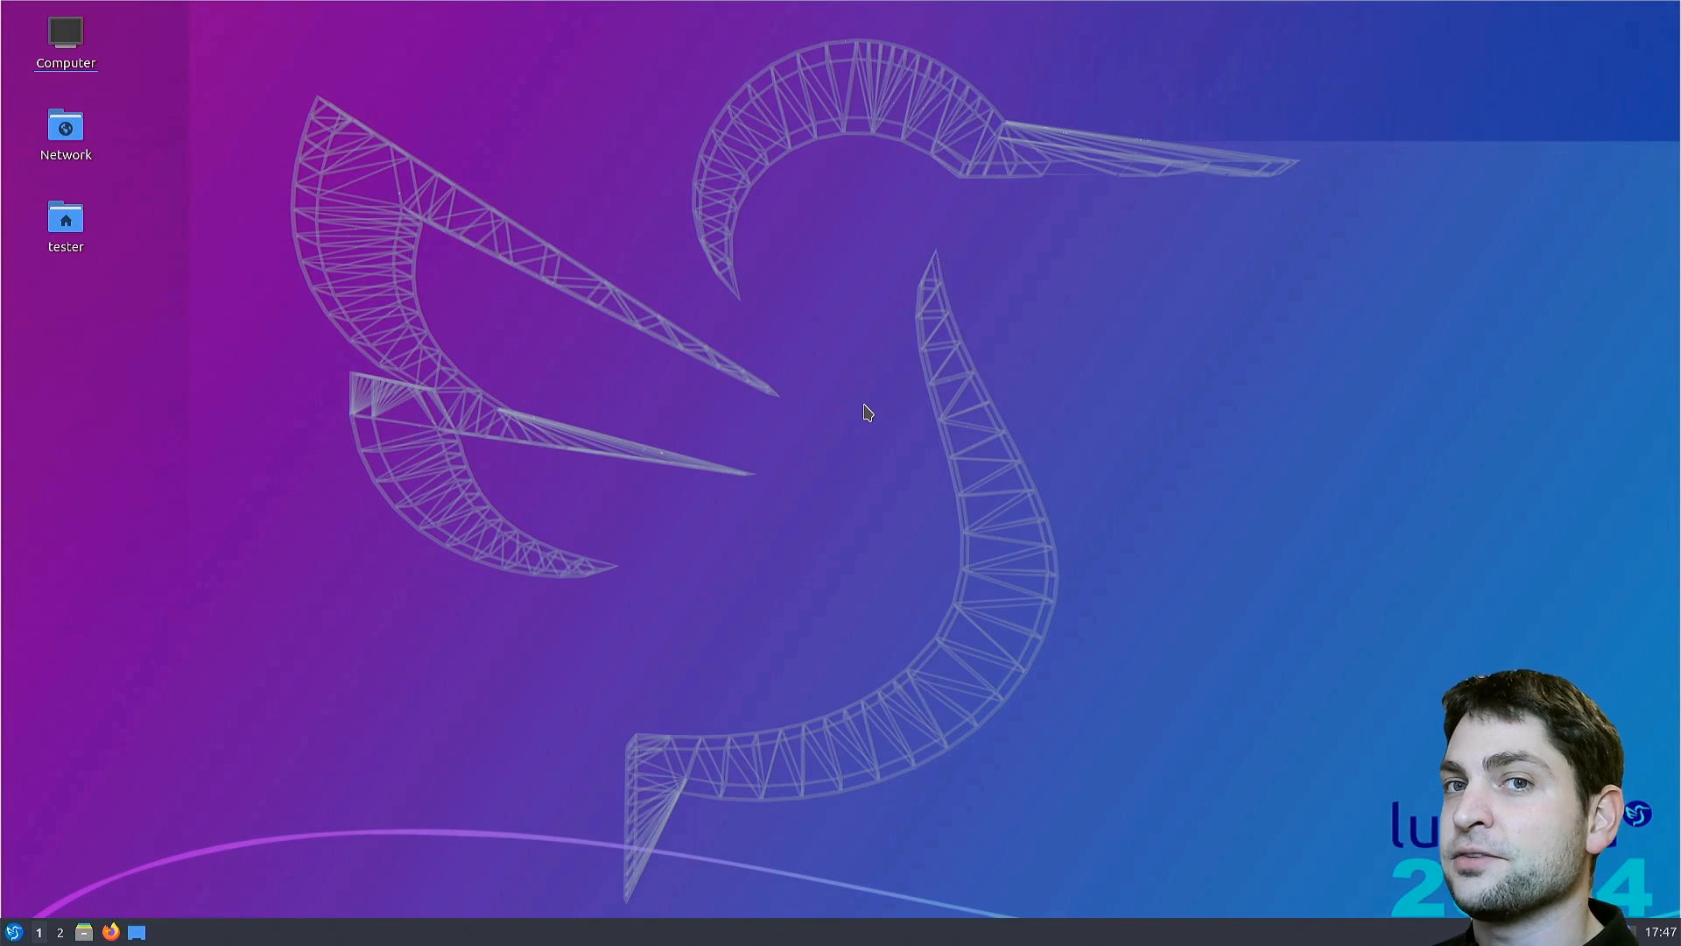
{"action": "mouse_move", "coordinate": [837, 425]}
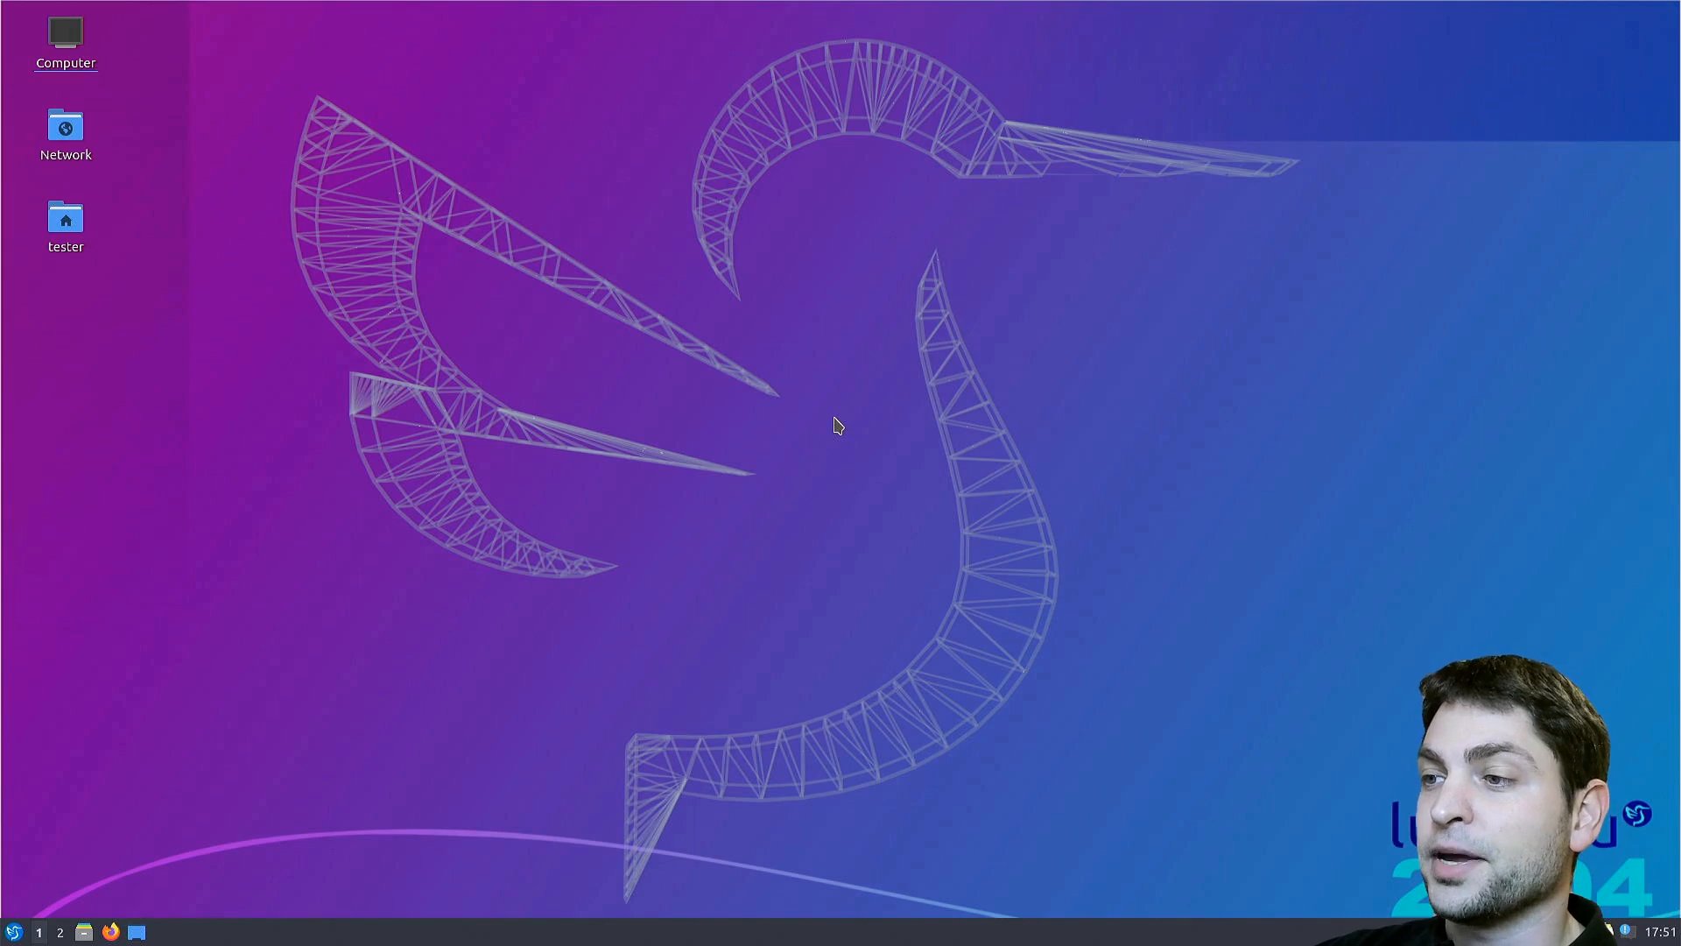
{"action": "mouse_move", "coordinate": [1383, 289]}
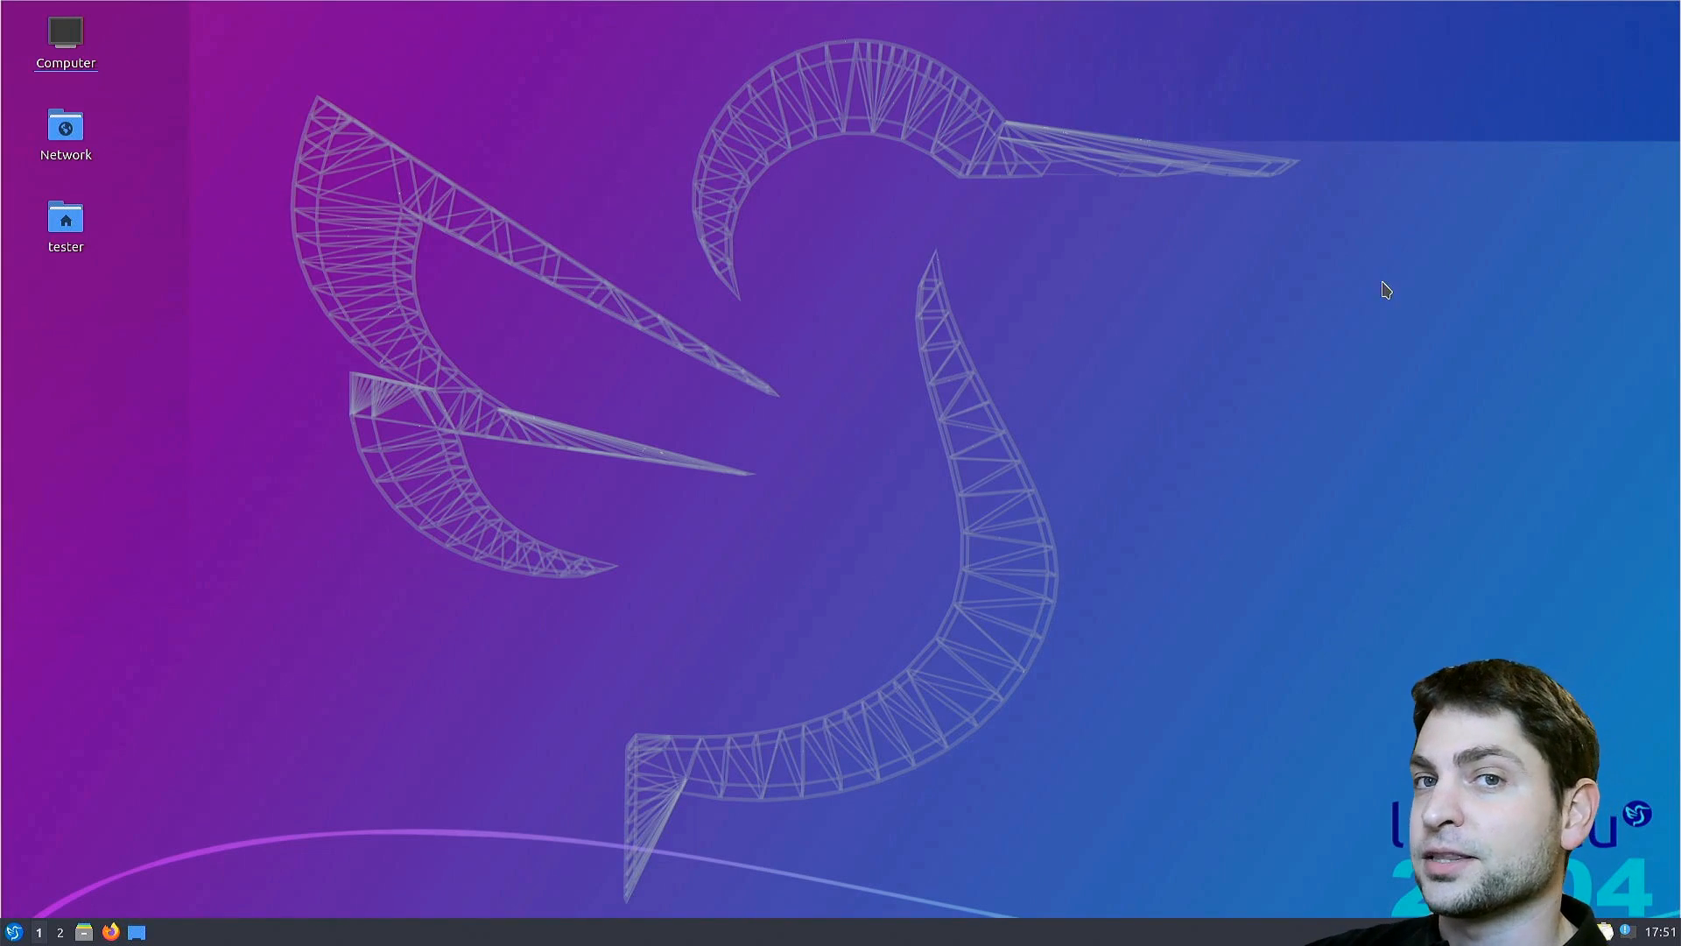
{"action": "mouse_move", "coordinate": [1065, 457]}
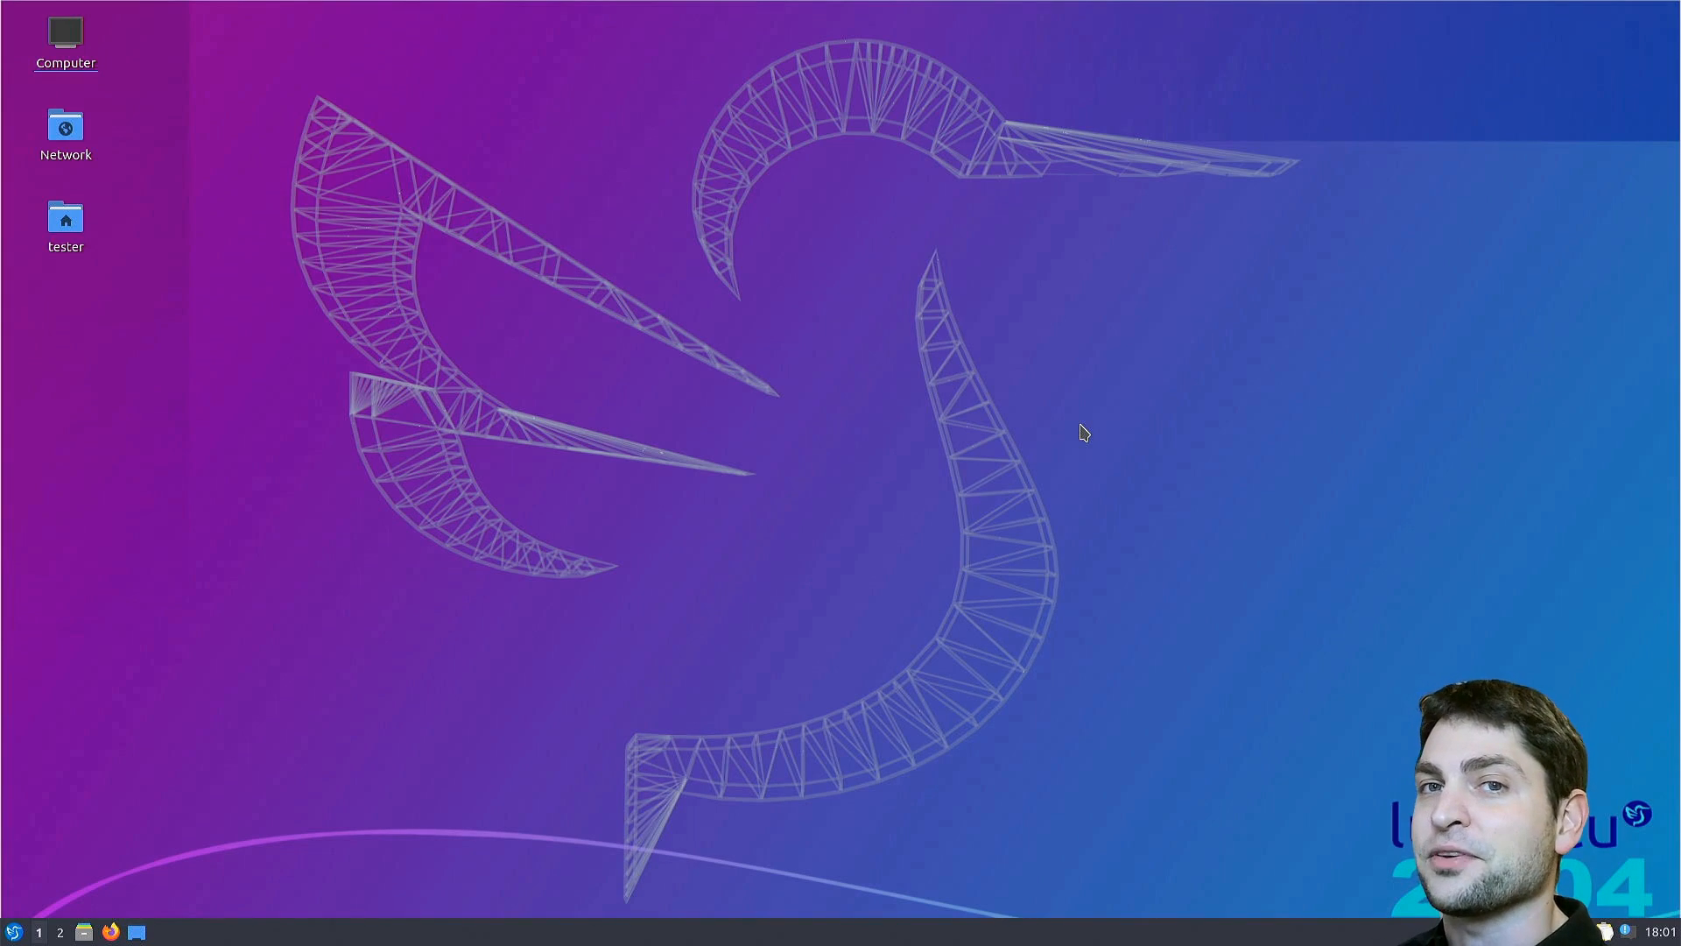
{"action": "mouse_move", "coordinate": [1049, 456]}
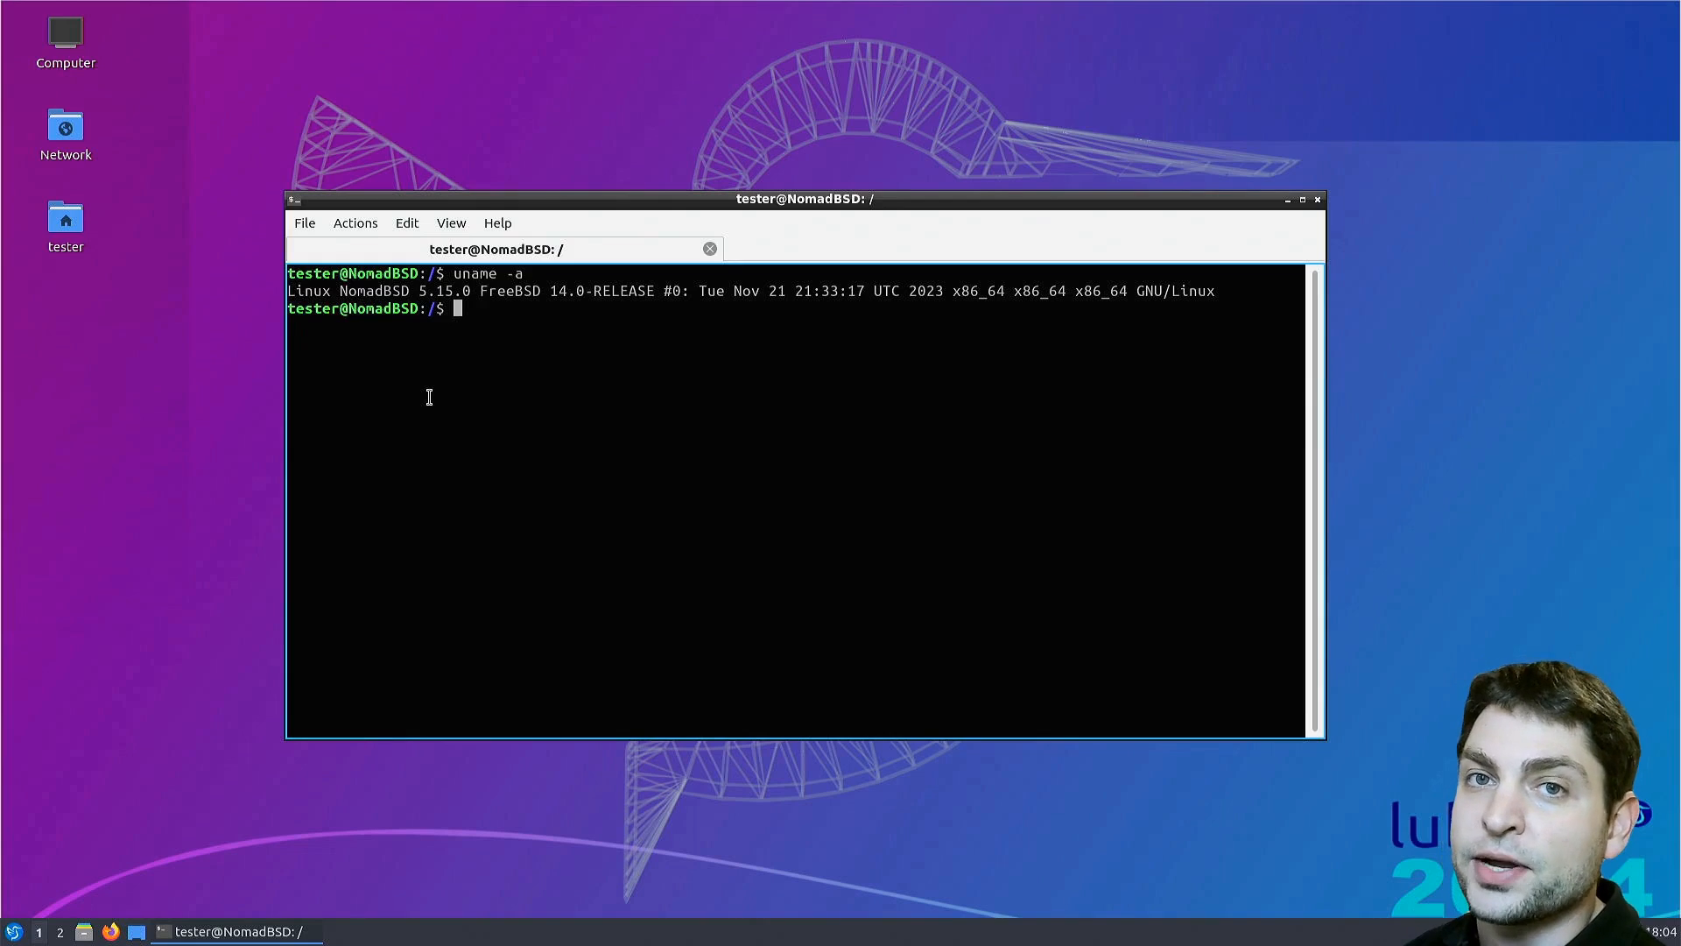
{"action": "mouse_move", "coordinate": [413, 347]}
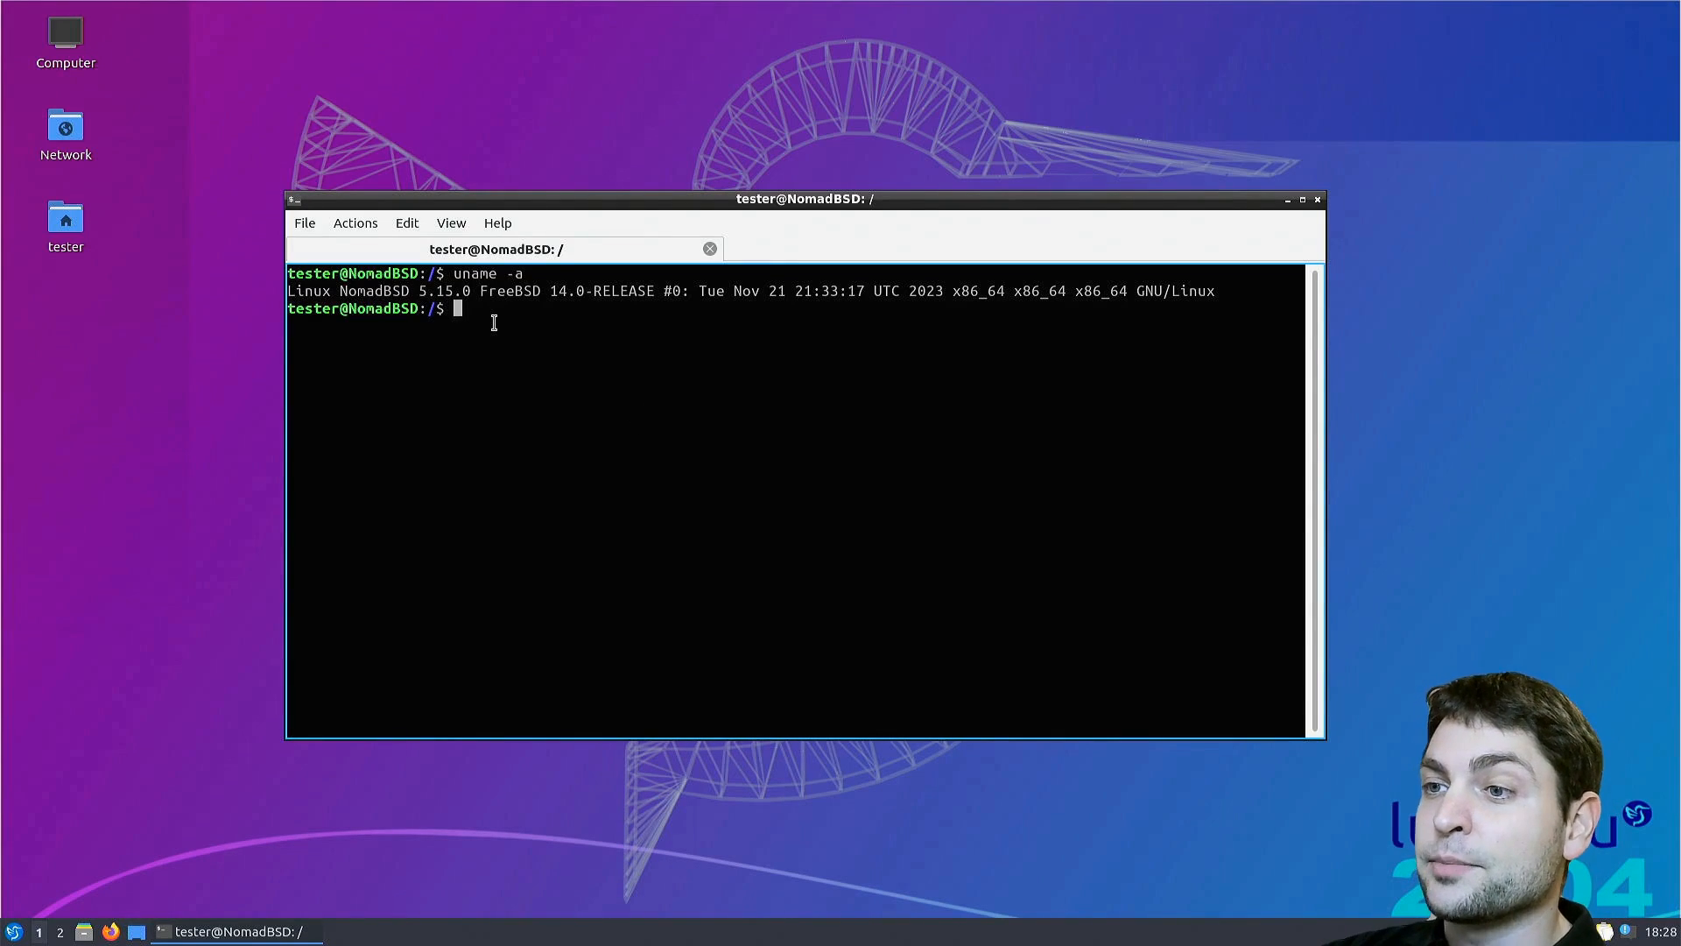
{"action": "mouse_move", "coordinate": [459, 289]}
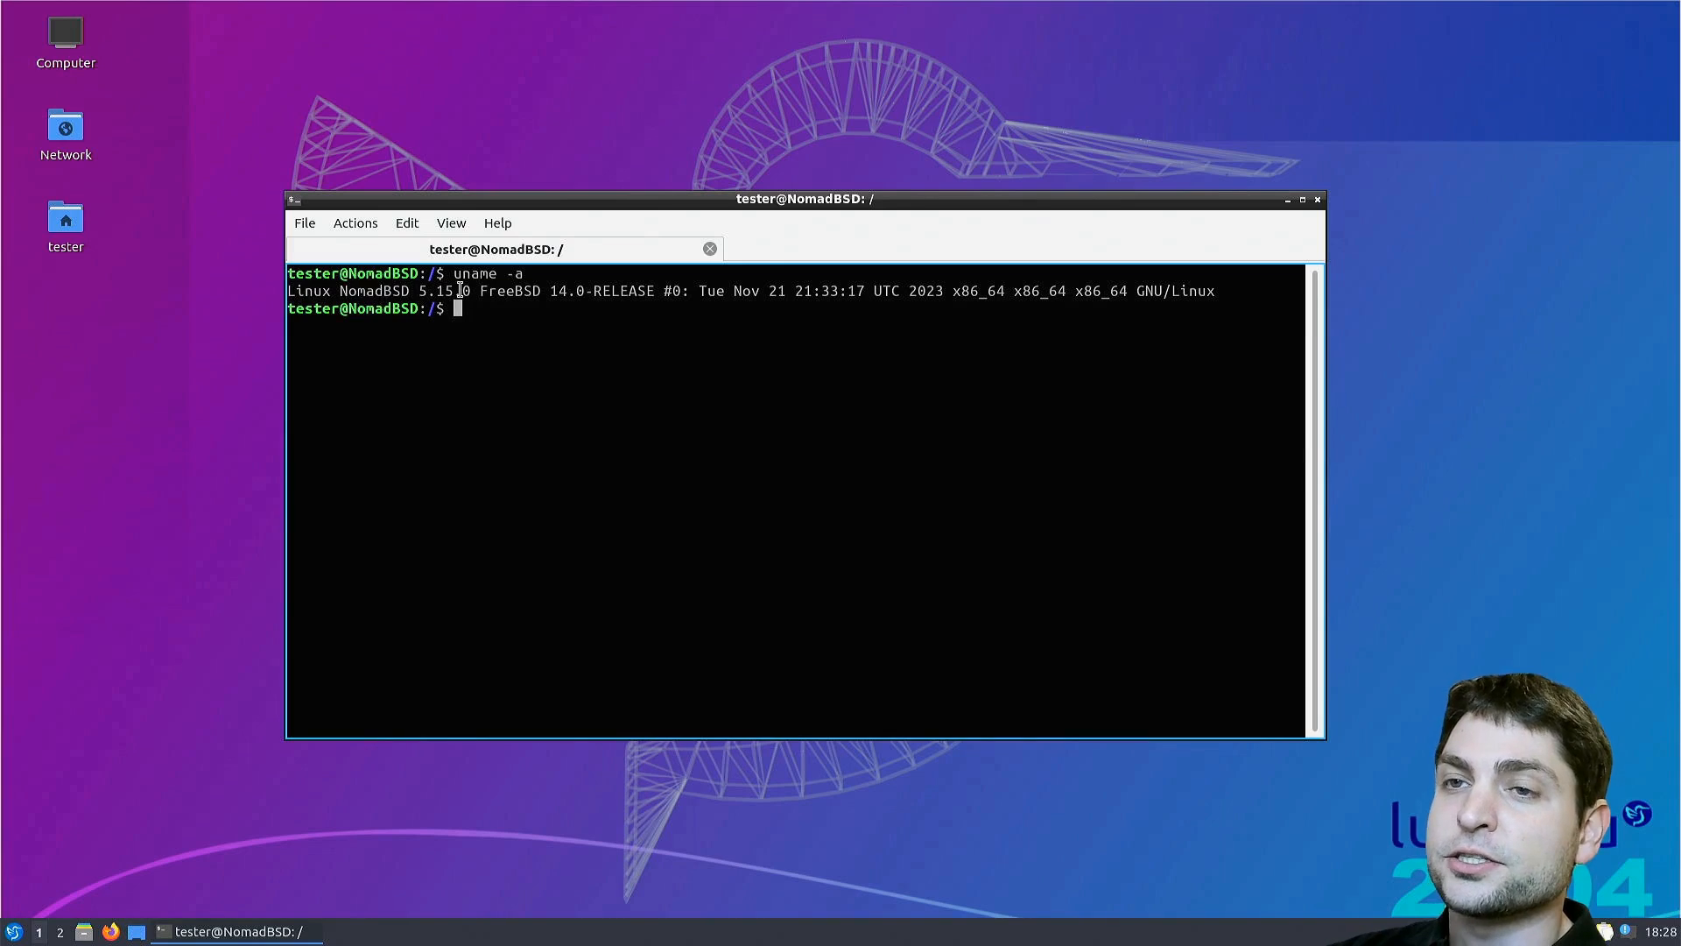
{"action": "mouse_move", "coordinate": [621, 333]}
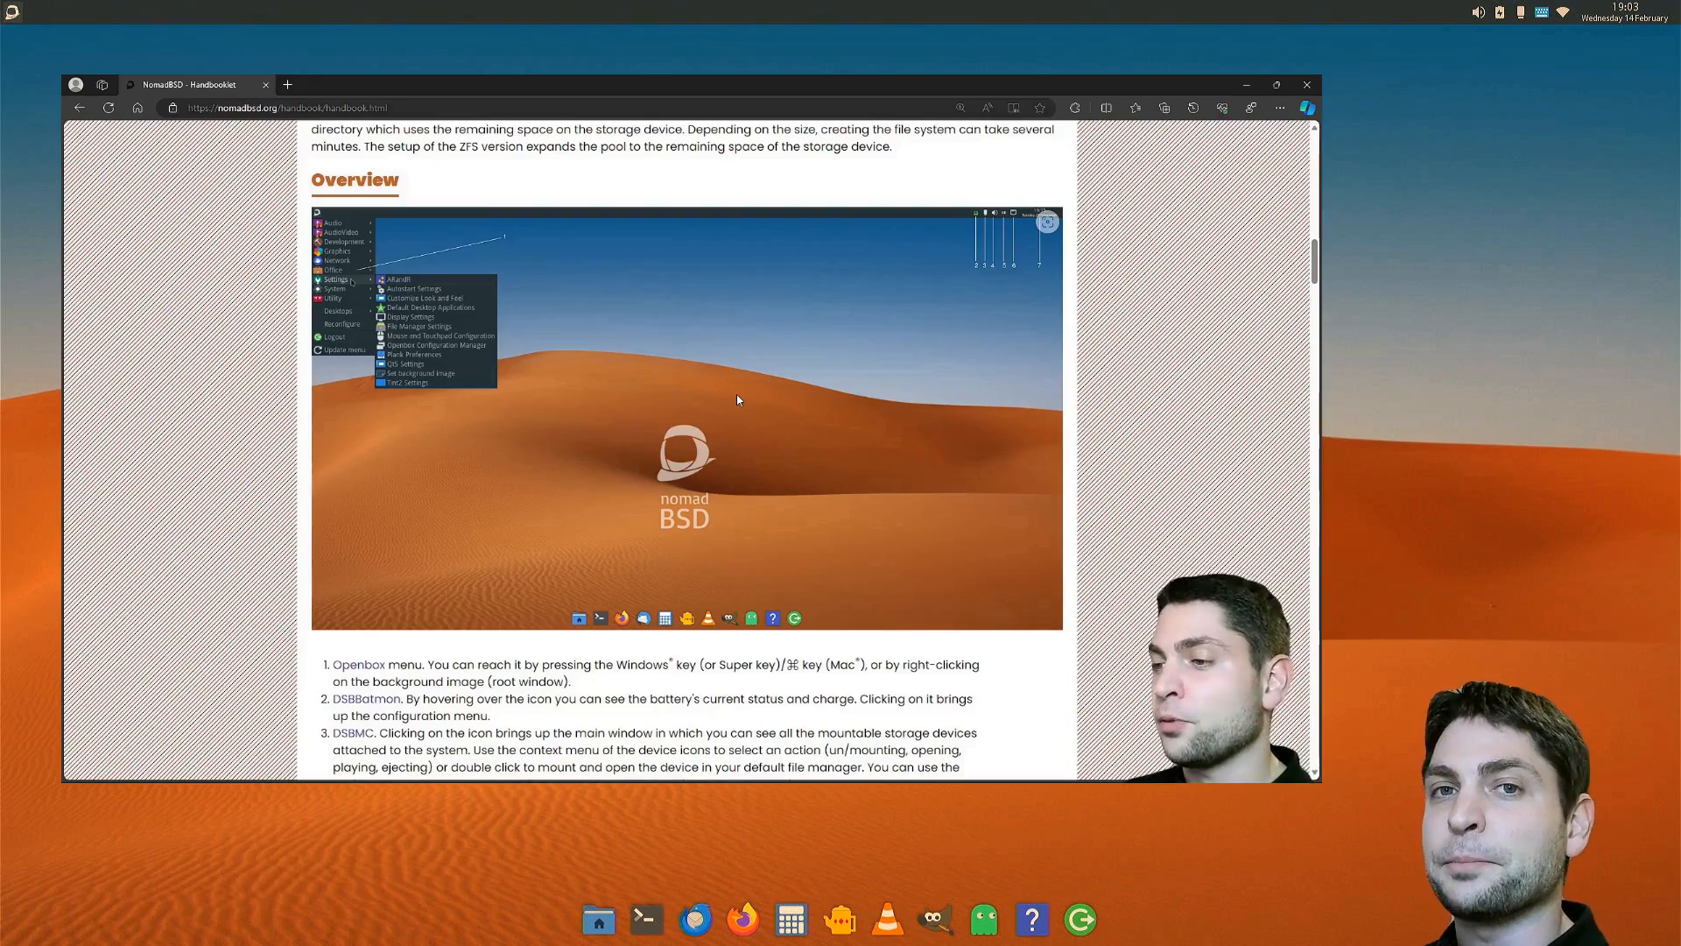
- Advance the NomadBSD setup wizard with Next until the dune-wallpaper desktop appears
{"action": "scroll", "scroll_direction": "down", "scroll_amount": 3}
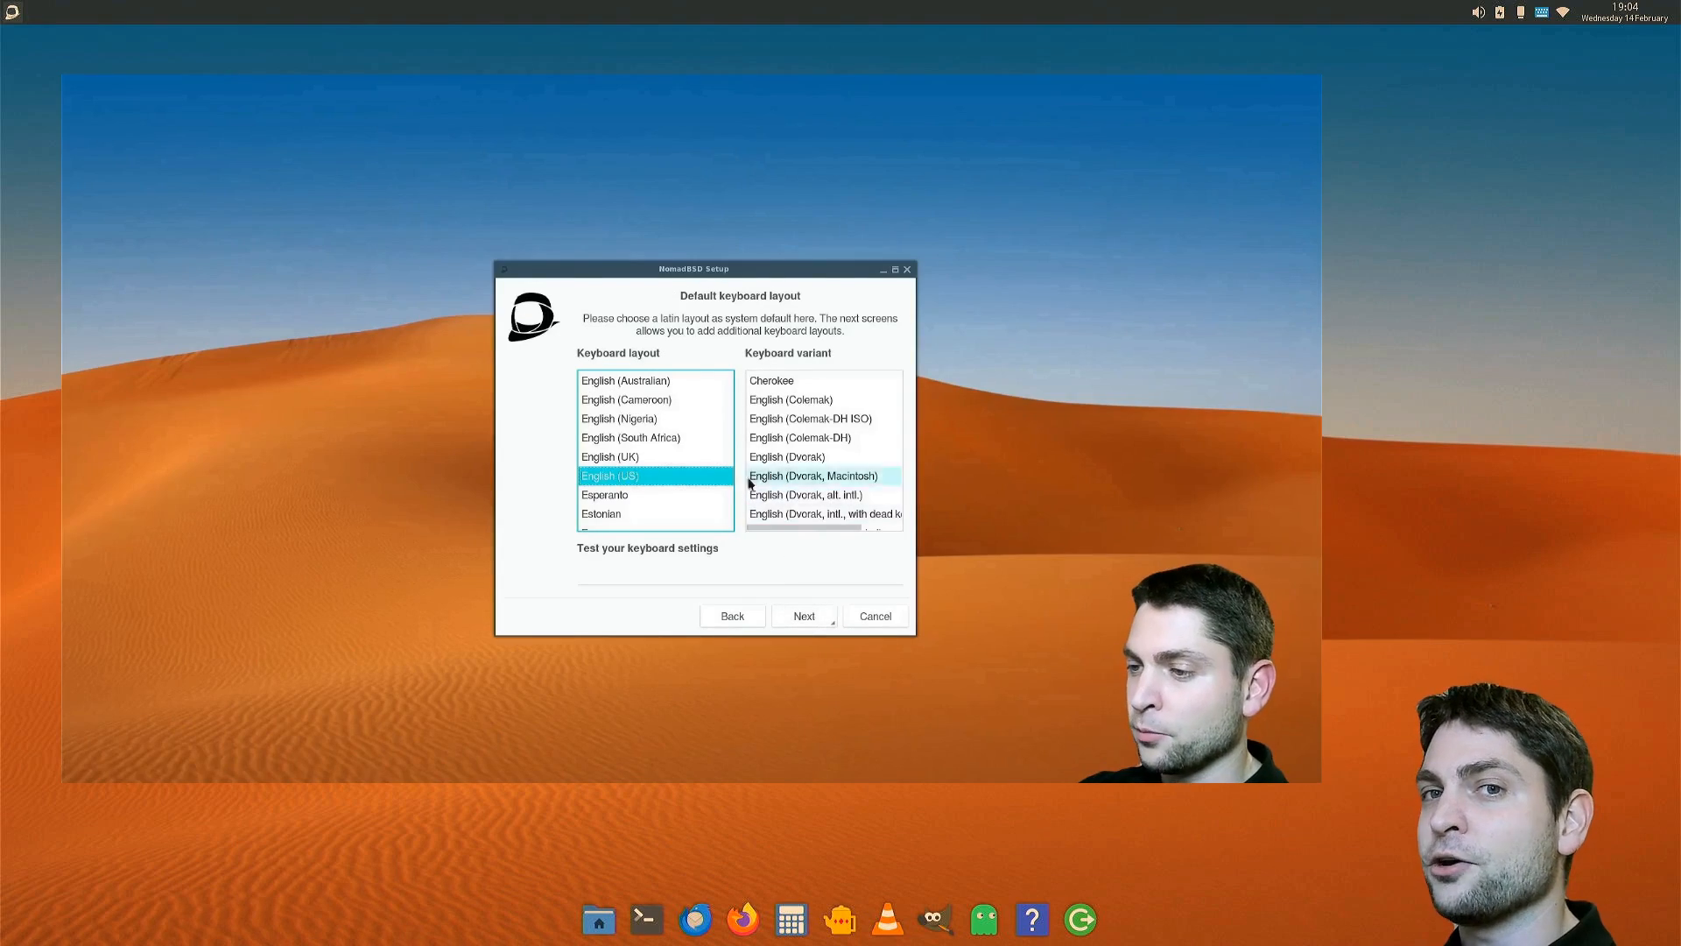
{"action": "left_click", "coordinate": [804, 614]}
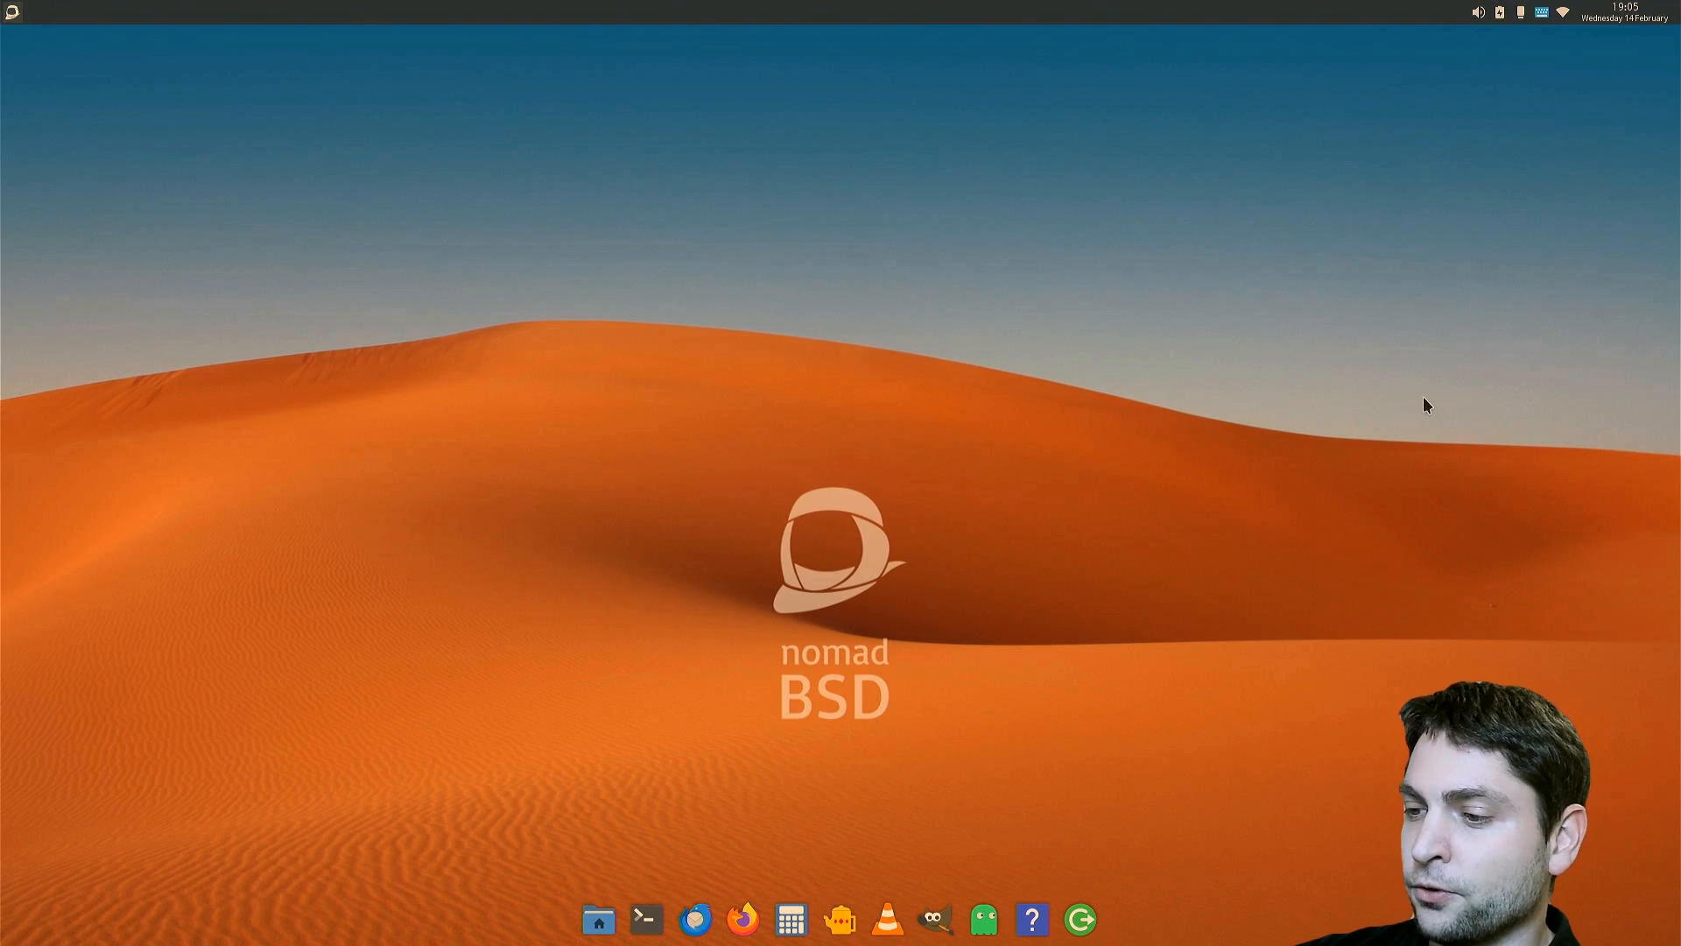
{"action": "mouse_move", "coordinate": [742, 917]}
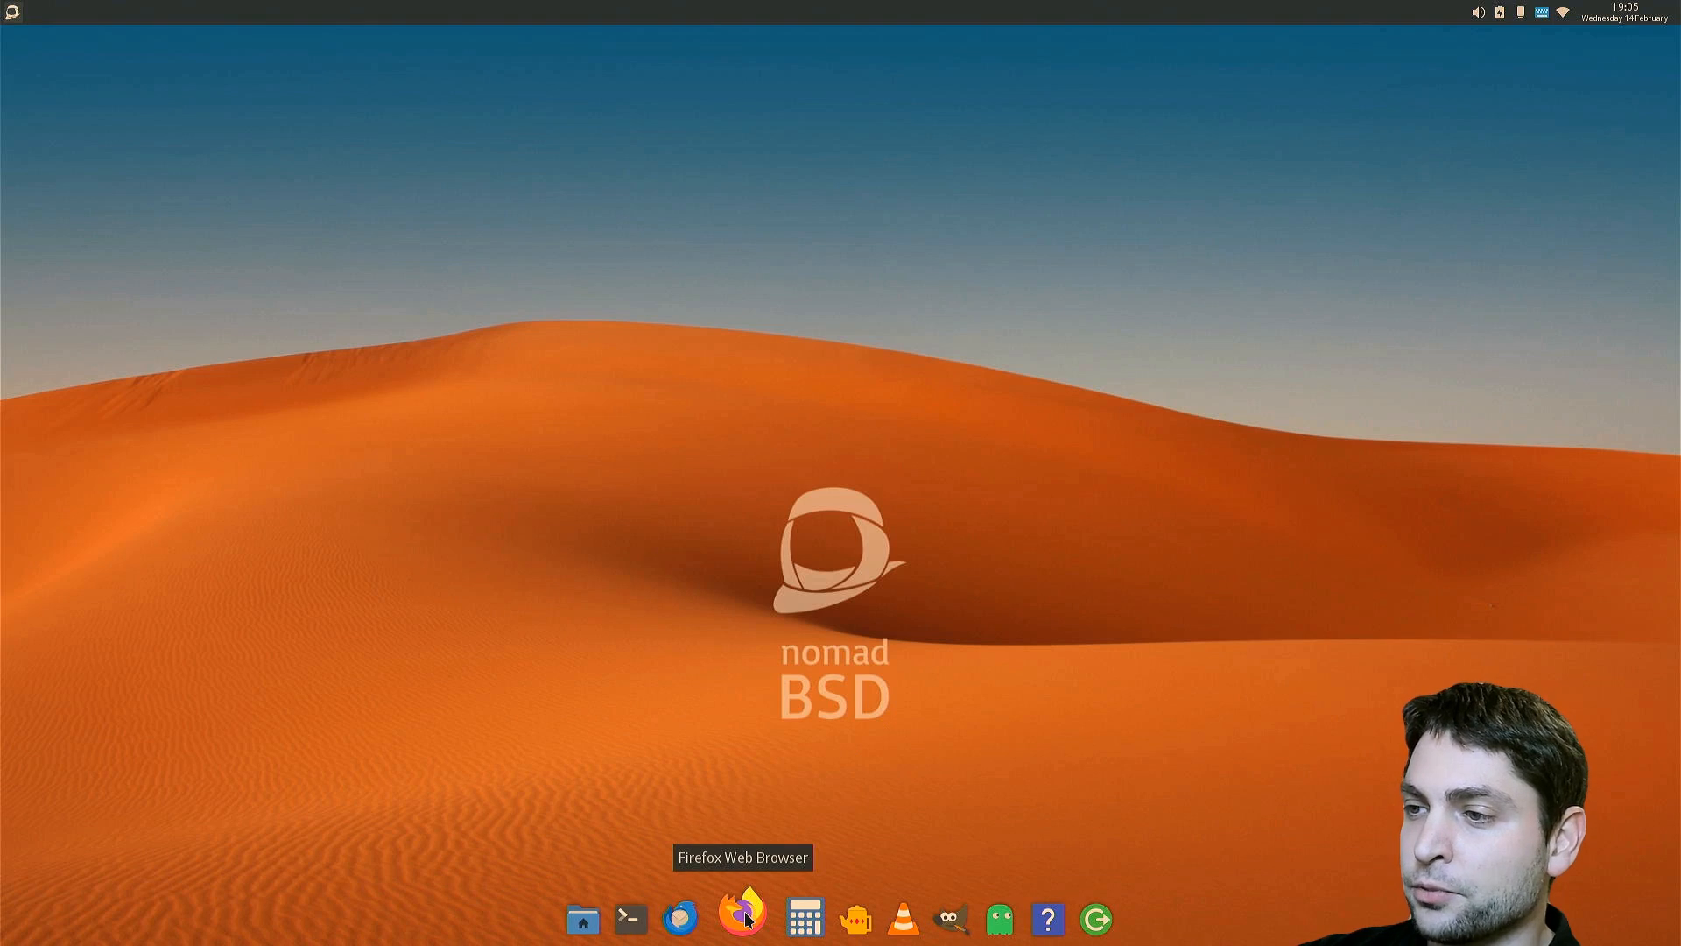
- Browse to the Handbook's Chapter 12 Linux Binary Compatibility section in Firefox
{"action": "left_click", "coordinate": [741, 919]}
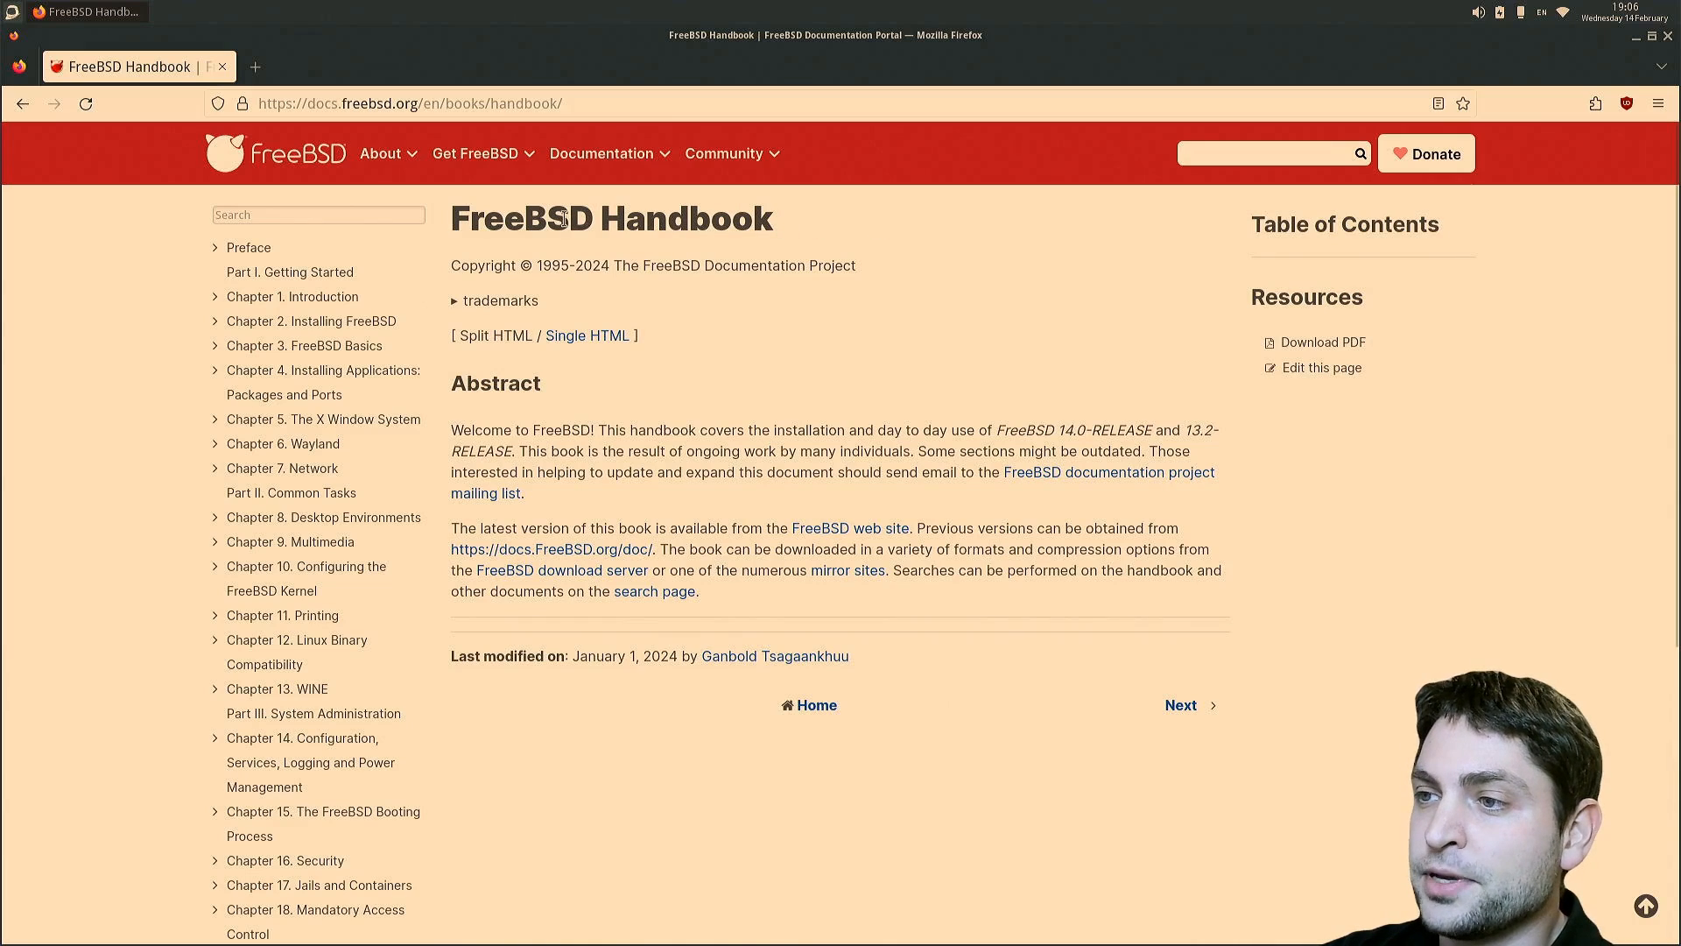
{"action": "mouse_move", "coordinate": [986, 243]}
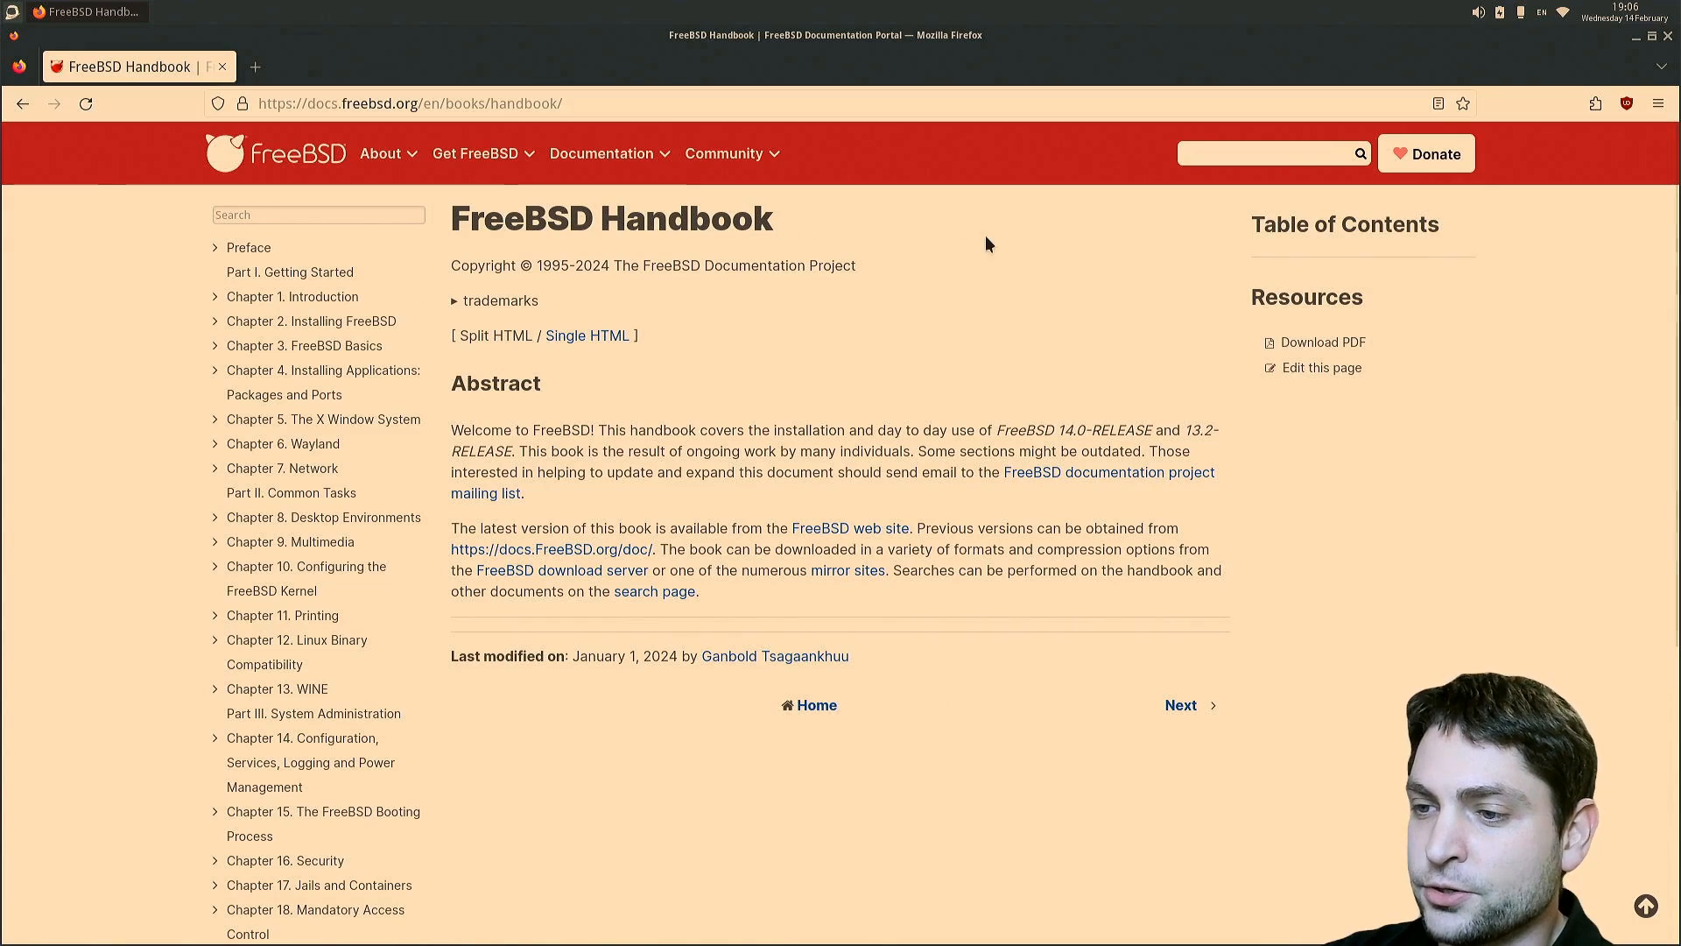
{"action": "mouse_move", "coordinate": [298, 651]}
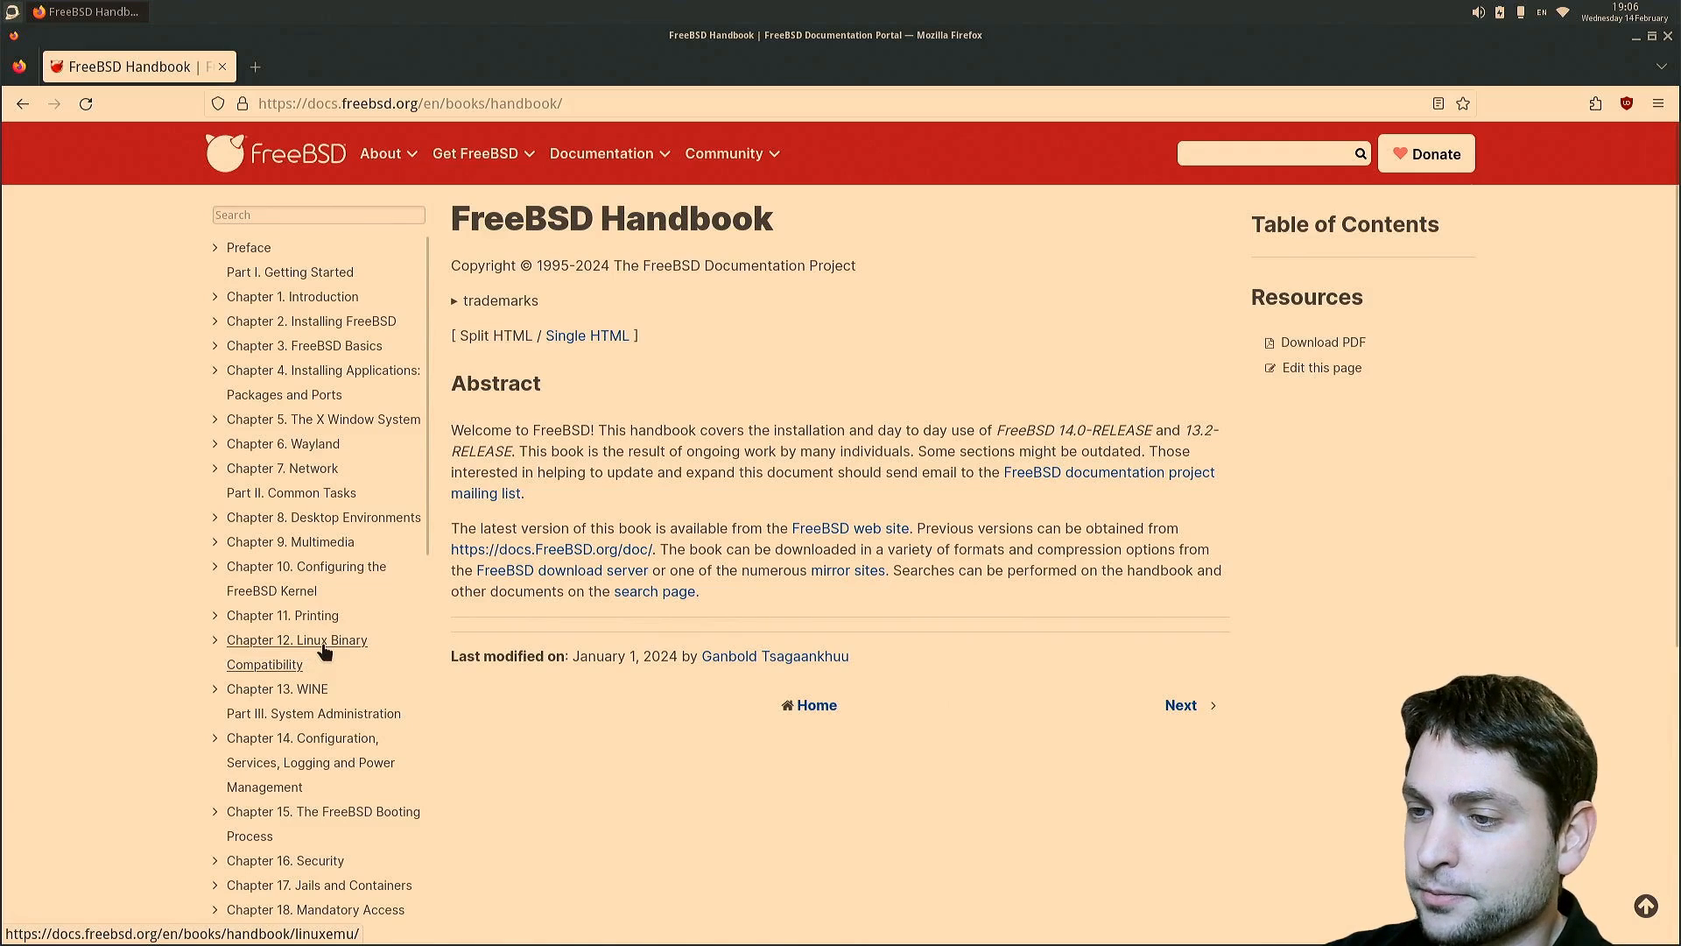
{"action": "left_click", "coordinate": [296, 641]}
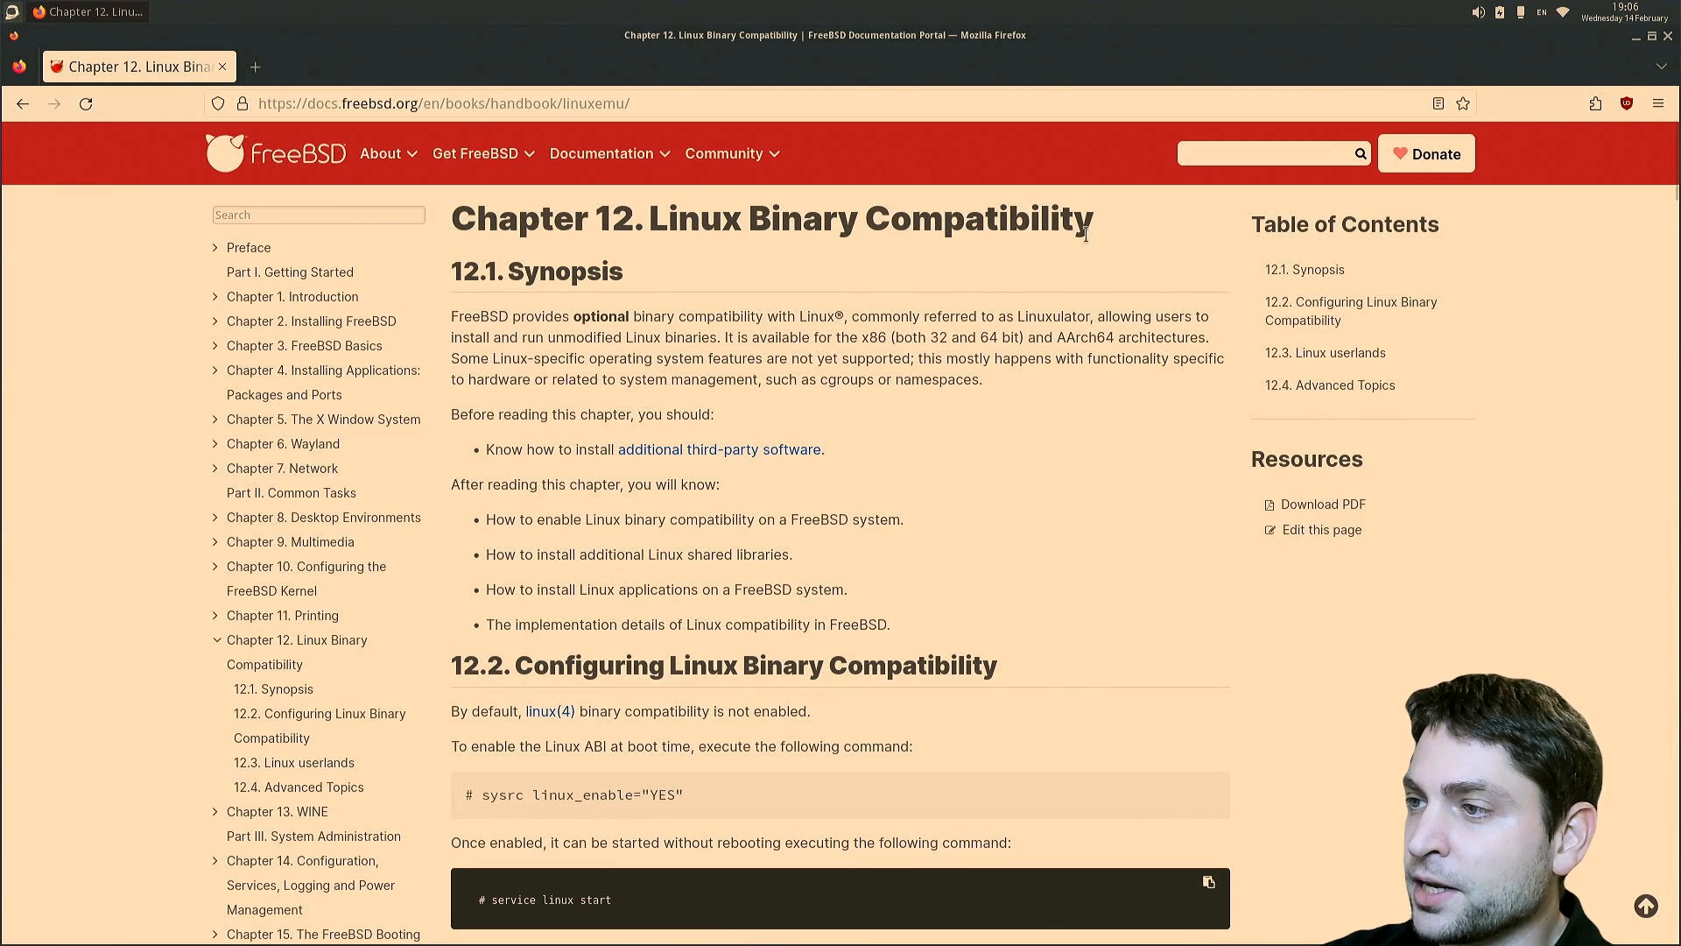
{"action": "scroll", "scroll_direction": "down", "scroll_amount": 3}
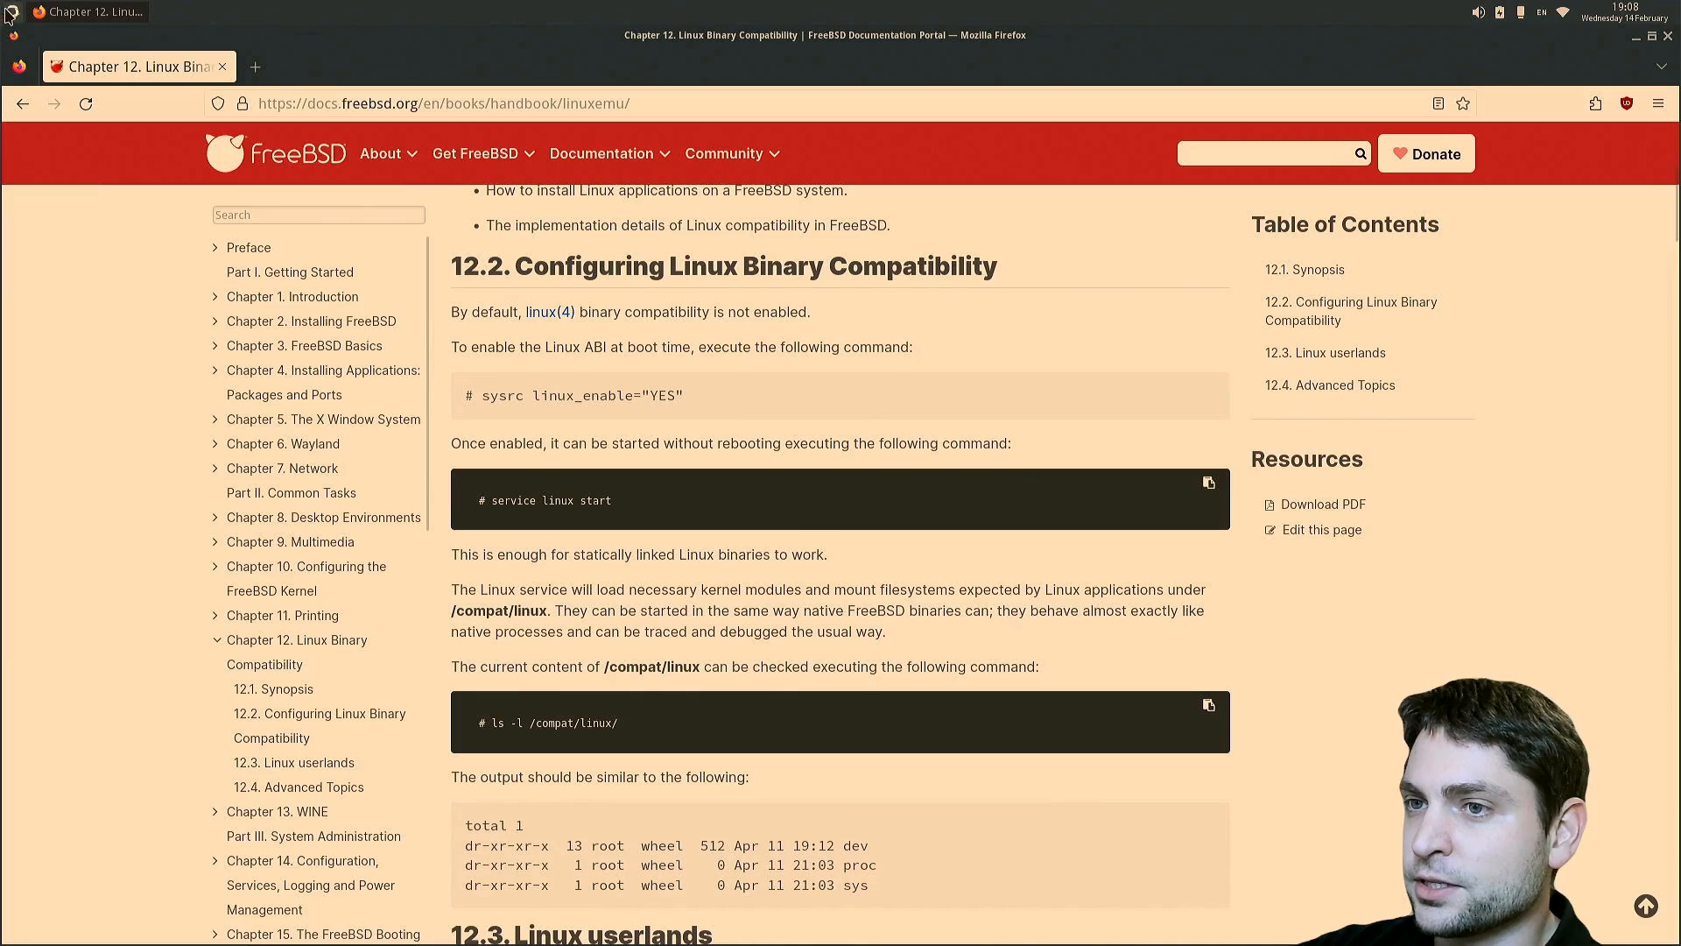
- Launch Sakura from Utility and start a sudo command at the prompt
{"action": "left_click", "coordinate": [45, 203]}
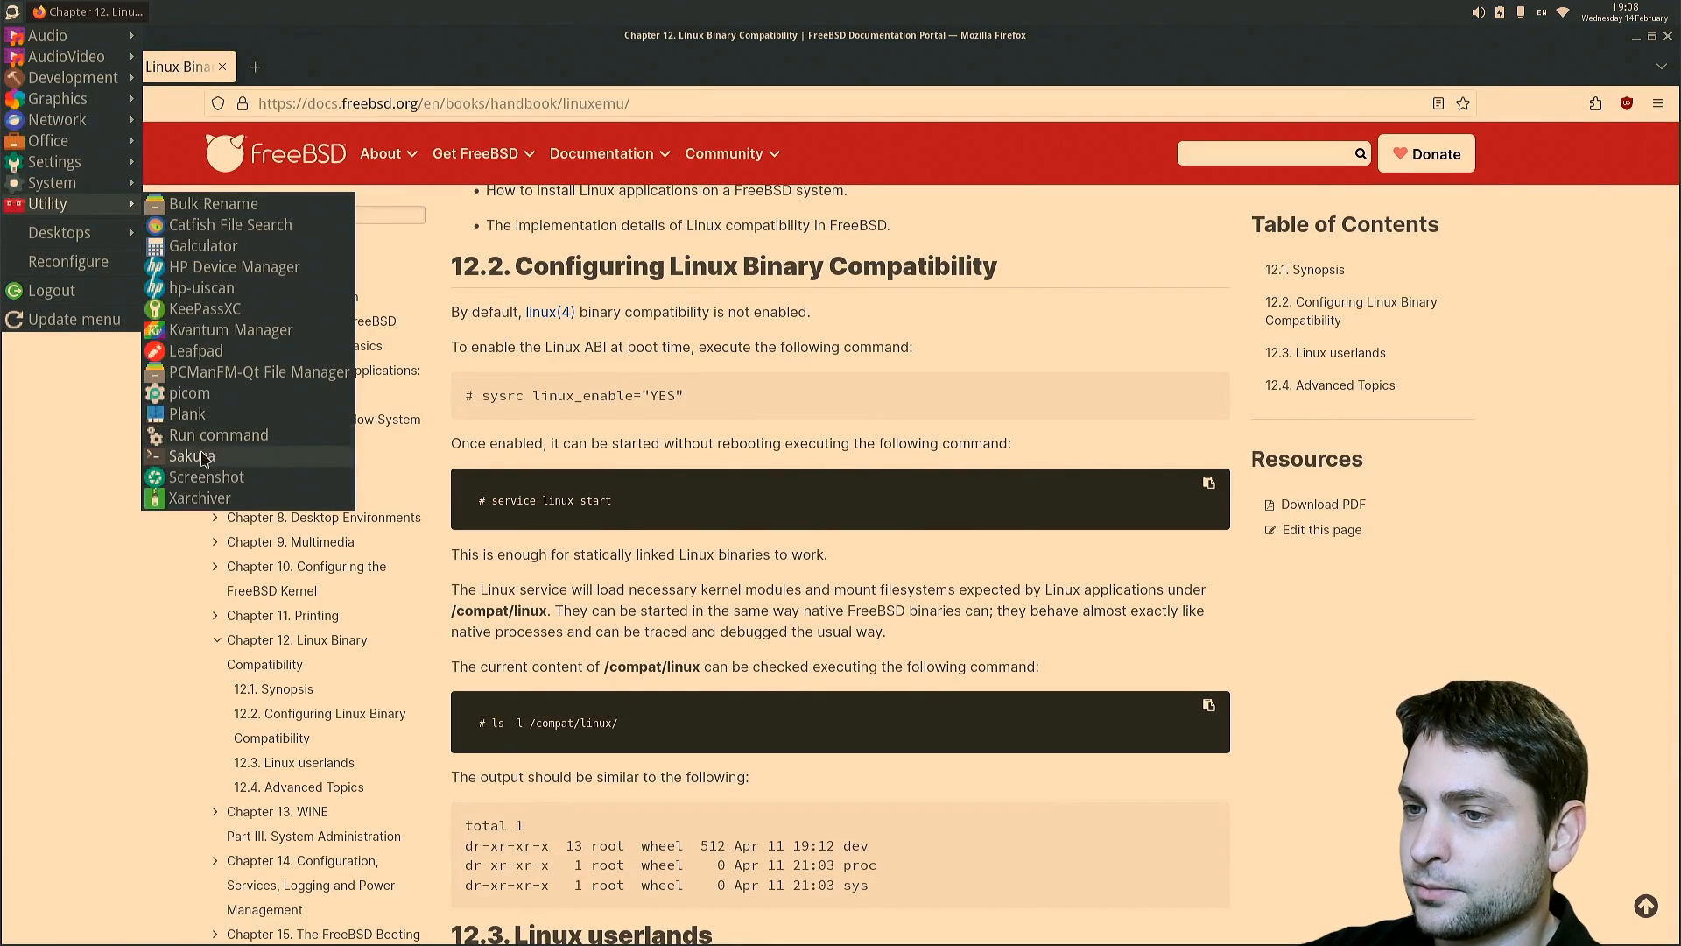
{"action": "left_click", "coordinate": [190, 455]}
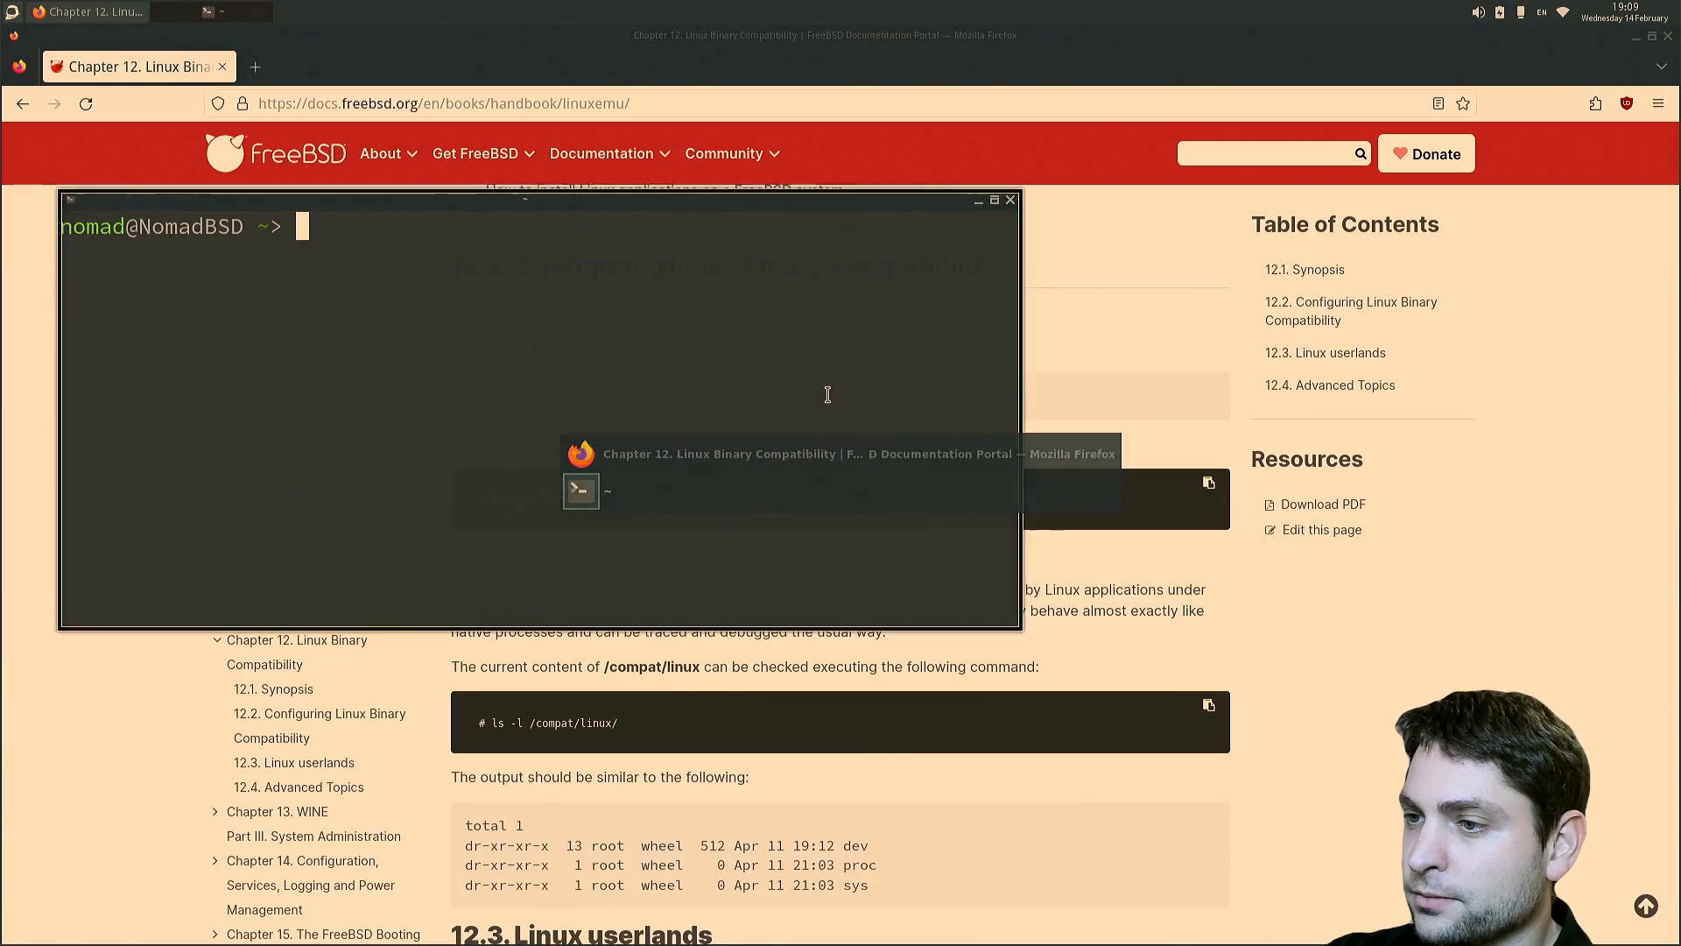
{"action": "type", "text": "sudo crontab -e"}
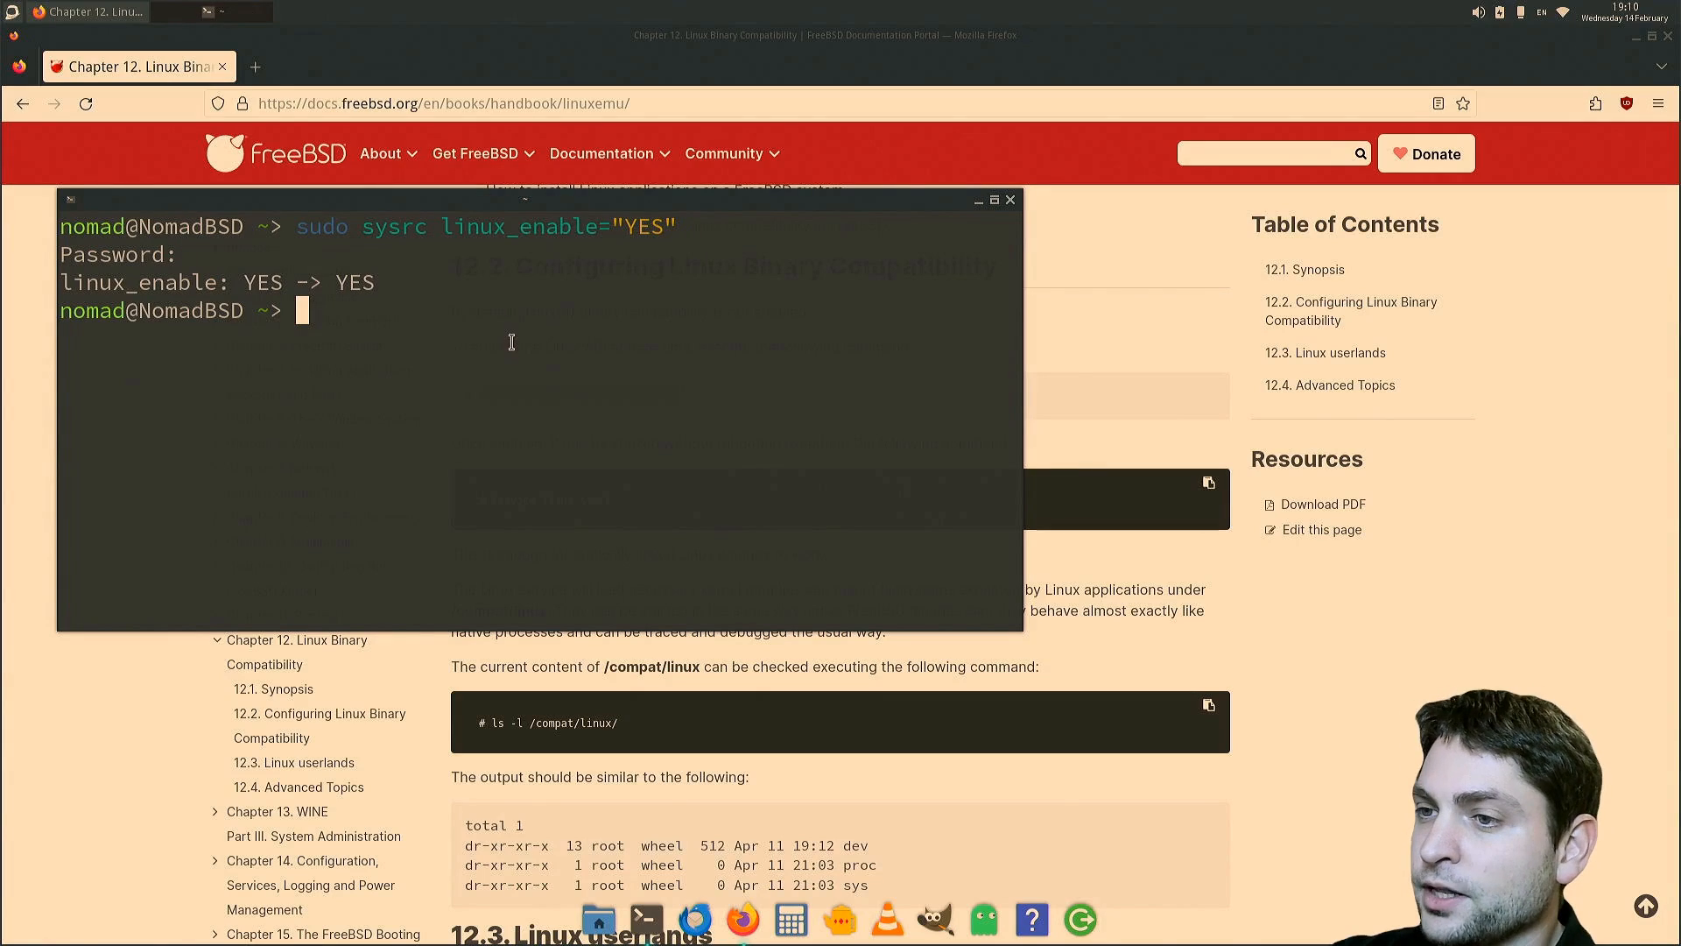
{"action": "mouse_move", "coordinate": [1322, 609]}
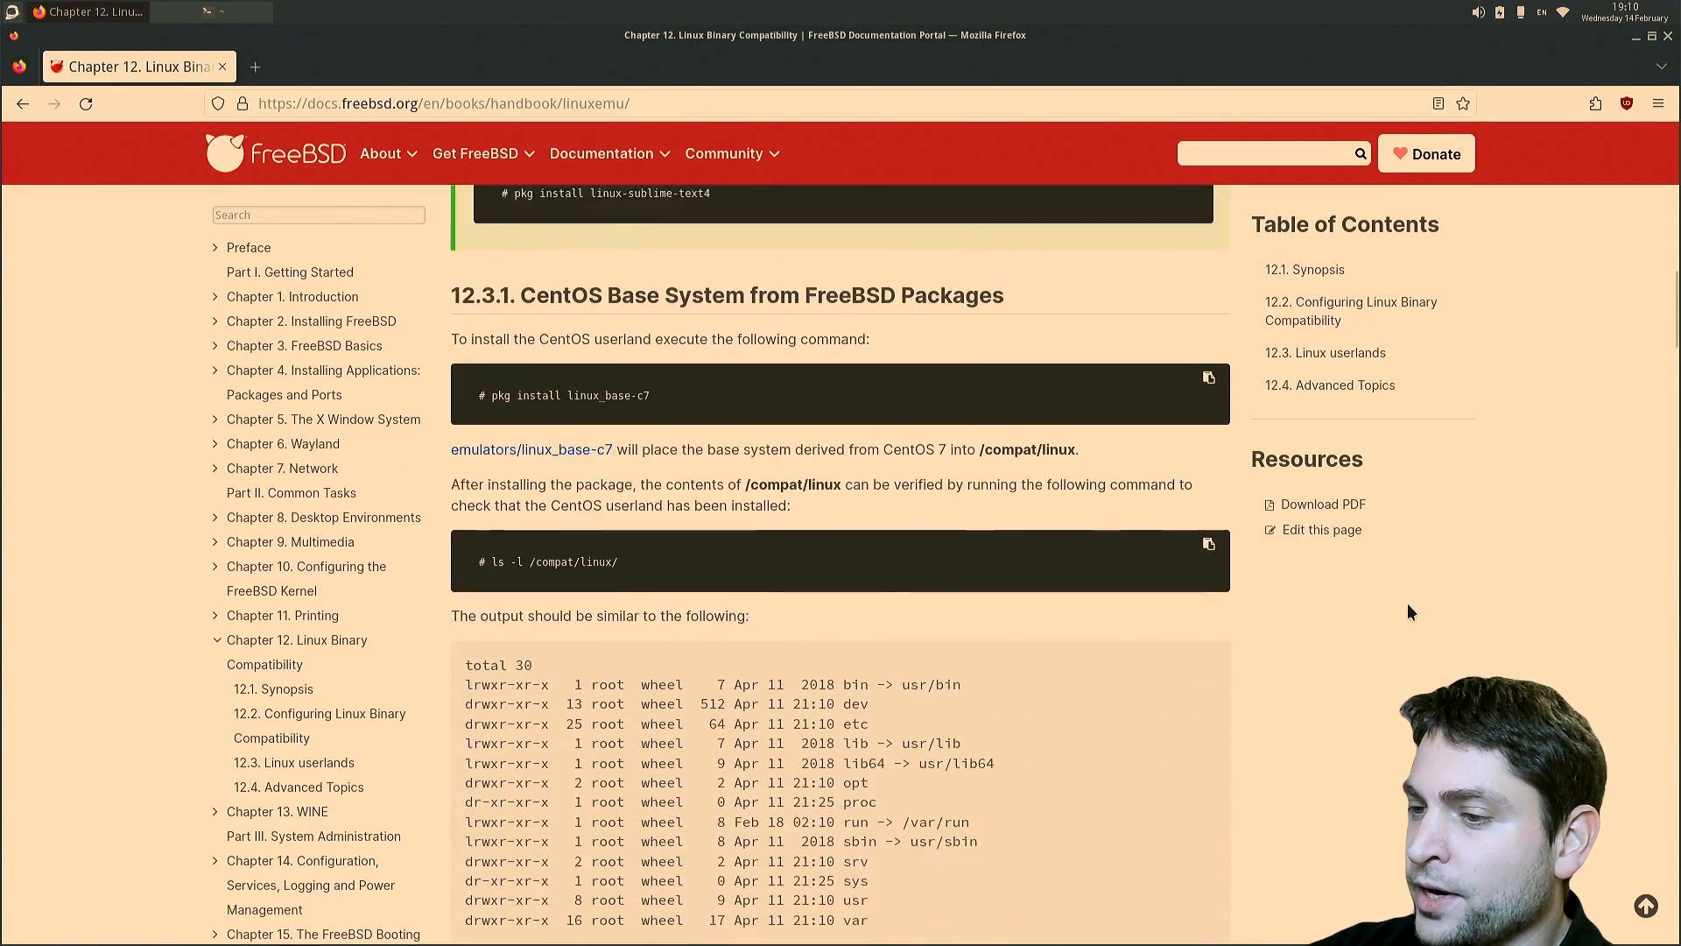
- From Handbook section 12.3.2, enter debootstrap focal /compat/ubuntu at the Sakura prompt
{"action": "scroll", "scroll_direction": "down", "scroll_amount": 3}
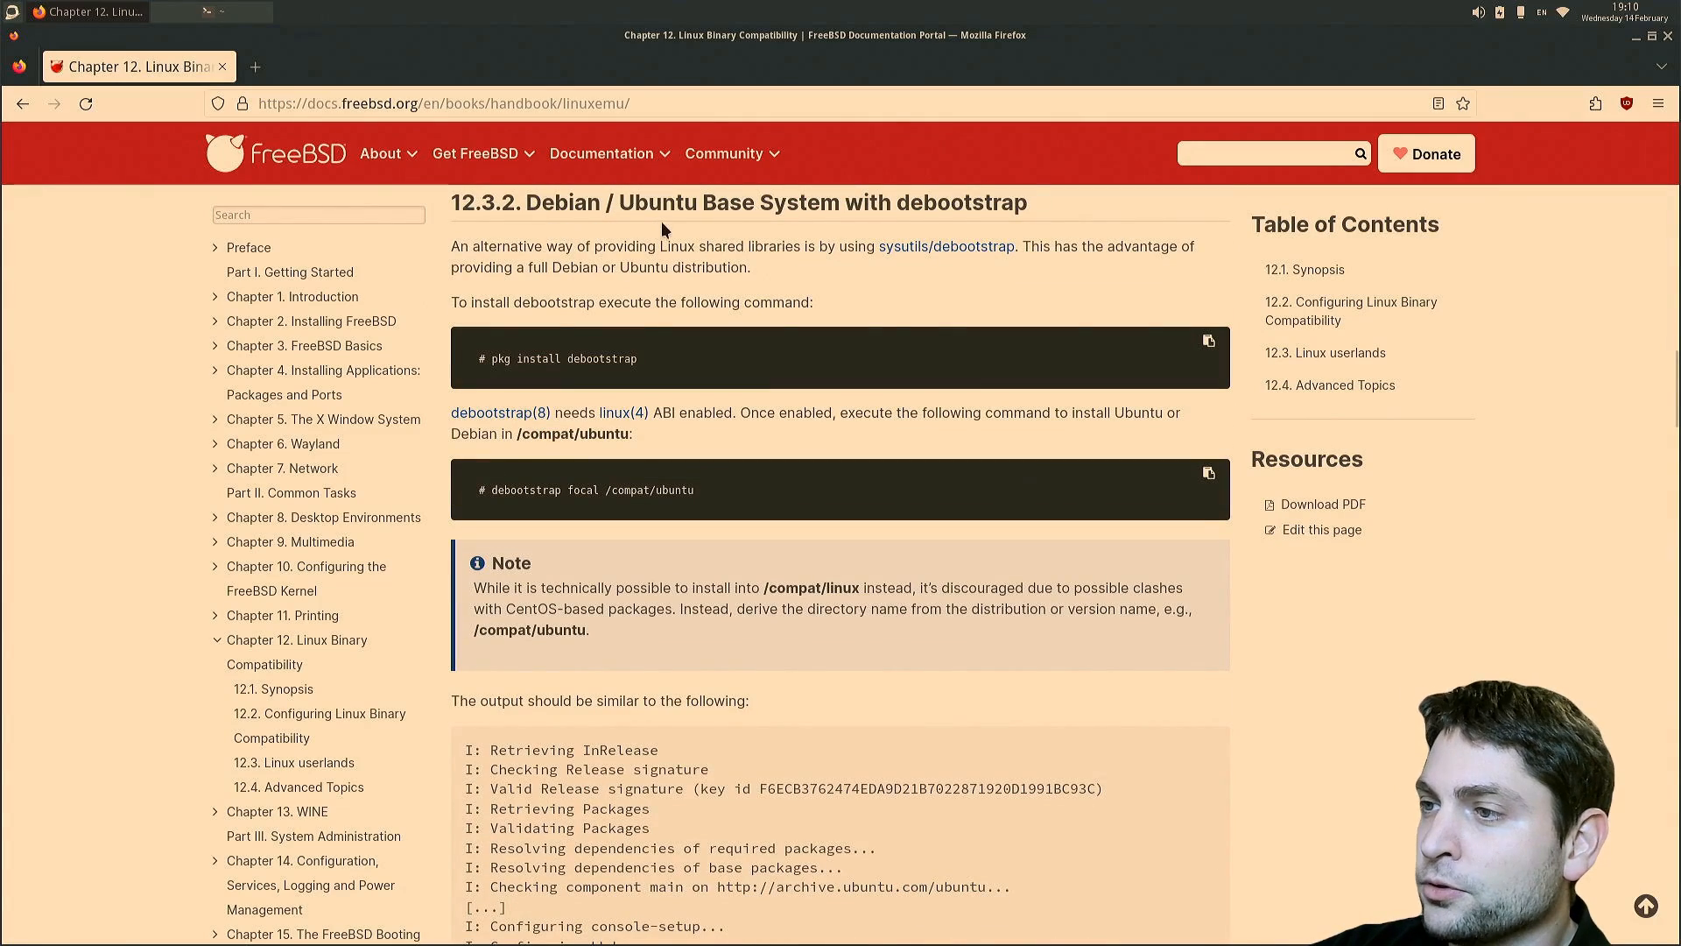
{"action": "mouse_move", "coordinate": [1137, 298]}
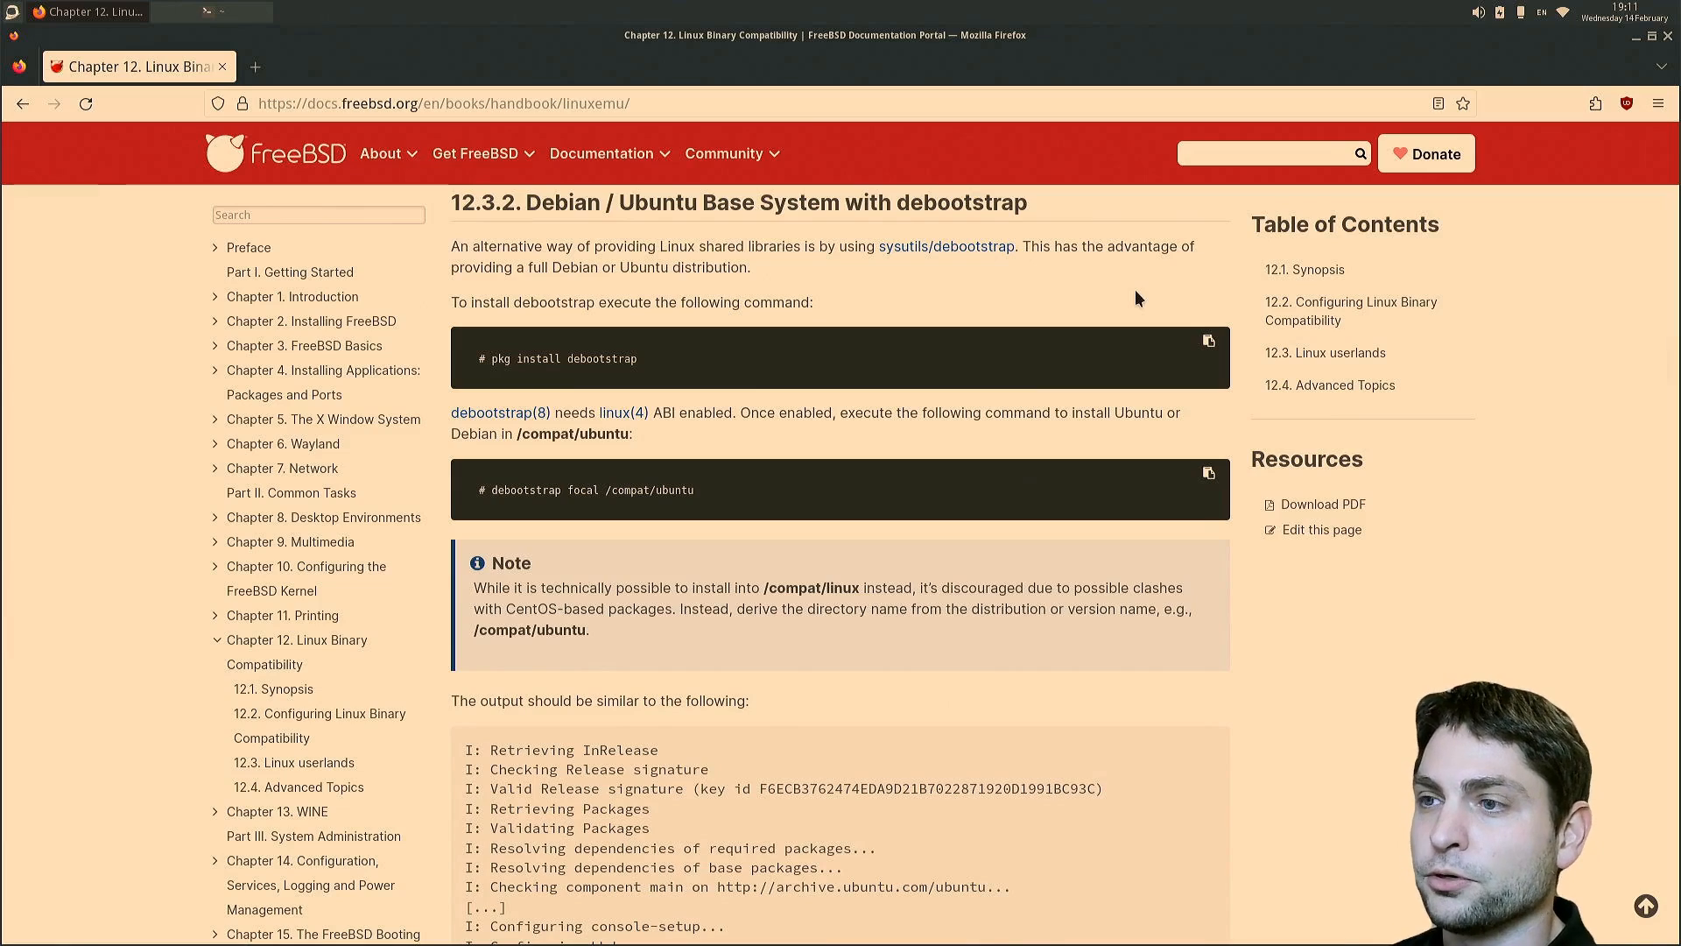
{"action": "mouse_move", "coordinate": [933, 258]}
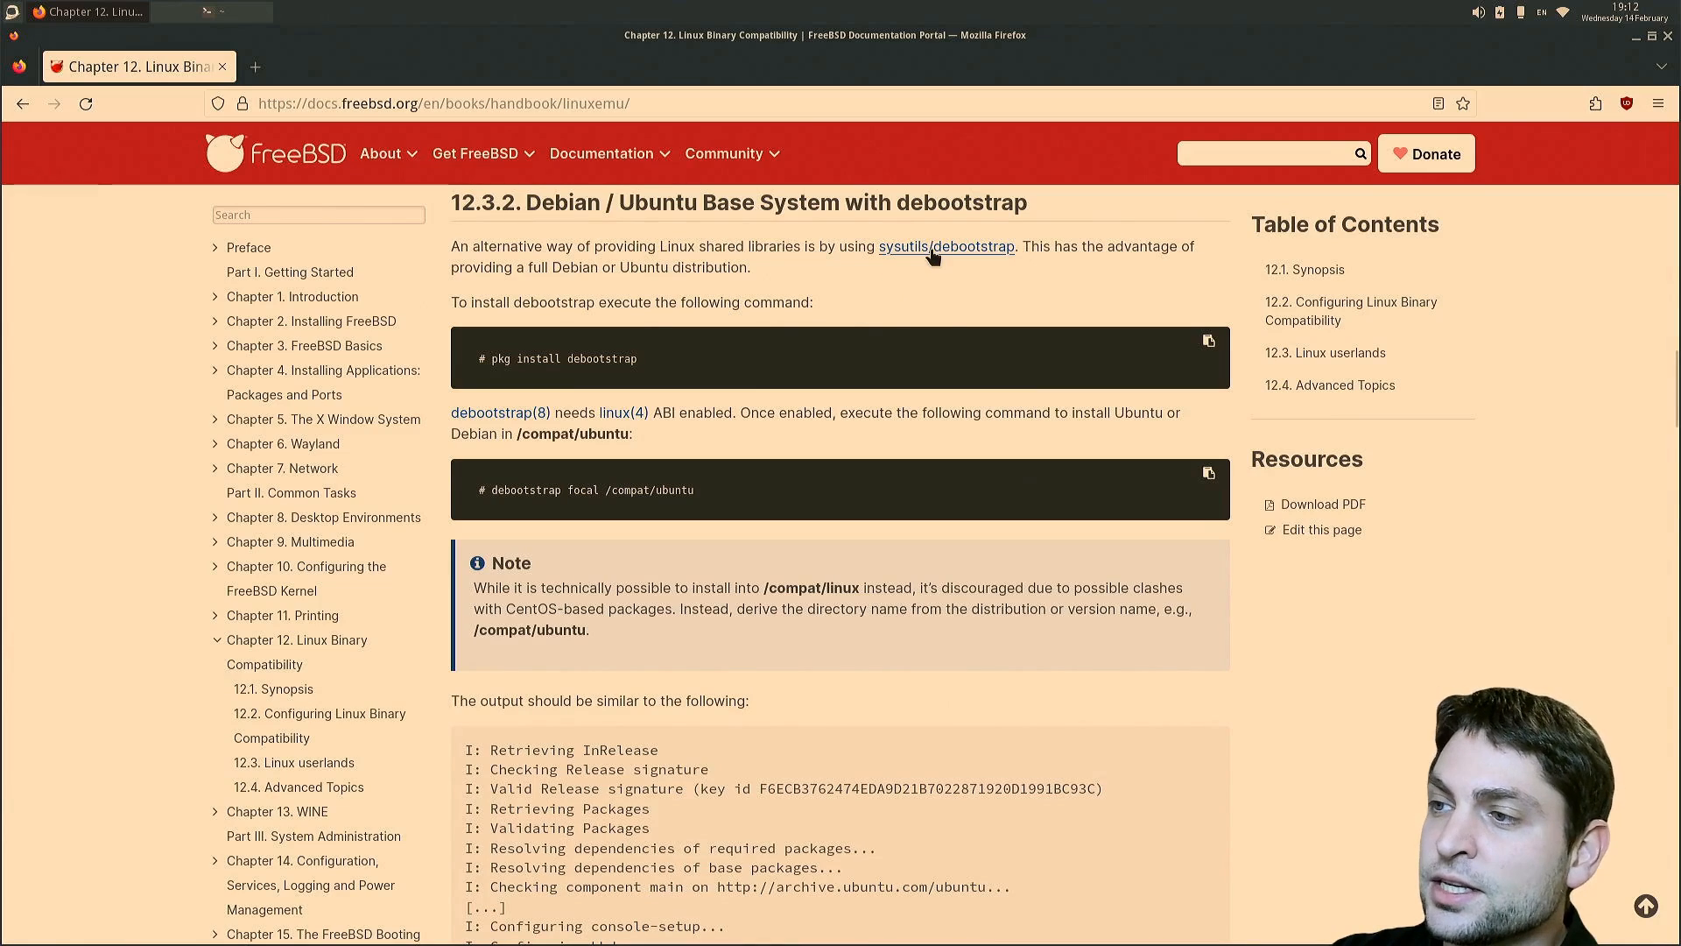
{"action": "mouse_move", "coordinate": [925, 262]}
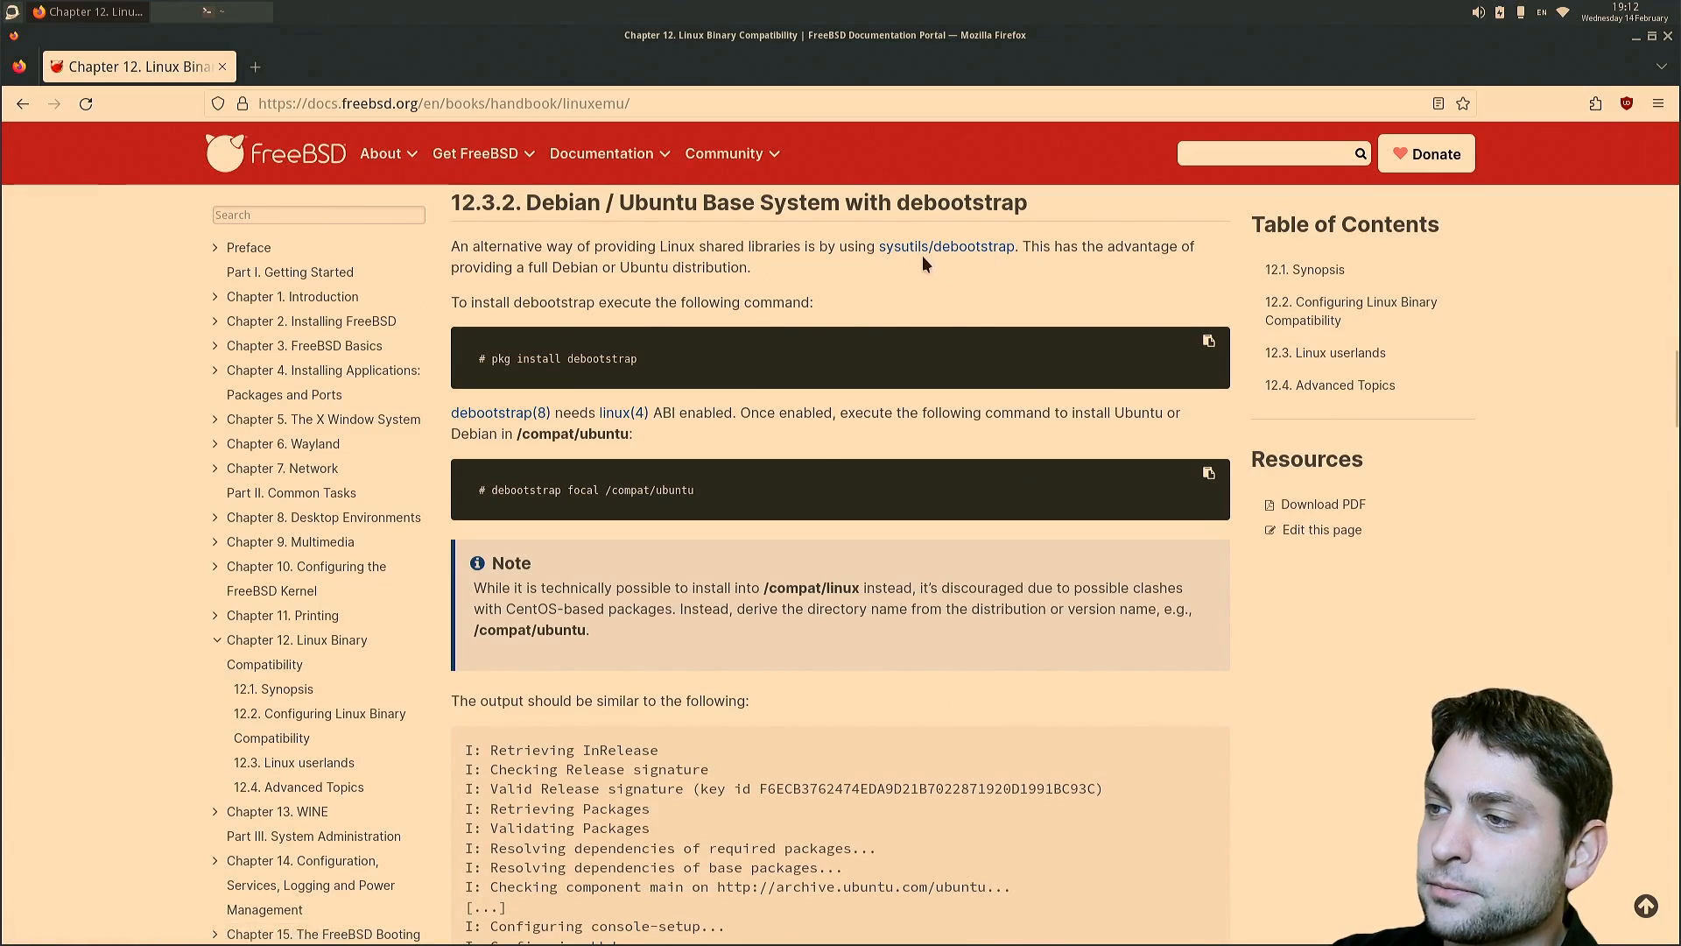
{"action": "right_click", "coordinate": [562, 357]}
{"action": "type", "text": "sudo"}
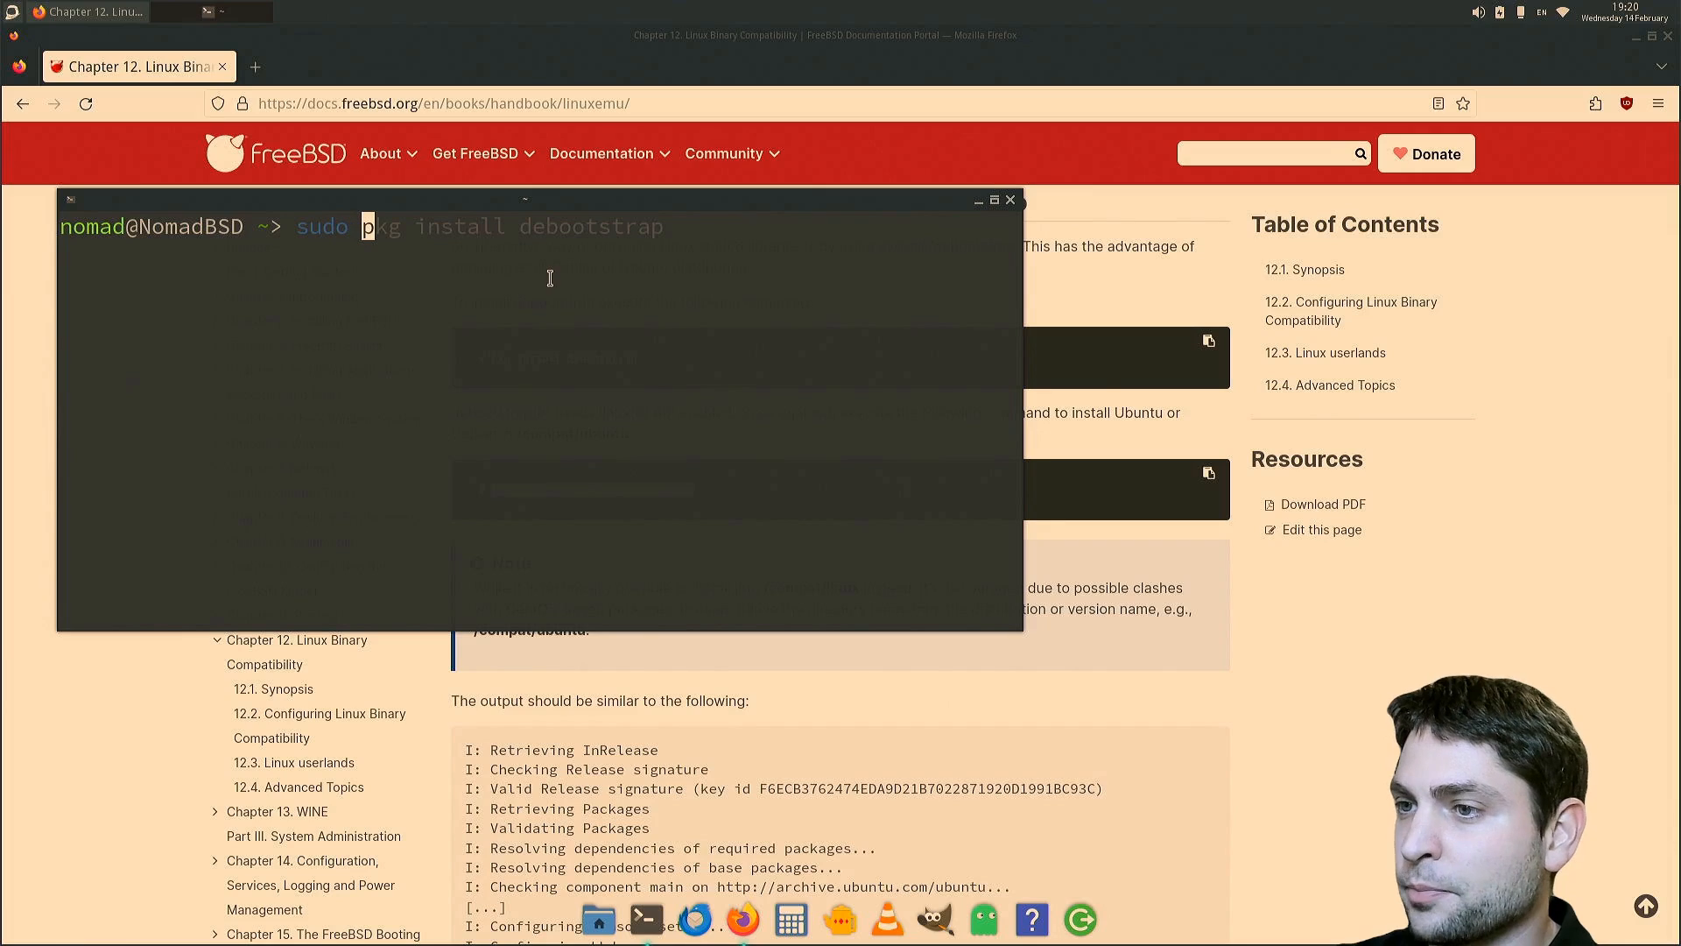
{"action": "type", "text": "debootstrap focal /compat/ubuntu"}
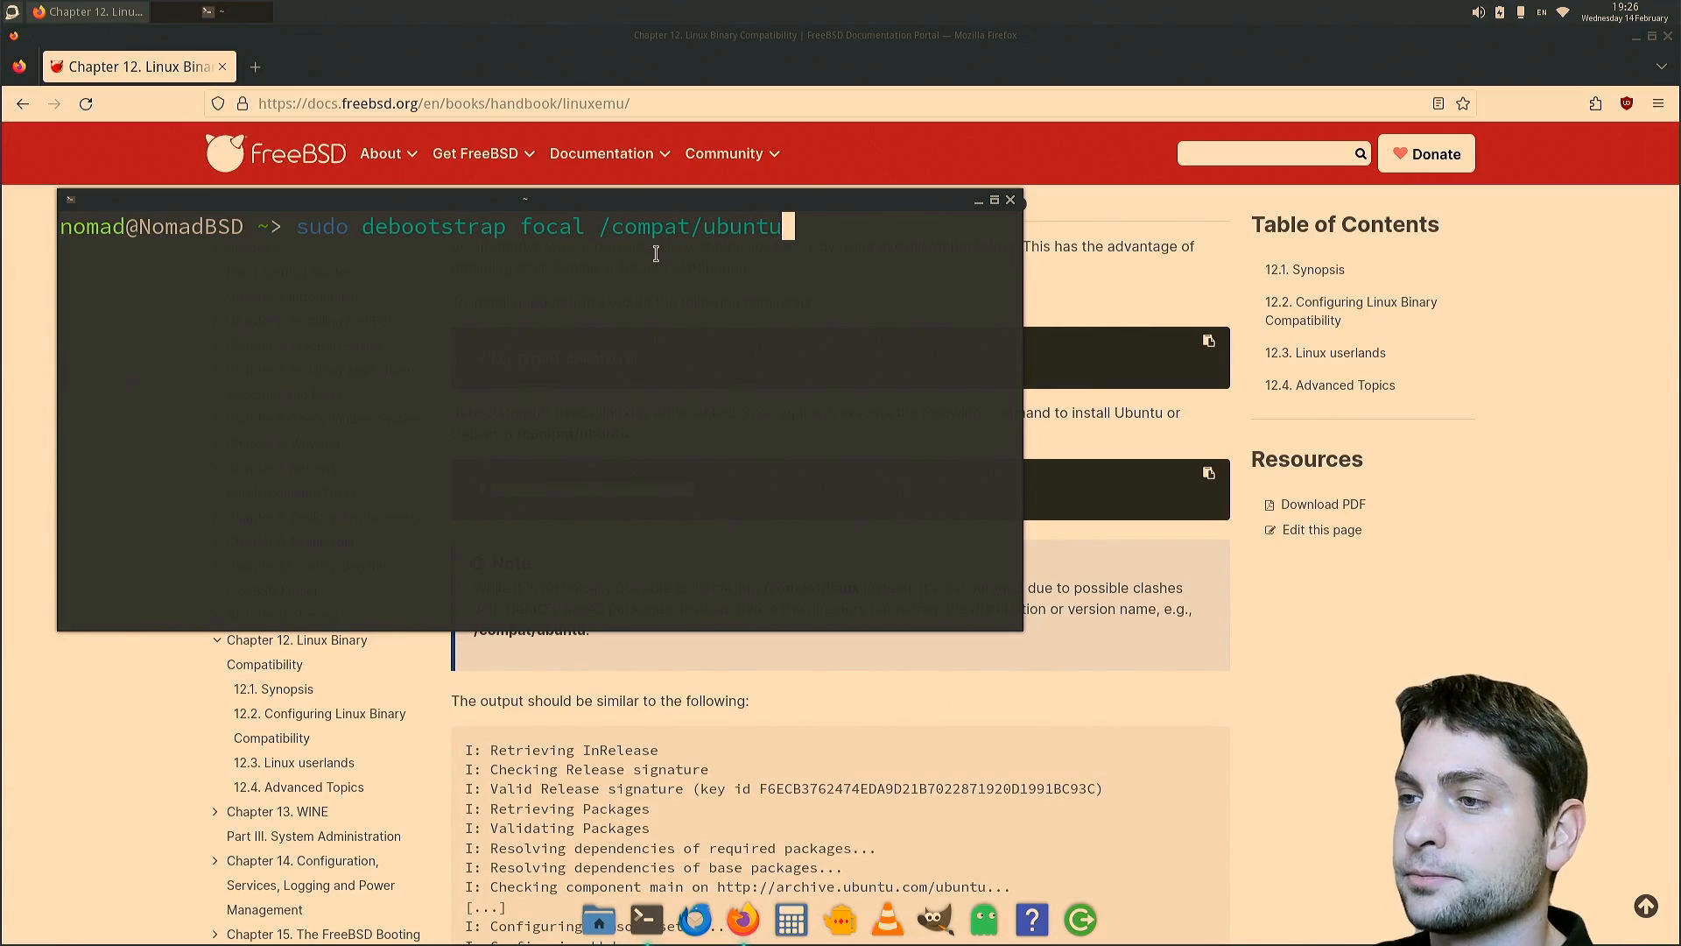
{"action": "mouse_move", "coordinate": [951, 454]}
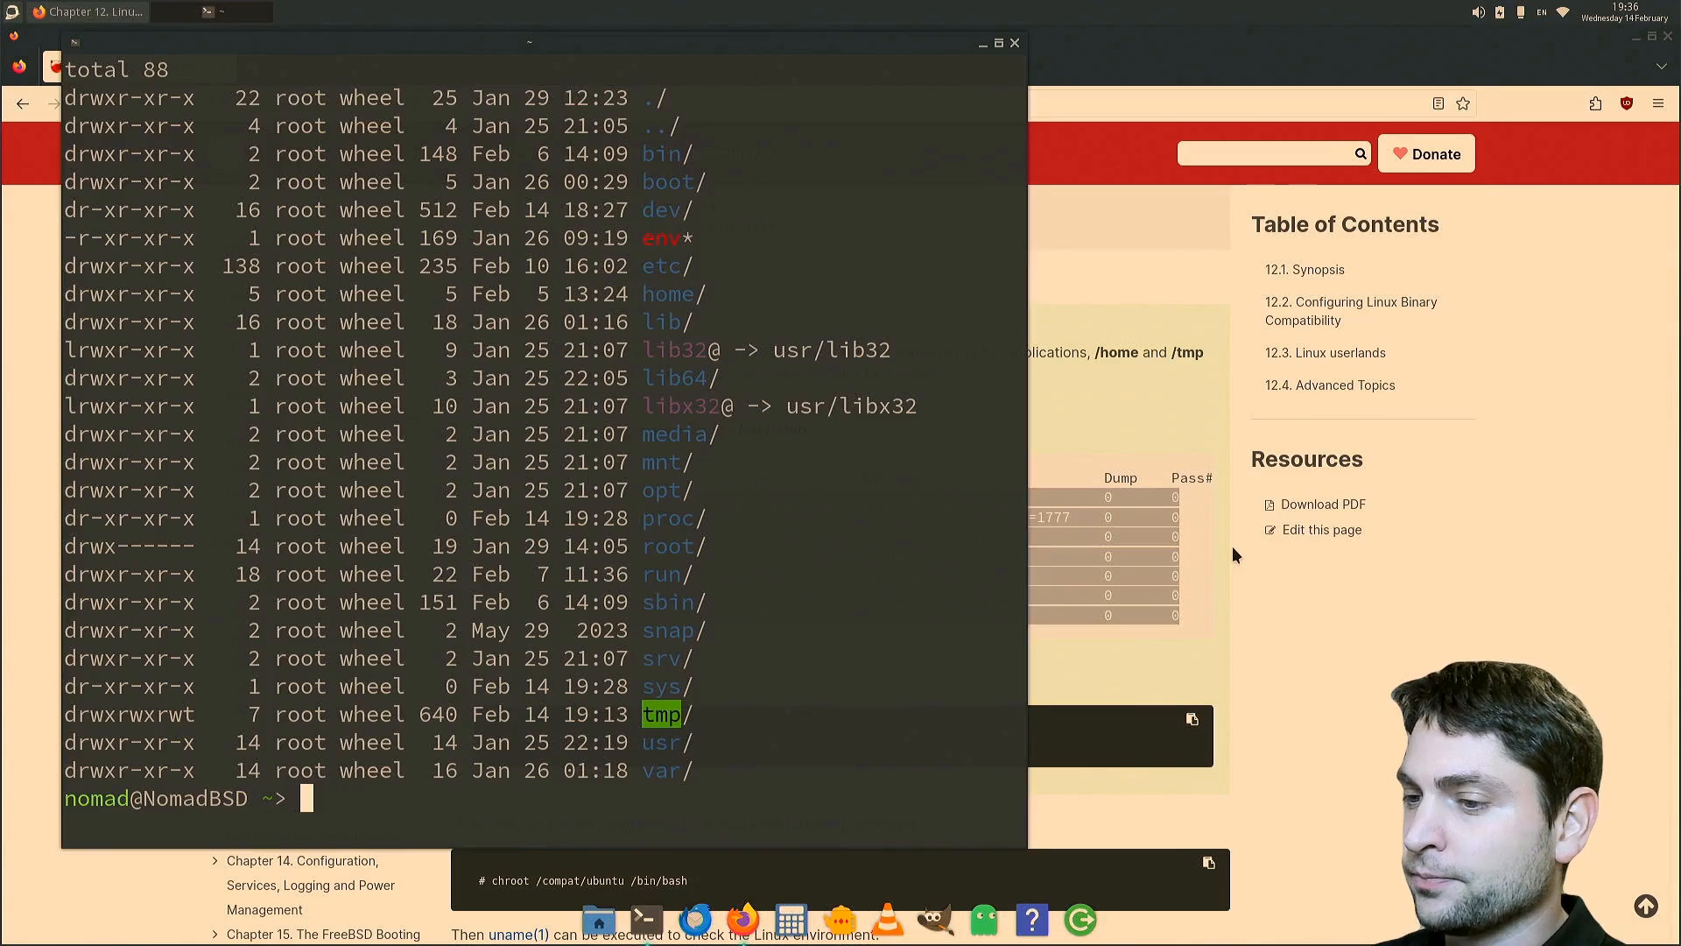
- Install debootstrap, then edit /etc/fstab with the handbook's Linux mount entries for /compat/focal
{"action": "type", "text": "sudo pkg install deebootstrap"}
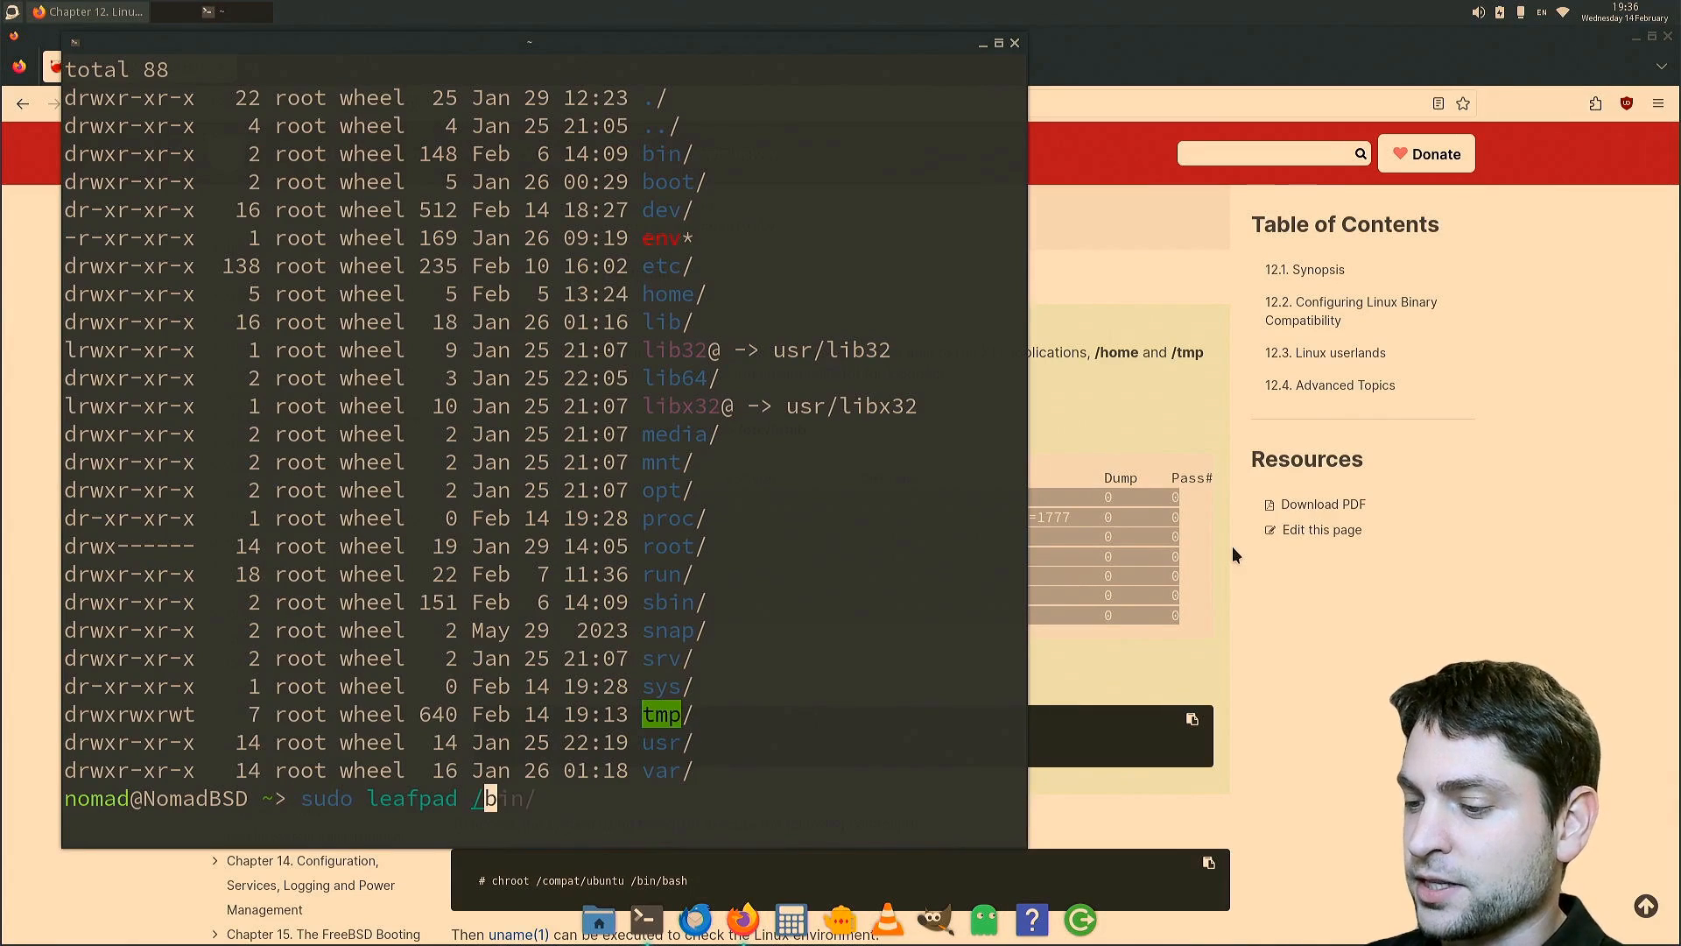
{"action": "type", "text": "etc/fstab"}
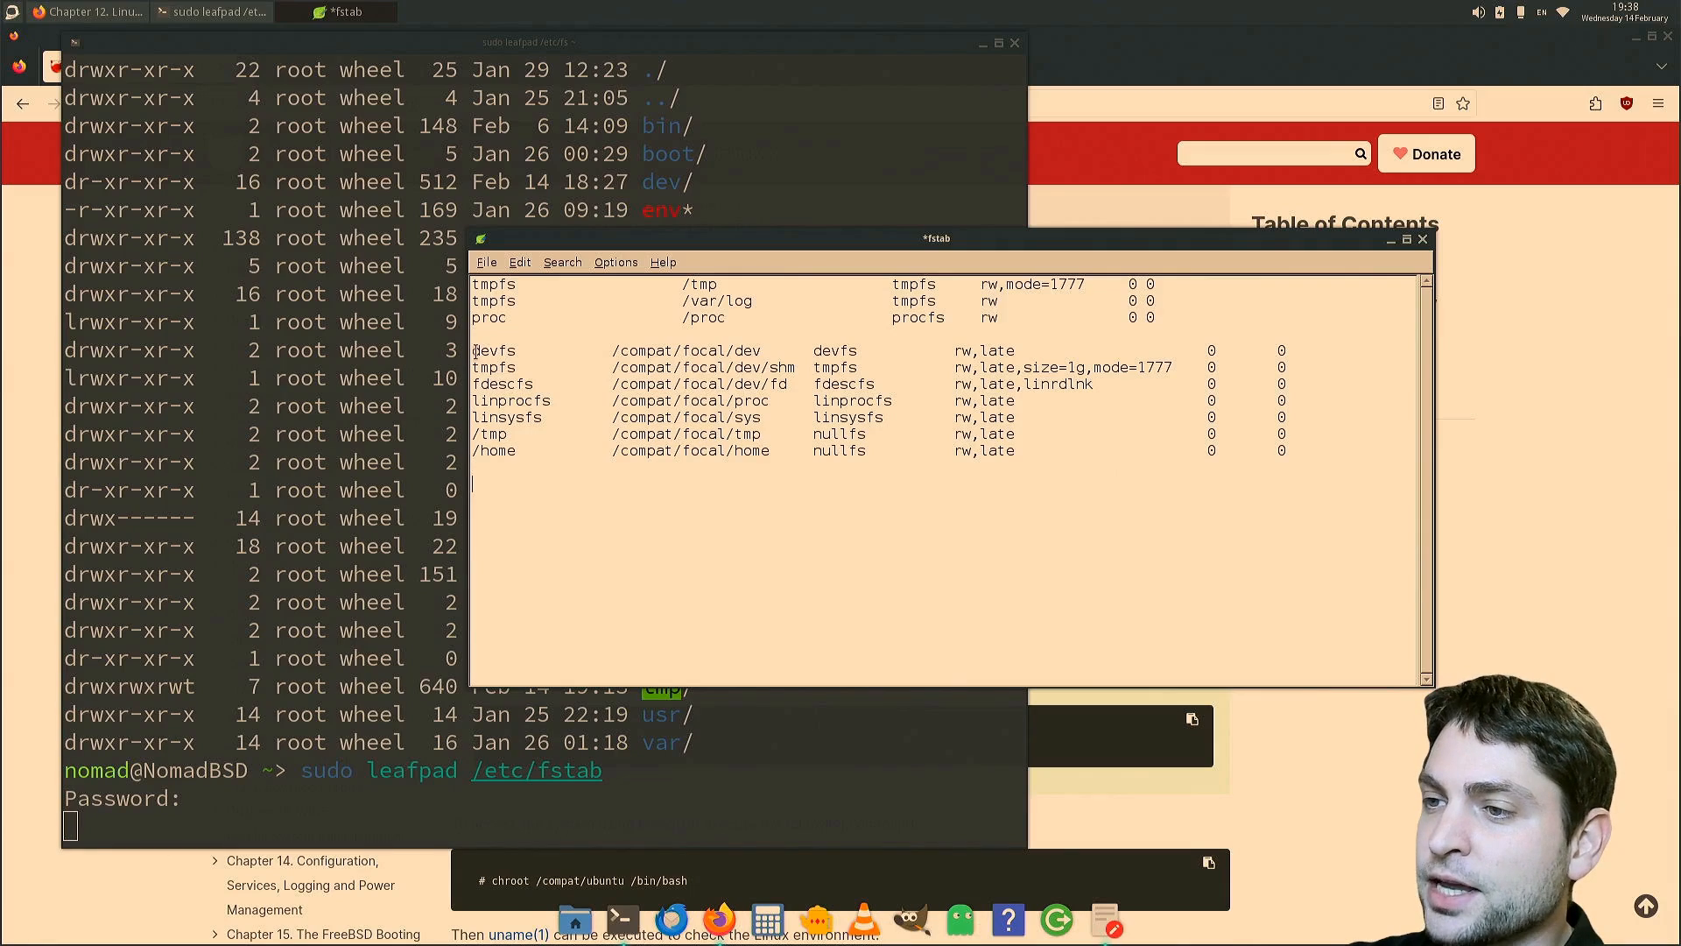
{"action": "left_click_drag", "start_coordinate": [475, 351], "coordinate": [1282, 450]}
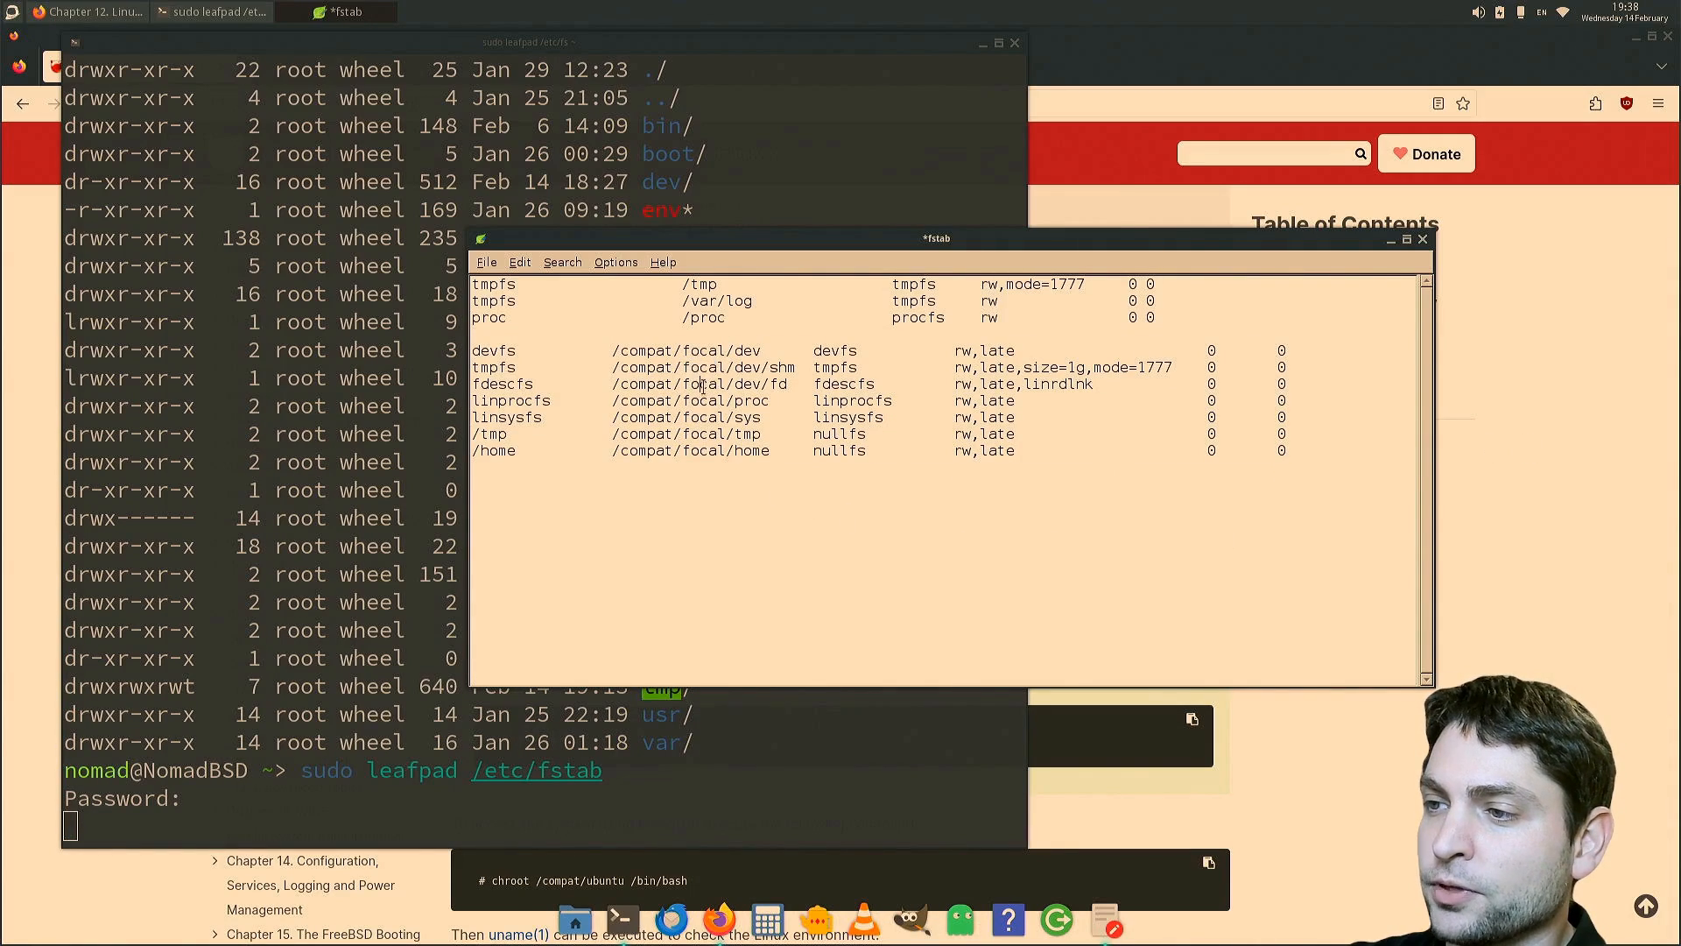
{"action": "double_click", "coordinate": [702, 450]}
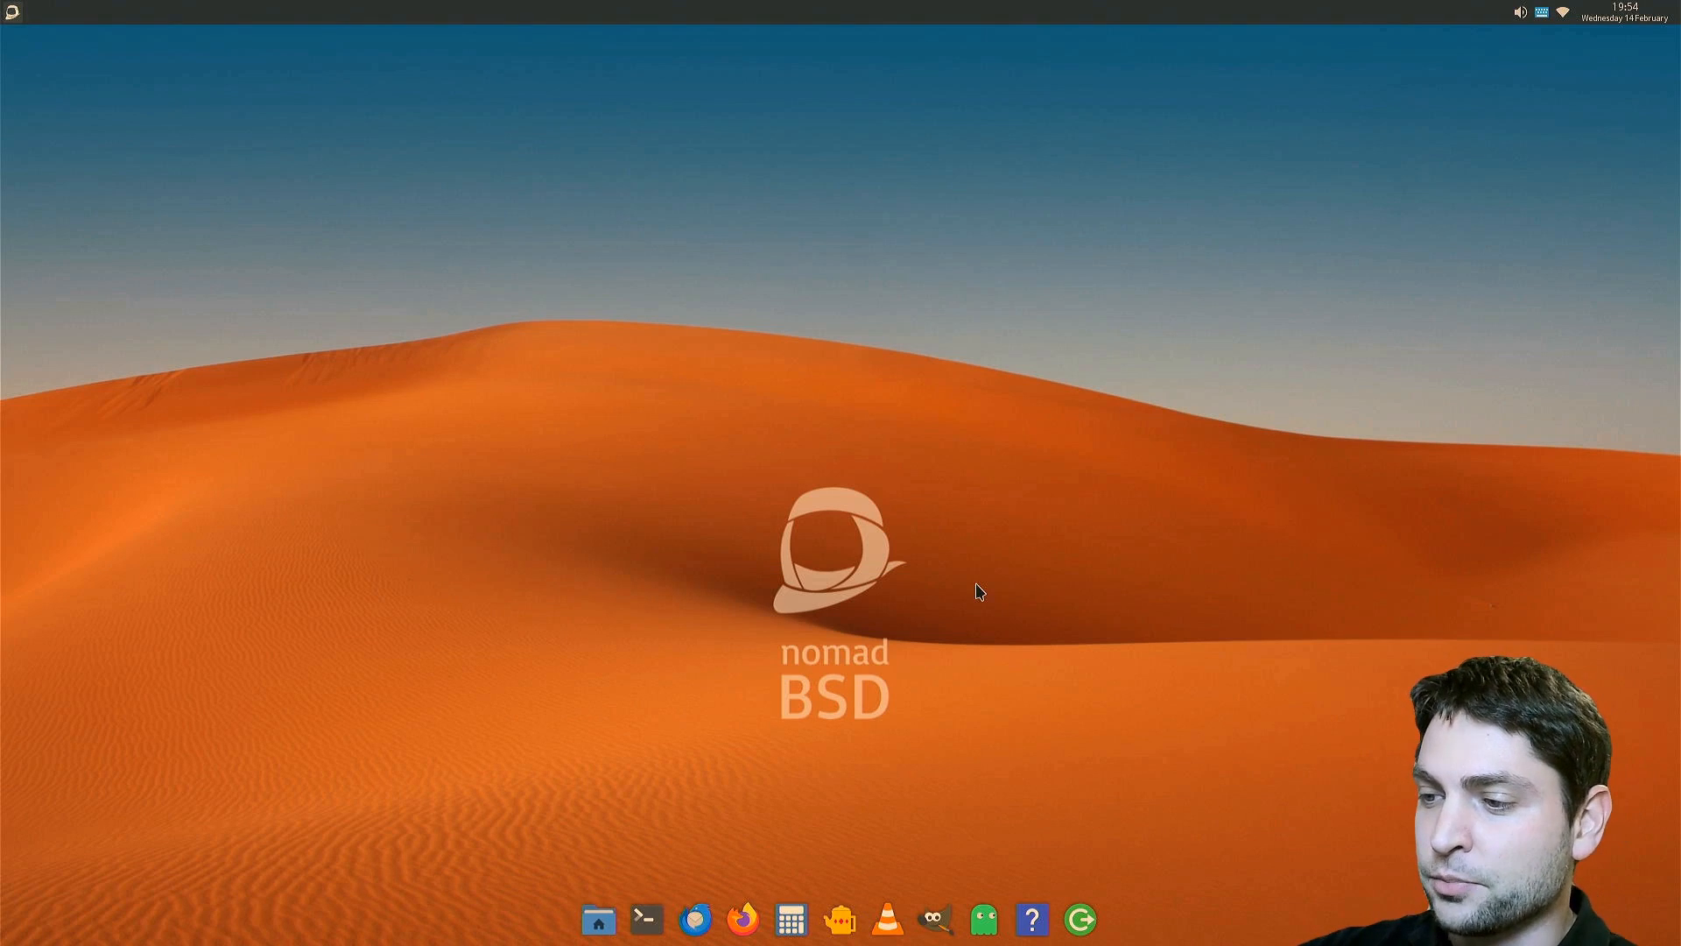
- Copy the handbook's chroot command, run sudo chroot /compat/focal /bin/bash, and check the kernel with uname
{"action": "left_click", "coordinate": [742, 919]}
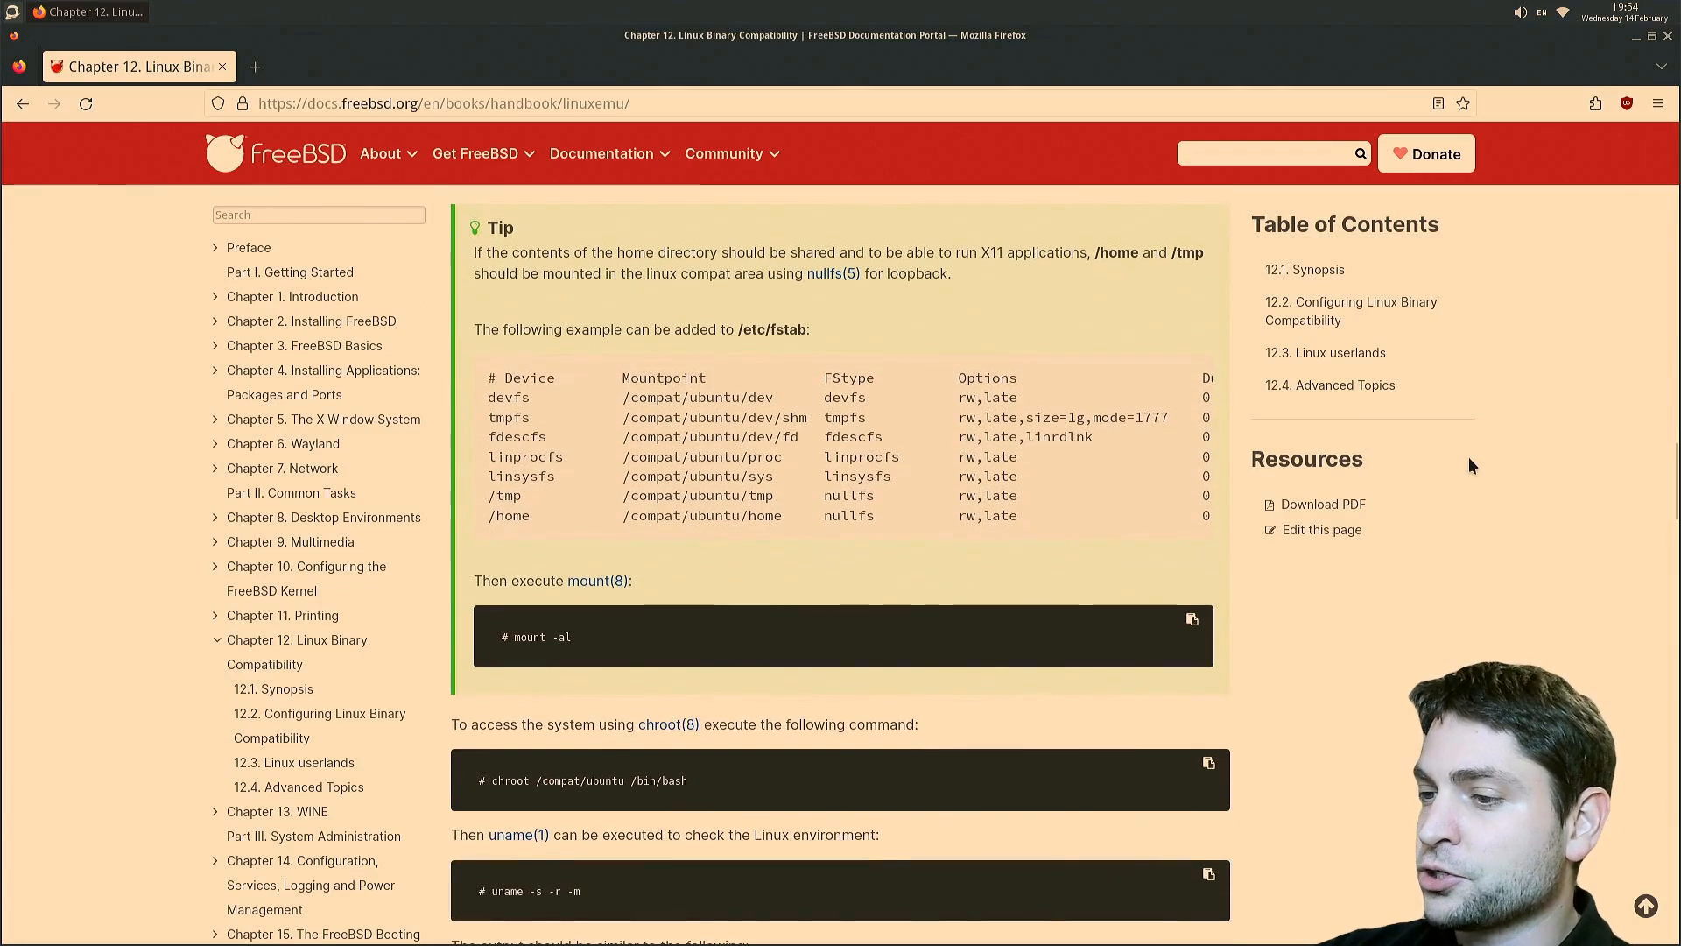
{"action": "scroll", "scroll_direction": "down", "scroll_amount": 3}
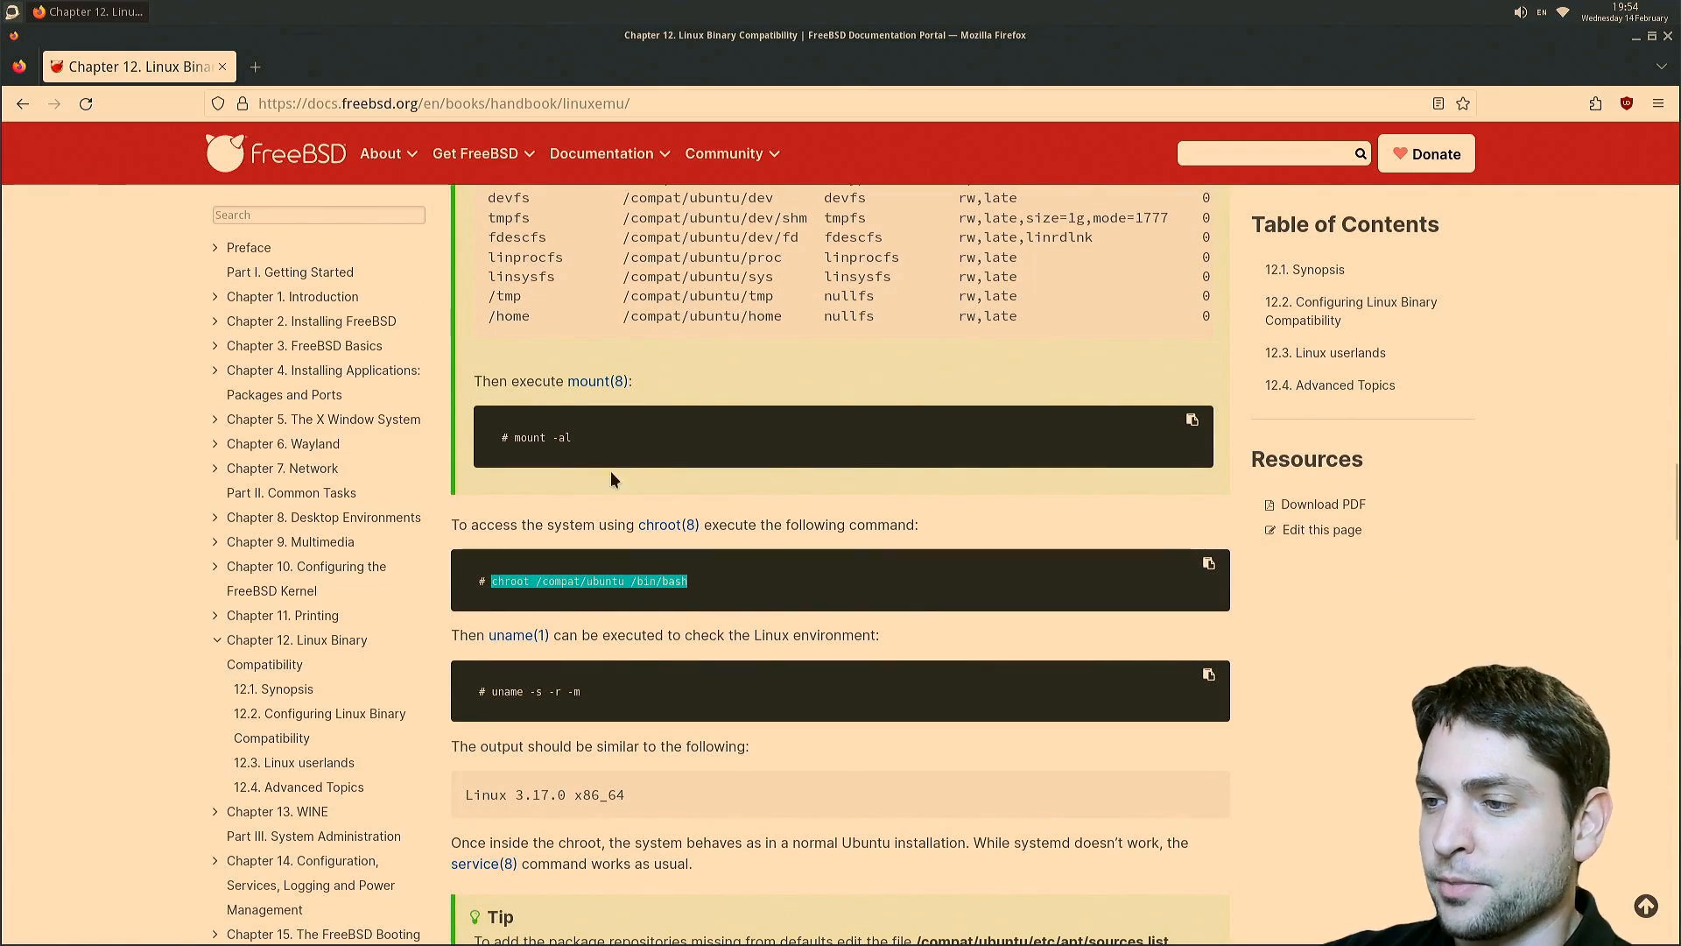
{"action": "right_click", "coordinate": [588, 580]}
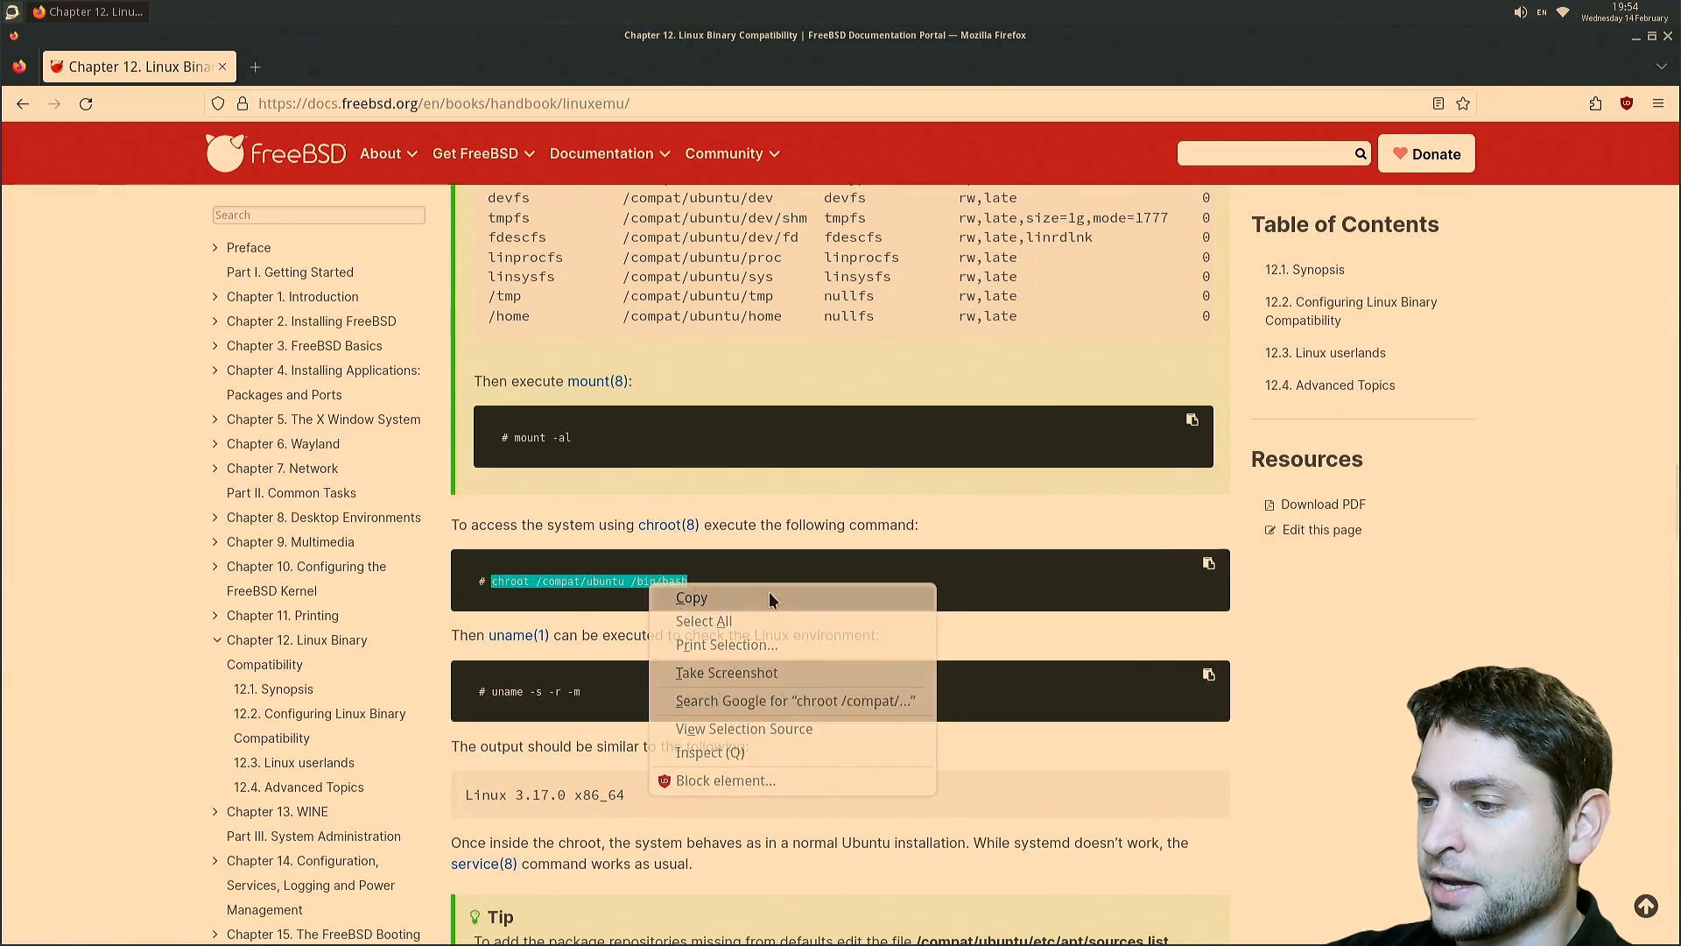
{"action": "left_click", "coordinate": [690, 597]}
{"action": "type", "text": "sudo chroot /compat/focal /bin/bash"}
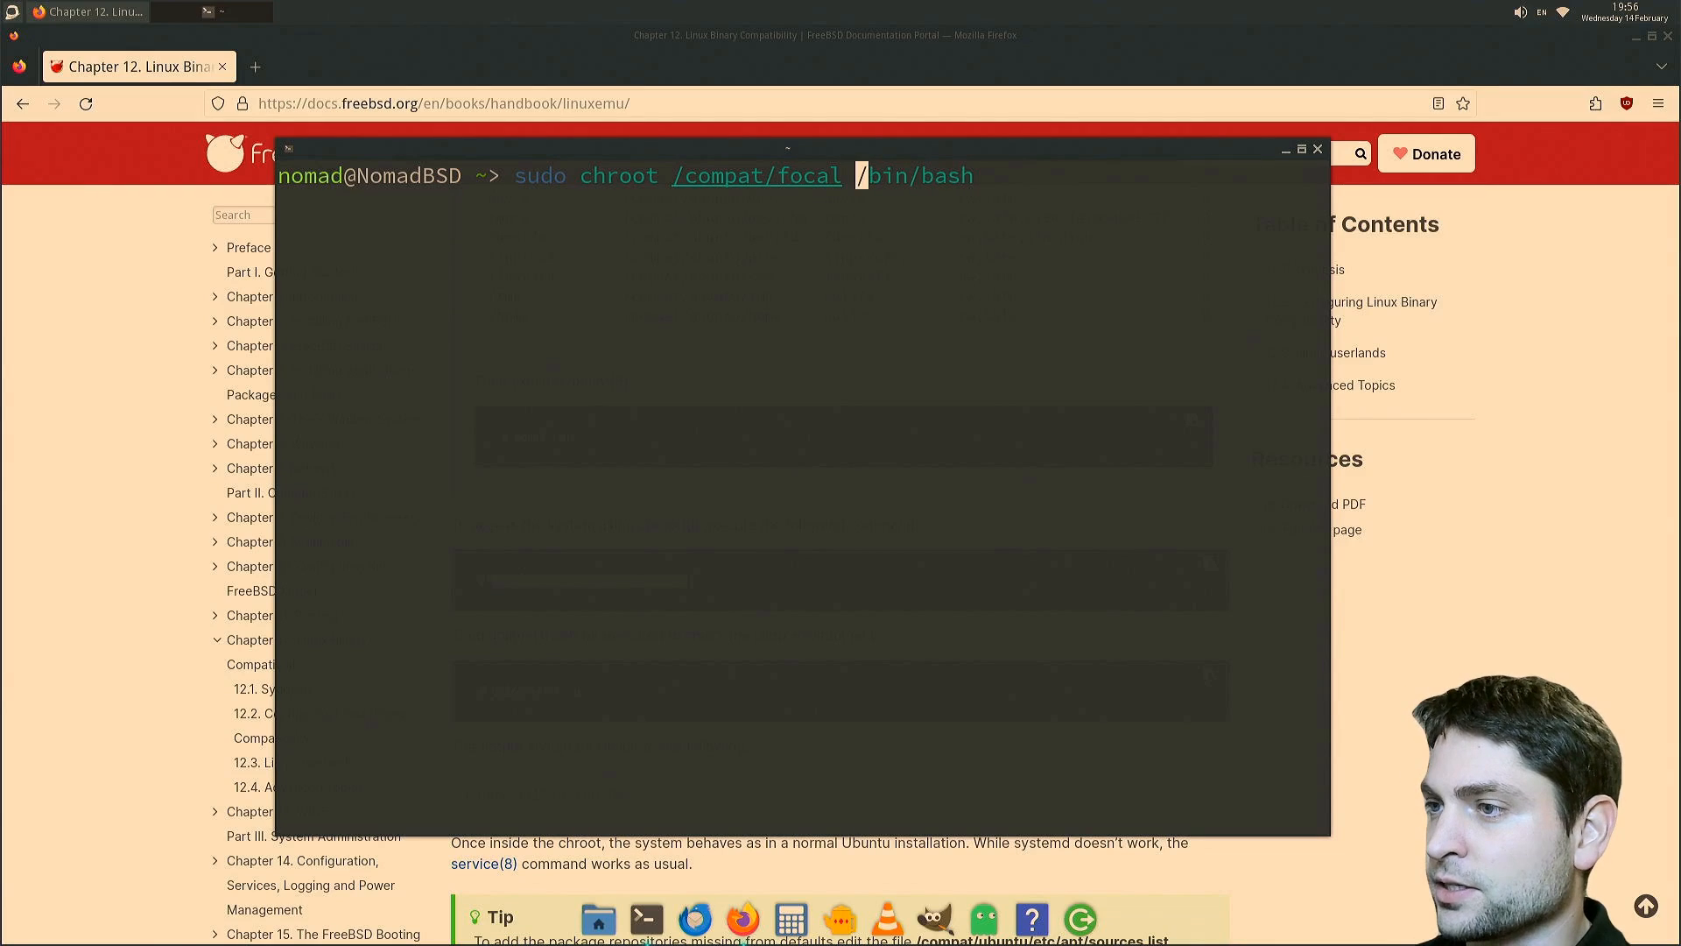
{"action": "key", "text": "Return"}
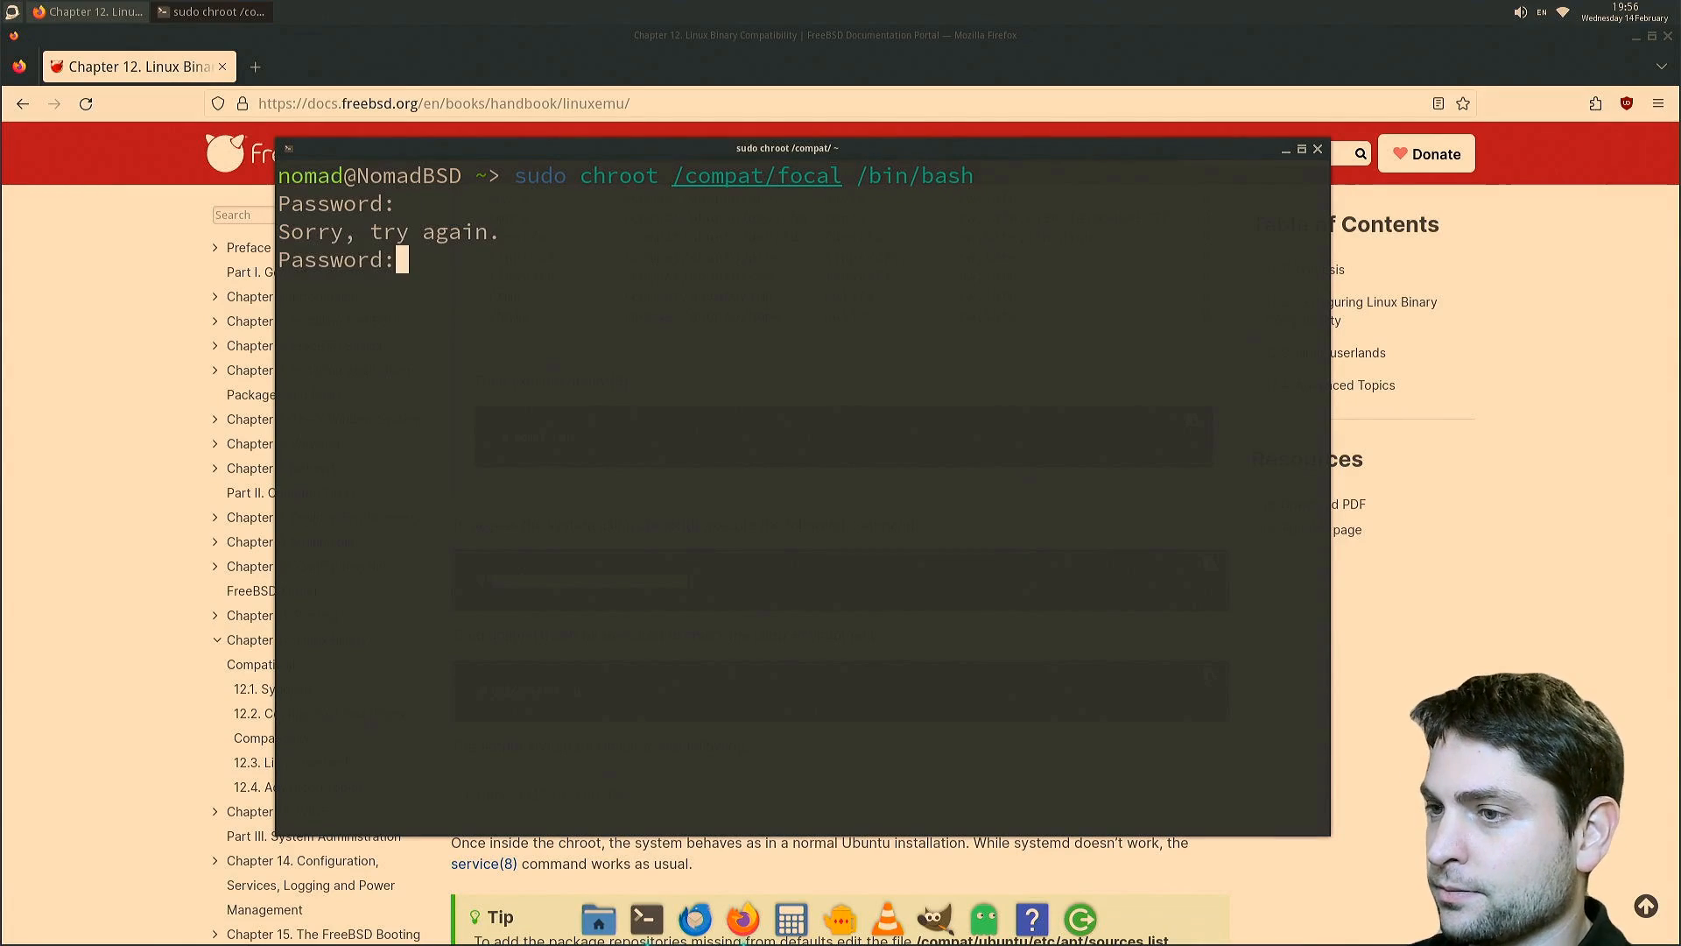
{"action": "type", "text": "uname -a"}
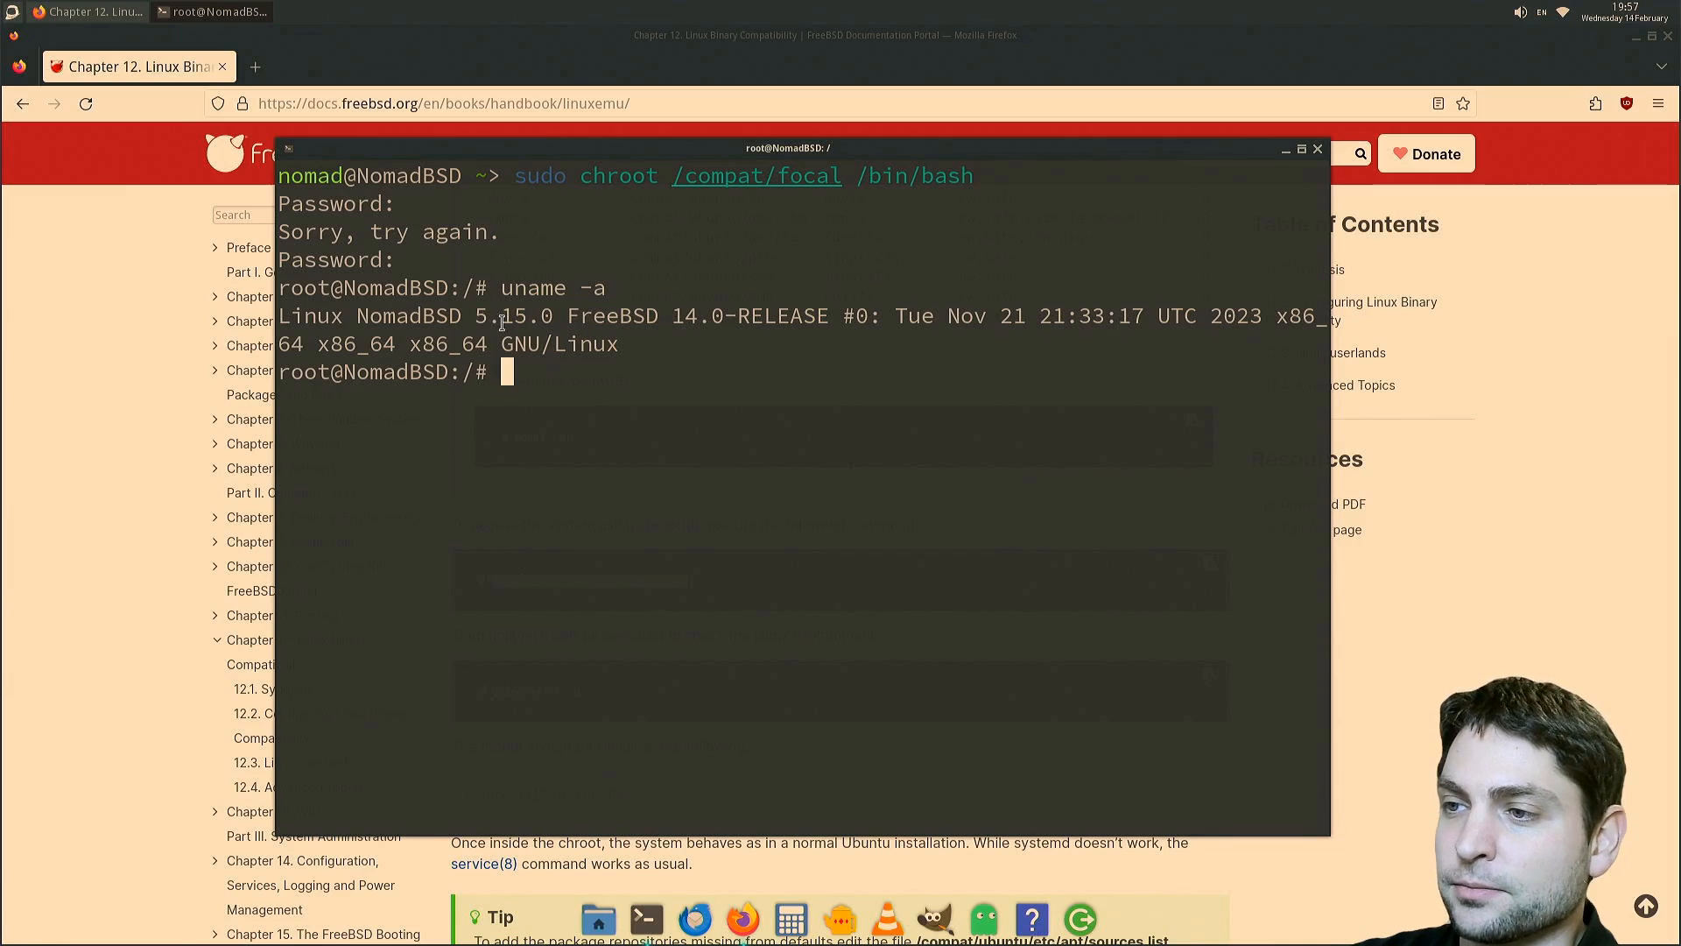
{"action": "mouse_move", "coordinate": [706, 264]}
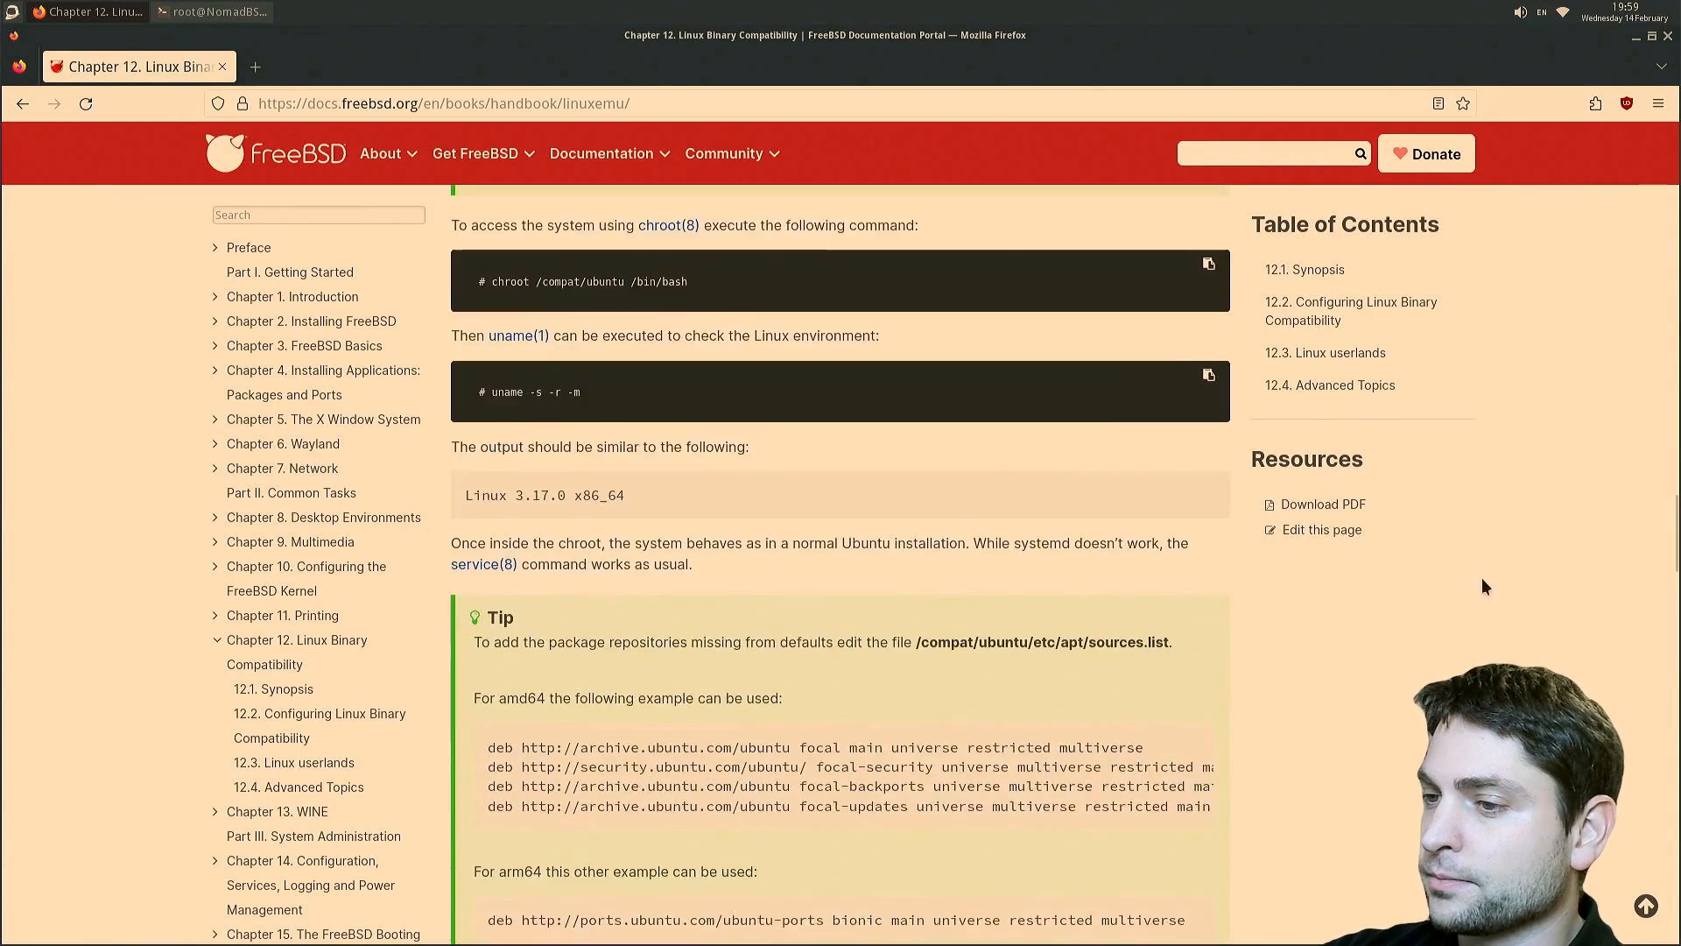
- Select the four amd64 Ubuntu deb lines in the handbook's sources.list tip
{"action": "scroll", "scroll_direction": "down", "scroll_amount": 3}
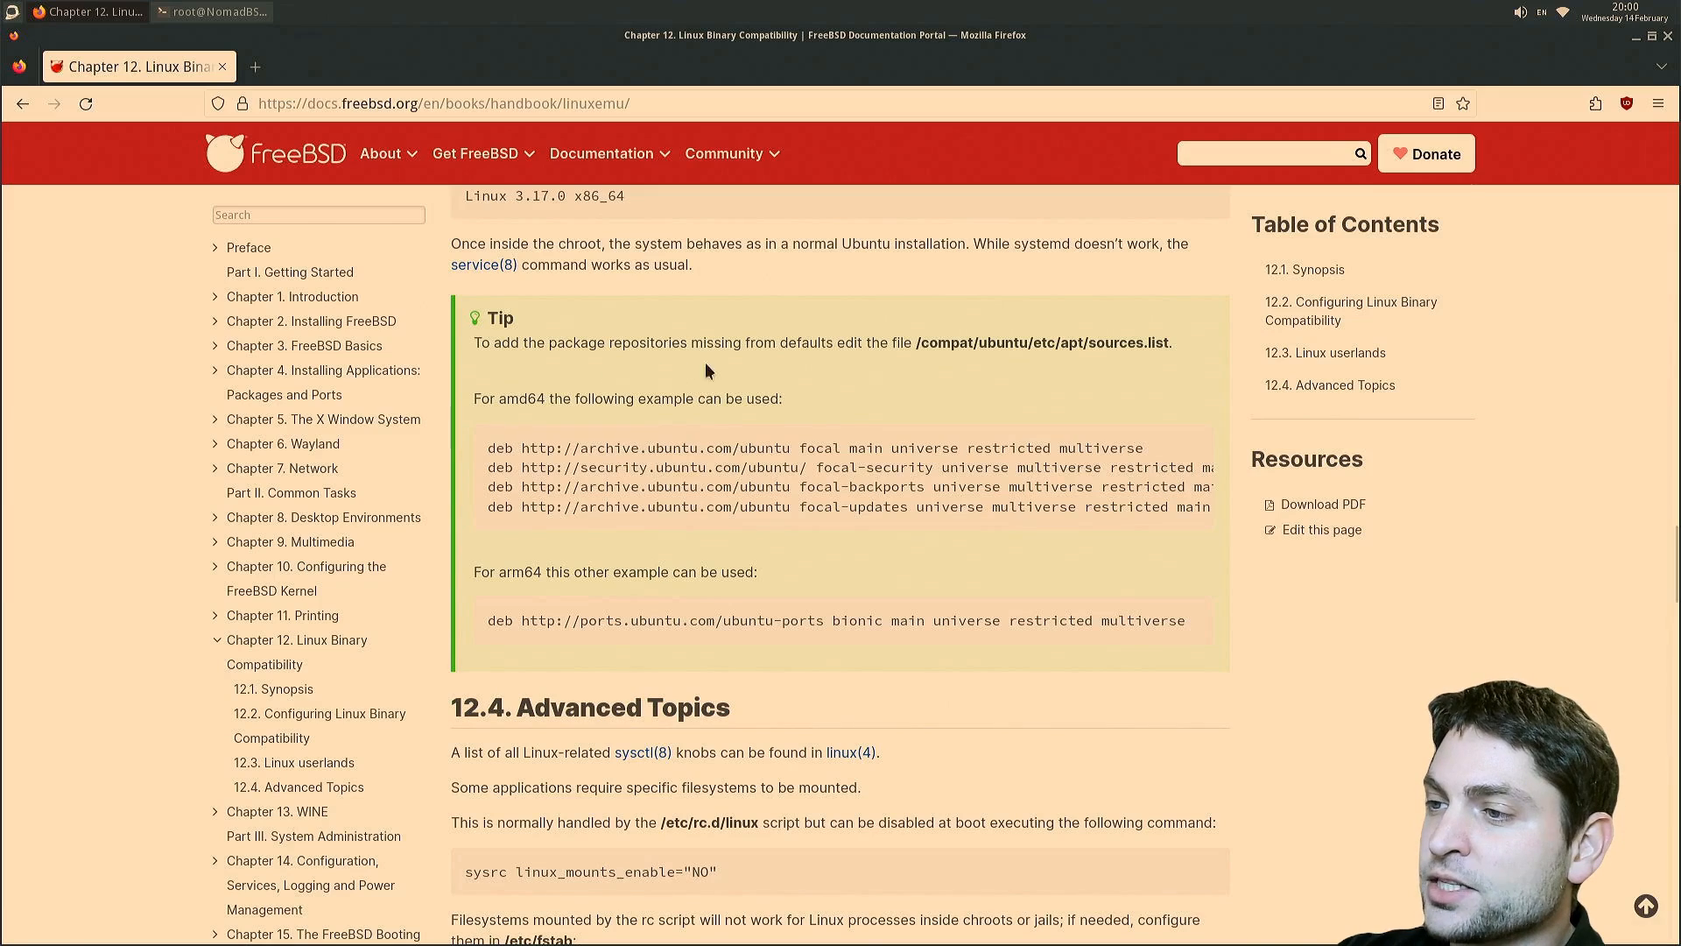
{"action": "left_click_drag", "start_coordinate": [485, 447], "coordinate": [671, 485]}
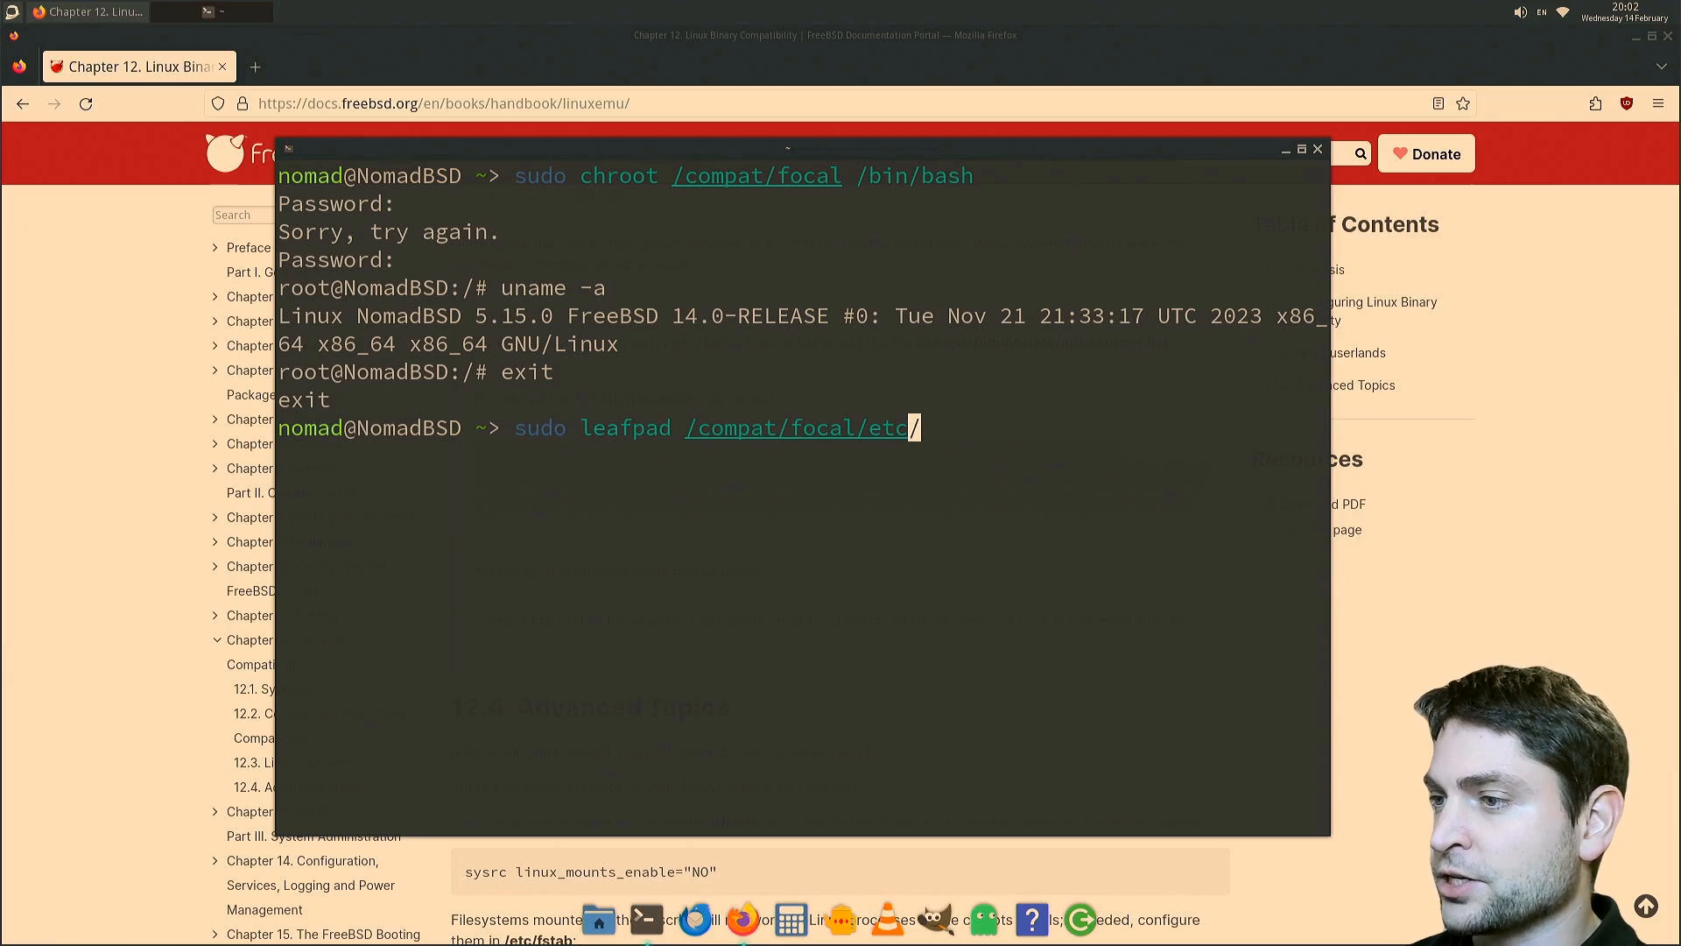
- Edit /compat/focal/etc/apt/sources.list in Leafpad with the focal deb lines and save it
{"action": "type", "text": "/apg.conf"}
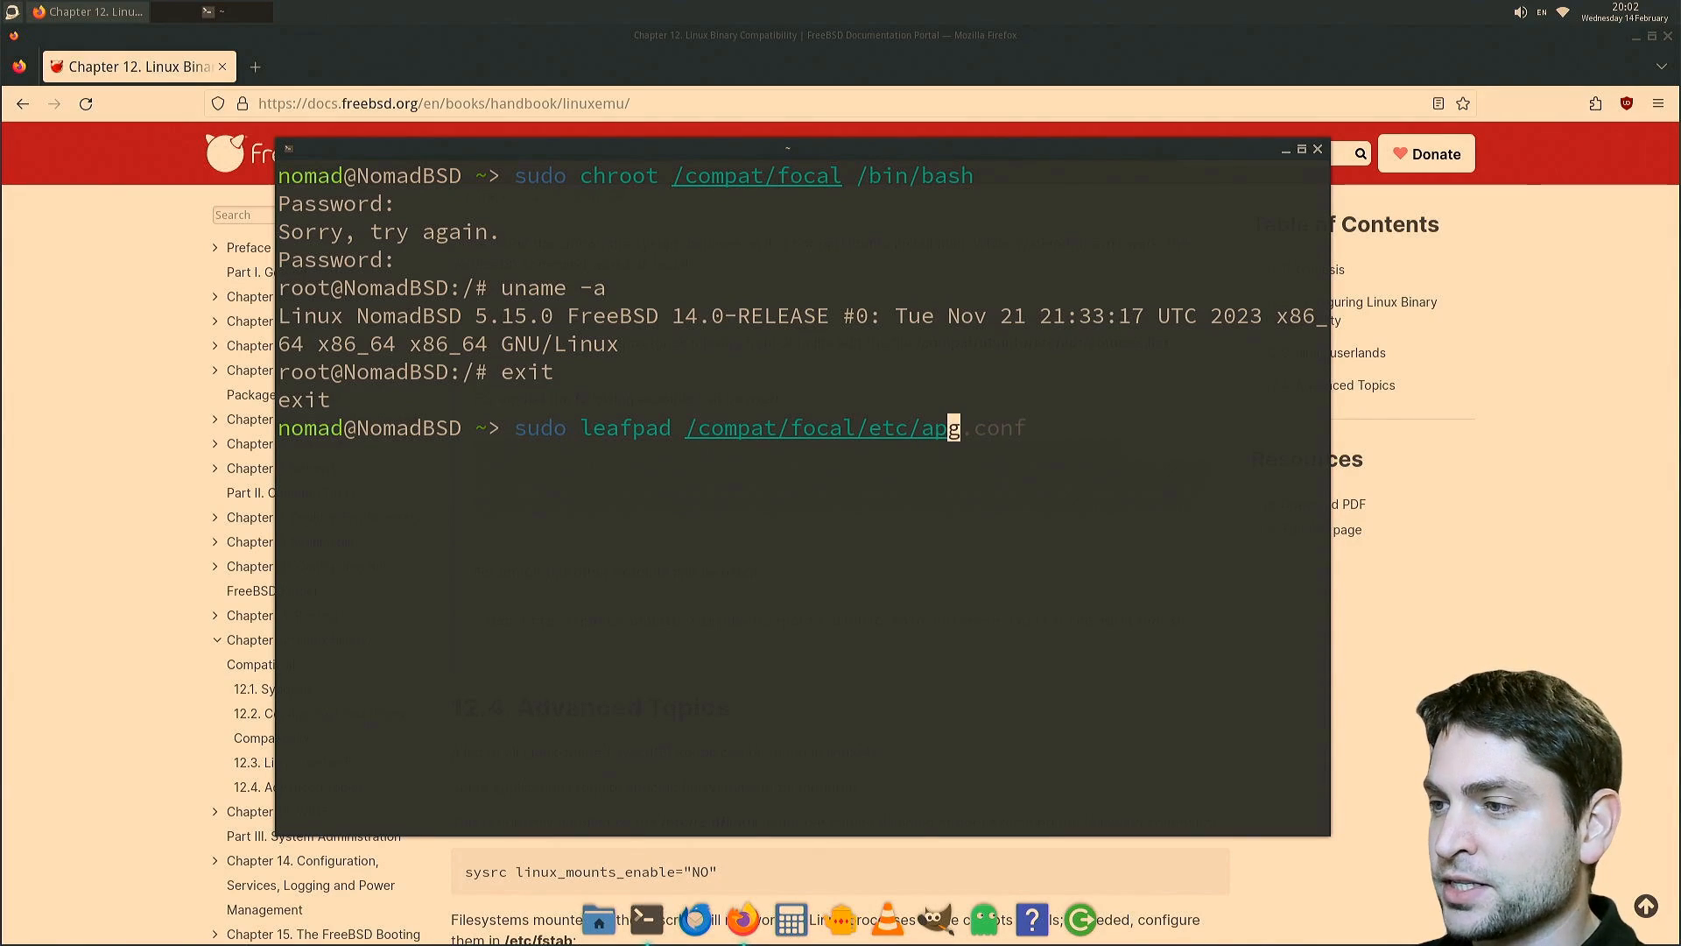
{"action": "type", "text": "t/sources.list"}
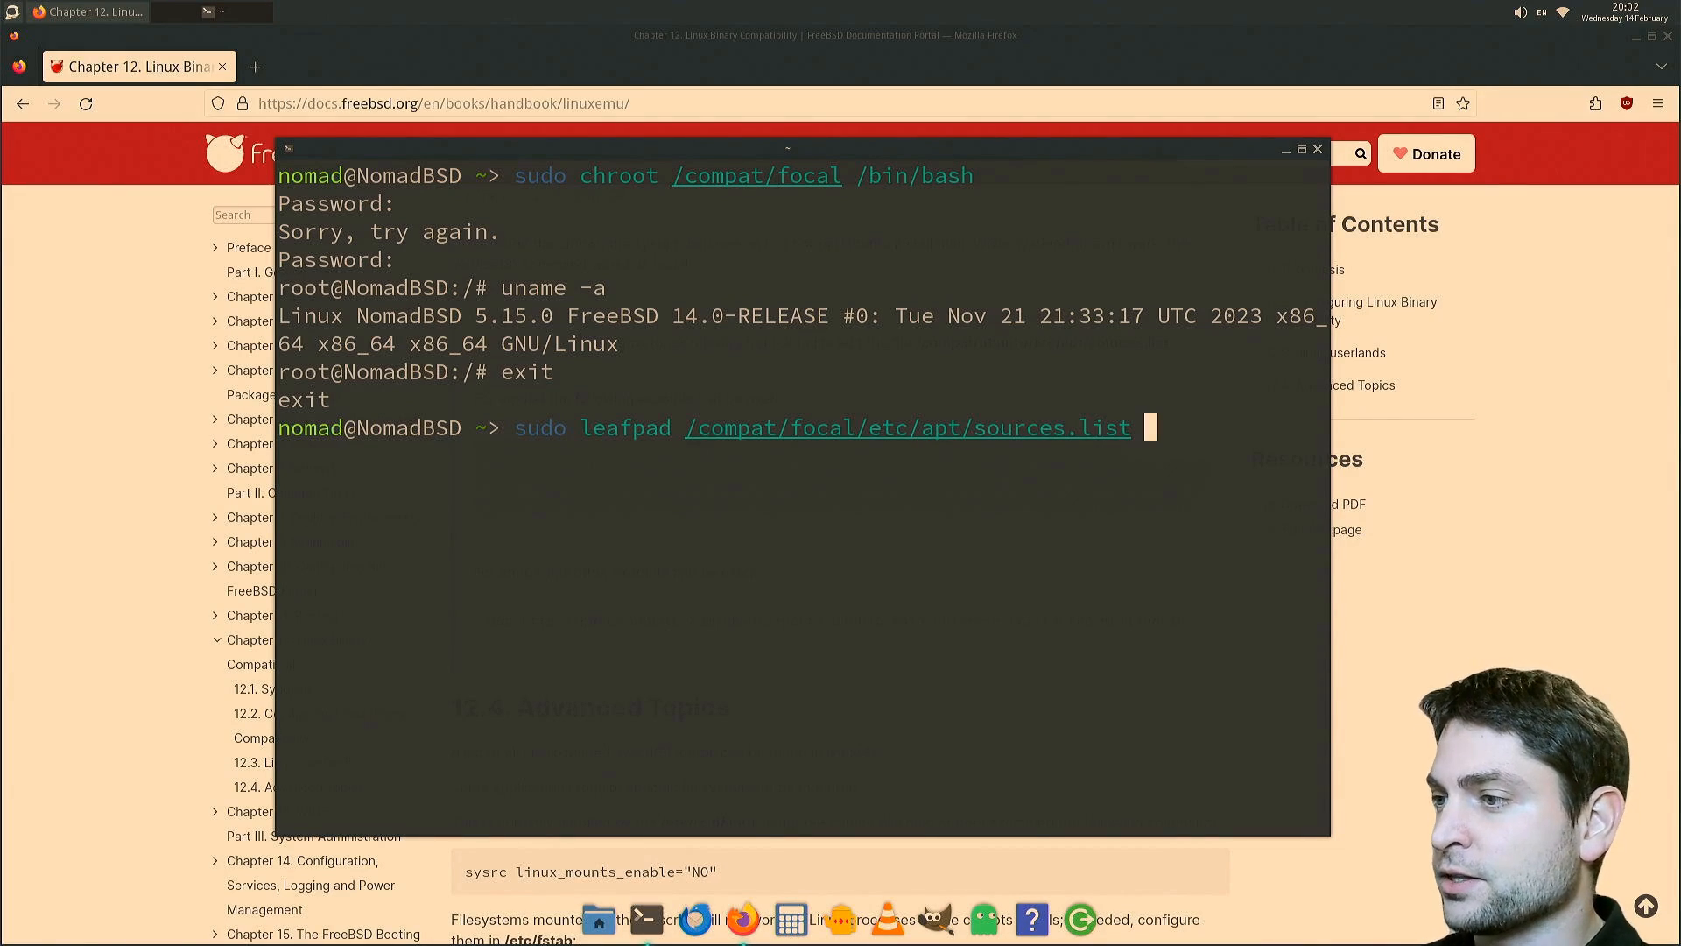
{"action": "key", "text": "Return"}
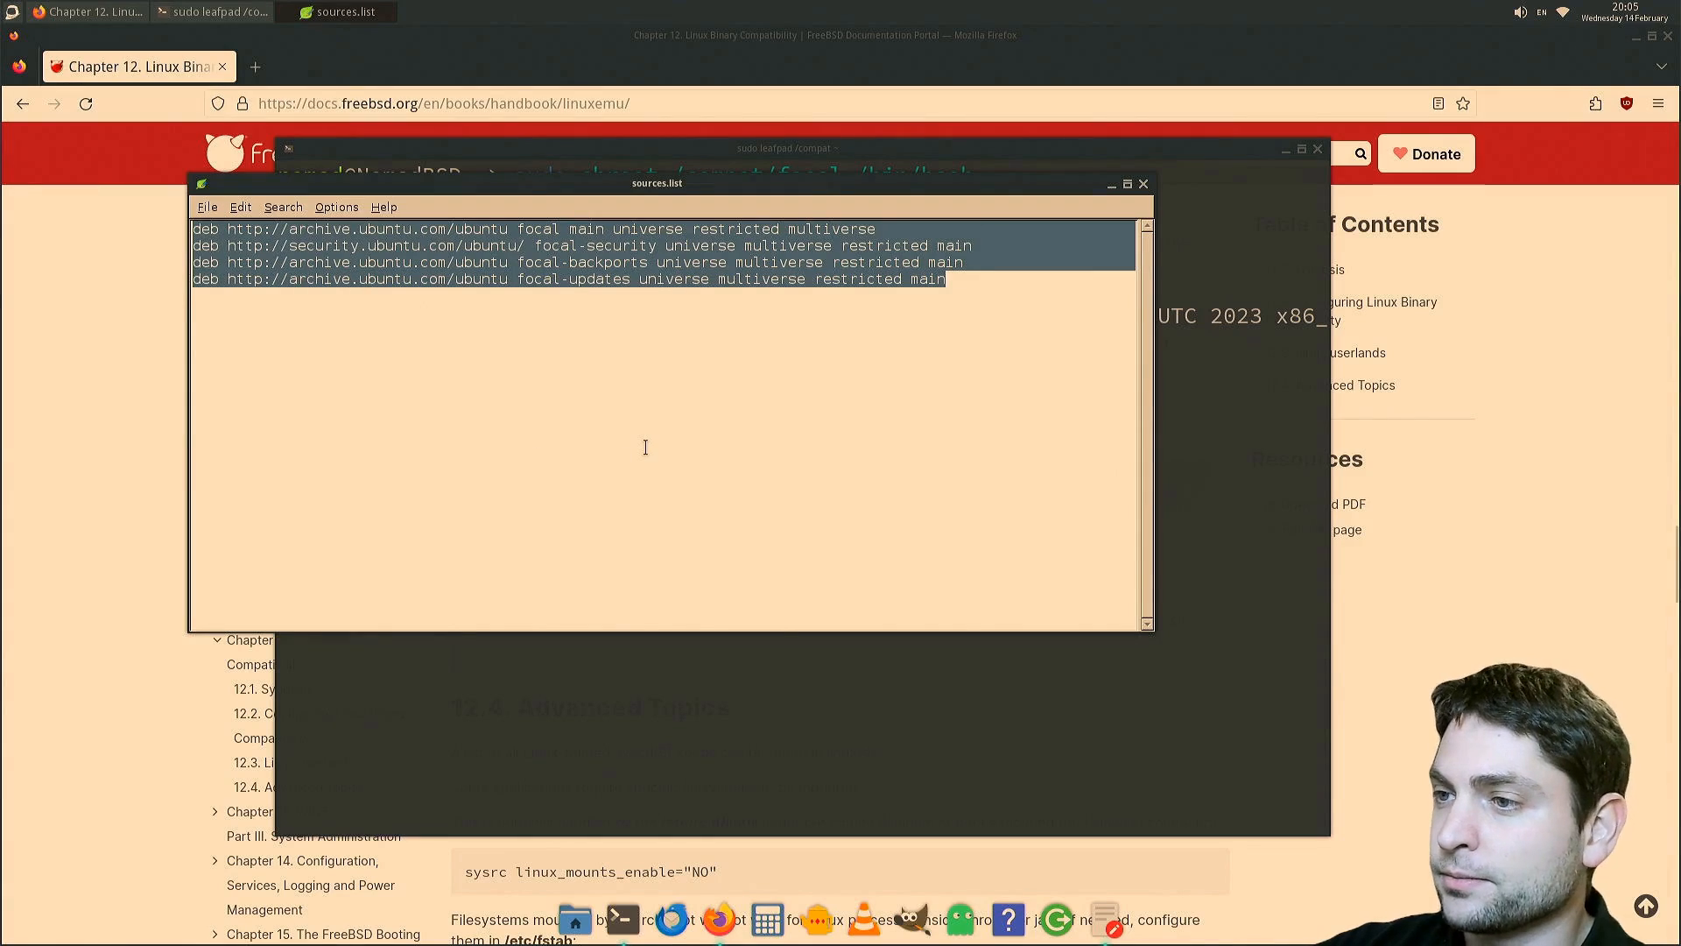
{"action": "left_click", "coordinate": [207, 207]}
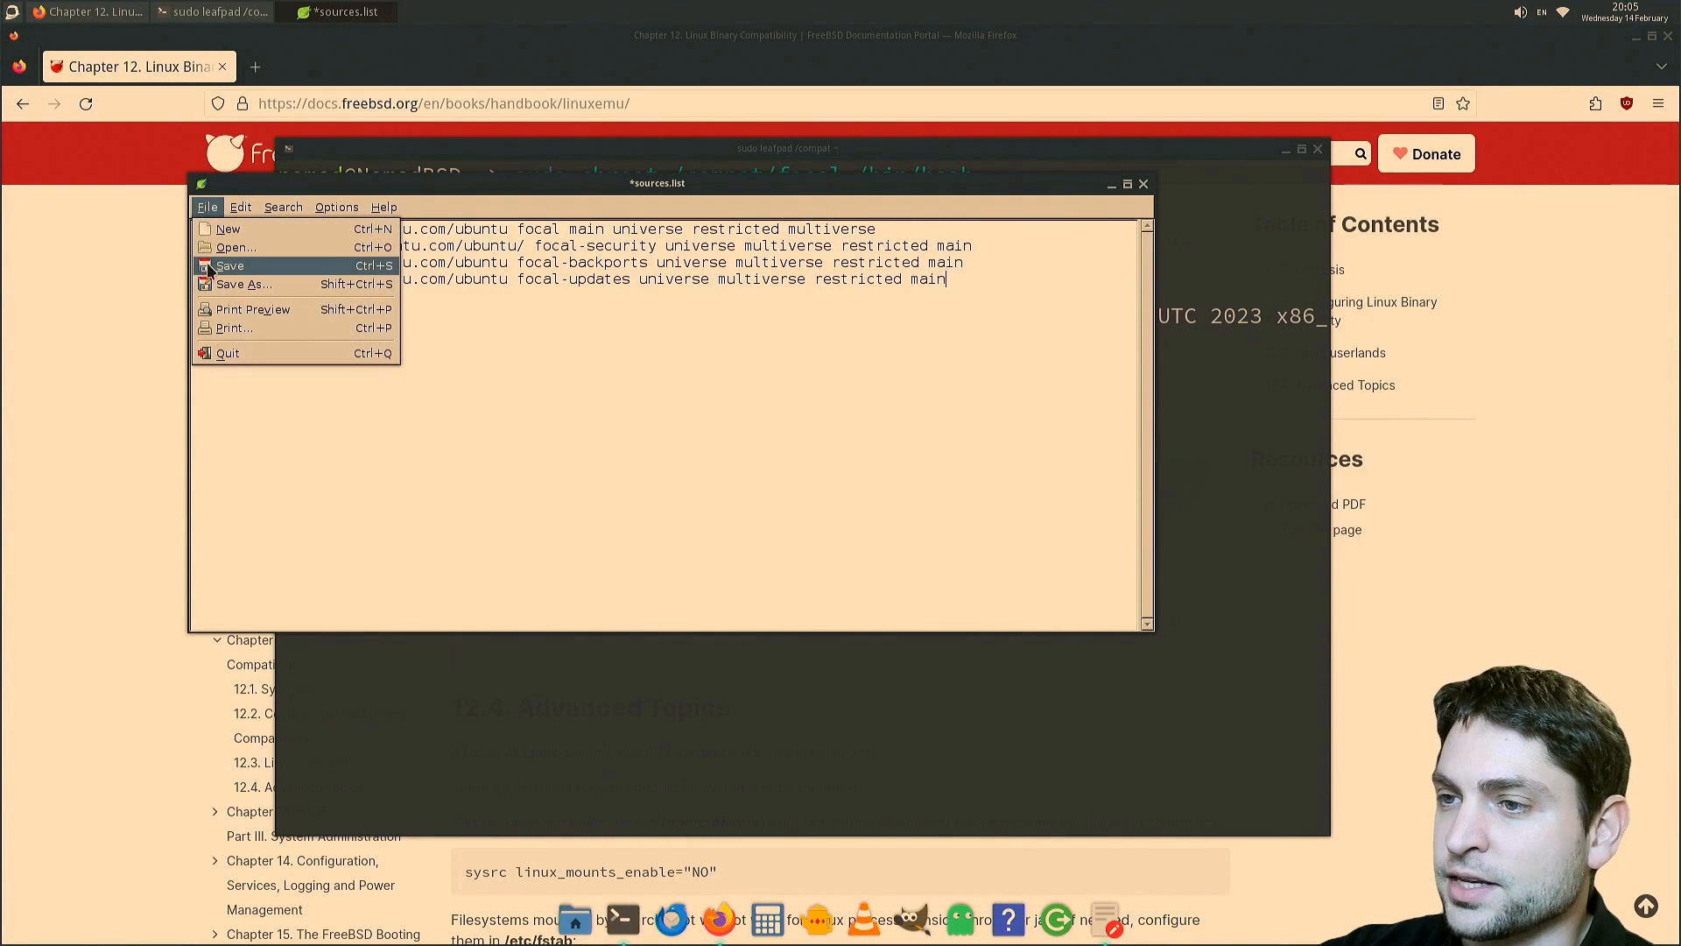
{"action": "left_click", "coordinate": [229, 265]}
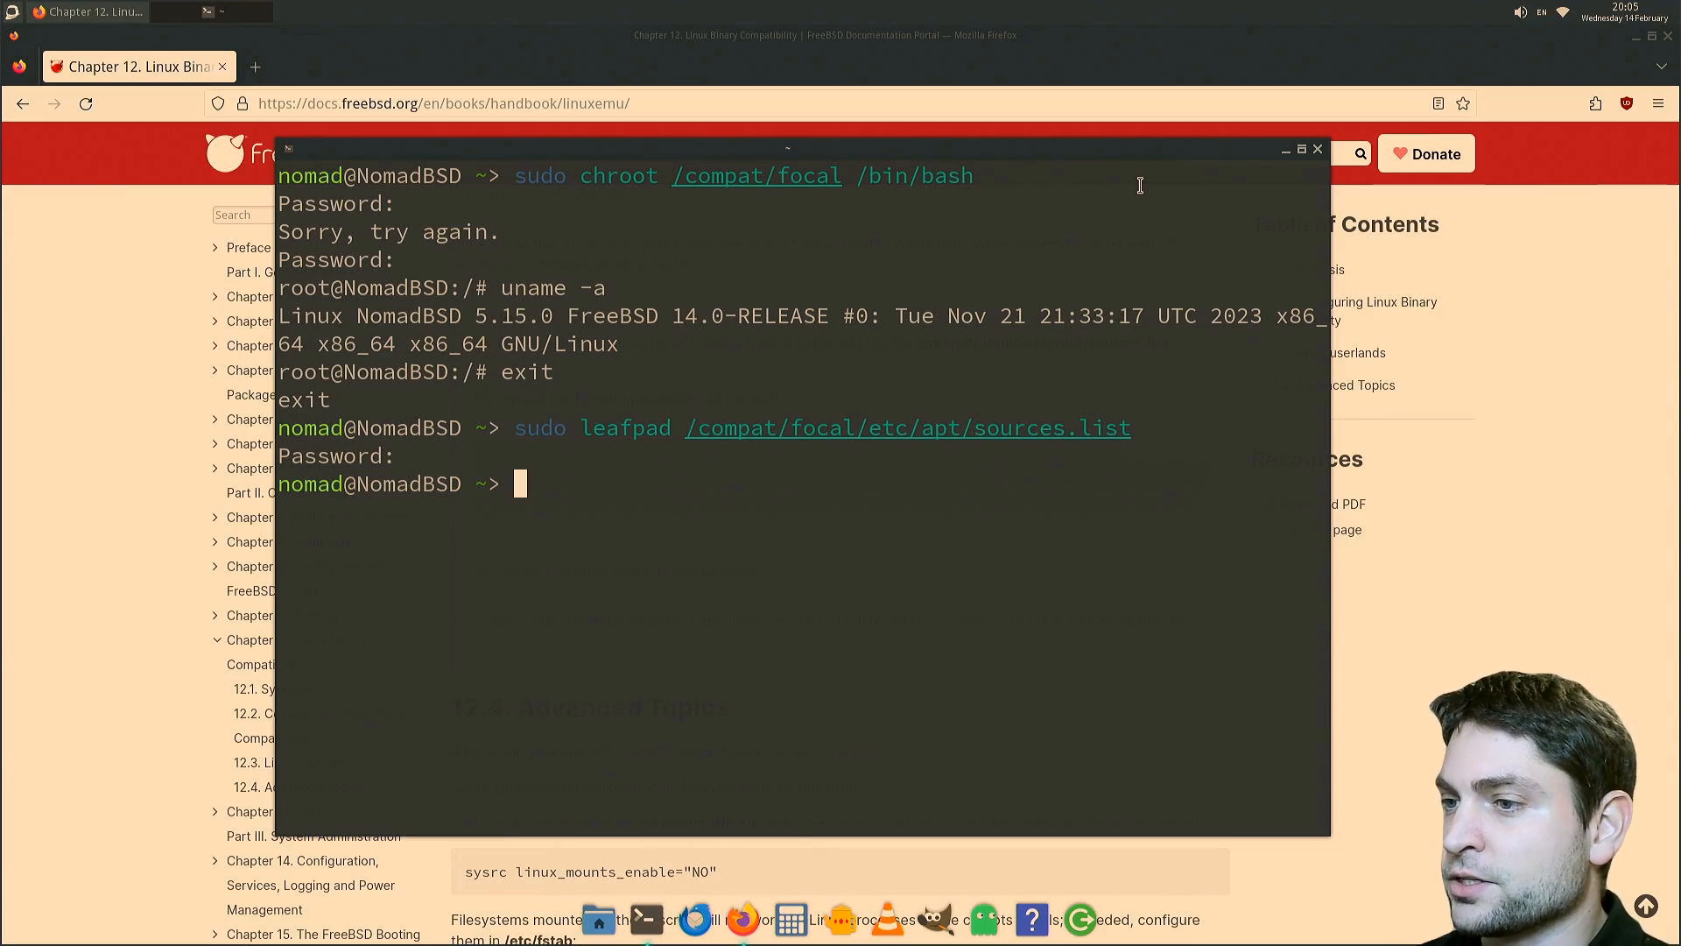
- Chroot into /compat/focal, run apt update, then apt install -y lubuntu-desktop non-interactively
{"action": "type", "text": "sudo chroot /compat/focal /bin/bash"}
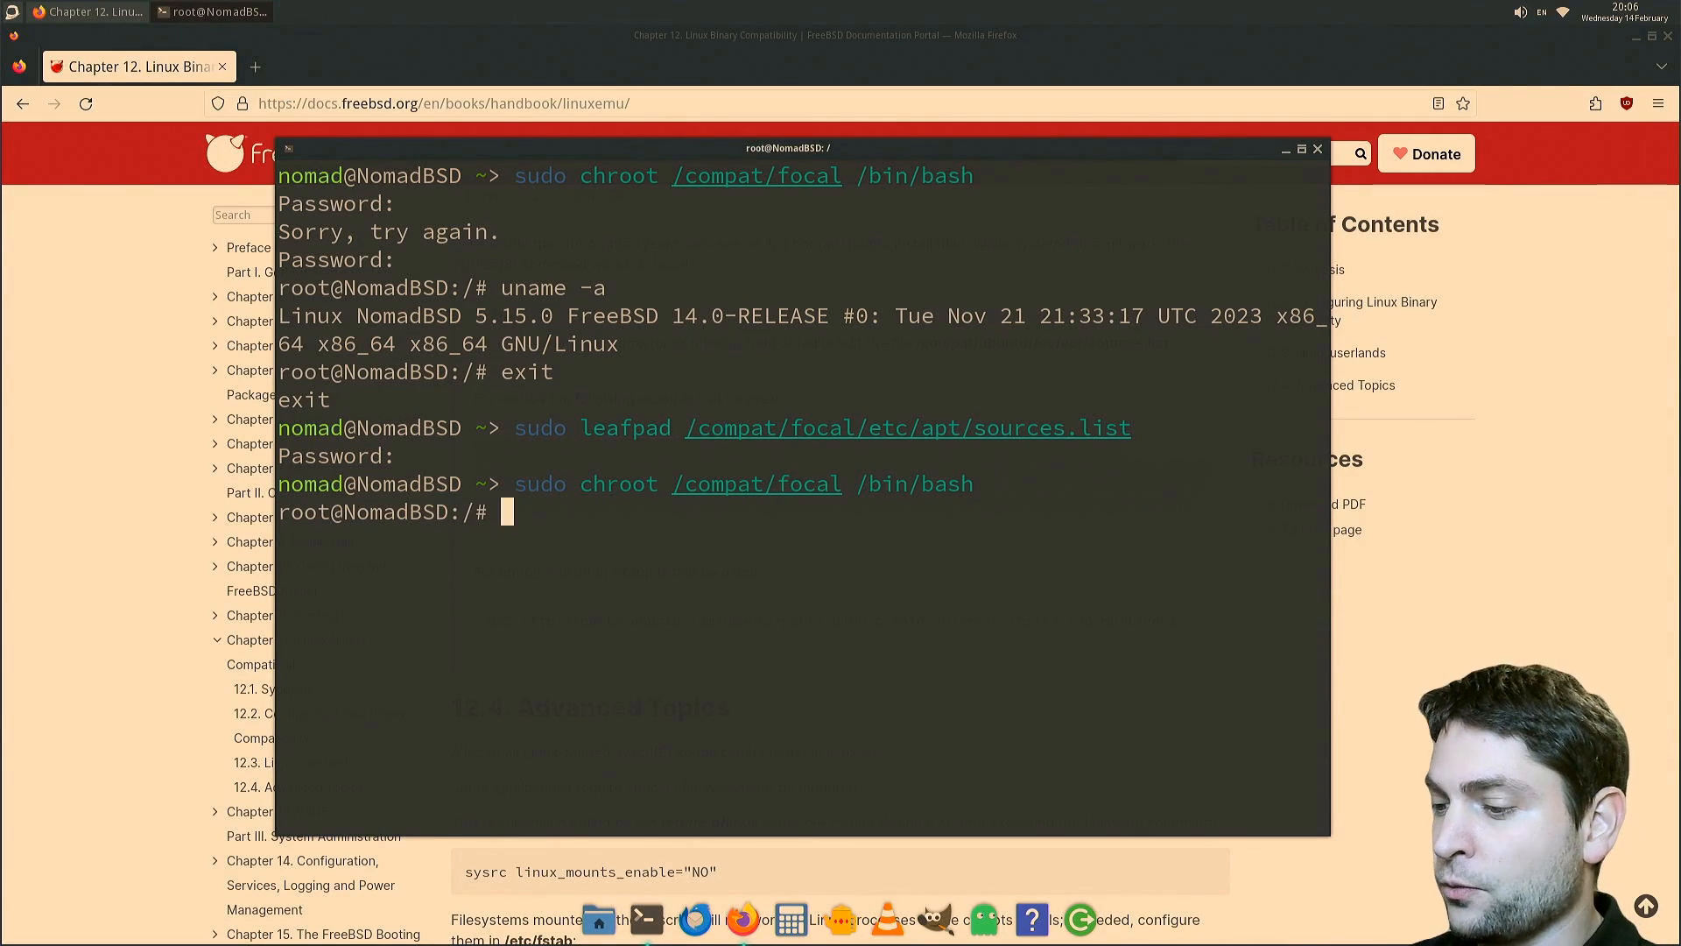
{"action": "type", "text": "apt upda"}
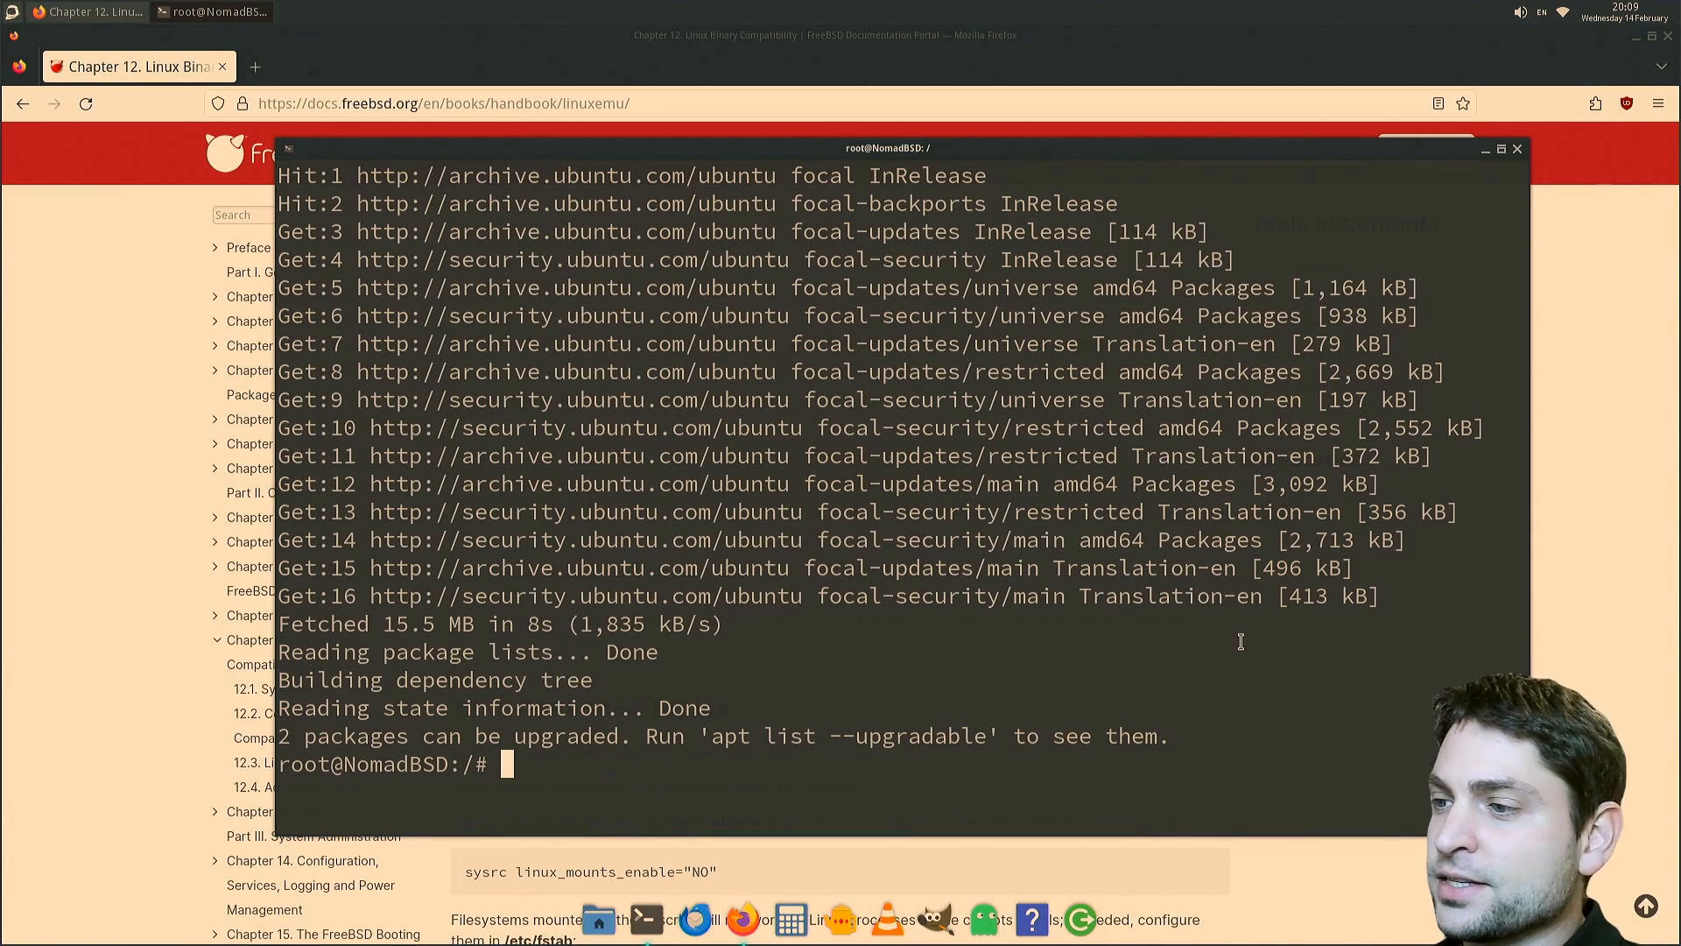
{"action": "type", "text": "DEBIAN_FRONTEND=noninteractive apt install -y lubuntu-desktop"}
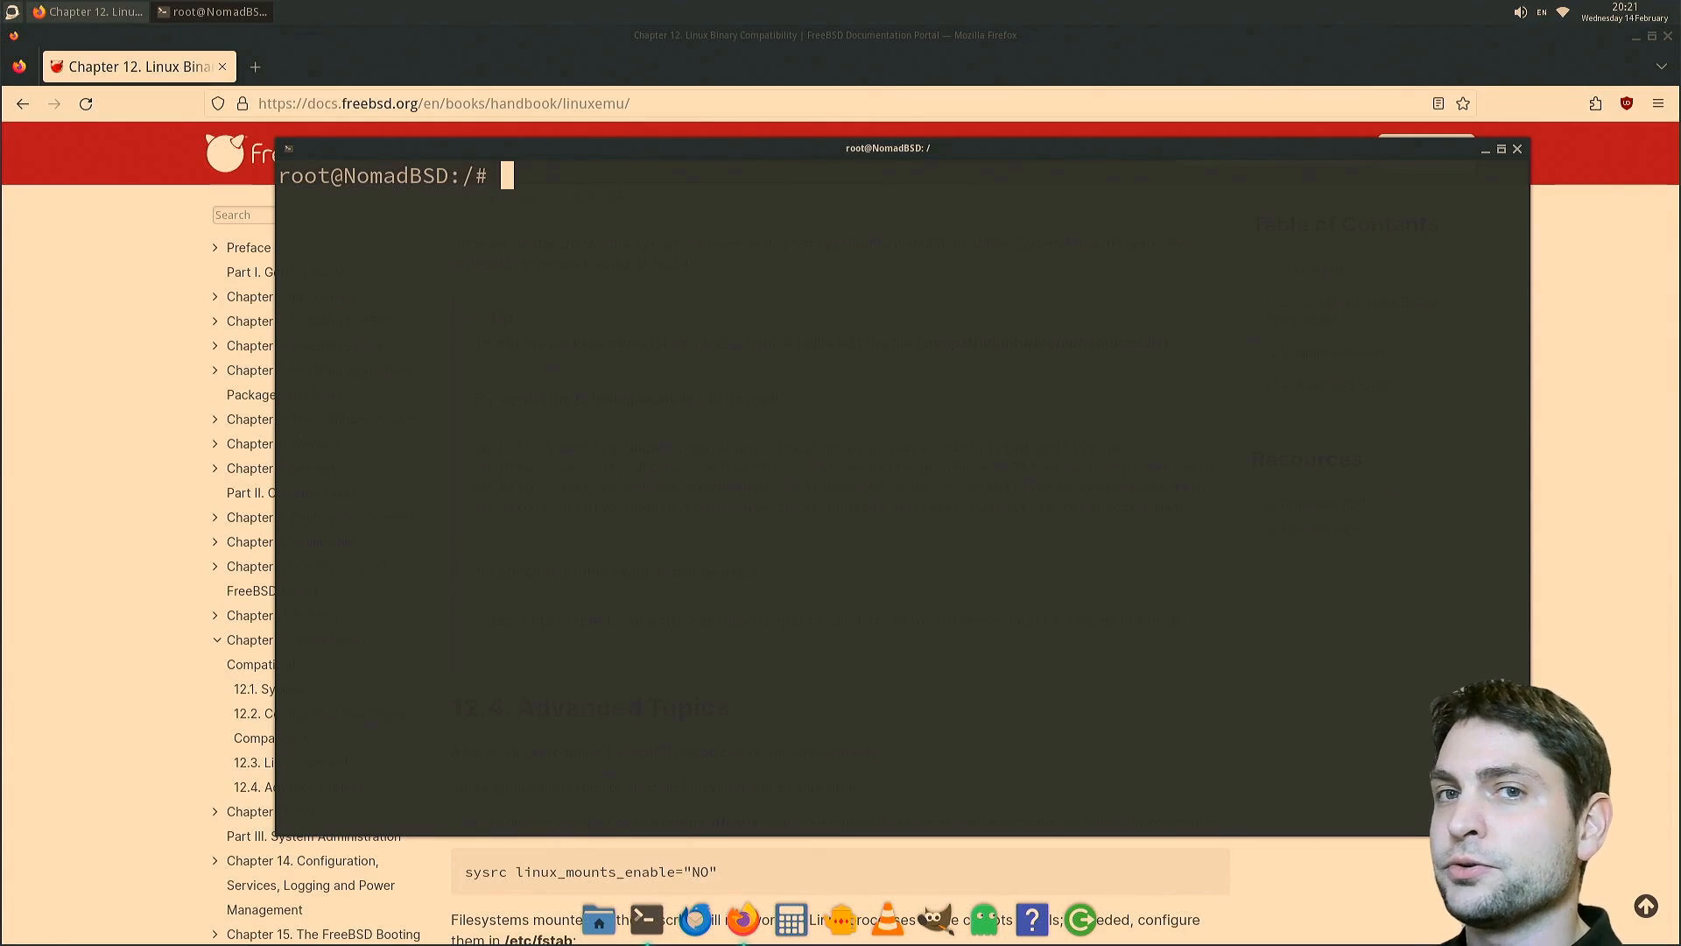
{"action": "mouse_move", "coordinate": [1196, 450]}
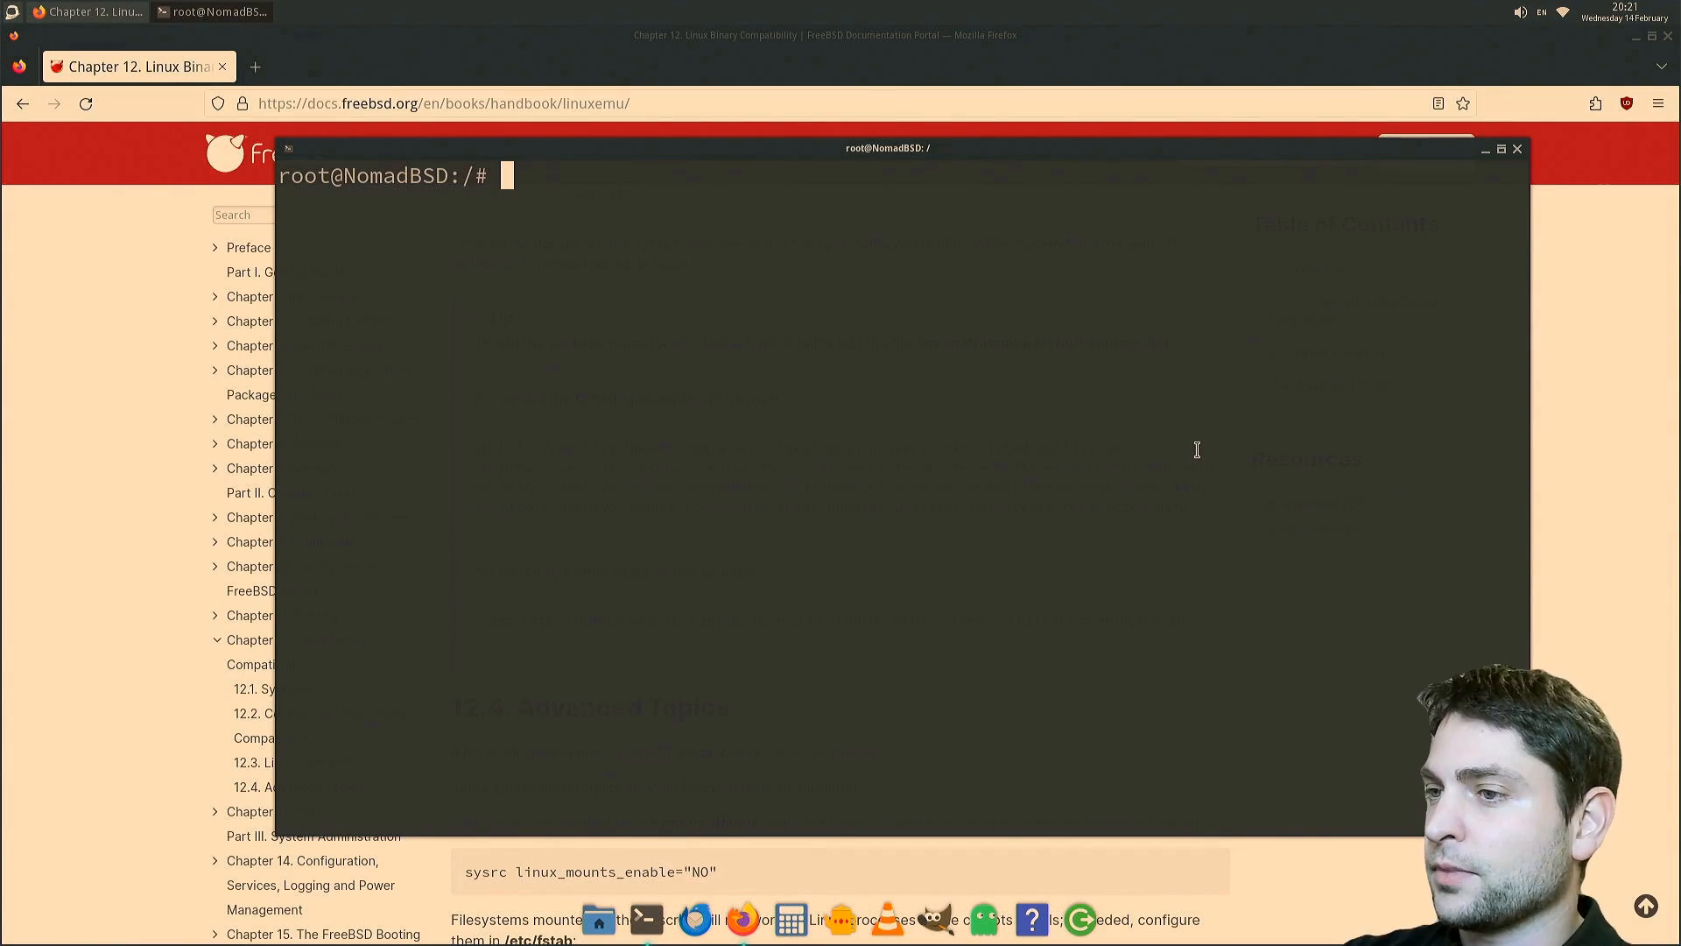
- Run useradd -m agile with an openssl password and usermod -aG sudo, then su agile and whoami
{"action": "type", "text": "useradd -m agile -p $(openssl passwd 1234) && usermod -aG sudo agile"}
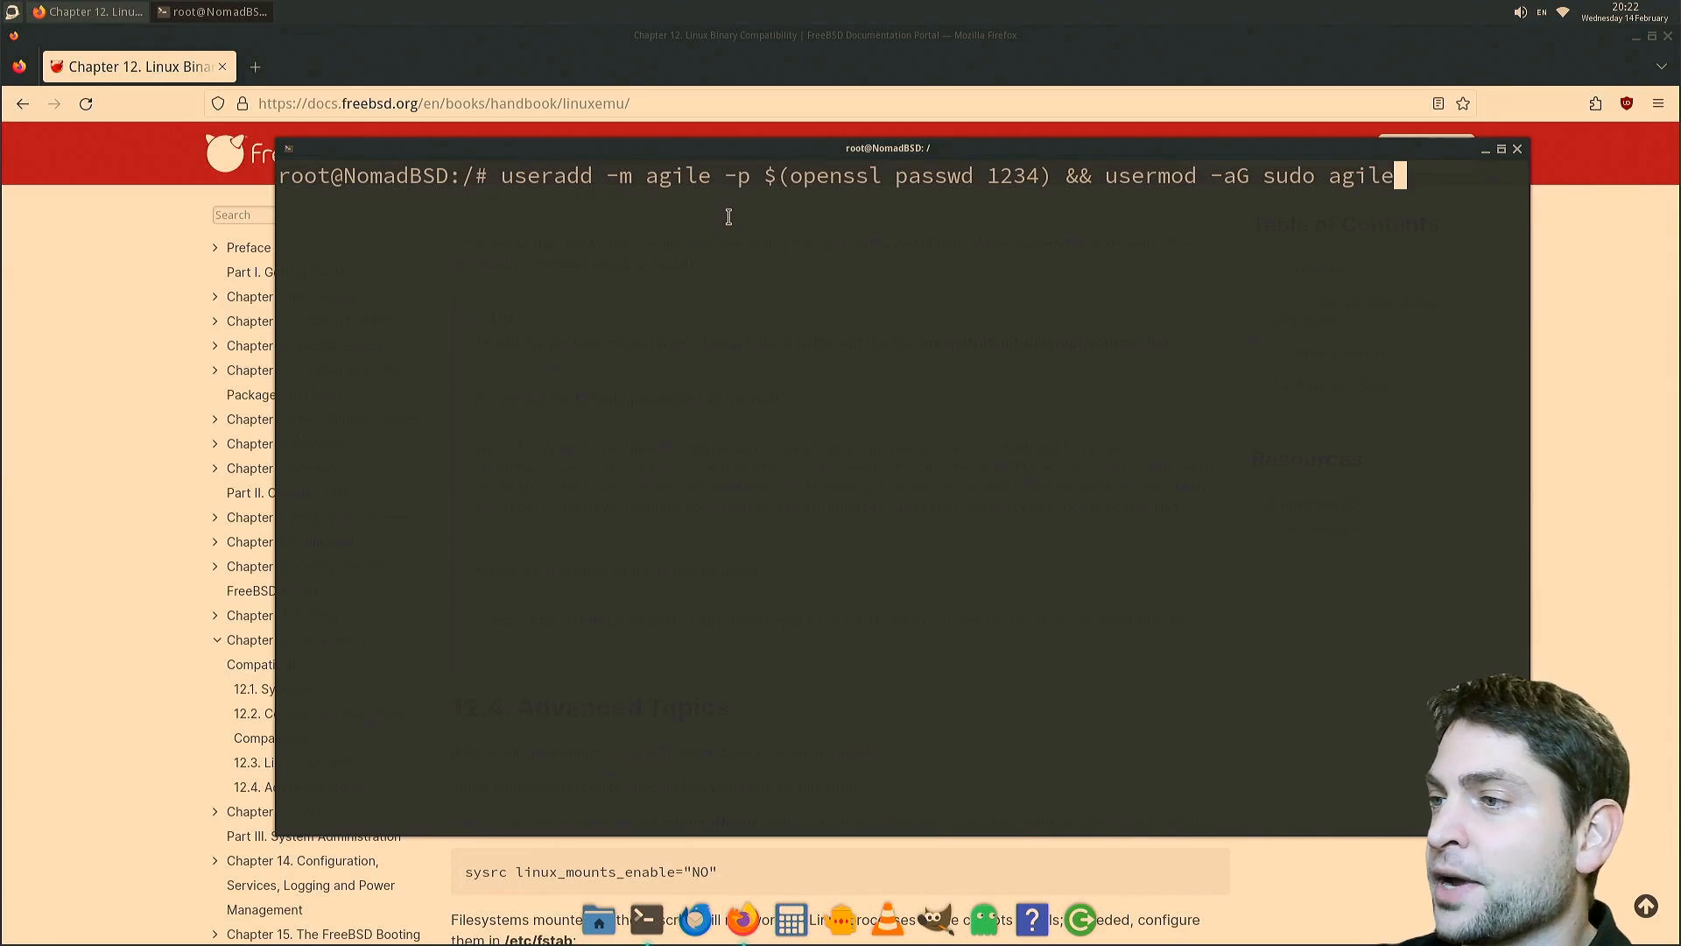
{"action": "mouse_move", "coordinate": [991, 203]}
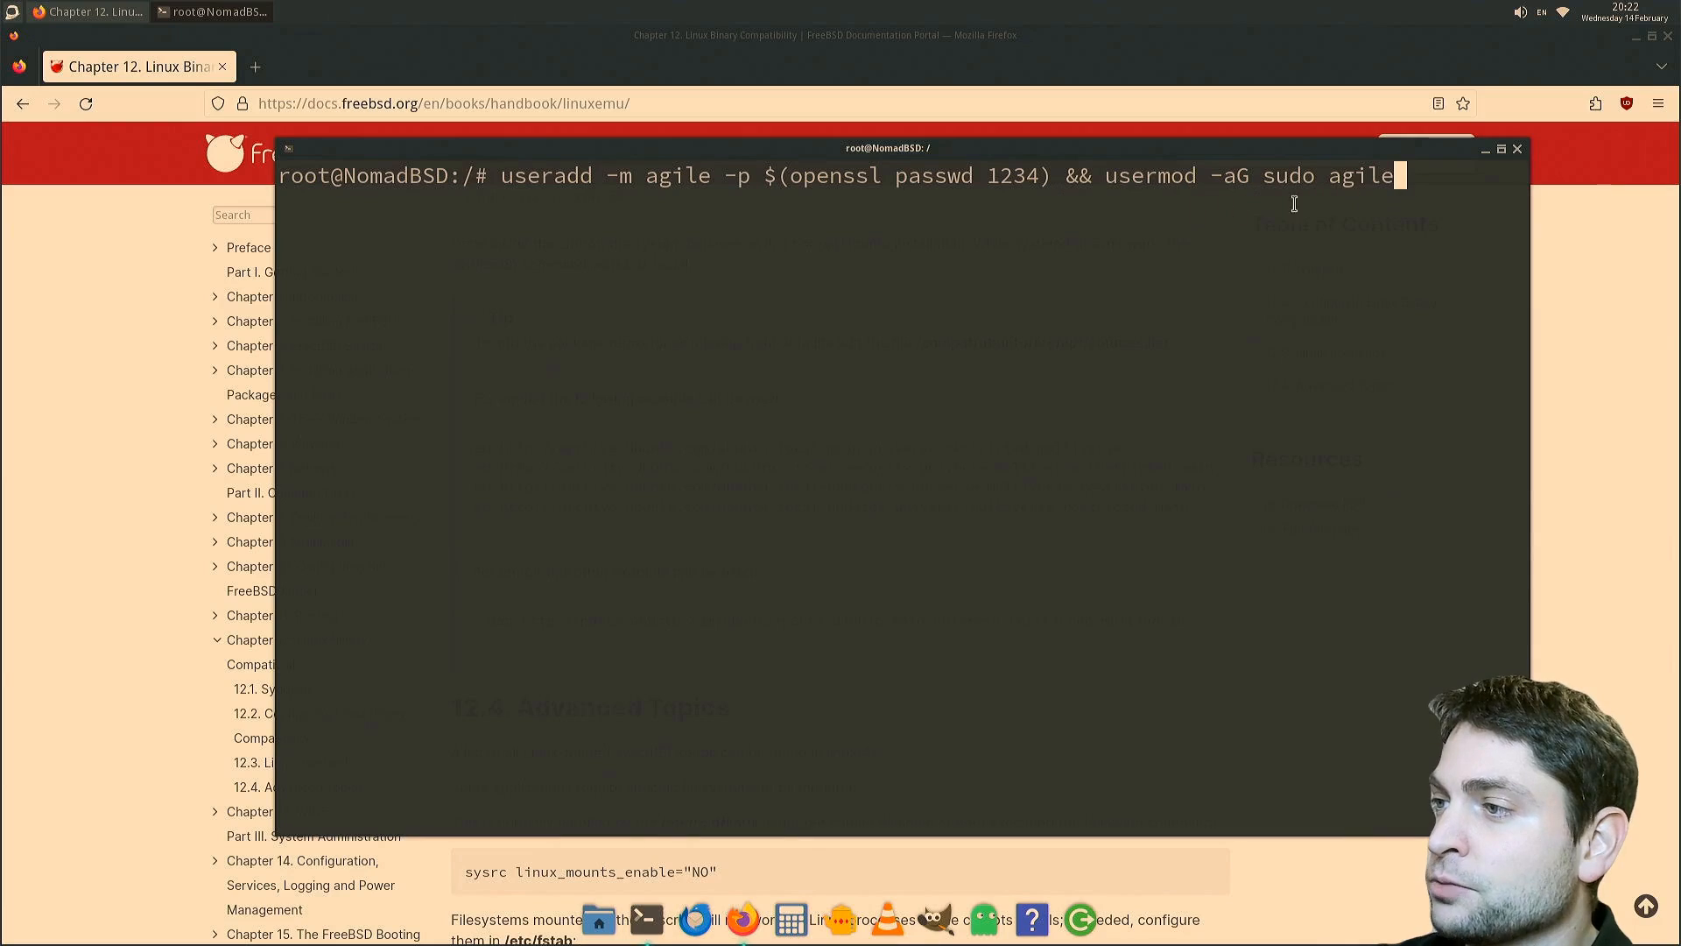
{"action": "mouse_move", "coordinate": [1032, 346]}
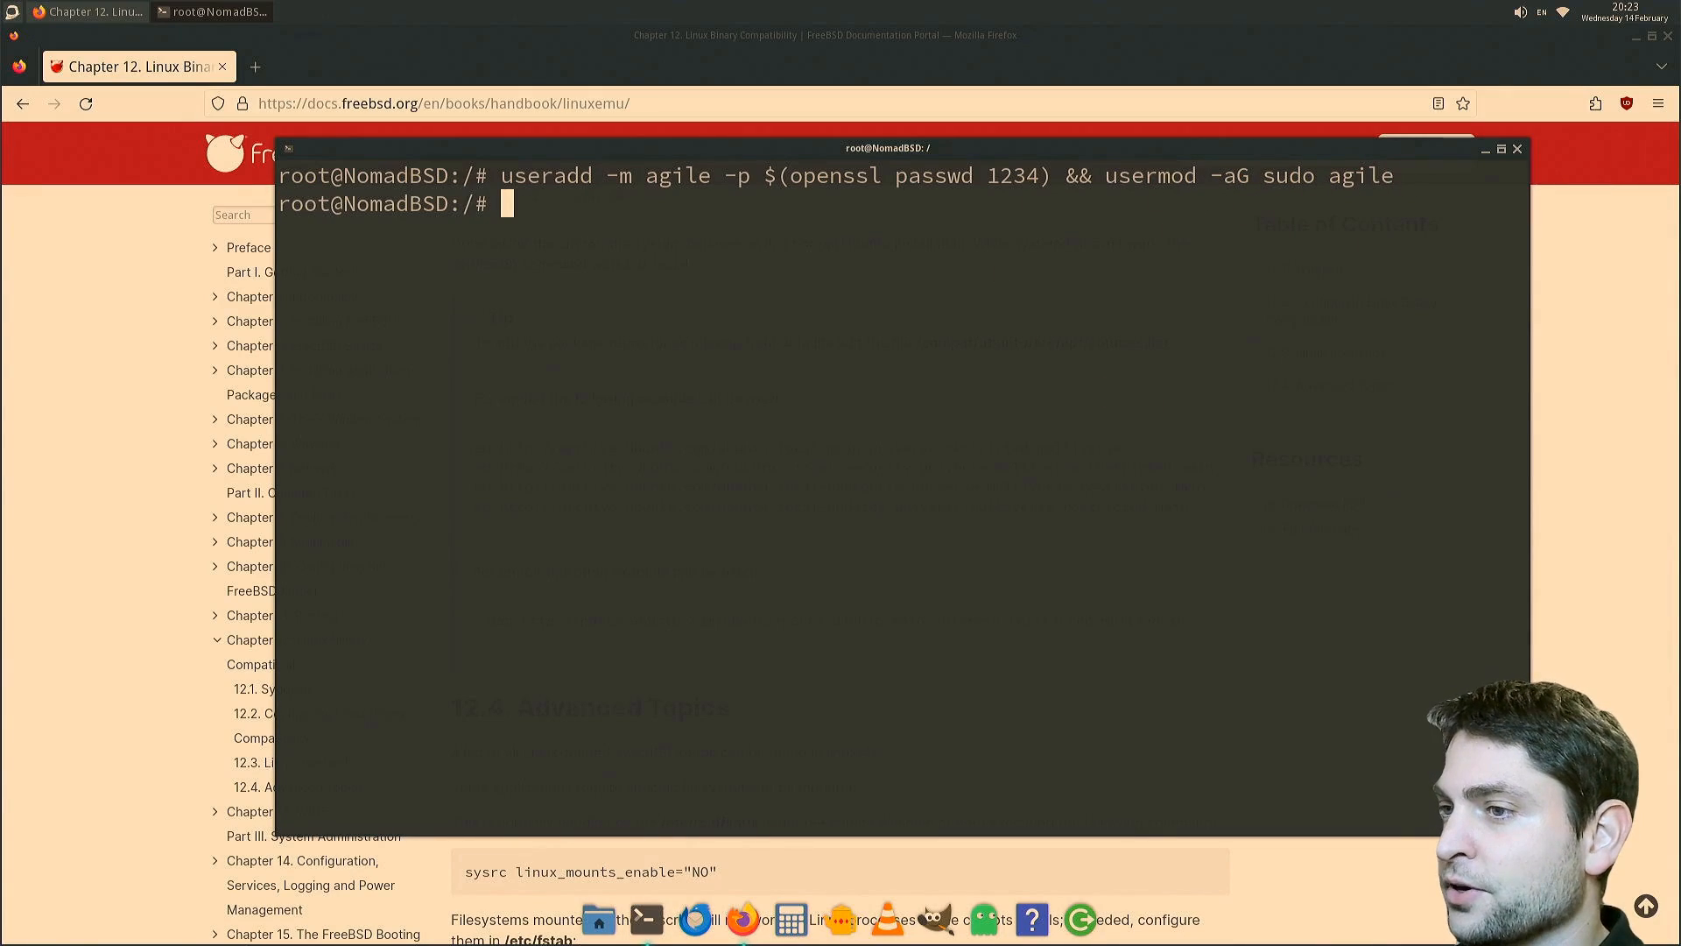
{"action": "type", "text": "su"}
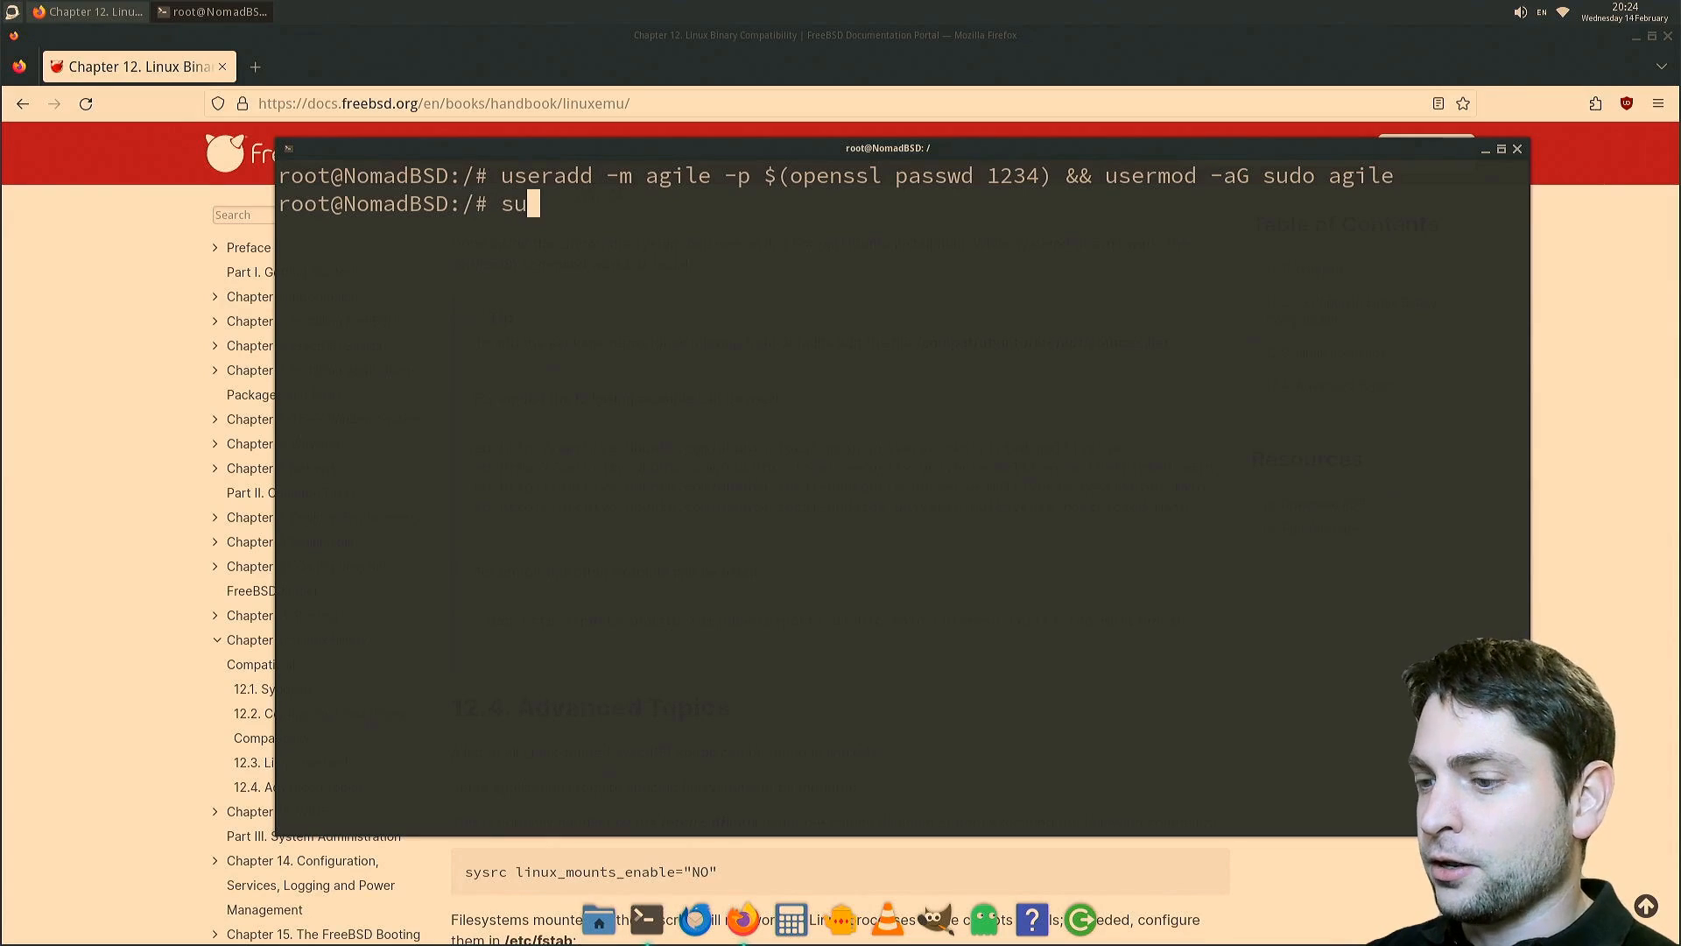
{"action": "type", "text": "agile"}
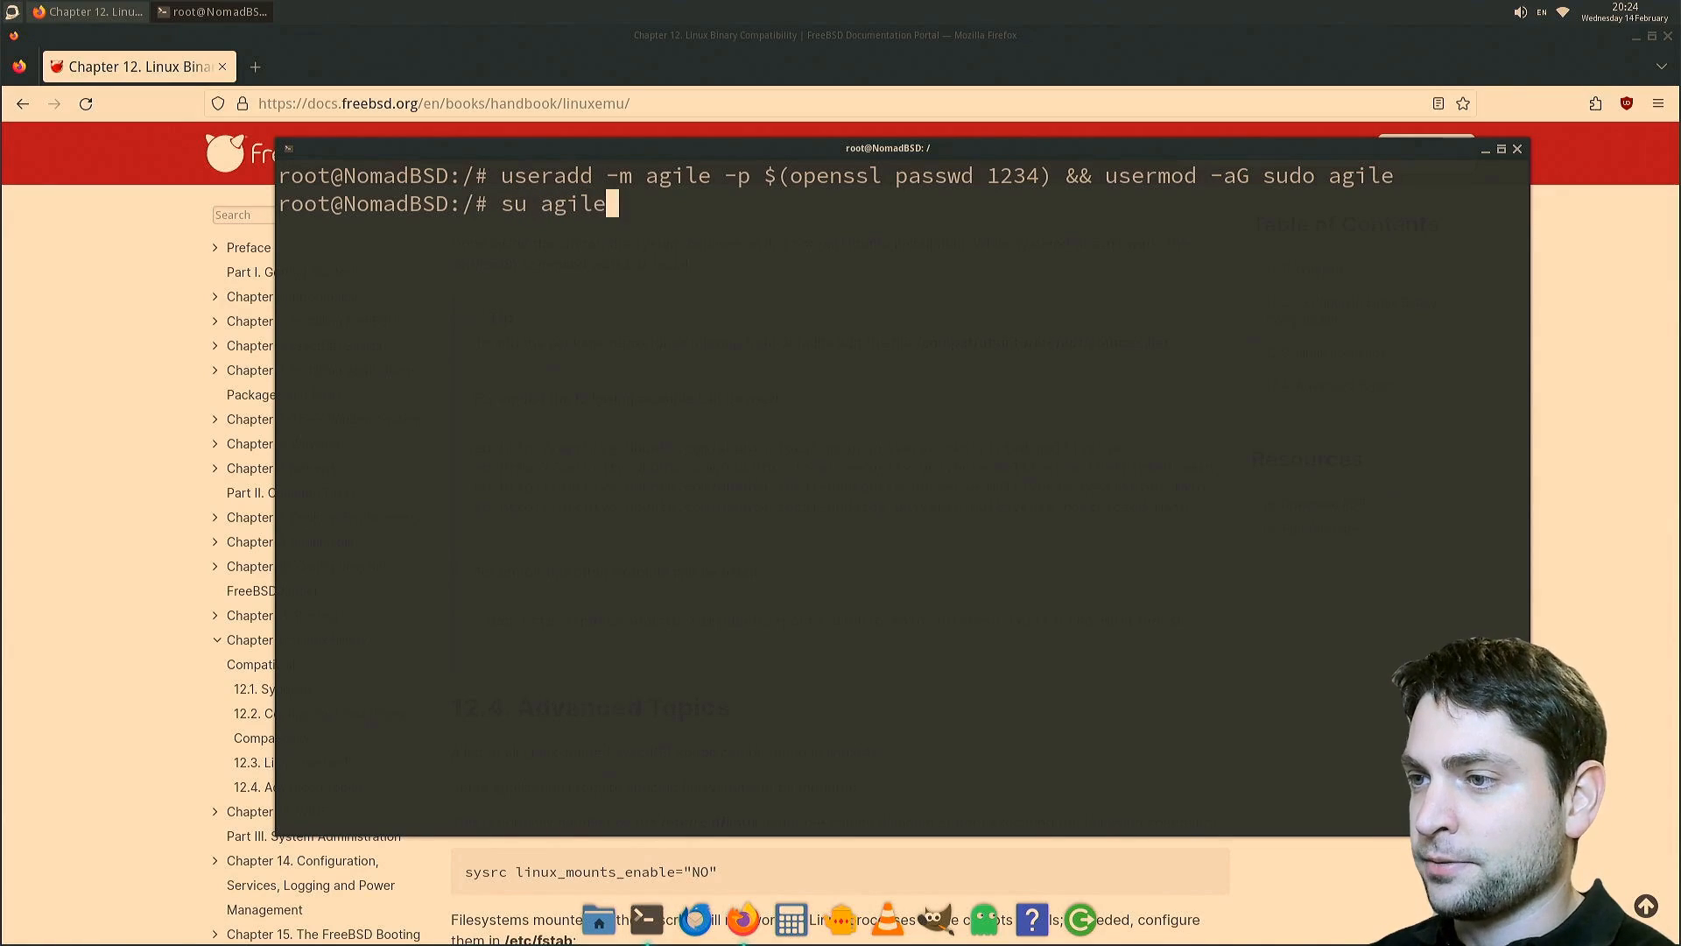
{"action": "type", "text": "whoami"}
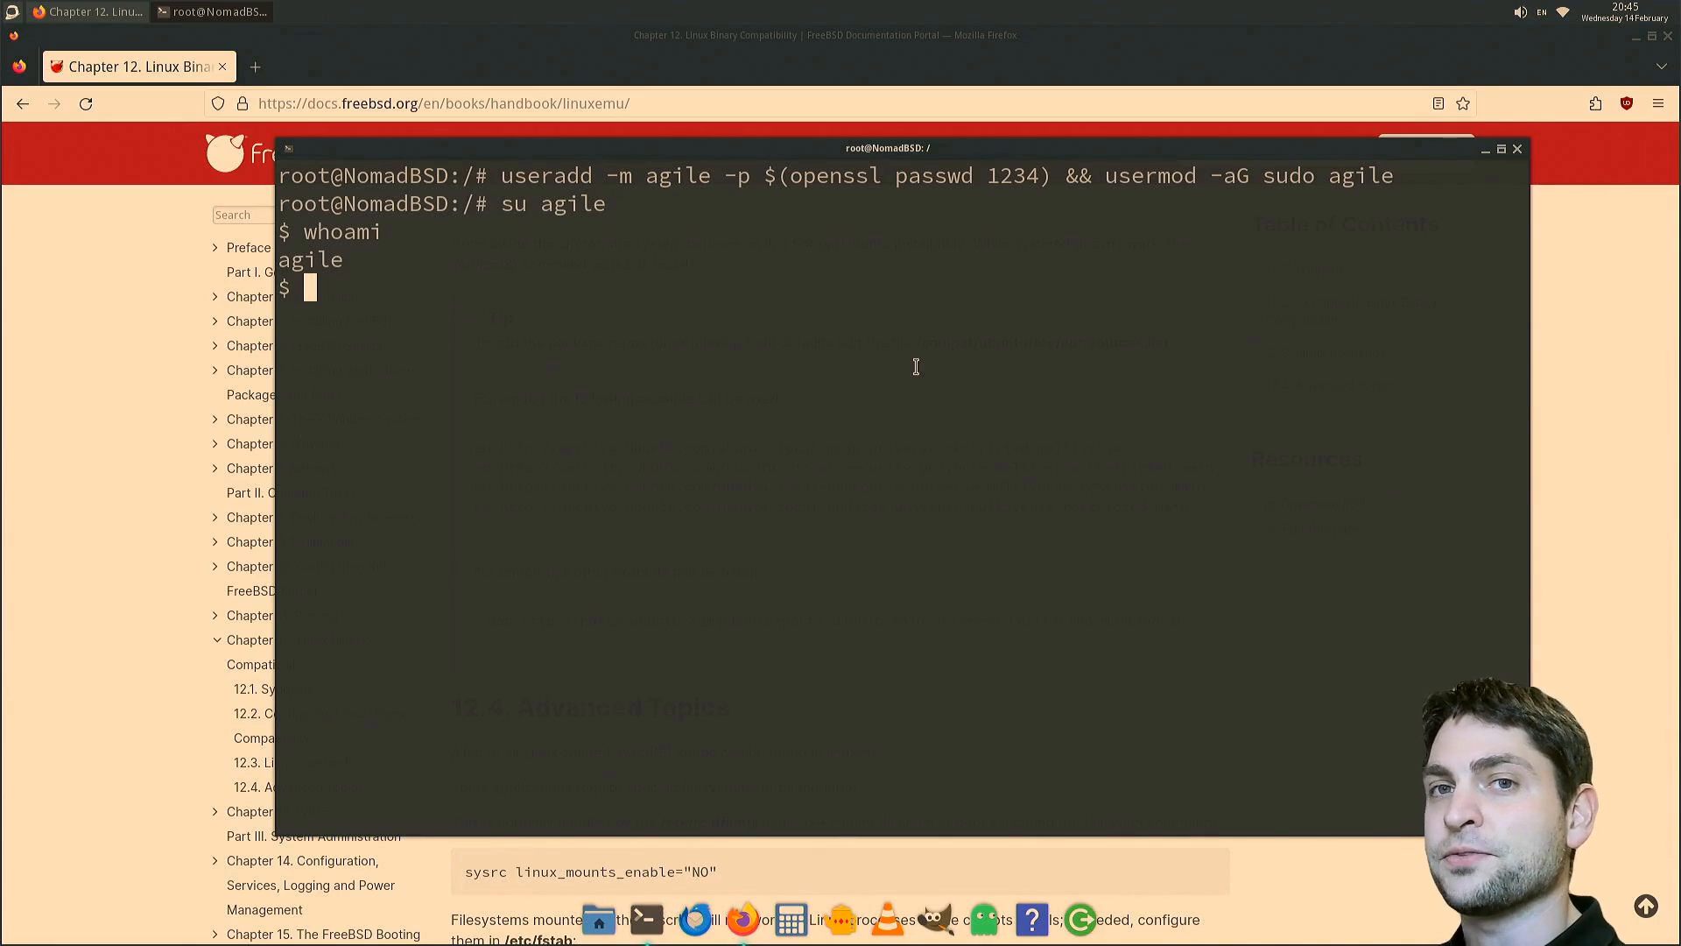
- Exit the agile session and chroot back to the nomad shell and clear the screen
{"action": "type", "text": "exit"}
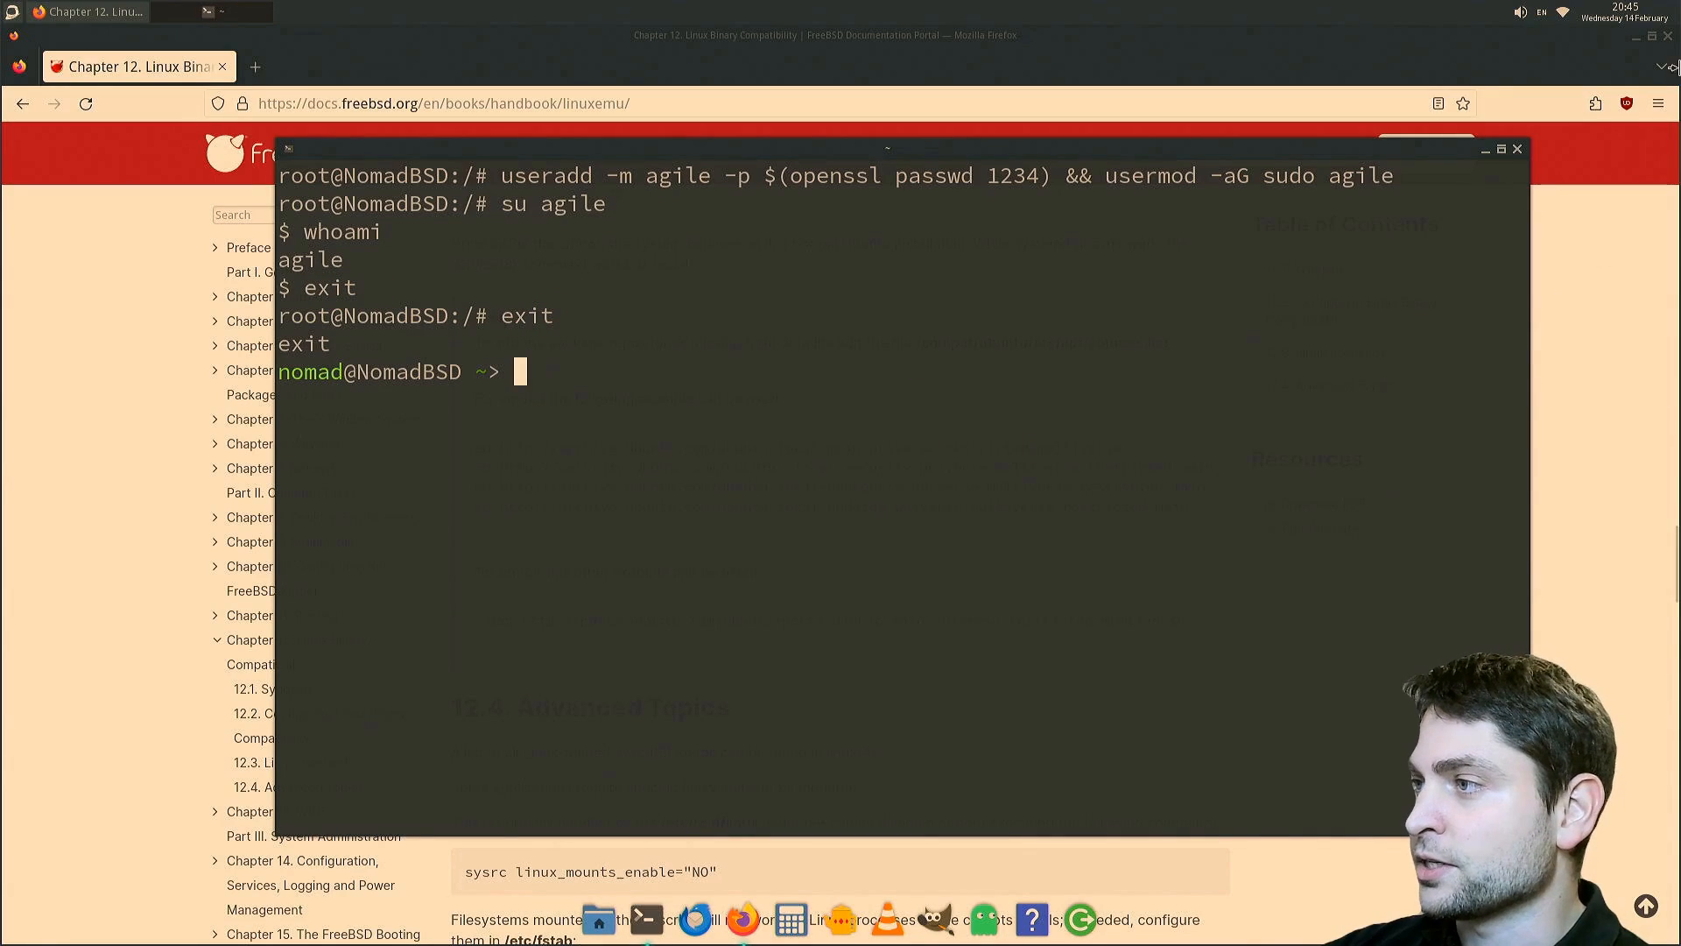
{"action": "type", "text": "clear"}
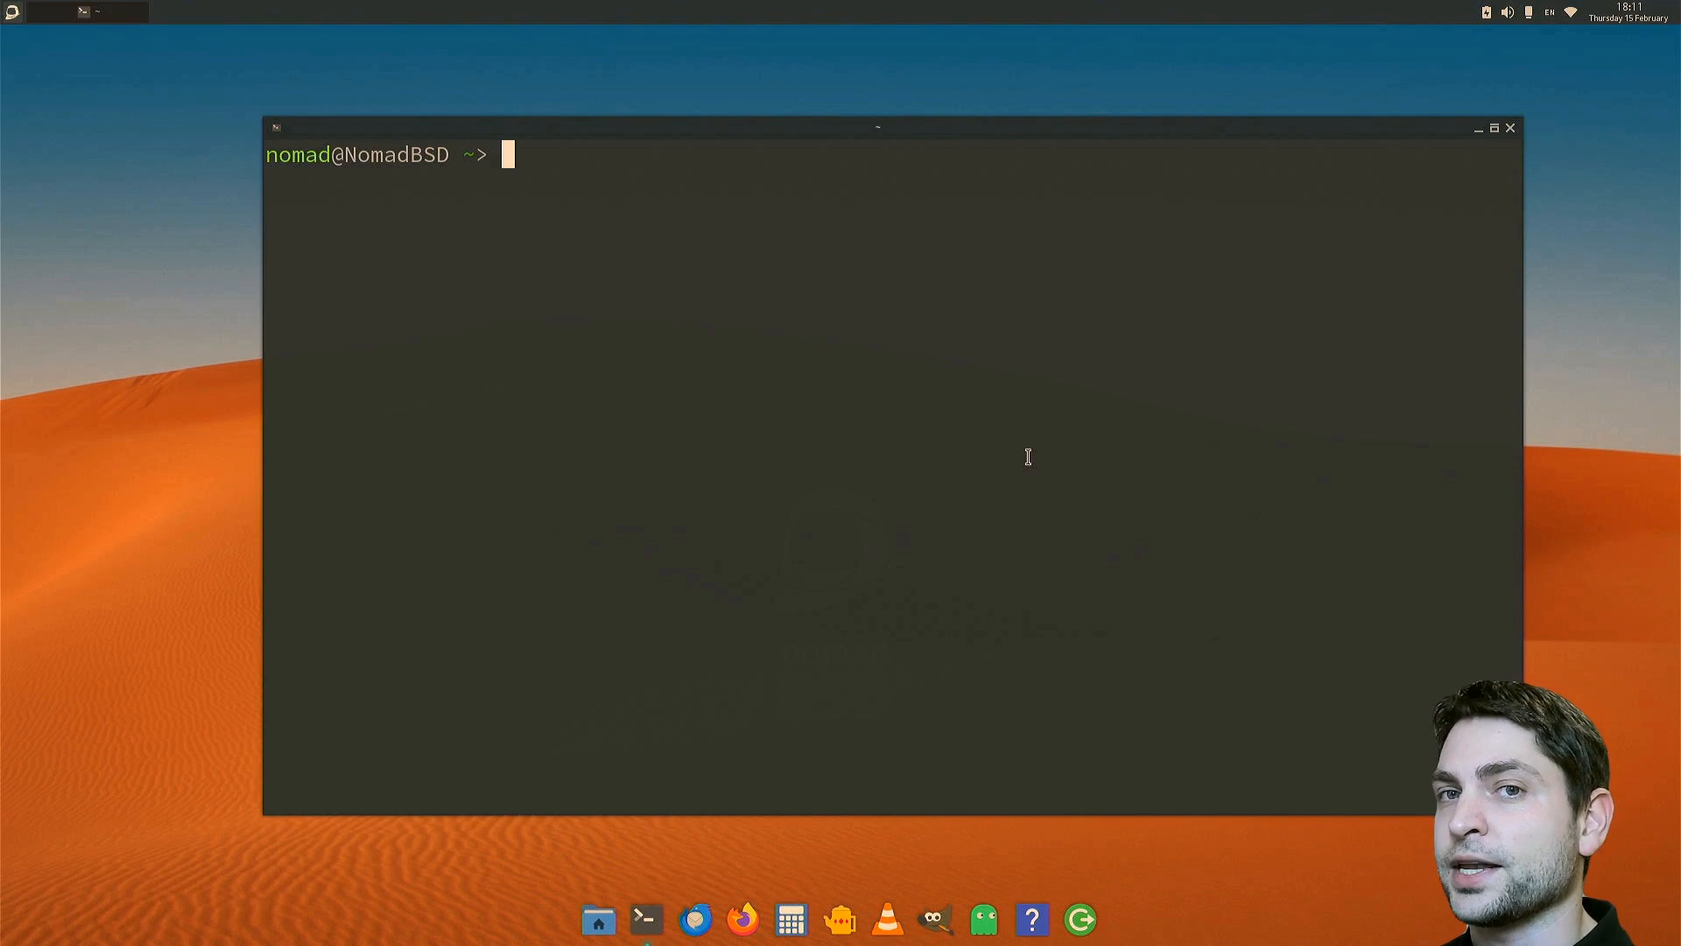
- Edit /usr/local/share/dbus-1/session.conf as root so it contains <auth>ANONYMOUS</auth> and <allow_anonymous/>, then close Leafpad
{"action": "type", "text": "sudo leafpad /usr/local/share/dbus-1/session.conf"}
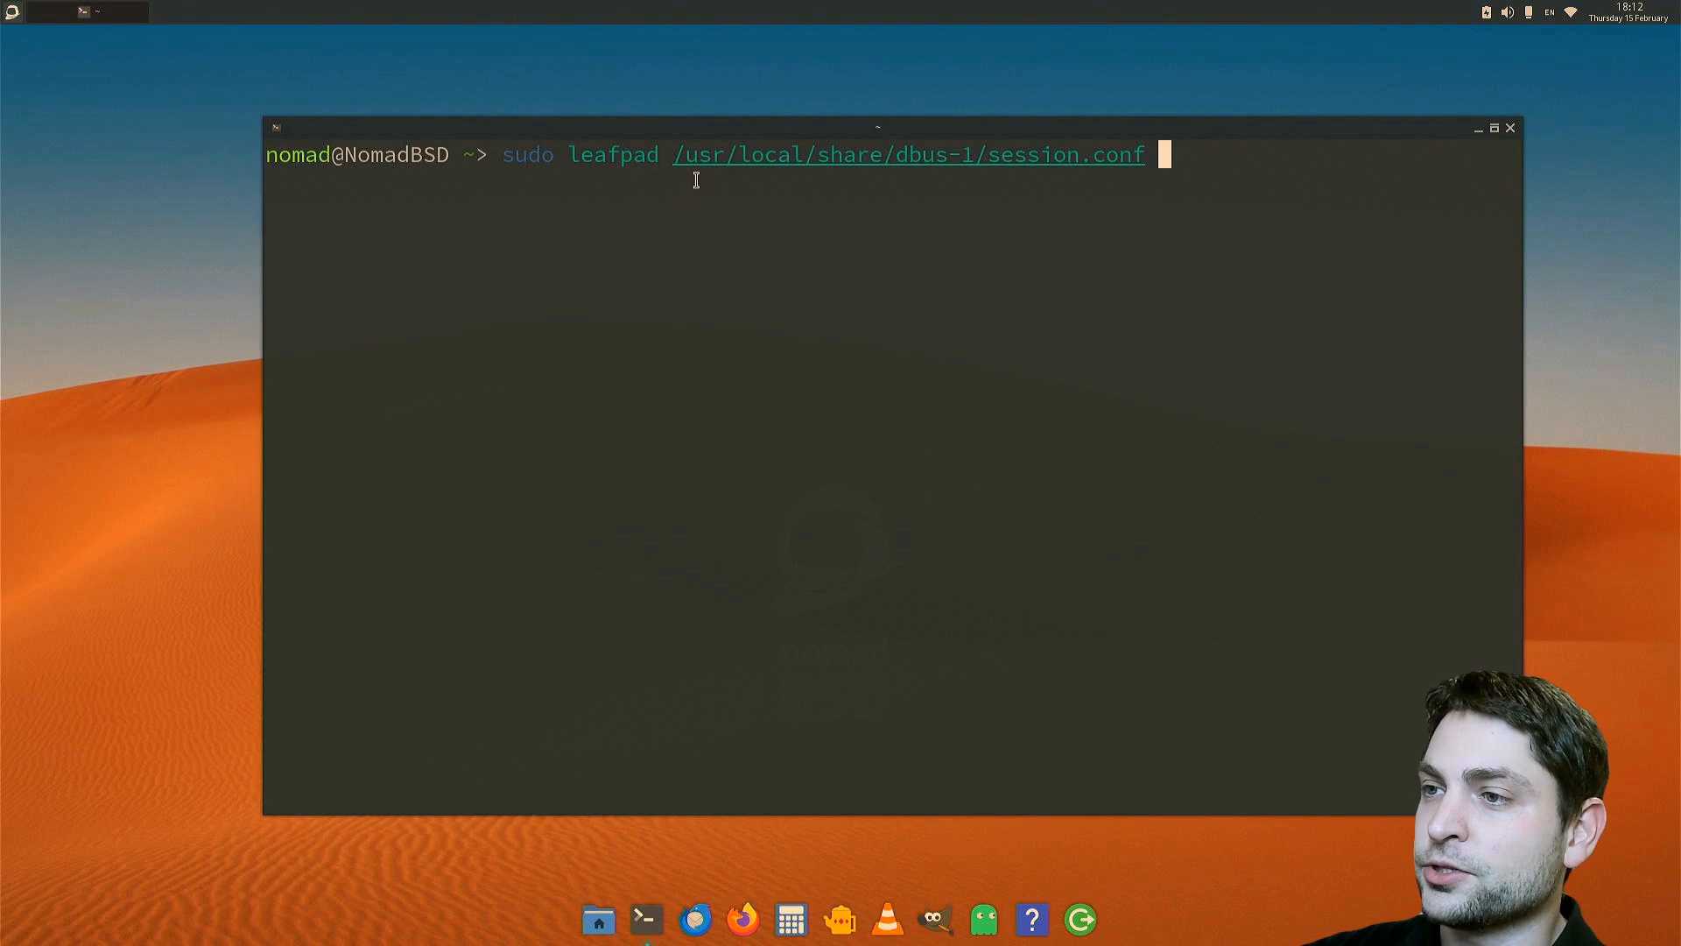
{"action": "mouse_move", "coordinate": [893, 171]}
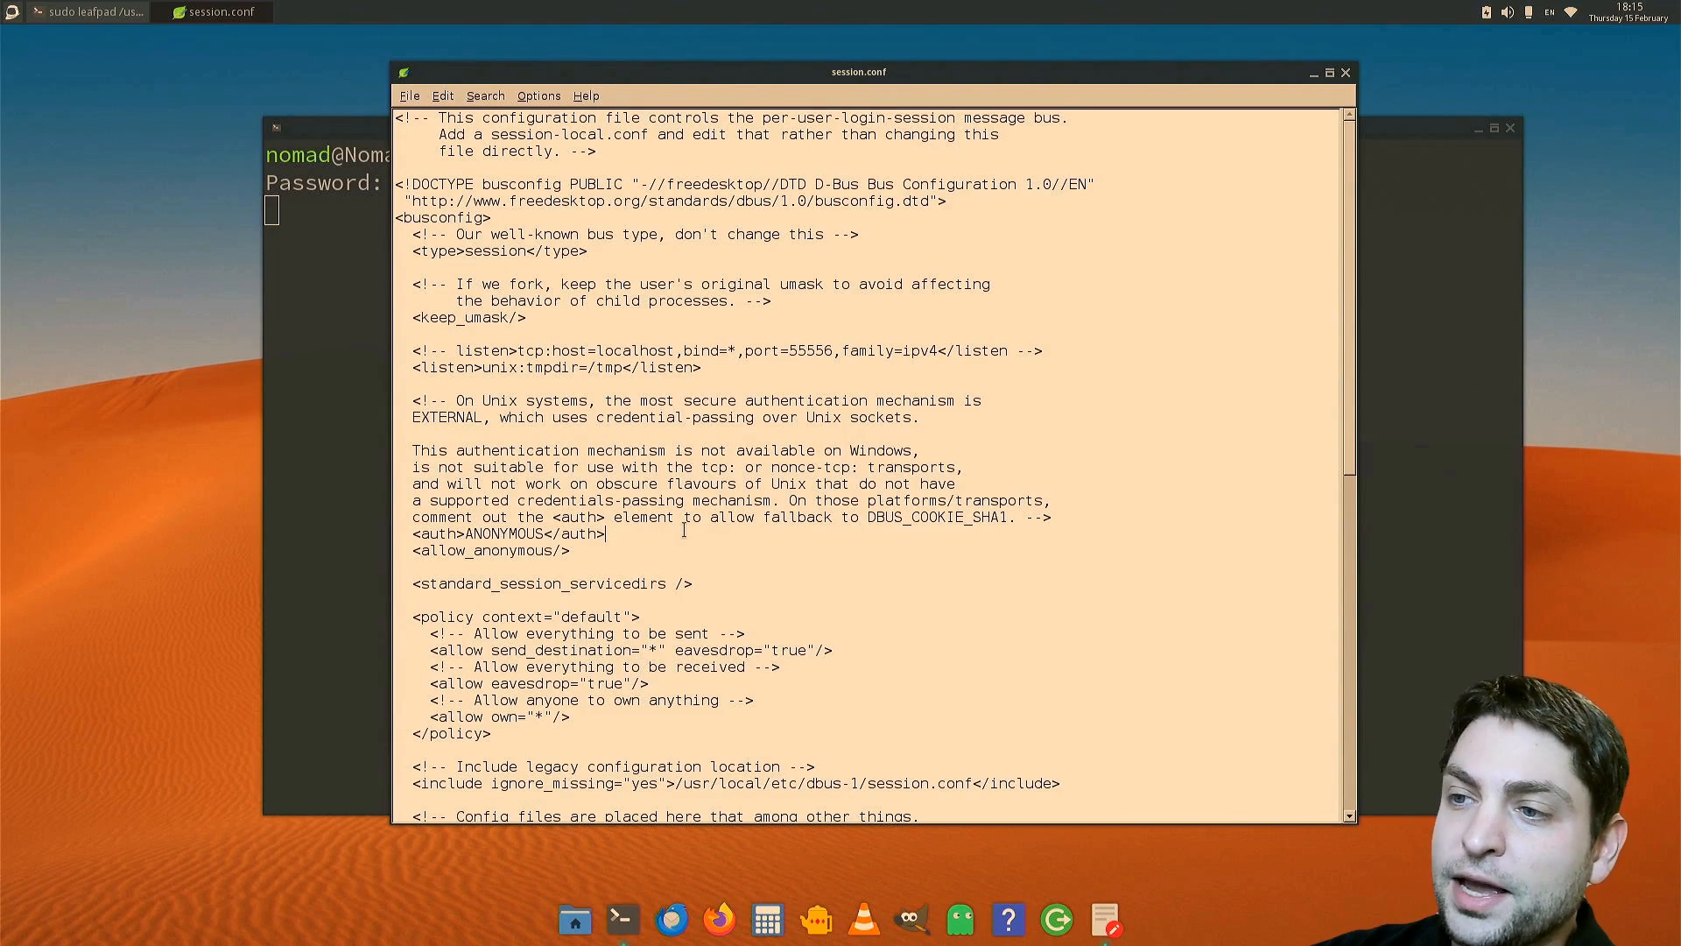
{"action": "double_click", "coordinate": [505, 533]}
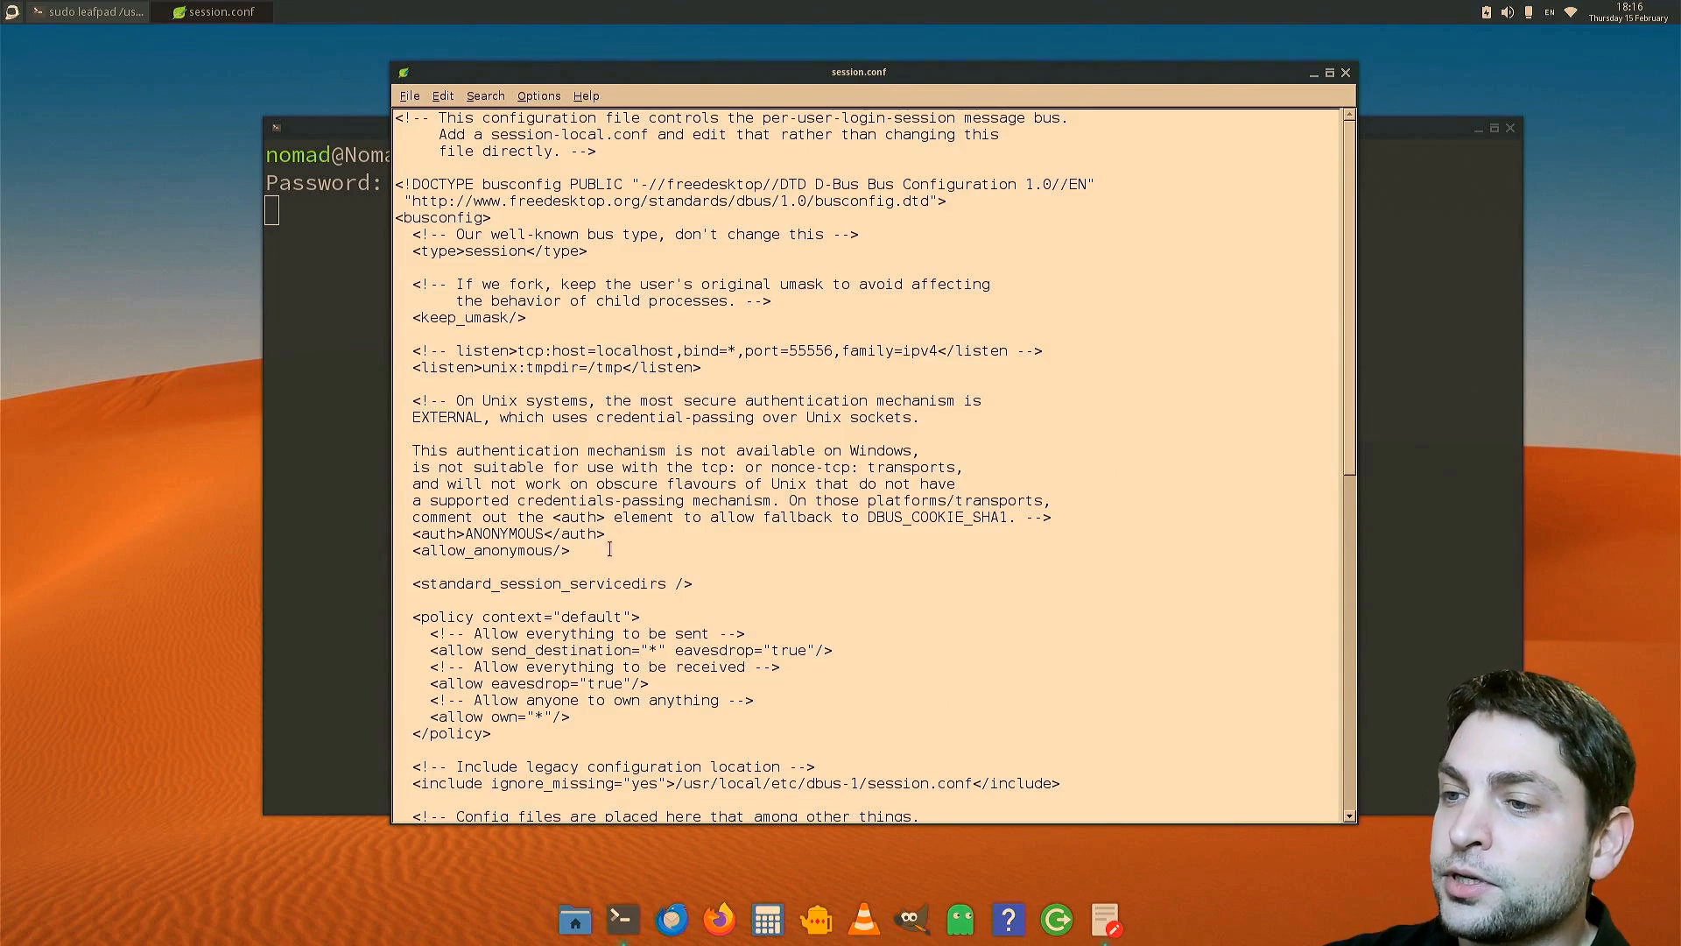
{"action": "double_click", "coordinate": [489, 550]}
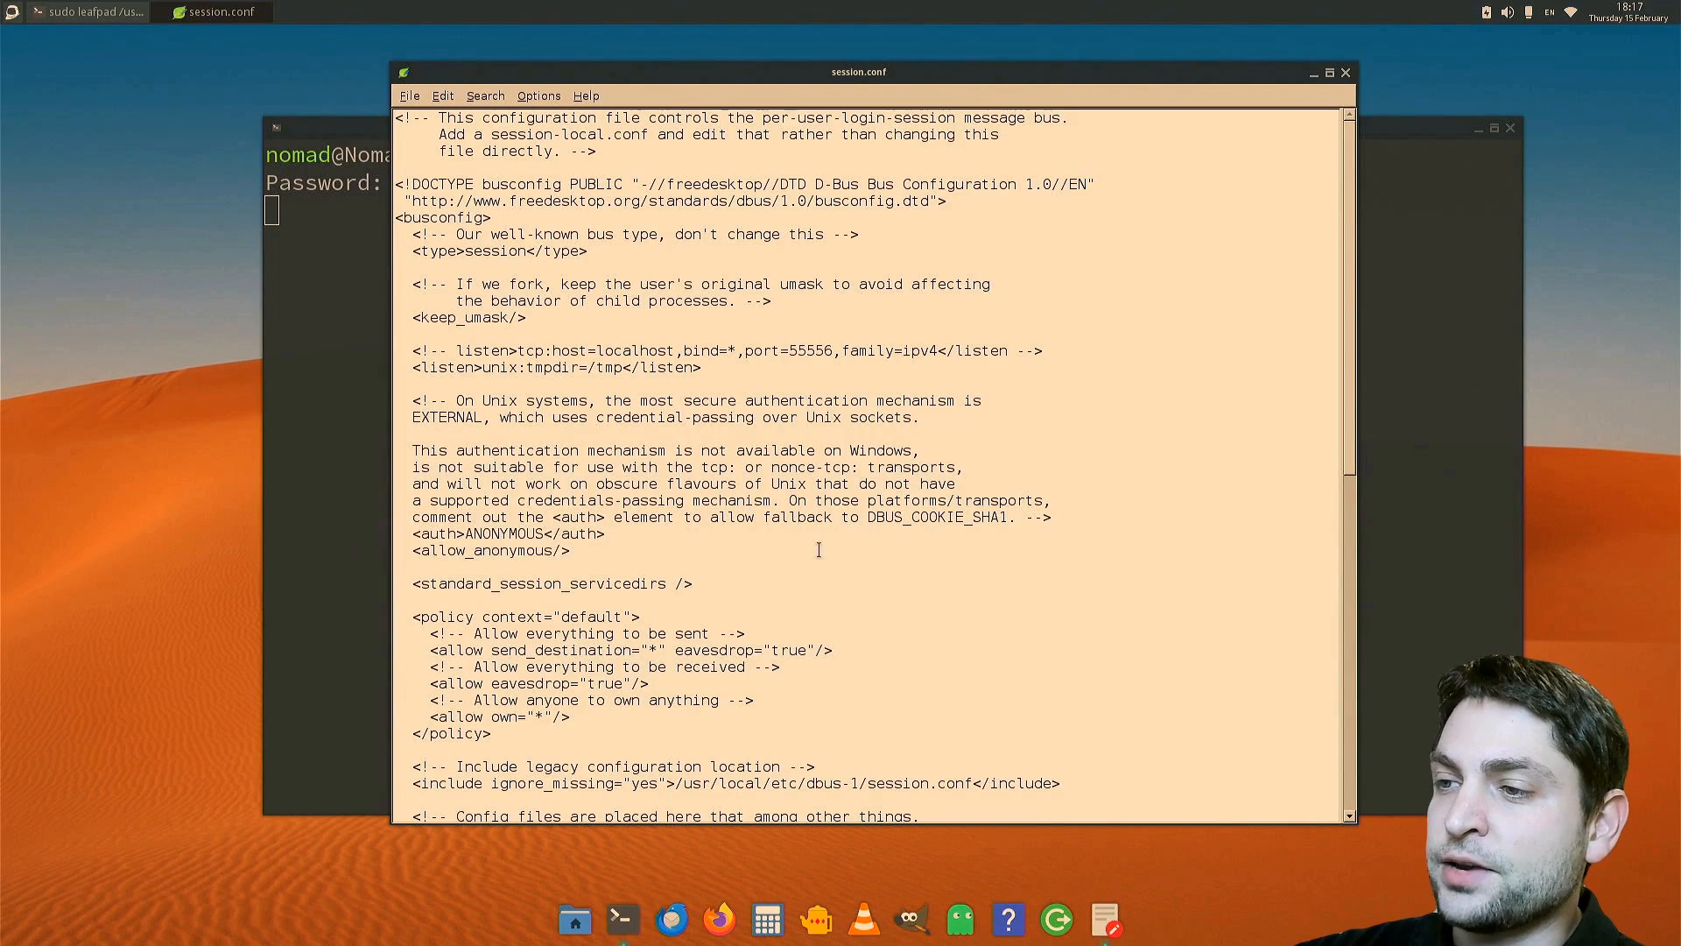
{"action": "left_click", "coordinate": [1344, 71]}
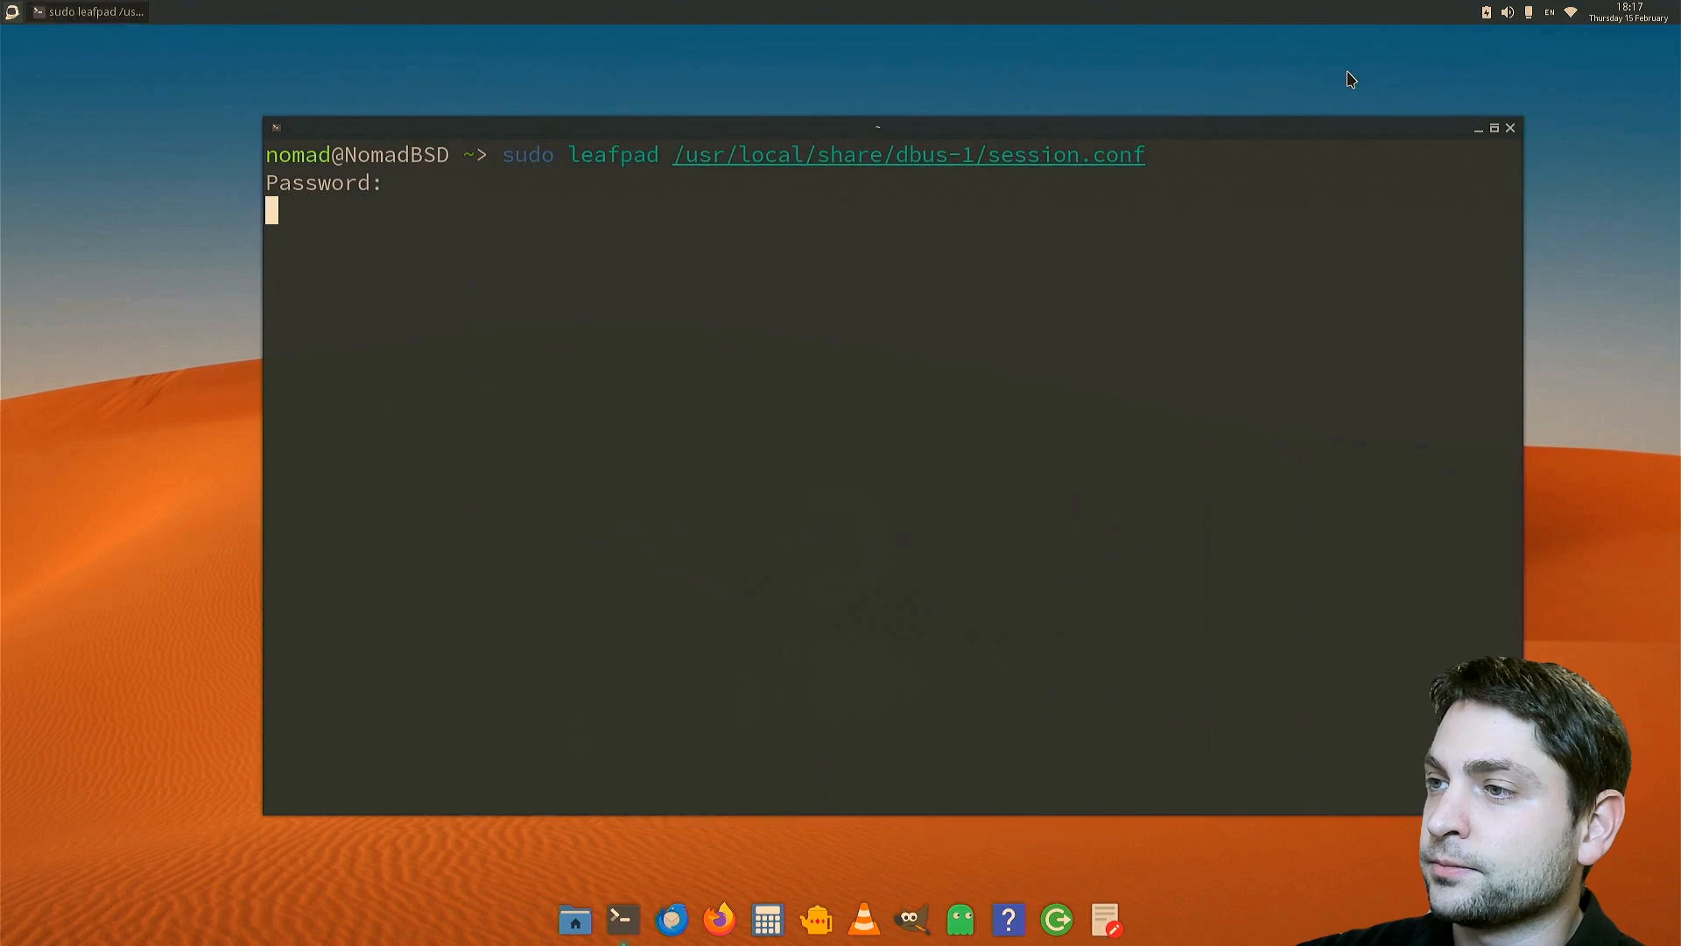
- Edit /usr/local/share/dbus-1/system.conf as root to include the ANONYMOUS auth and allow_anonymous lines, then close Leafpad
{"action": "type", "text": "sudo leafpad /usr/local/share/dbus-1/system.conf"}
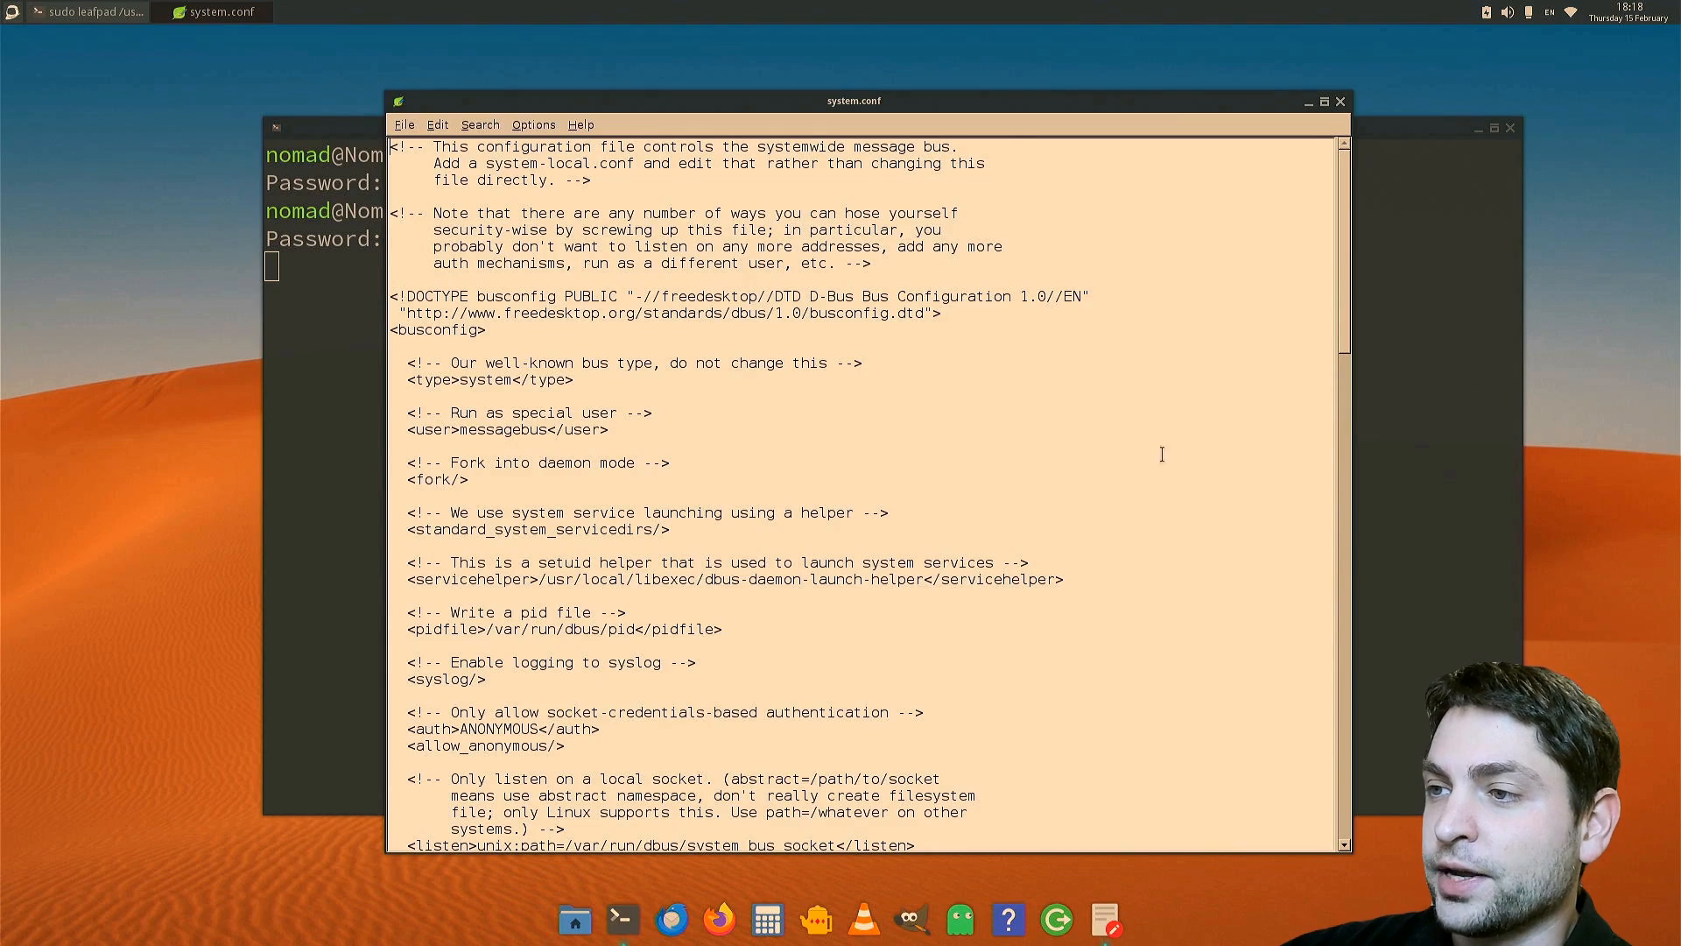
{"action": "scroll", "scroll_direction": "down", "scroll_amount": 3}
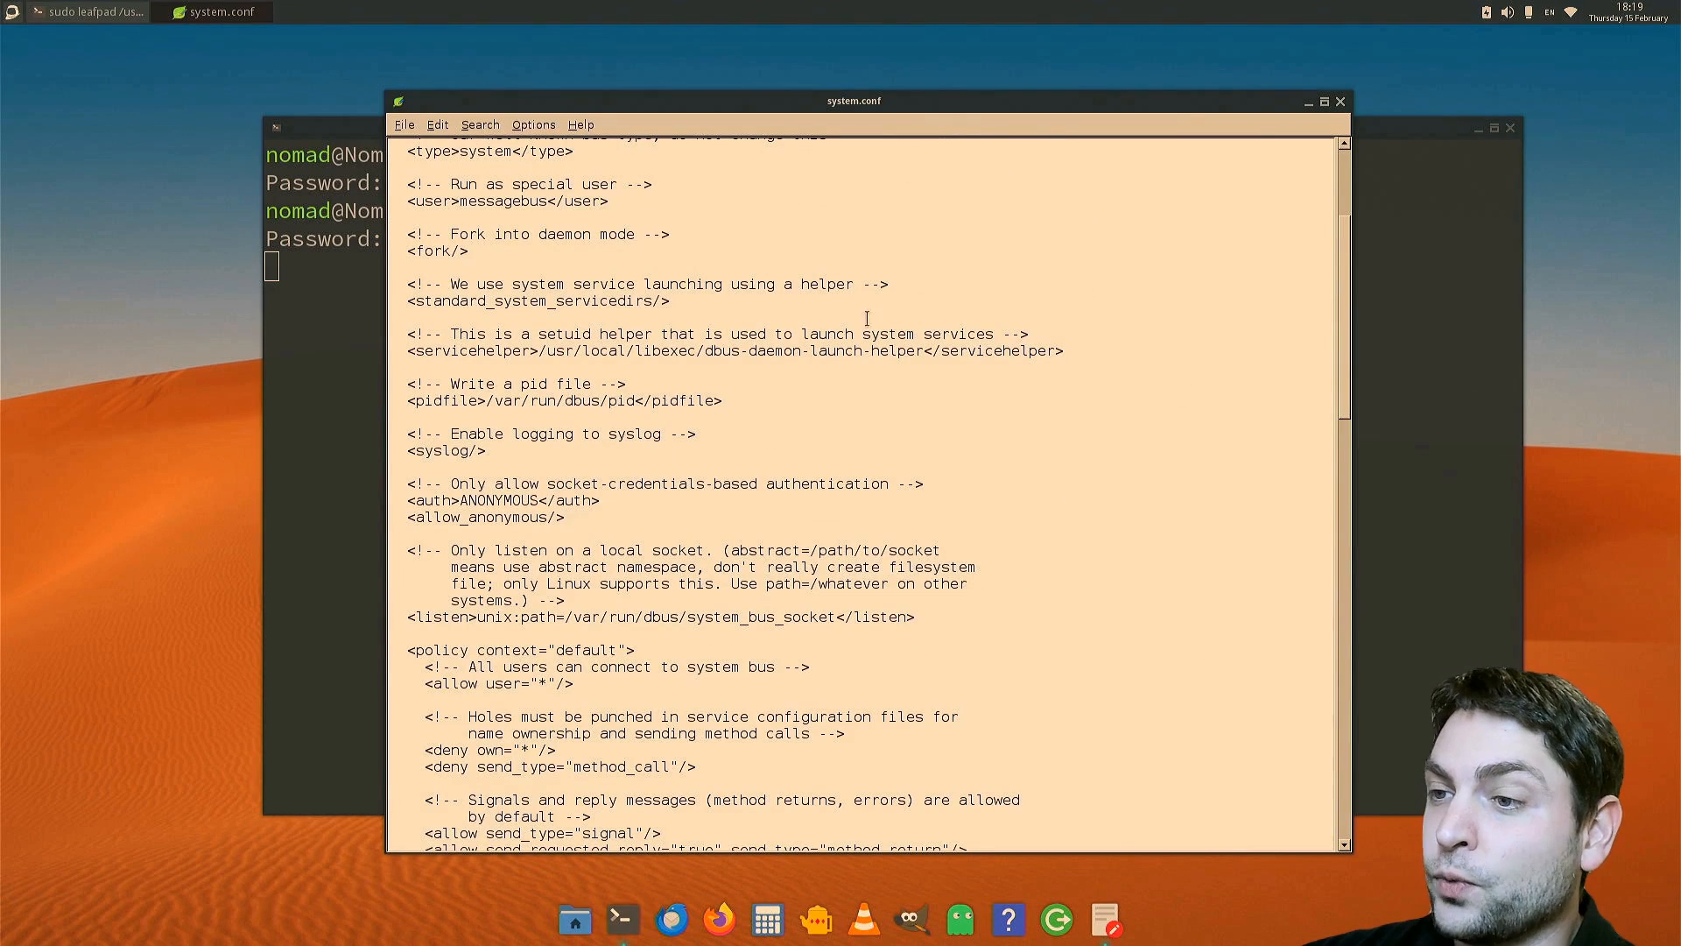
{"action": "mouse_move", "coordinate": [625, 477]}
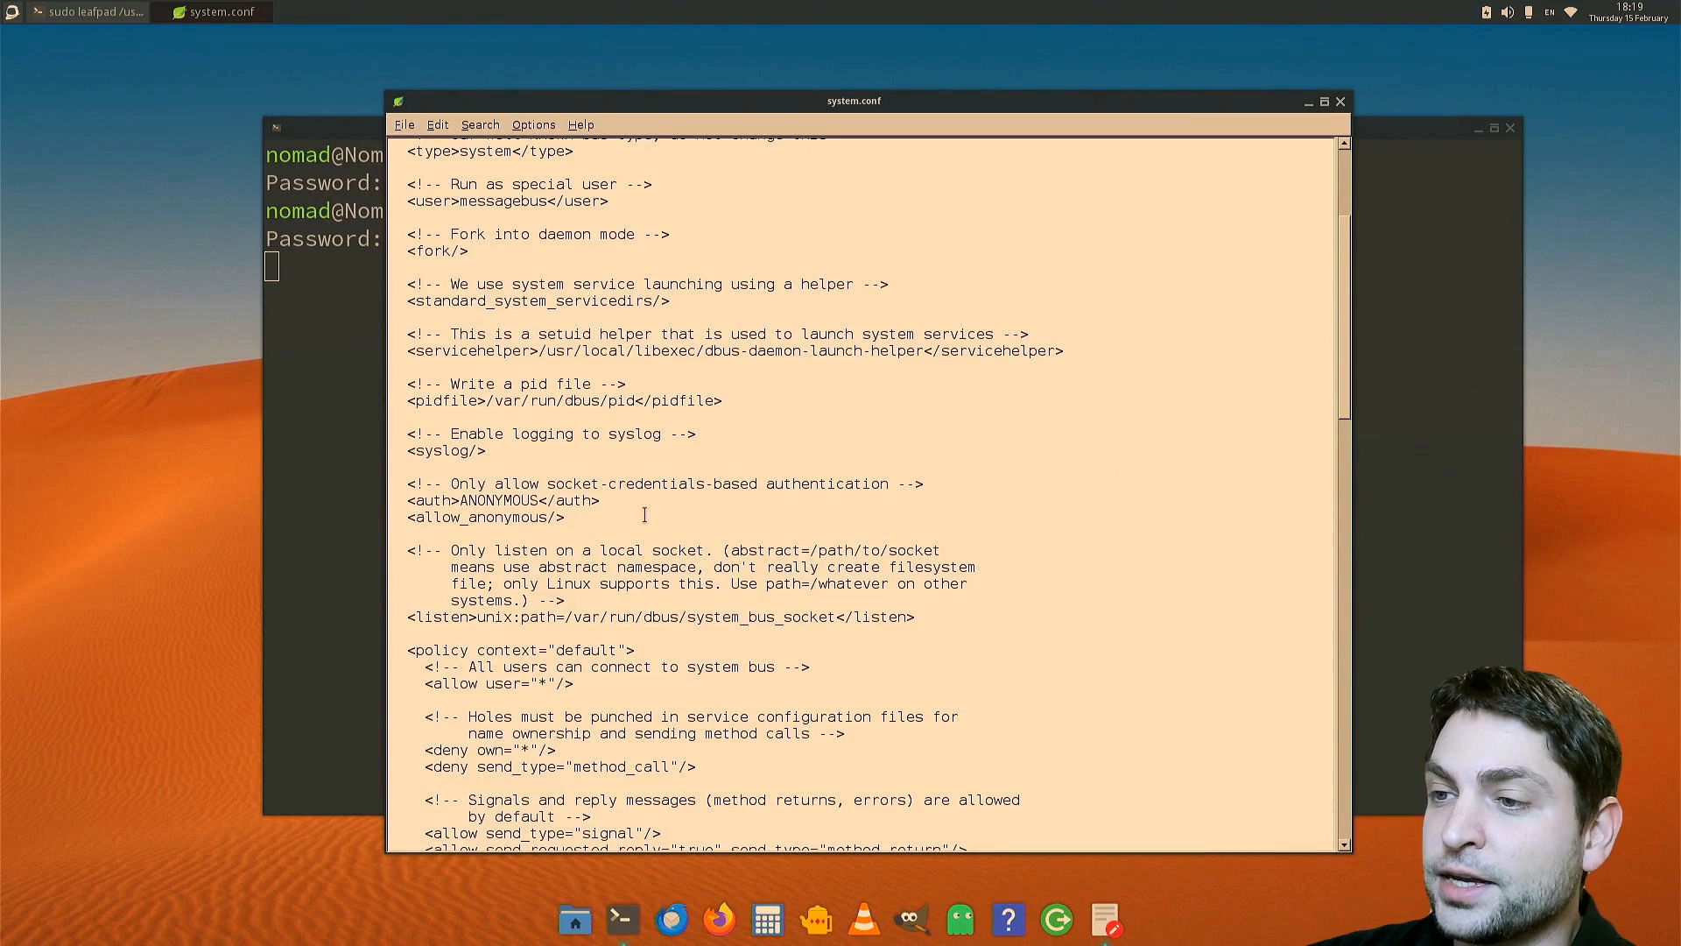
{"action": "left_click_drag", "start_coordinate": [408, 499], "coordinate": [566, 517]}
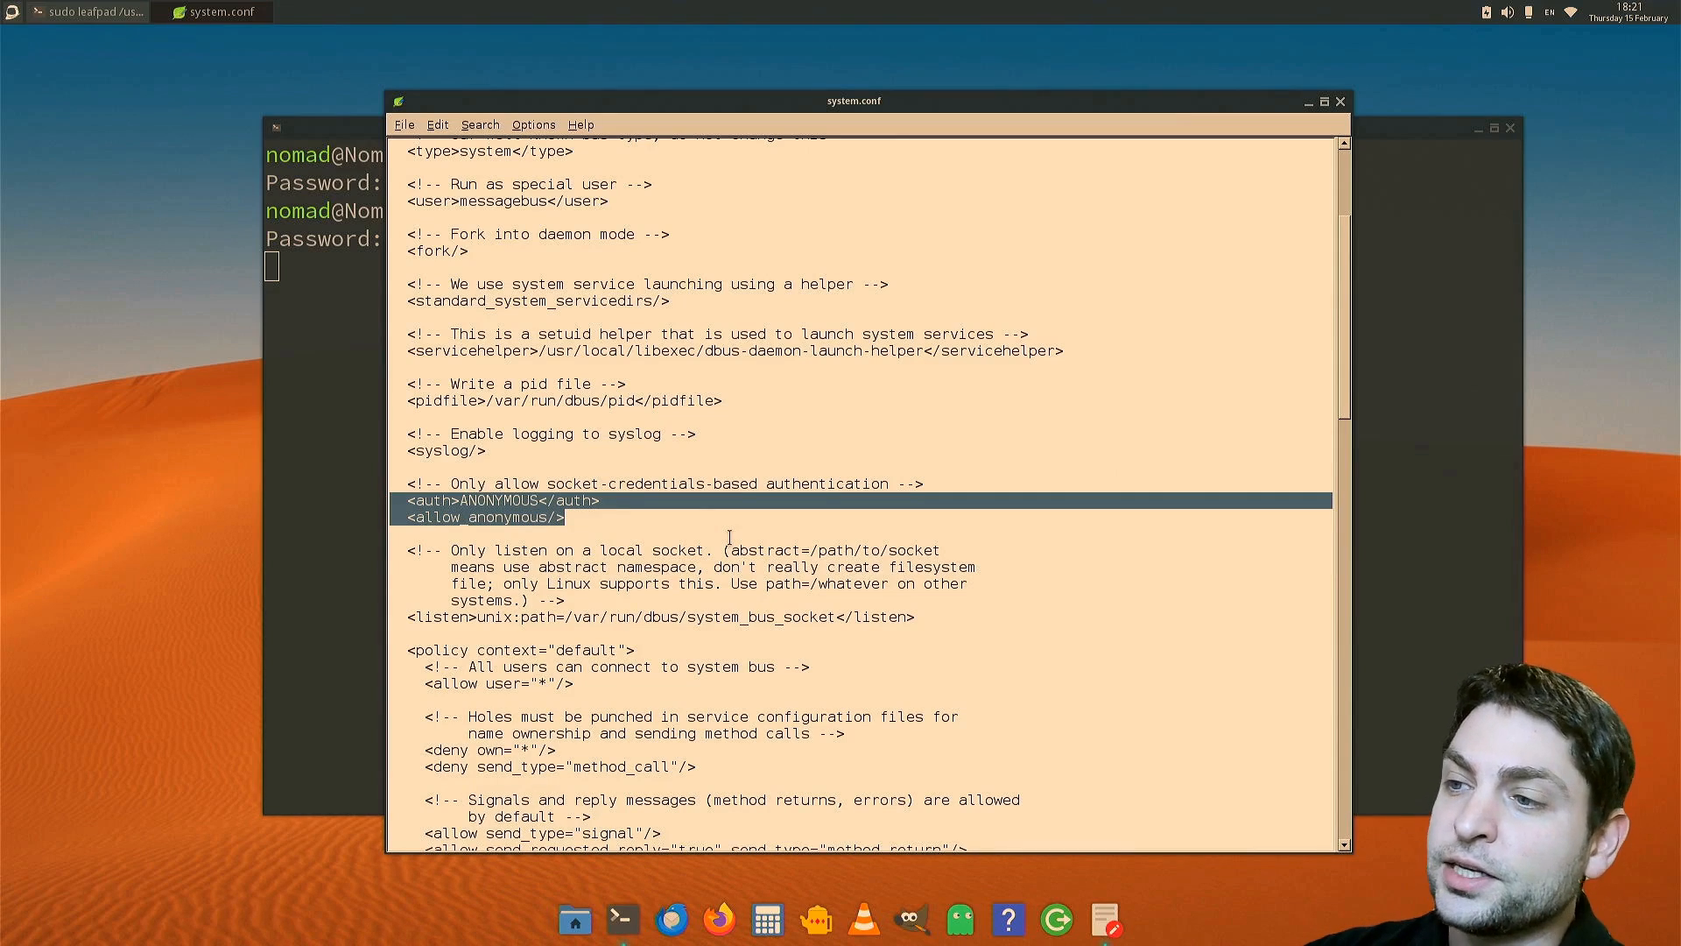
{"action": "mouse_move", "coordinate": [680, 524]}
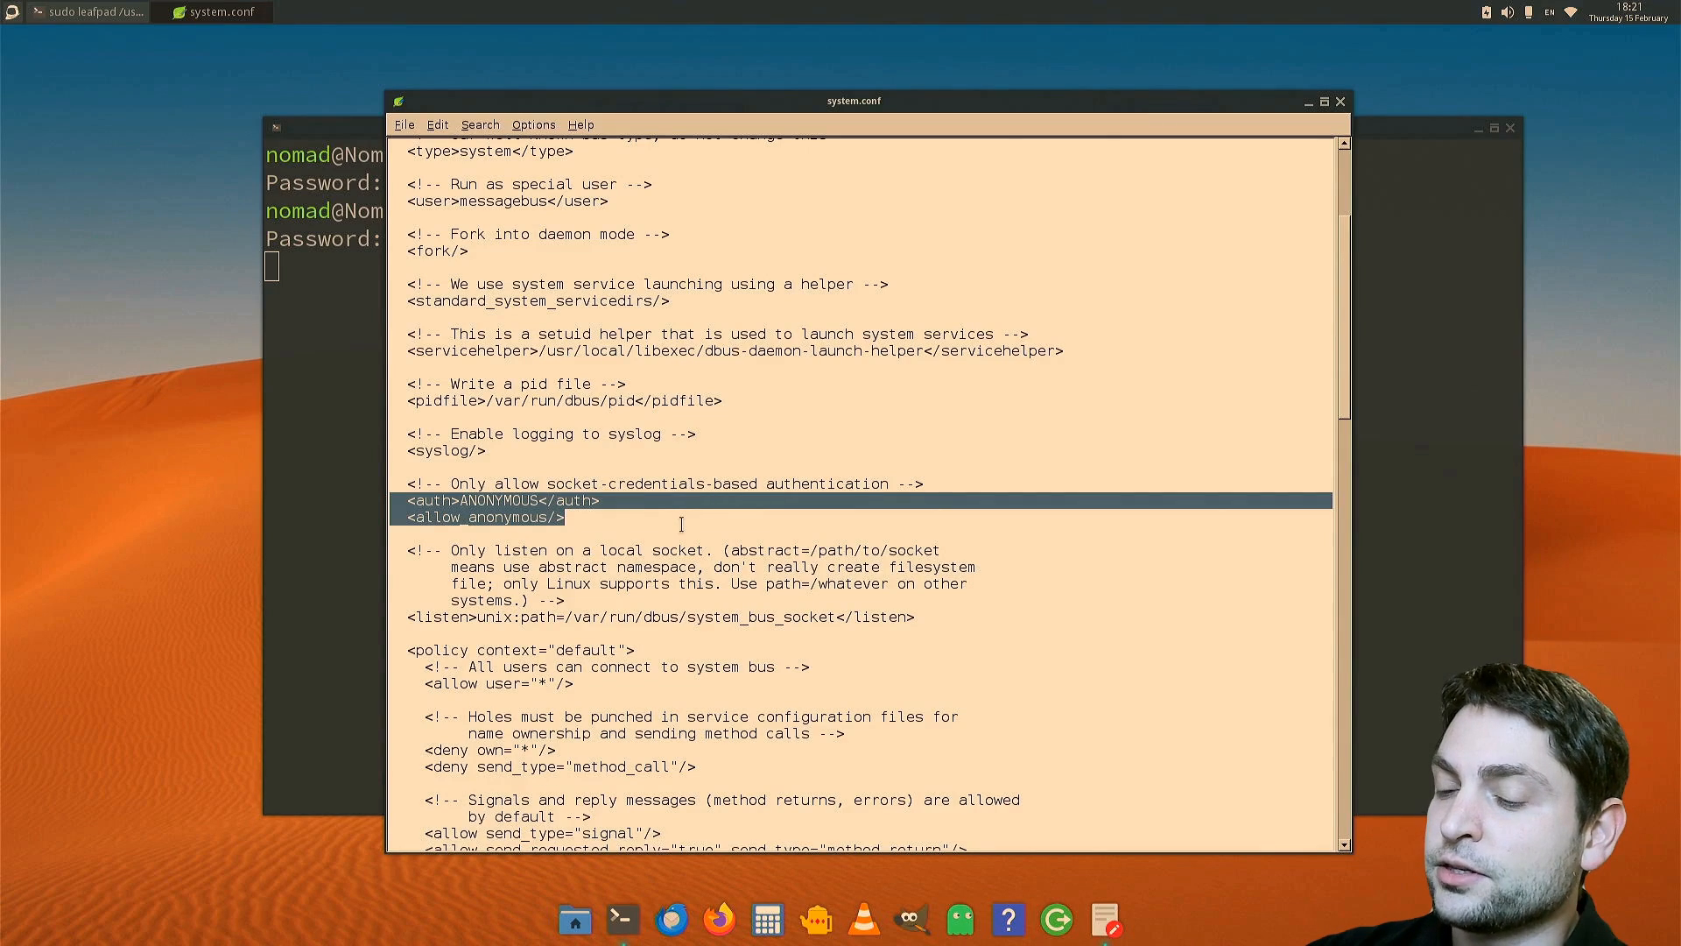
{"action": "mouse_move", "coordinate": [1362, 112]}
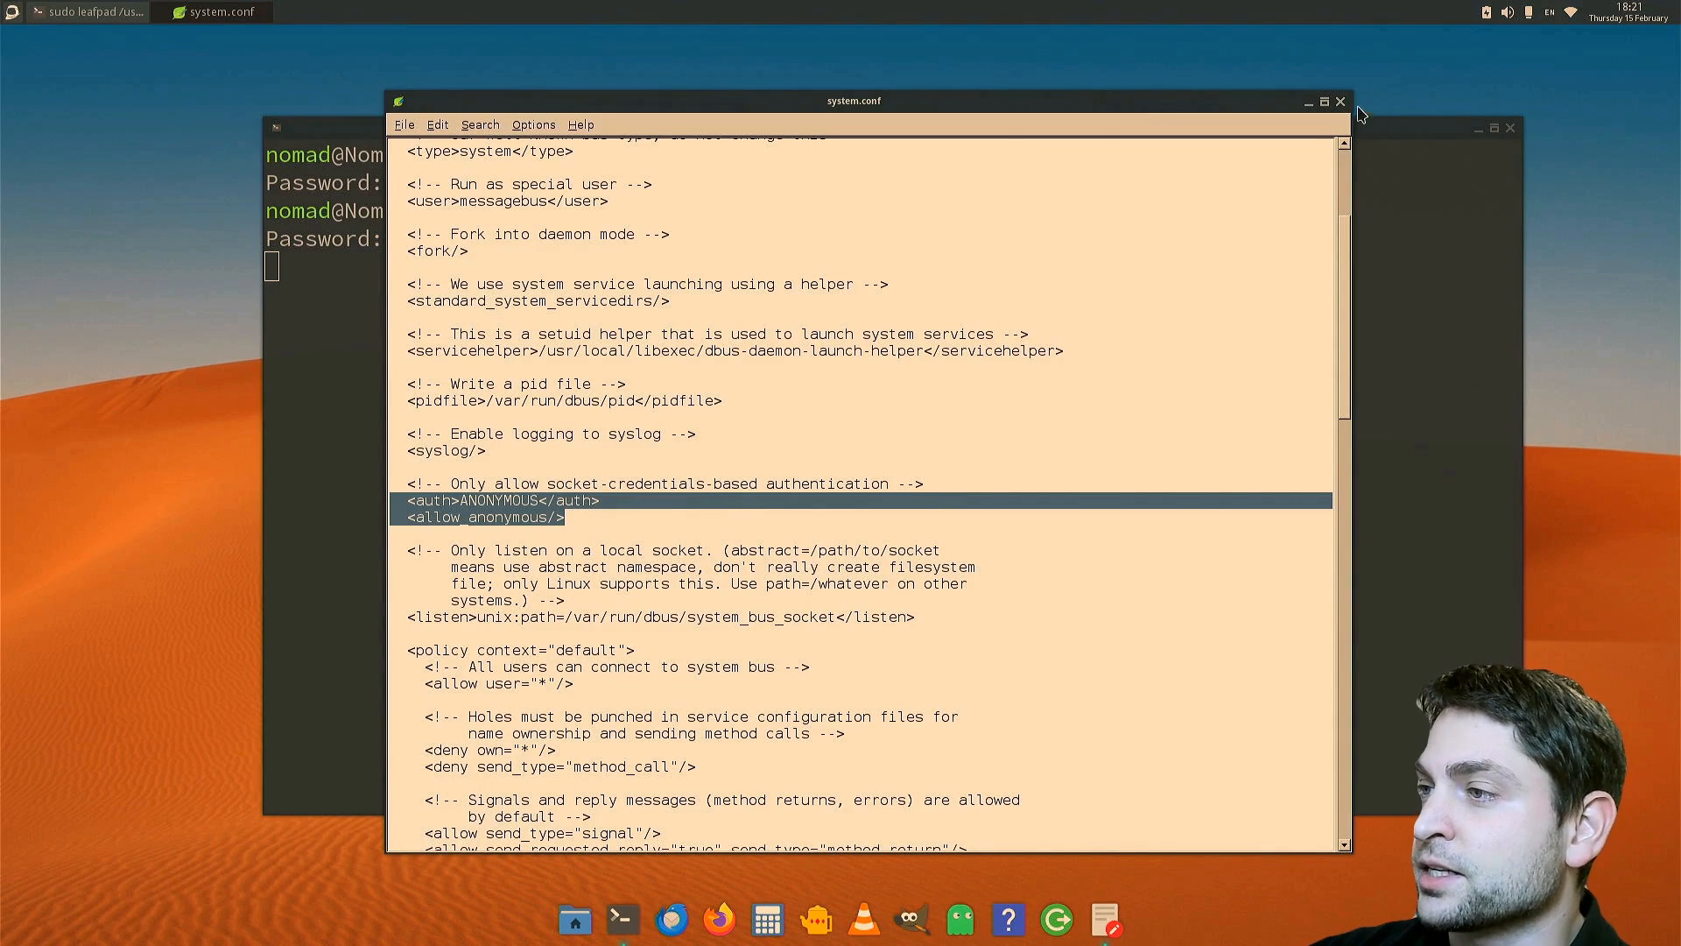
{"action": "left_click", "coordinate": [1338, 101]}
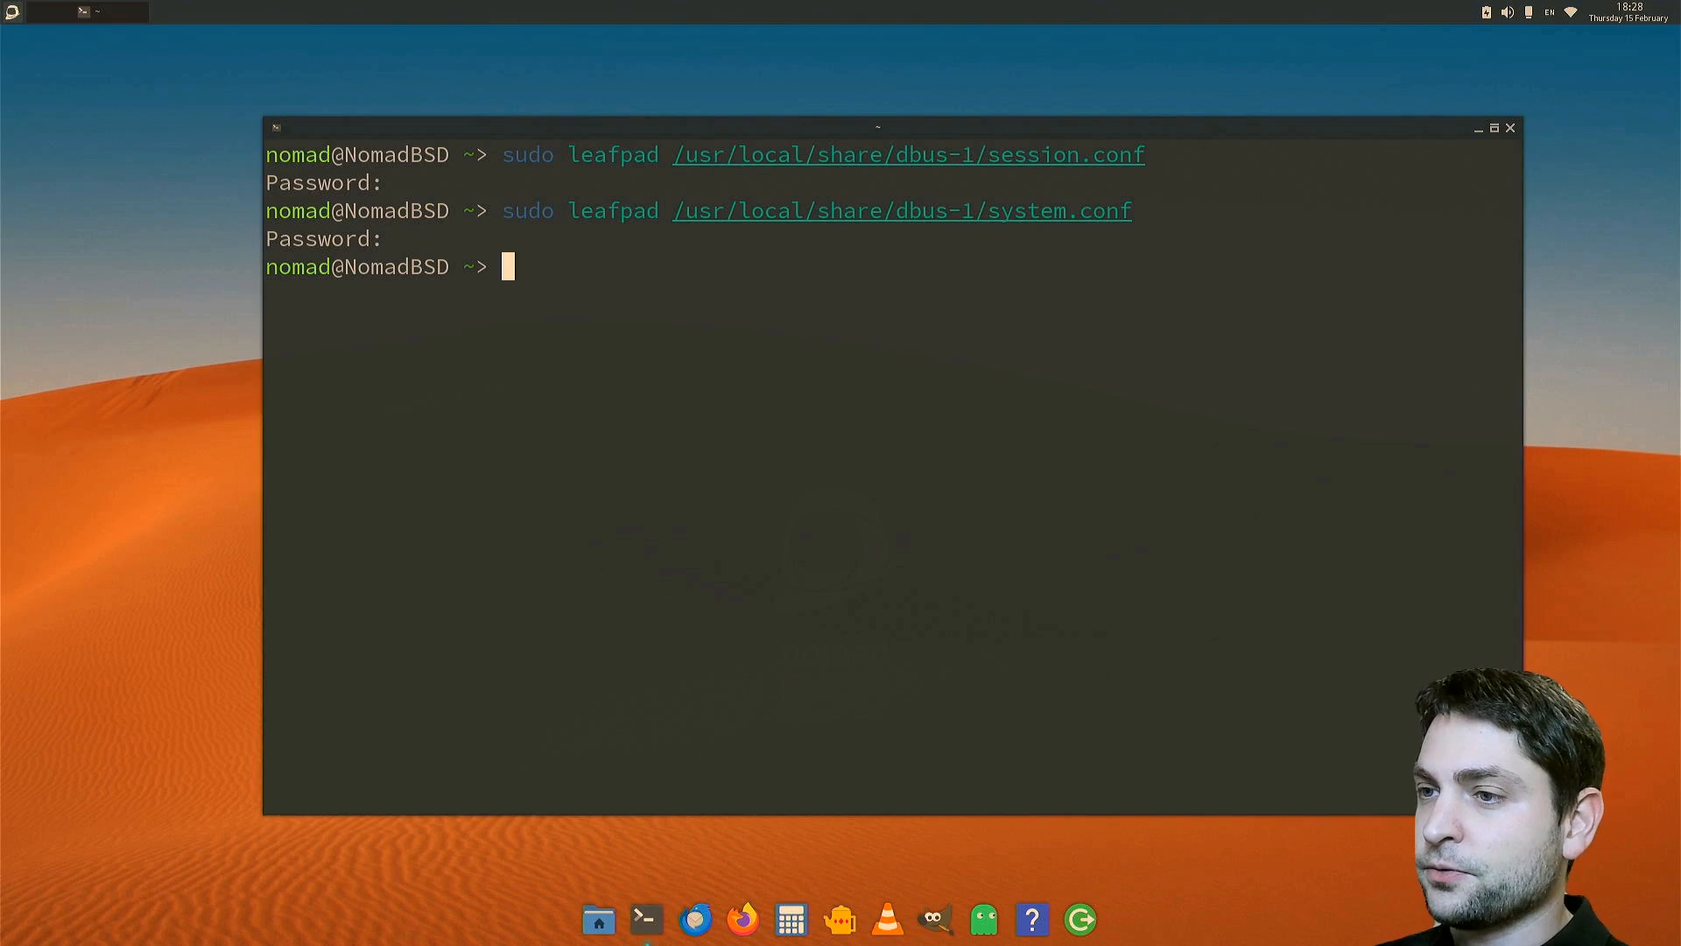
- Set sddm_enable="NO" and initgfx_enable="NO" with sysrc, then enter a sudo leafpad start_lubuntu.sh command
{"action": "type", "text": "sudo sysrc sddm_enable=\"NO\""}
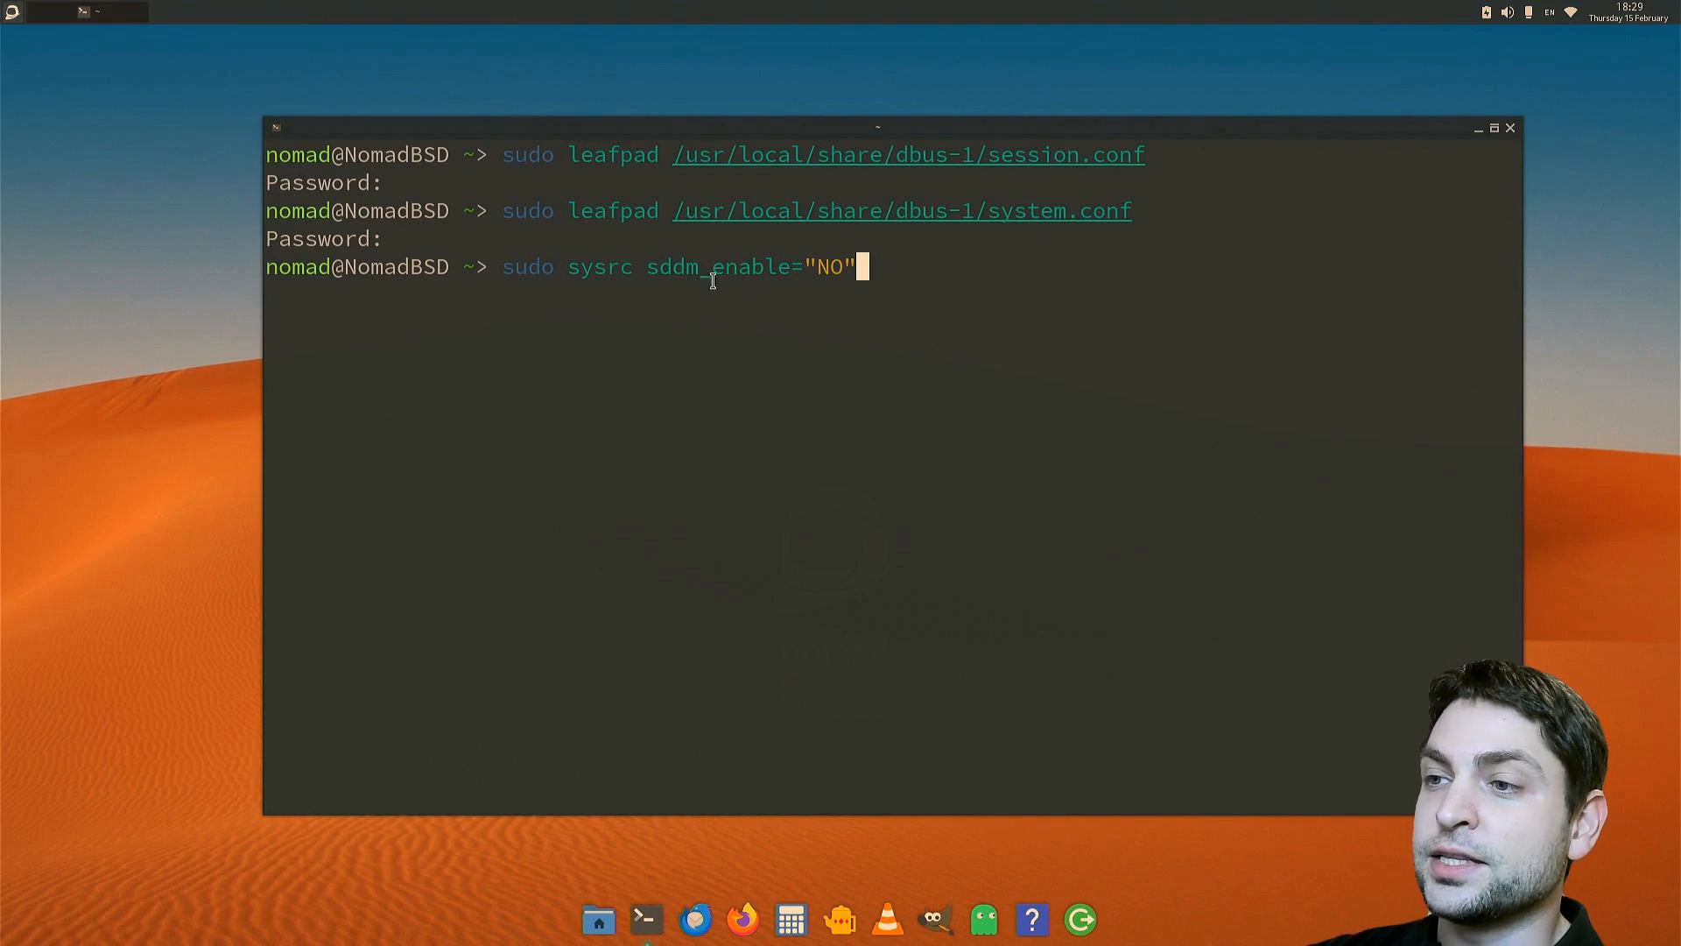
{"action": "mouse_move", "coordinate": [759, 331]}
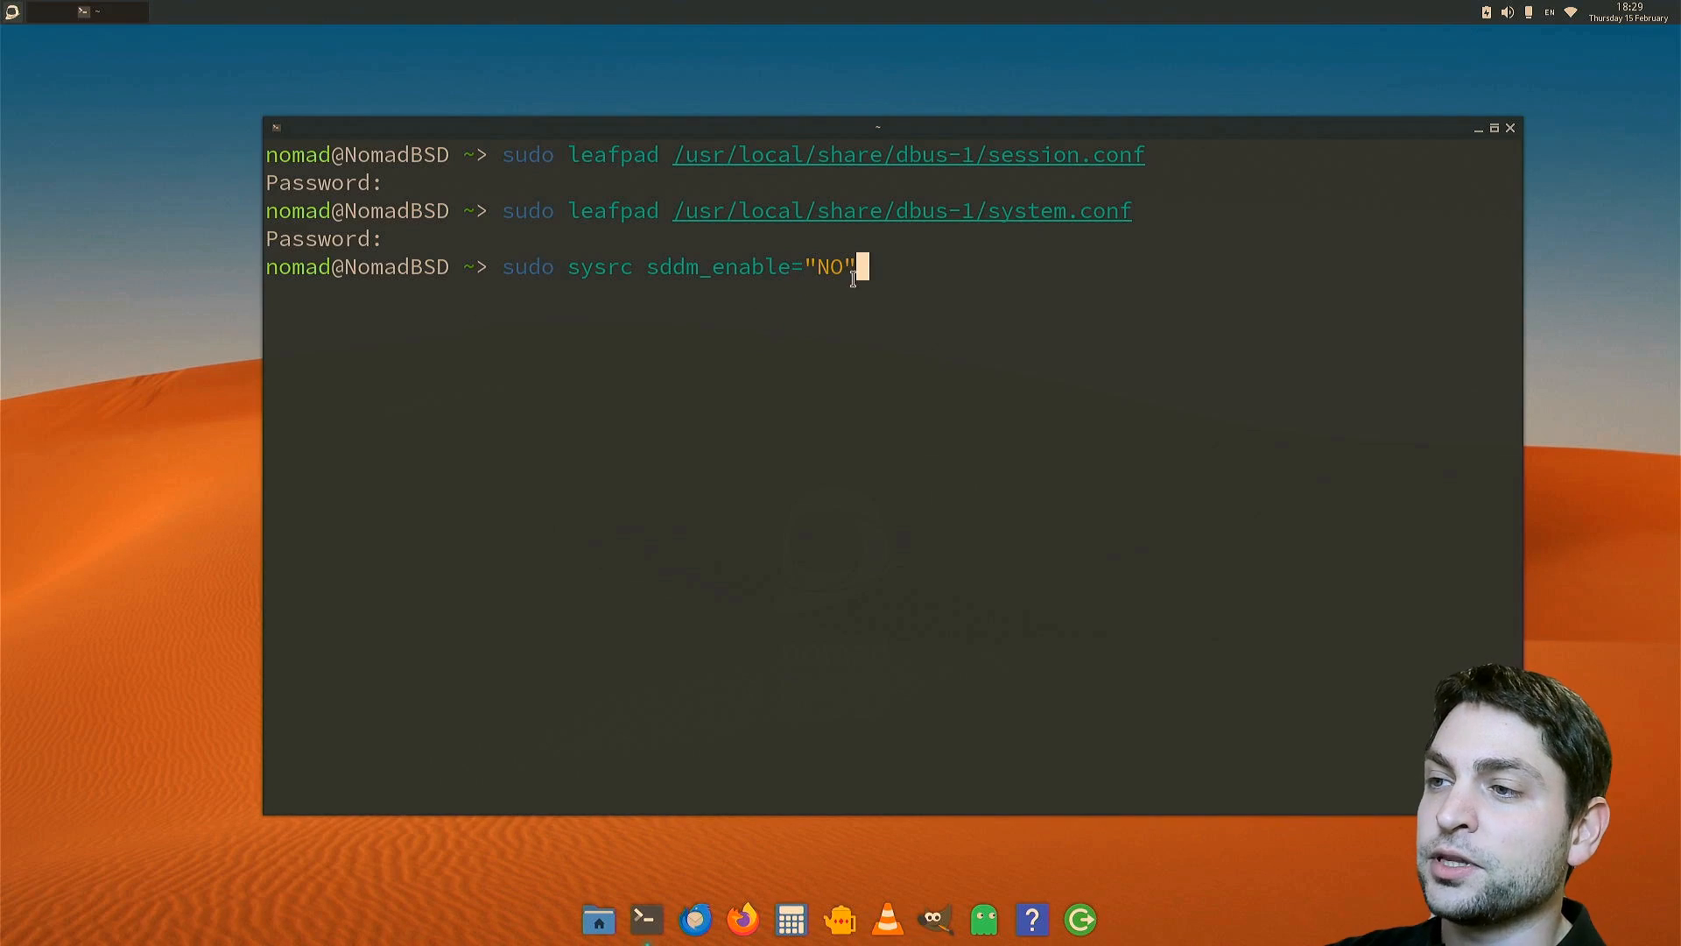
{"action": "mouse_move", "coordinate": [1054, 289]}
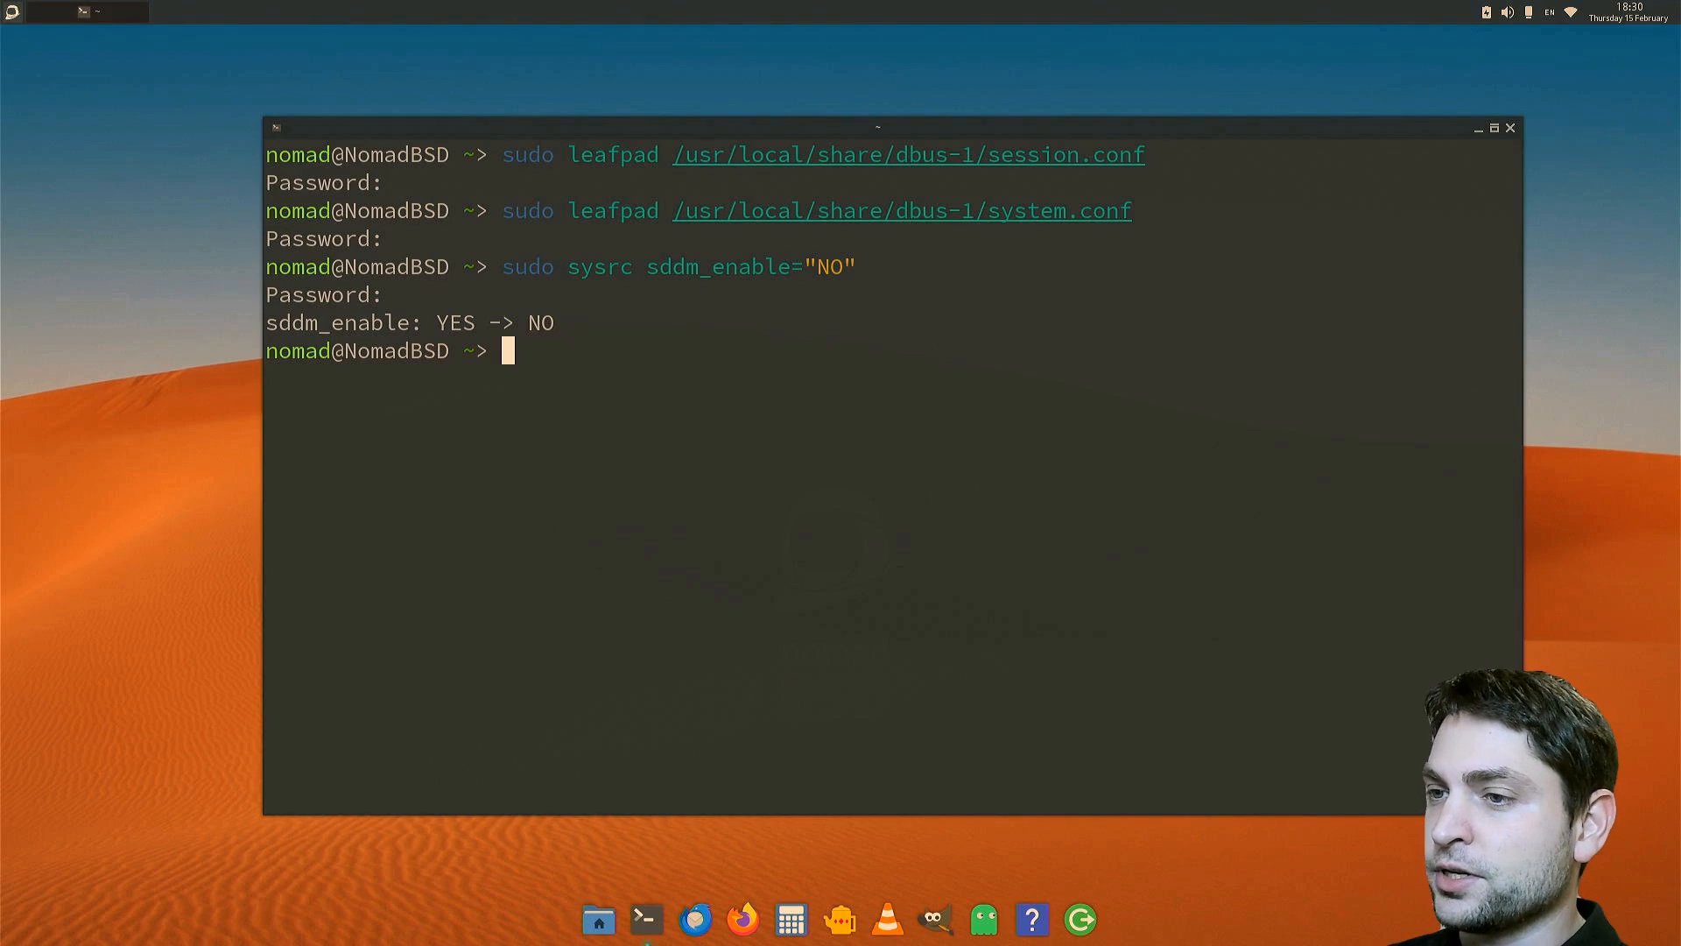
{"action": "type", "text": "sudo sysrc initgfx_enable=\"NO\""}
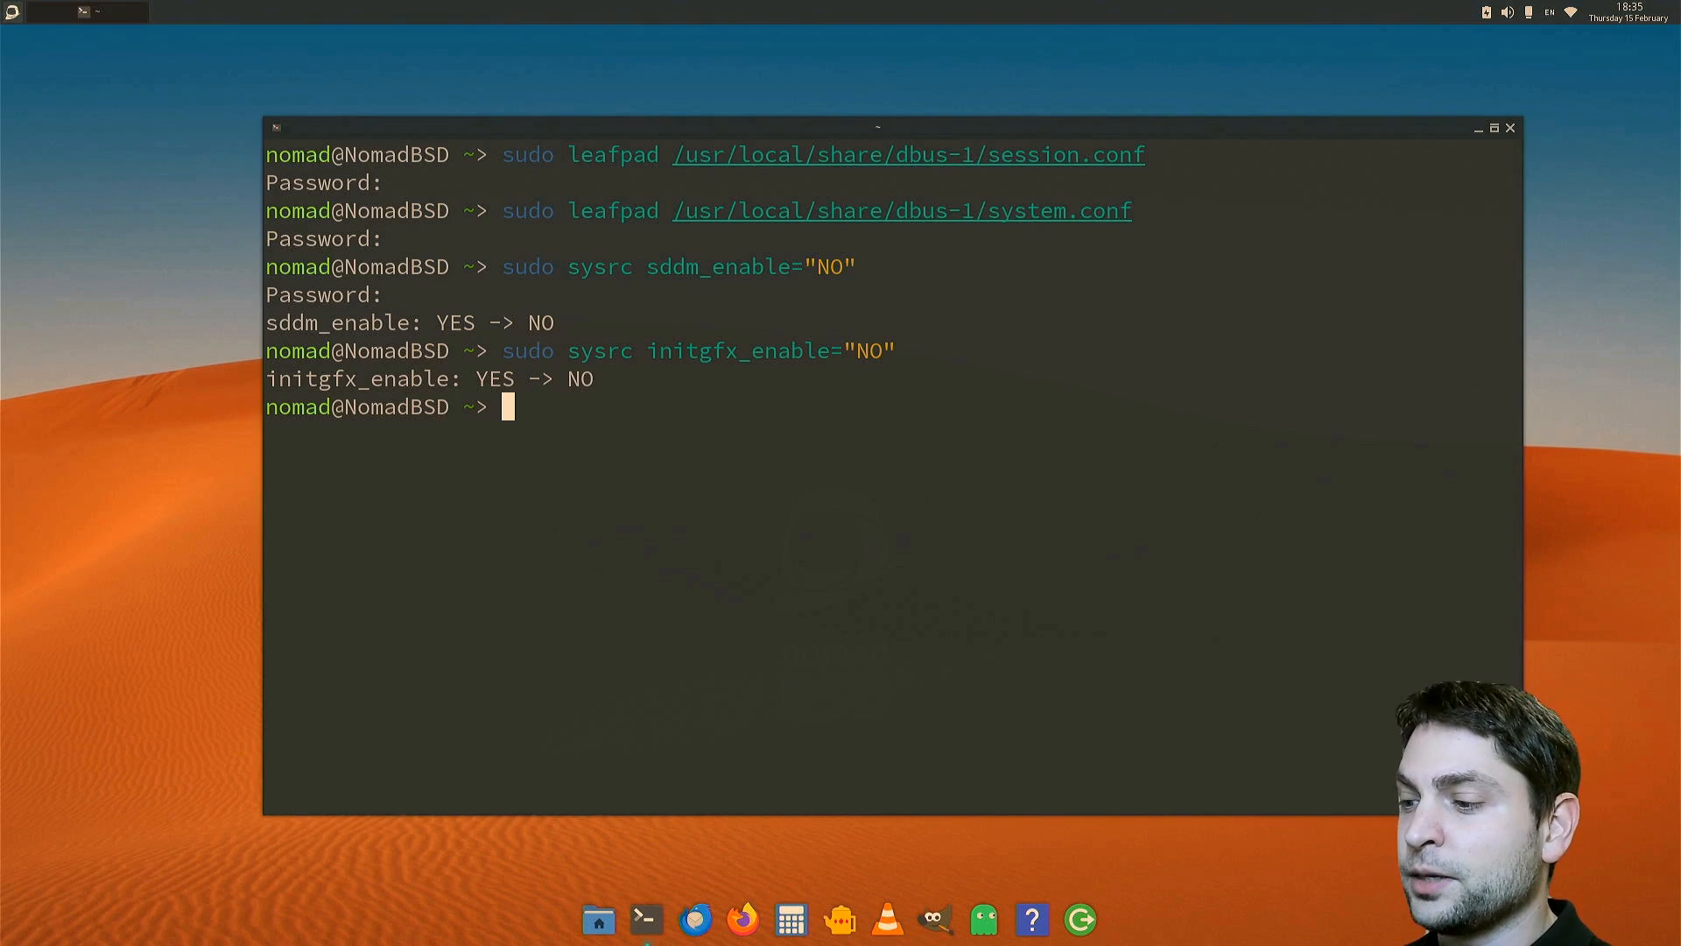
{"action": "type", "text": "sudo leafpad start_lubuntu.sh"}
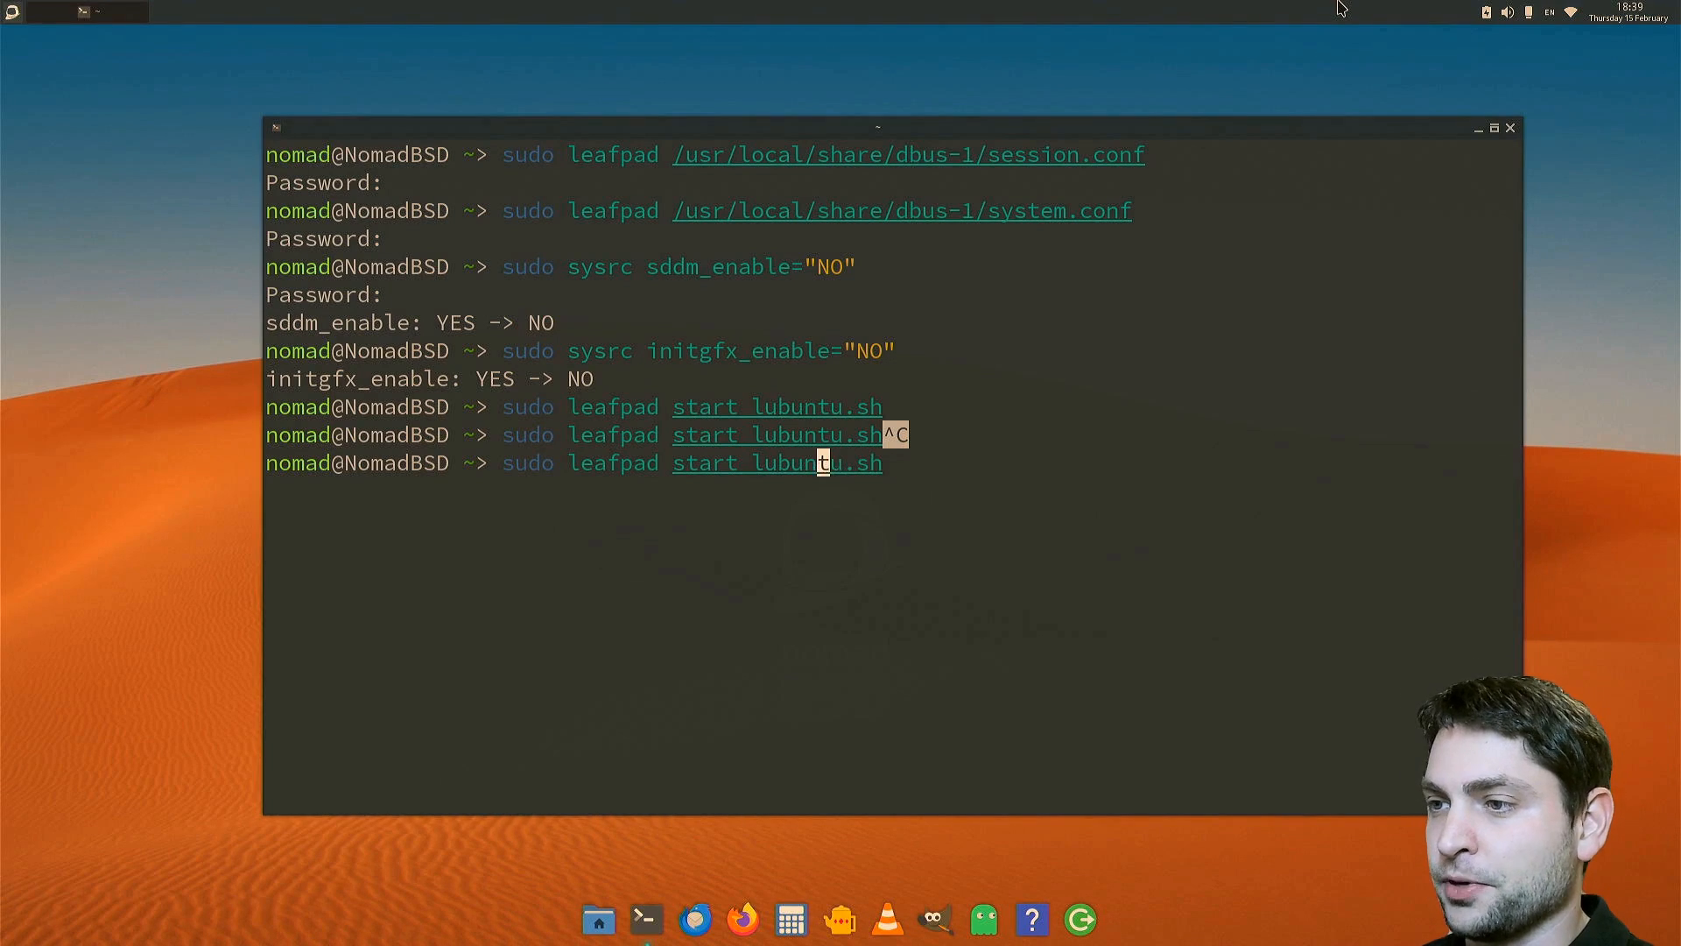
- Open start_lubuntu.sh in Vim and visually select the start_lubuntu() function block
{"action": "key", "text": "Return"}
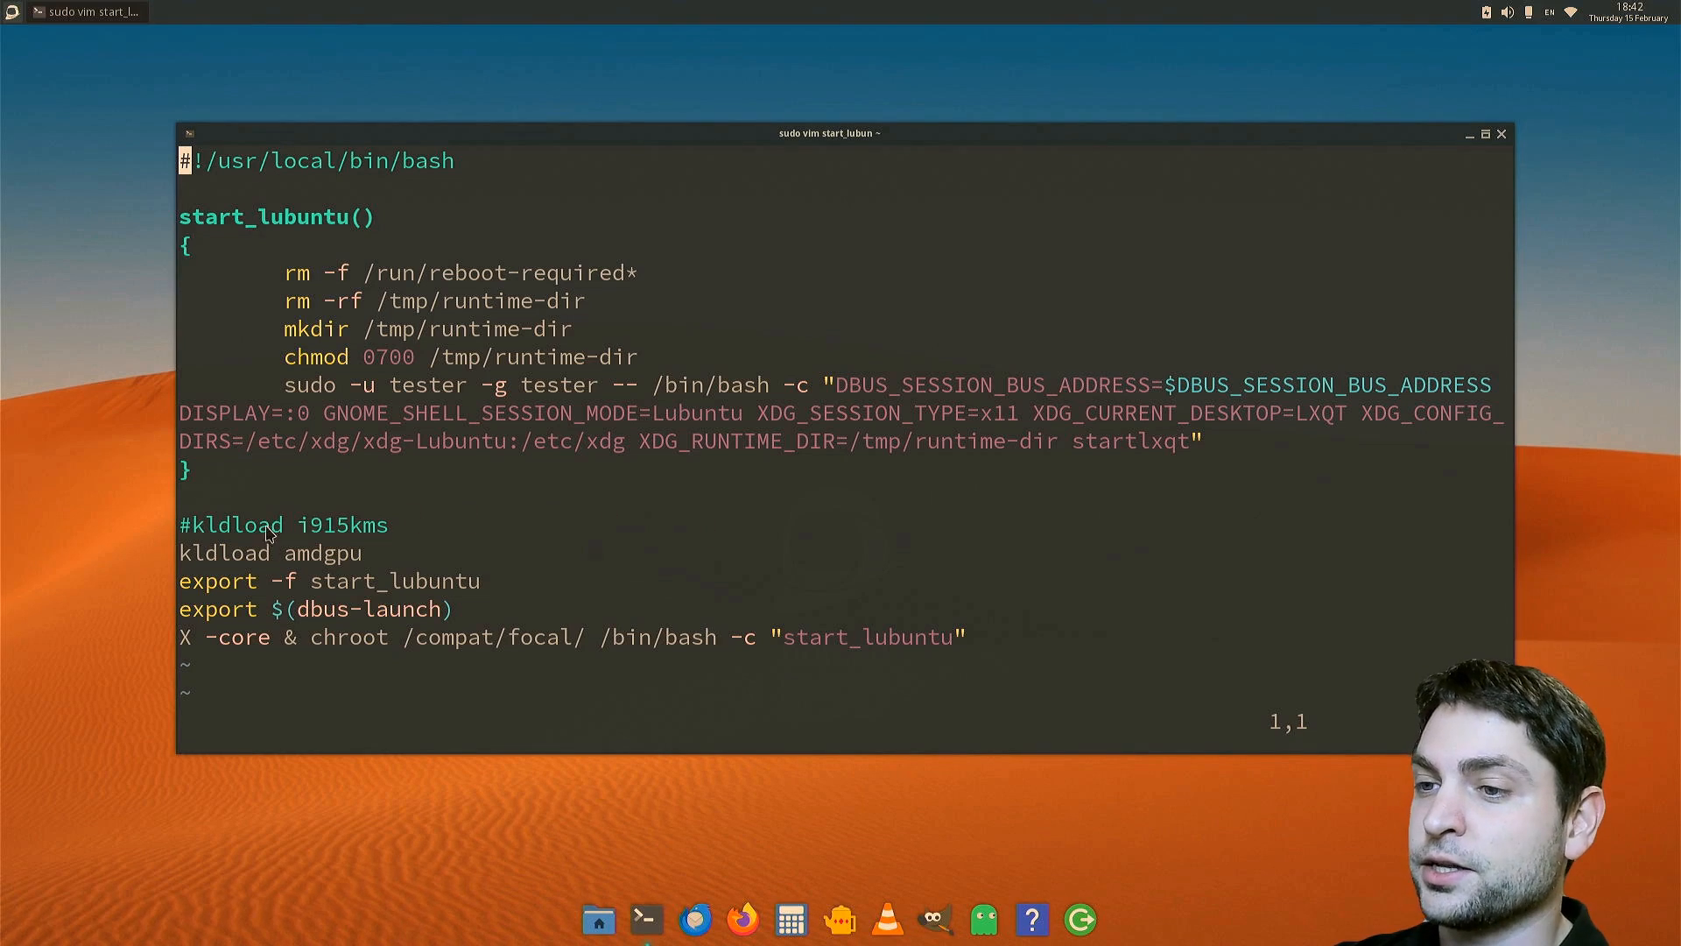
{"action": "mouse_move", "coordinate": [419, 567]}
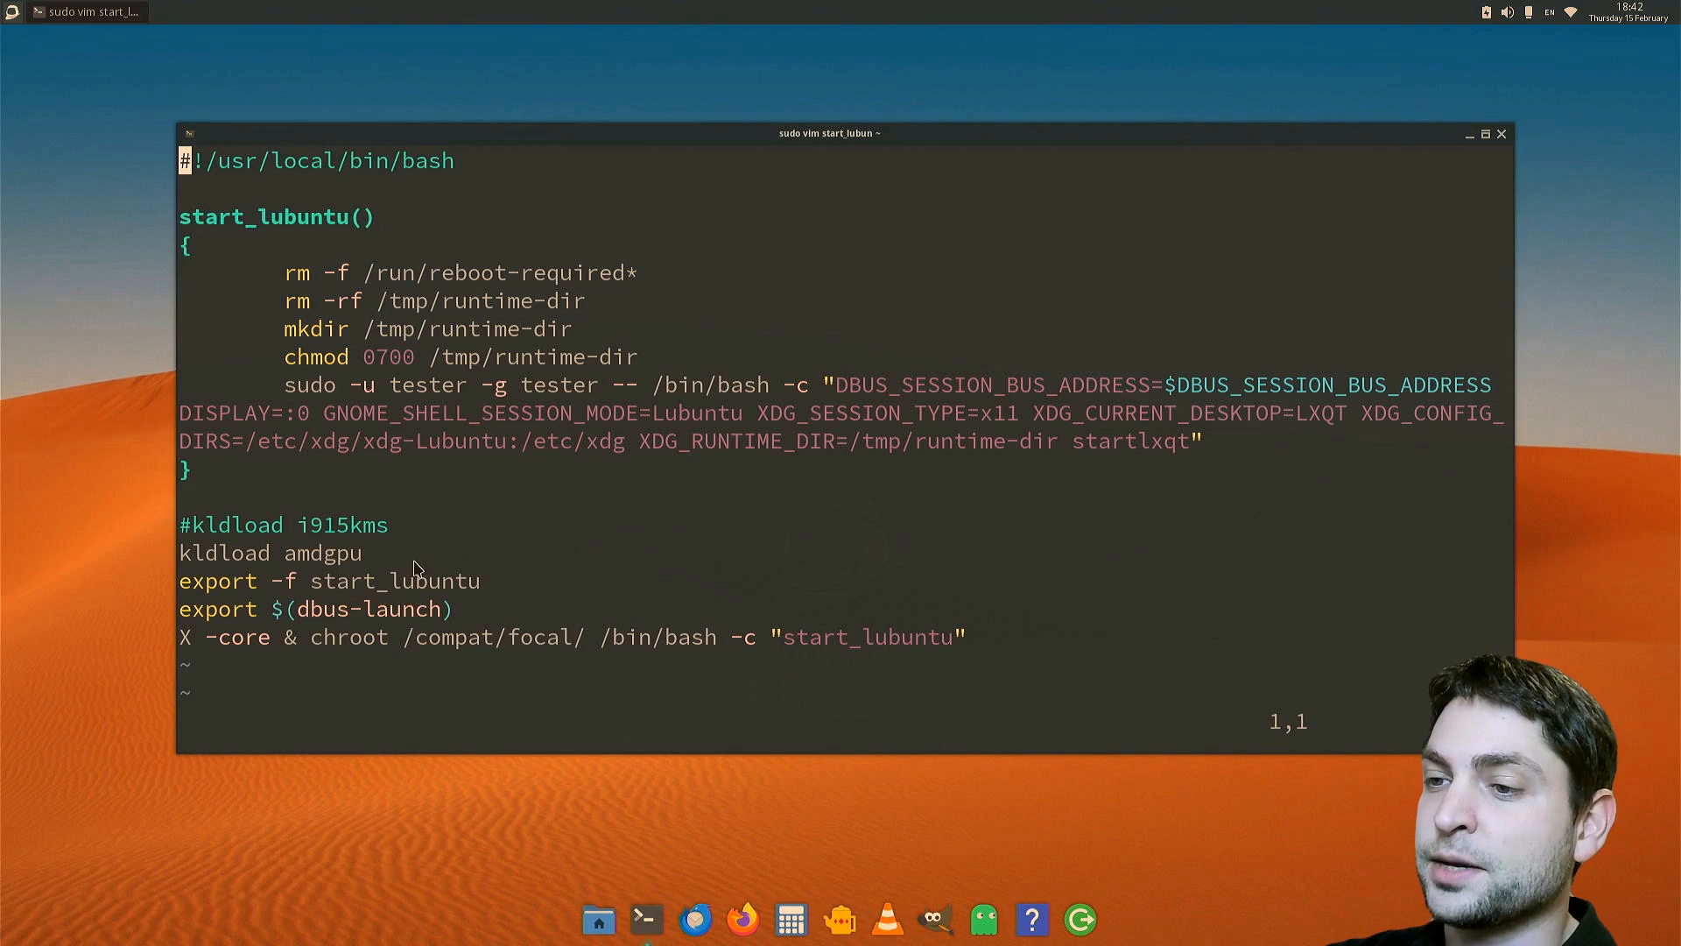
{"action": "mouse_move", "coordinate": [287, 566]}
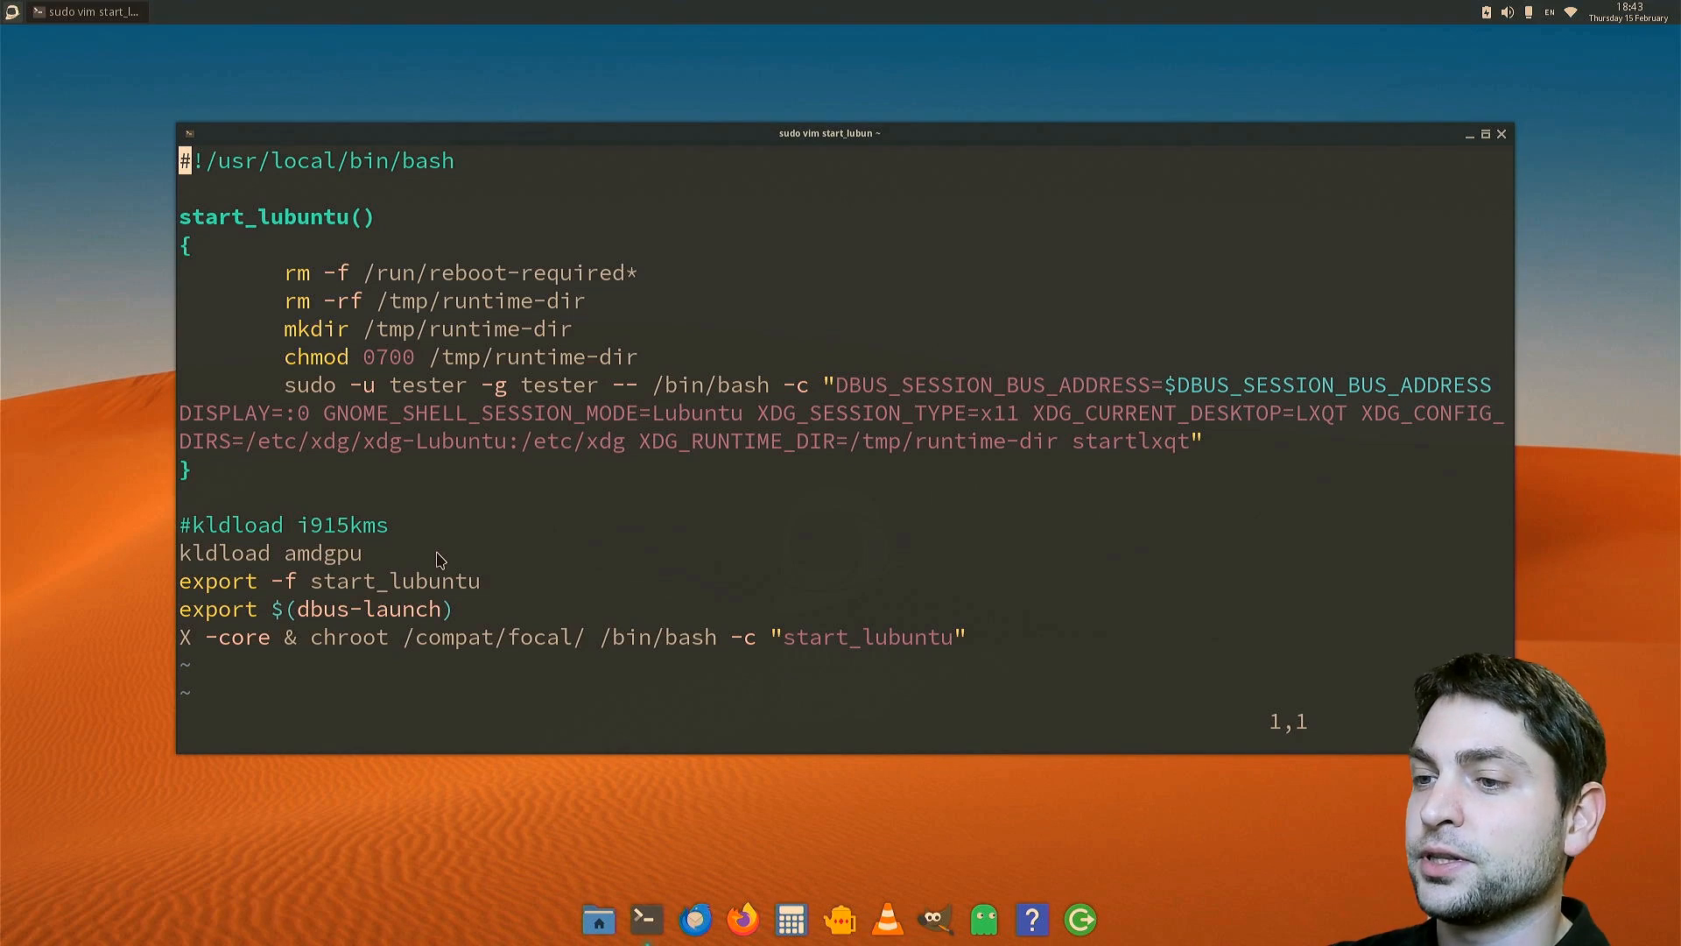
{"action": "mouse_move", "coordinate": [509, 539]}
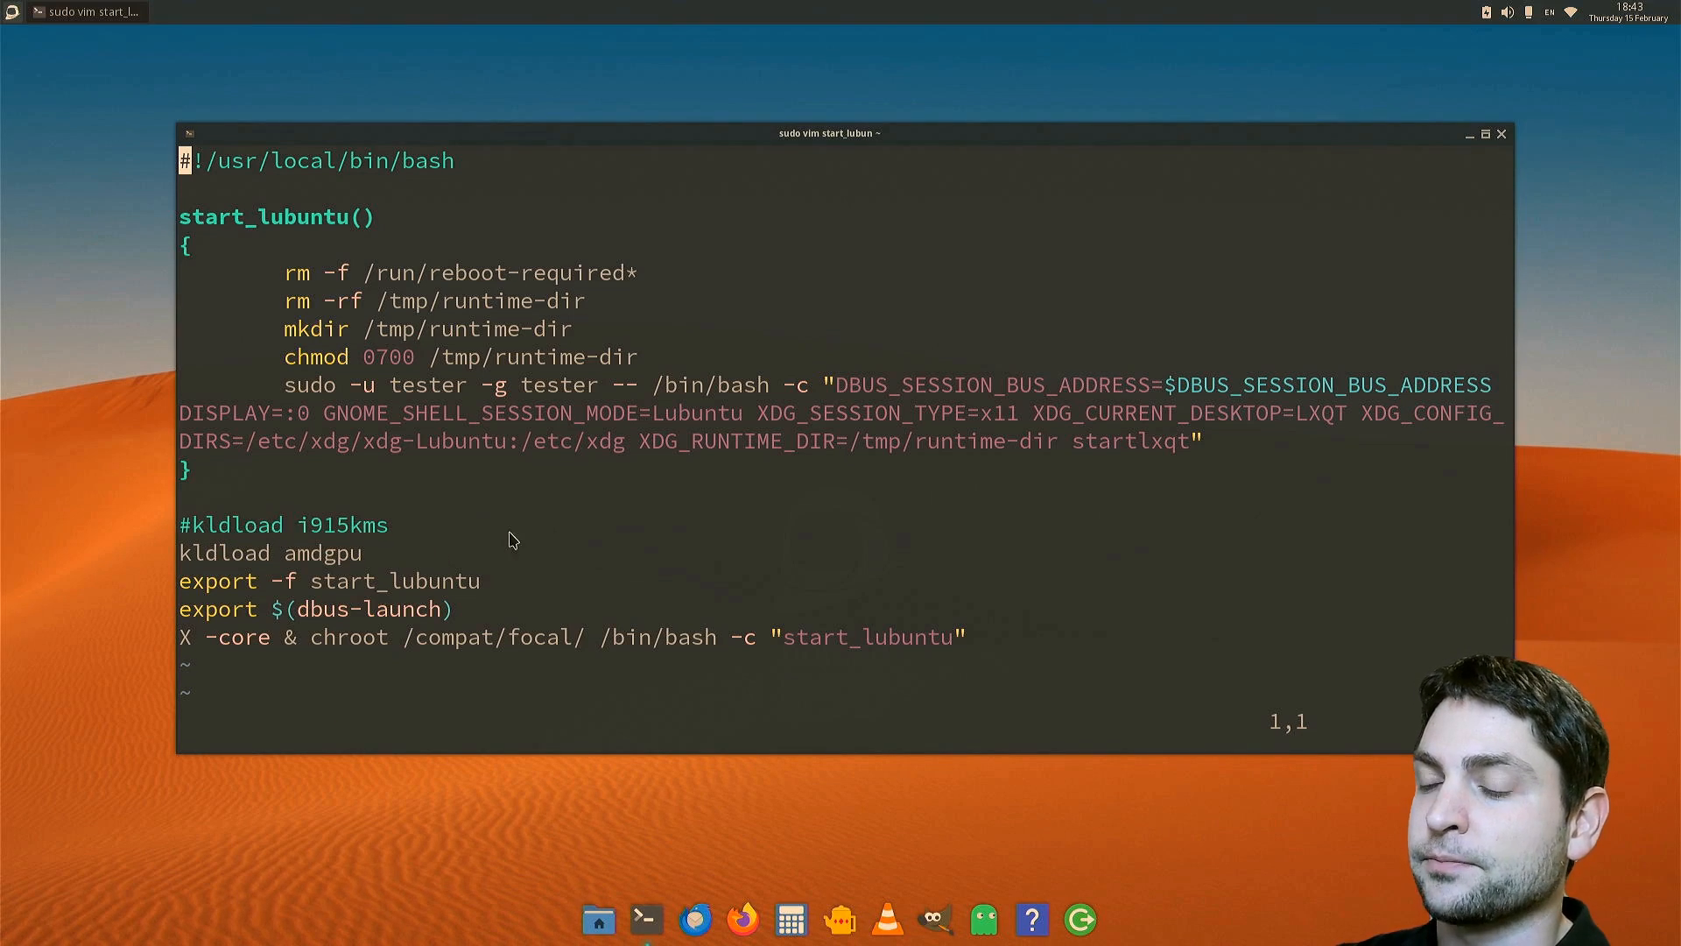
{"action": "key", "text": "v"}
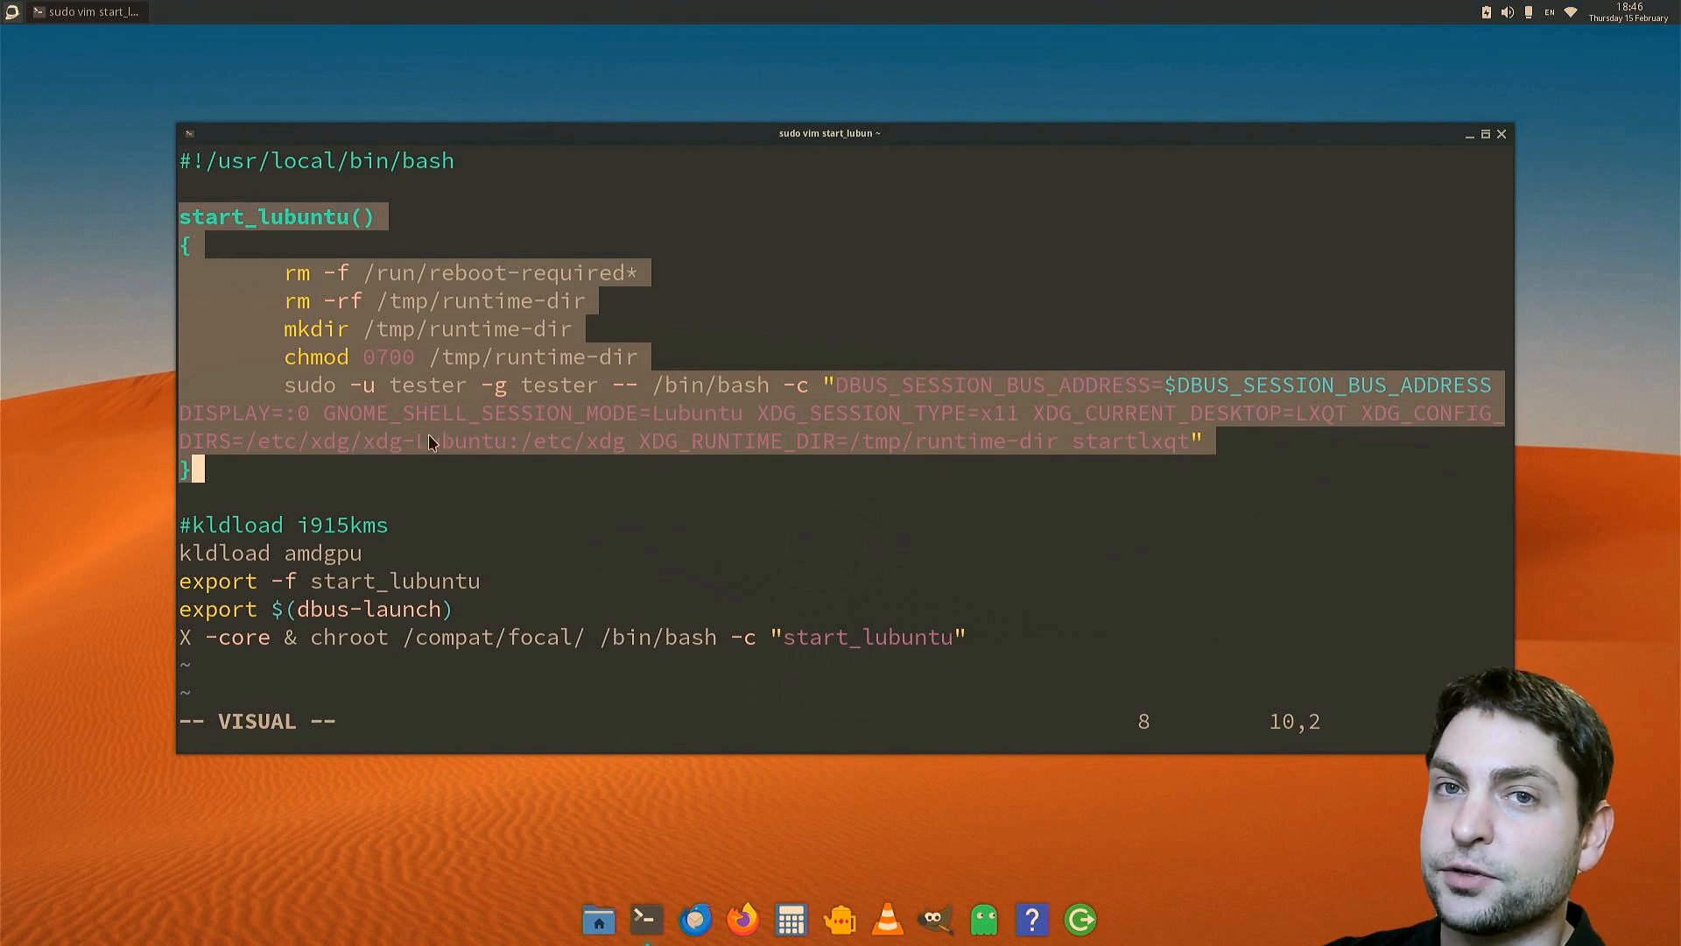
- Make the launch line run as sudo -u agile -g agile by entering the user name agile, then return to normal mode
{"action": "key", "text": "Escape"}
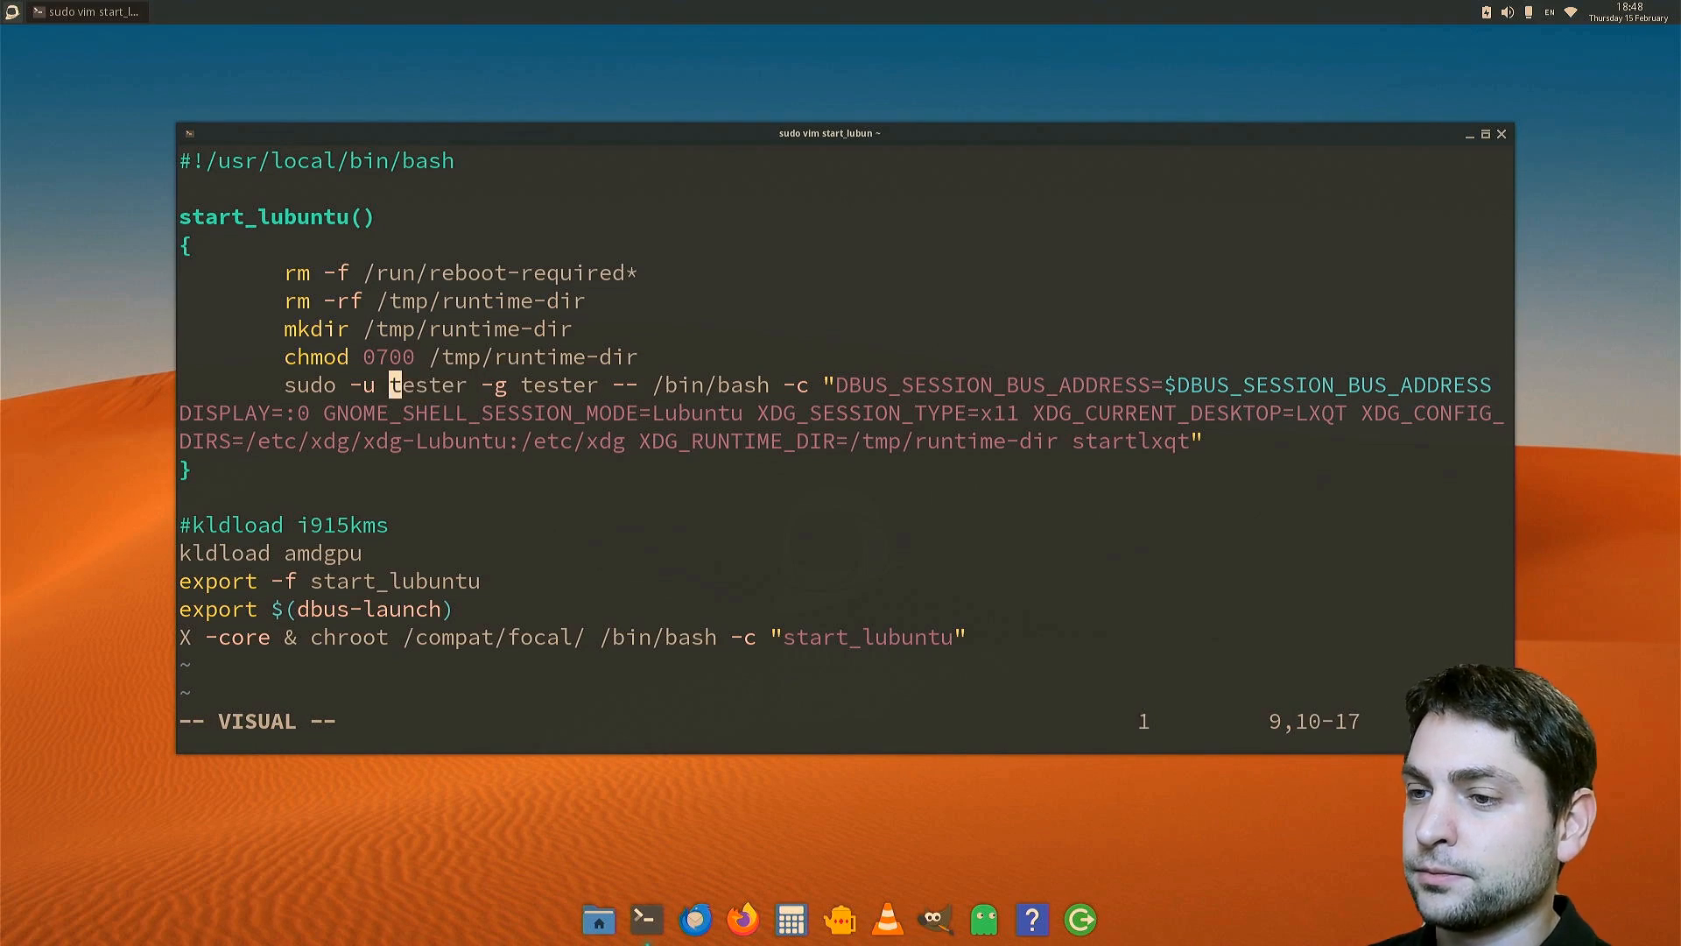
{"action": "type", "text": "agile"}
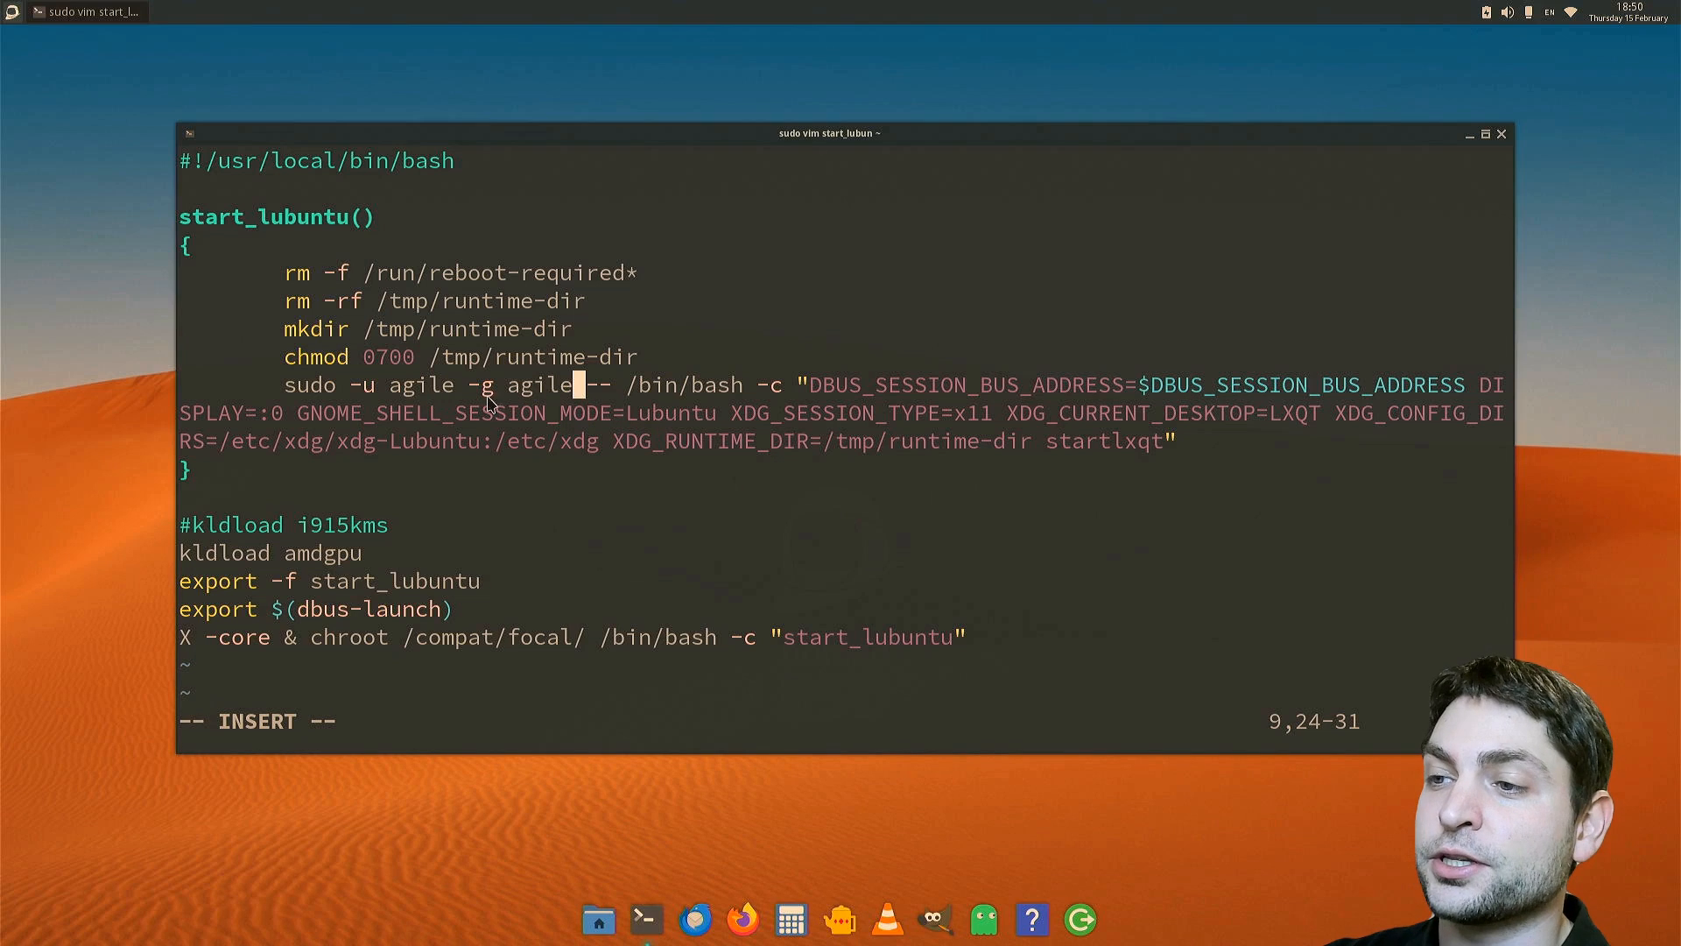
{"action": "mouse_move", "coordinate": [916, 543]}
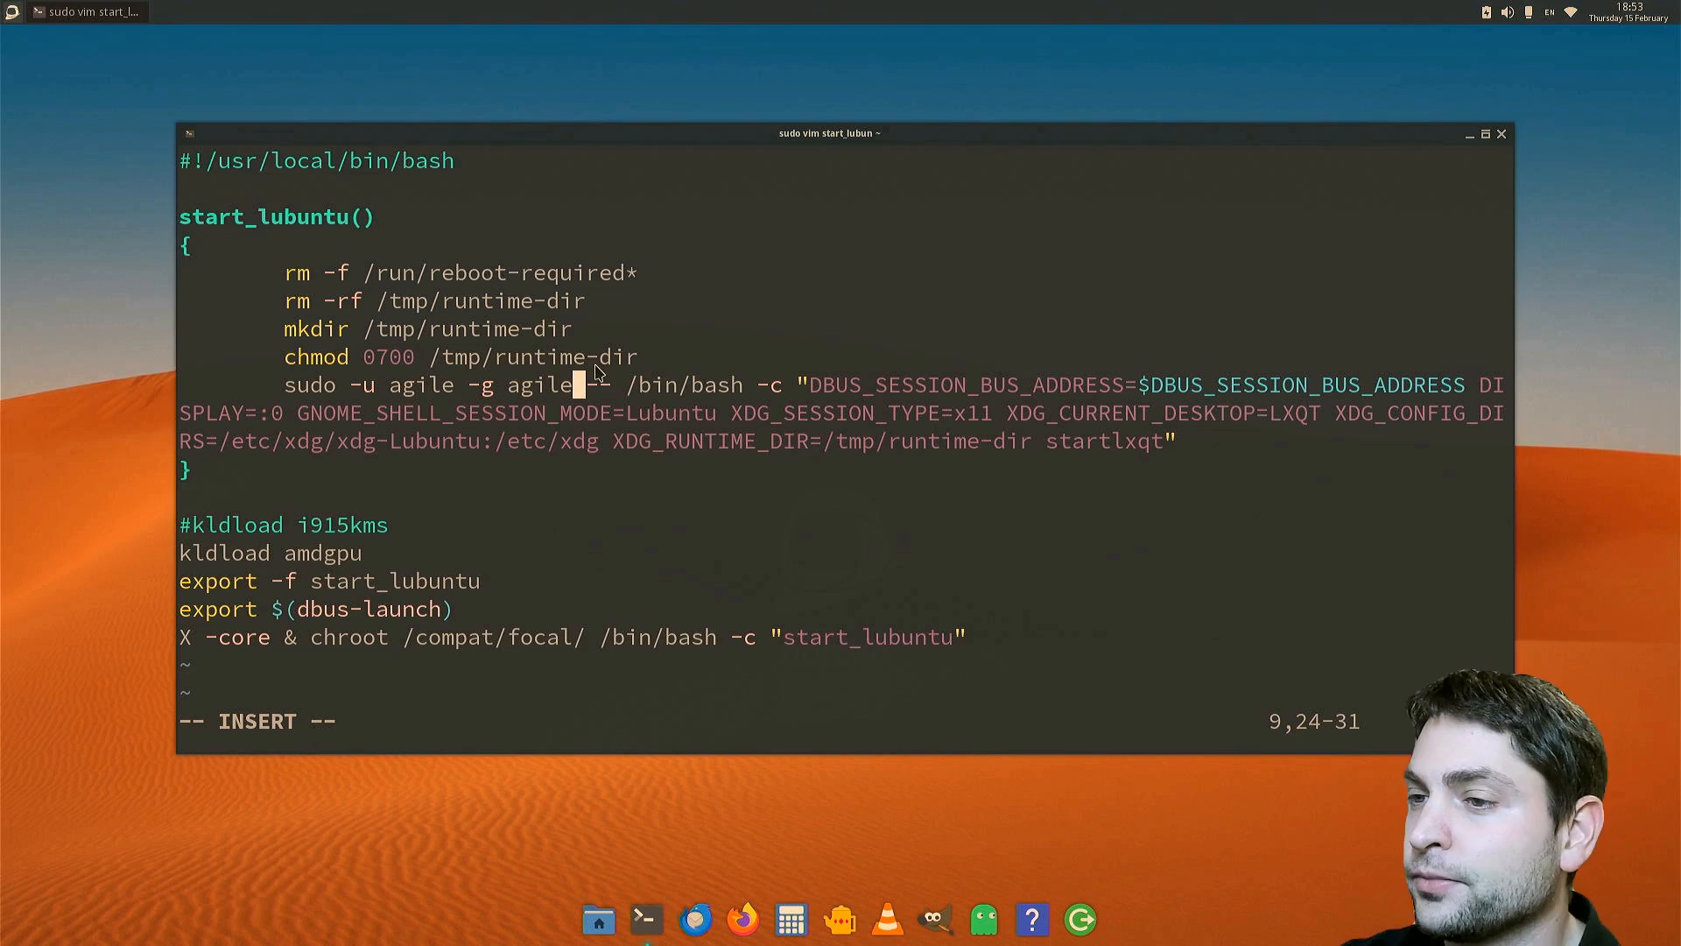
{"action": "mouse_move", "coordinate": [1201, 420]}
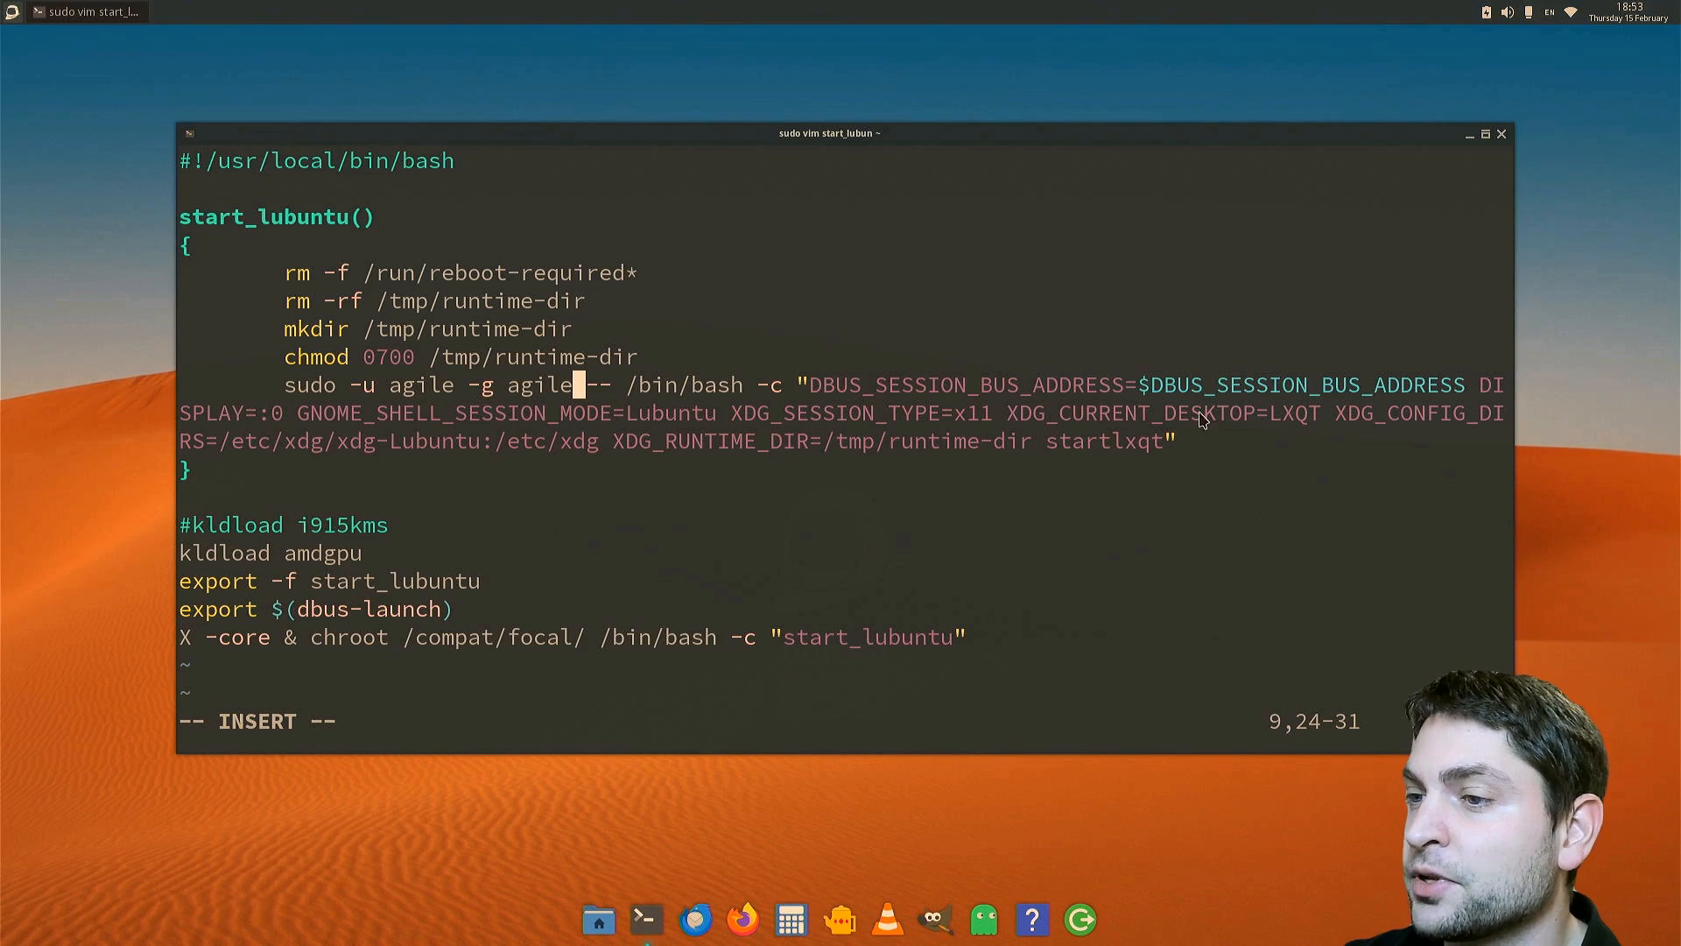
{"action": "mouse_move", "coordinate": [1014, 448]}
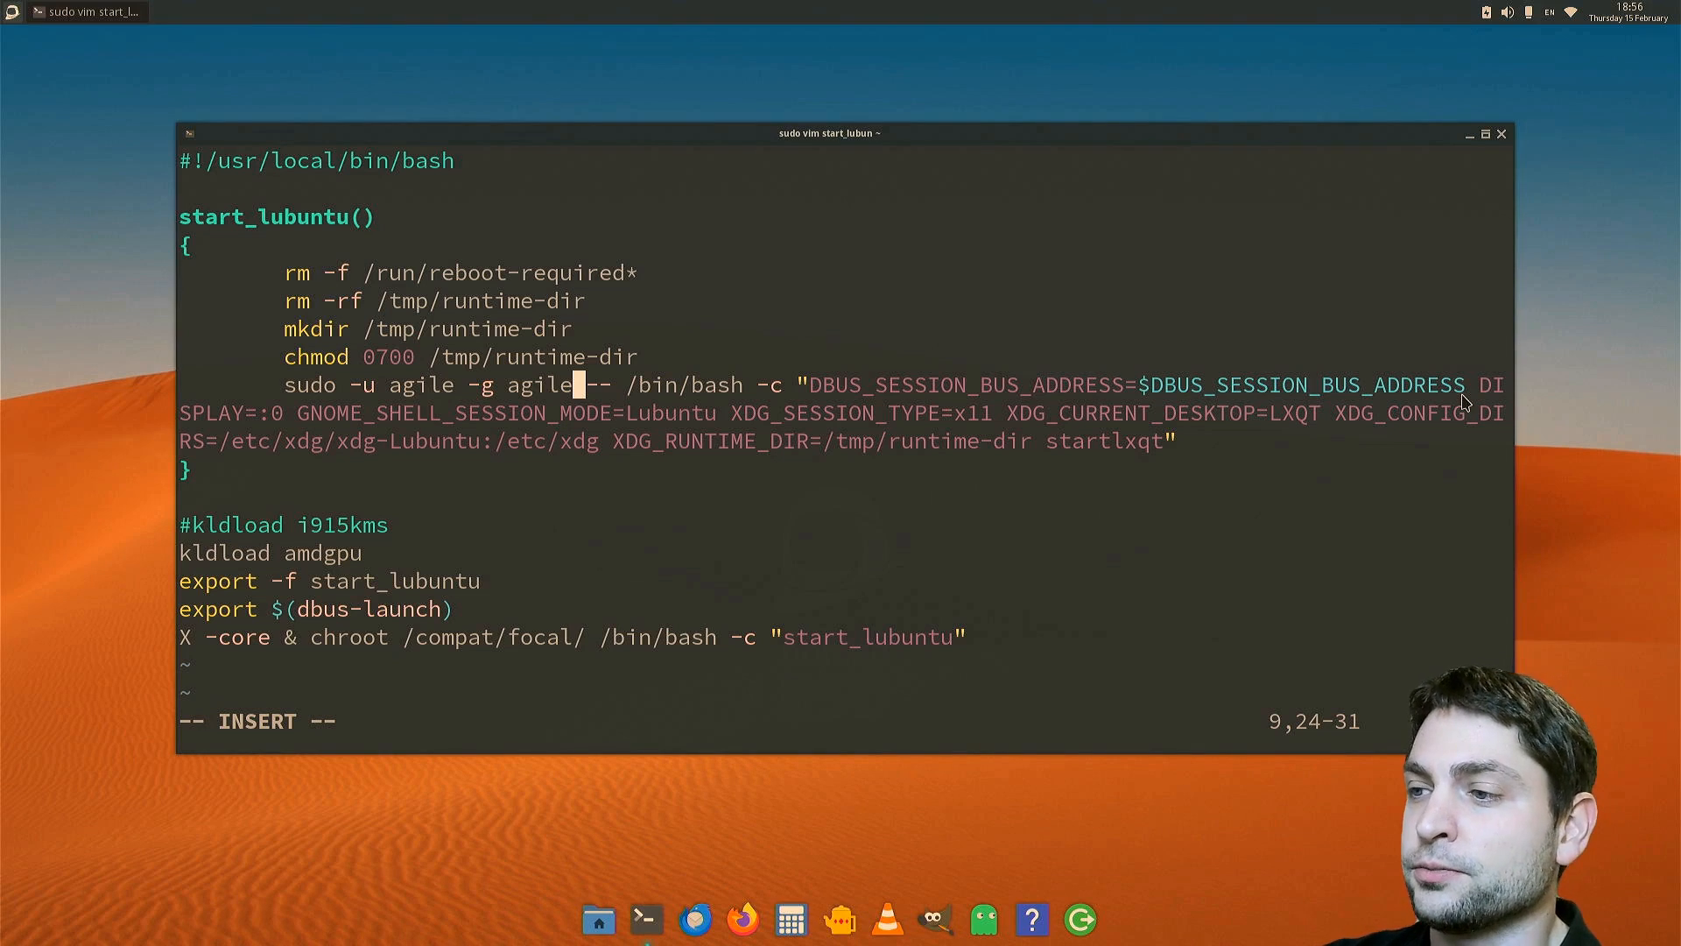
{"action": "mouse_move", "coordinate": [203, 617]}
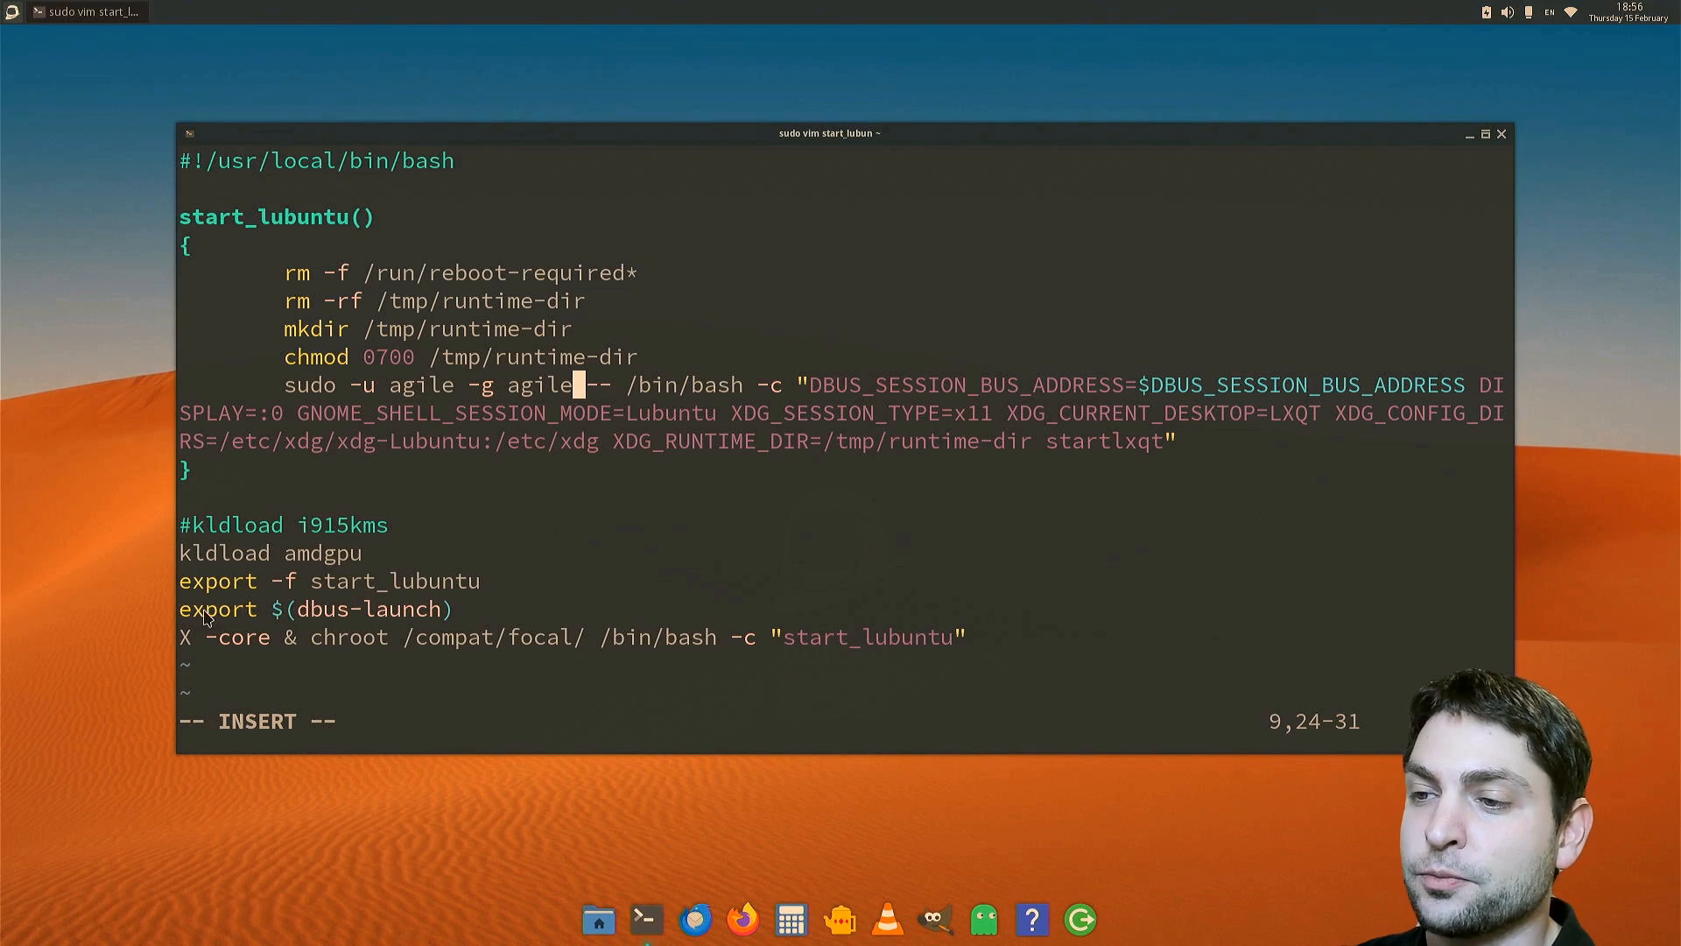
{"action": "mouse_move", "coordinate": [632, 619]}
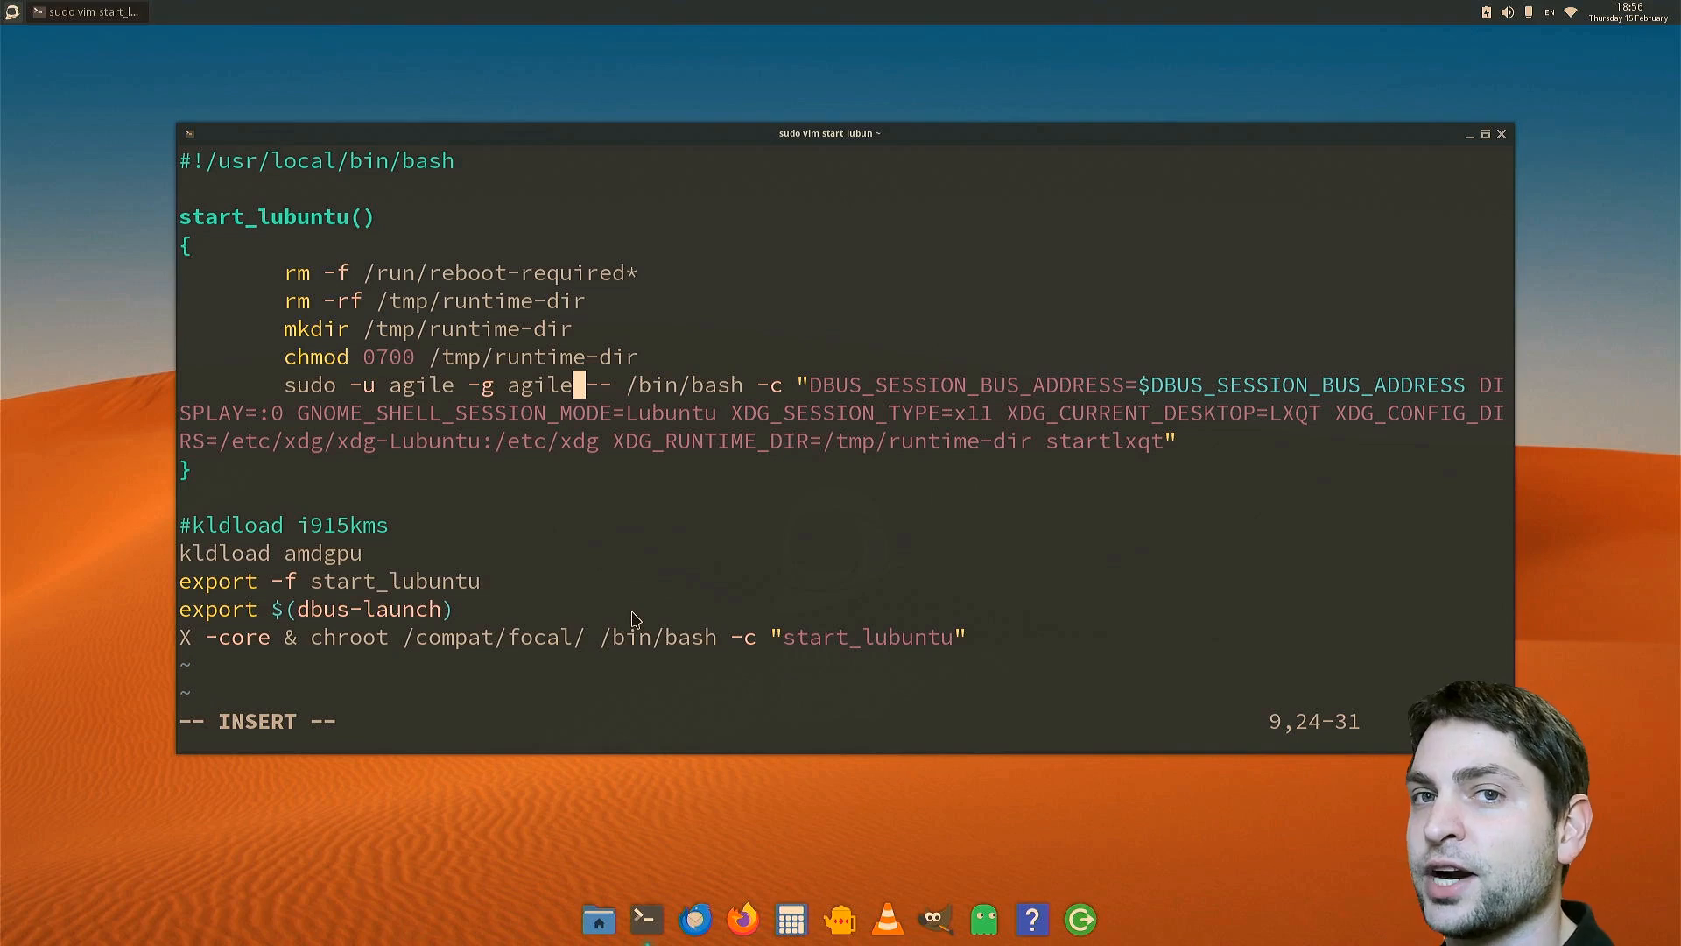
{"action": "mouse_move", "coordinate": [333, 613]}
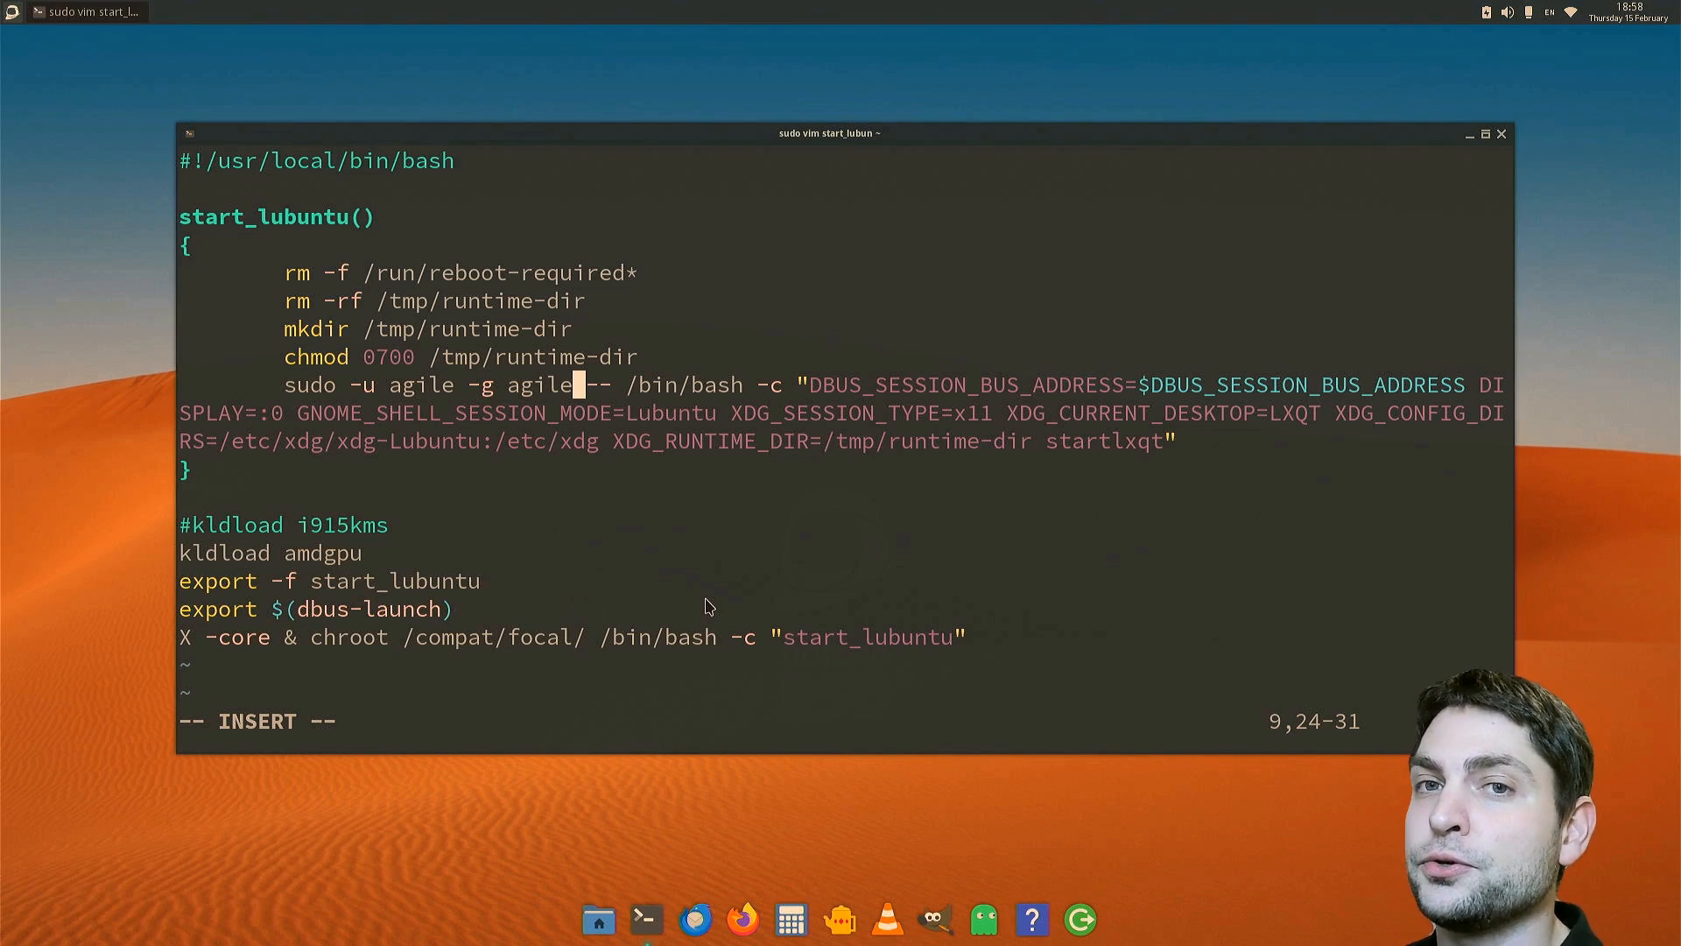
{"action": "mouse_move", "coordinate": [566, 581]}
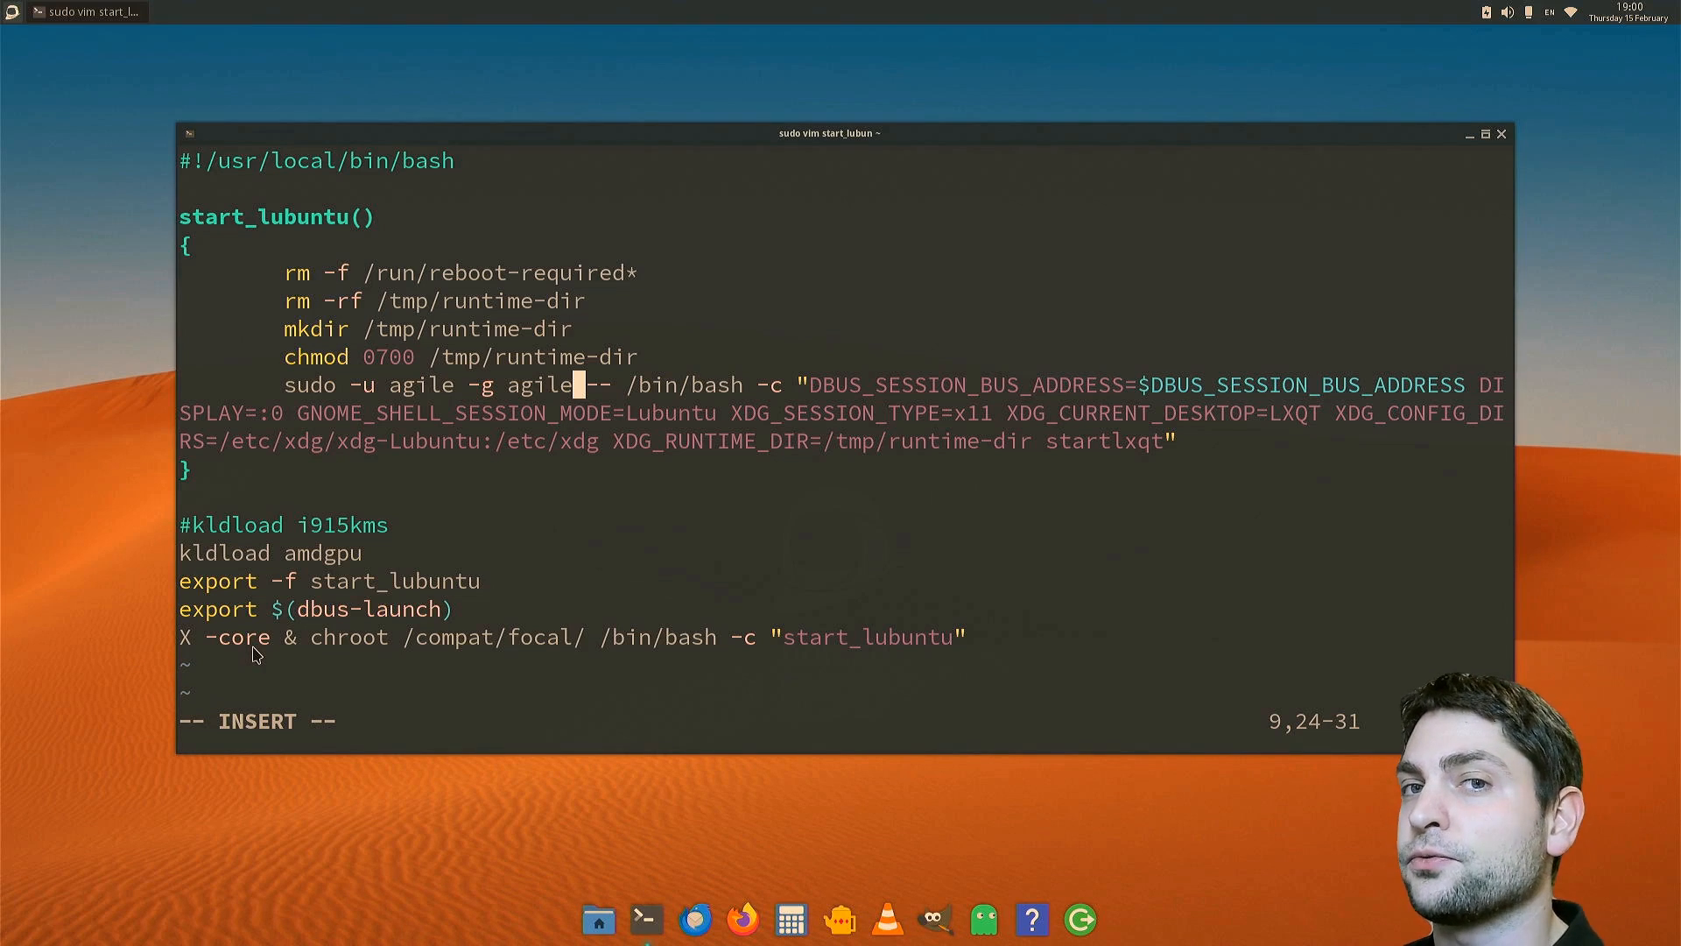
{"action": "mouse_move", "coordinate": [390, 609]}
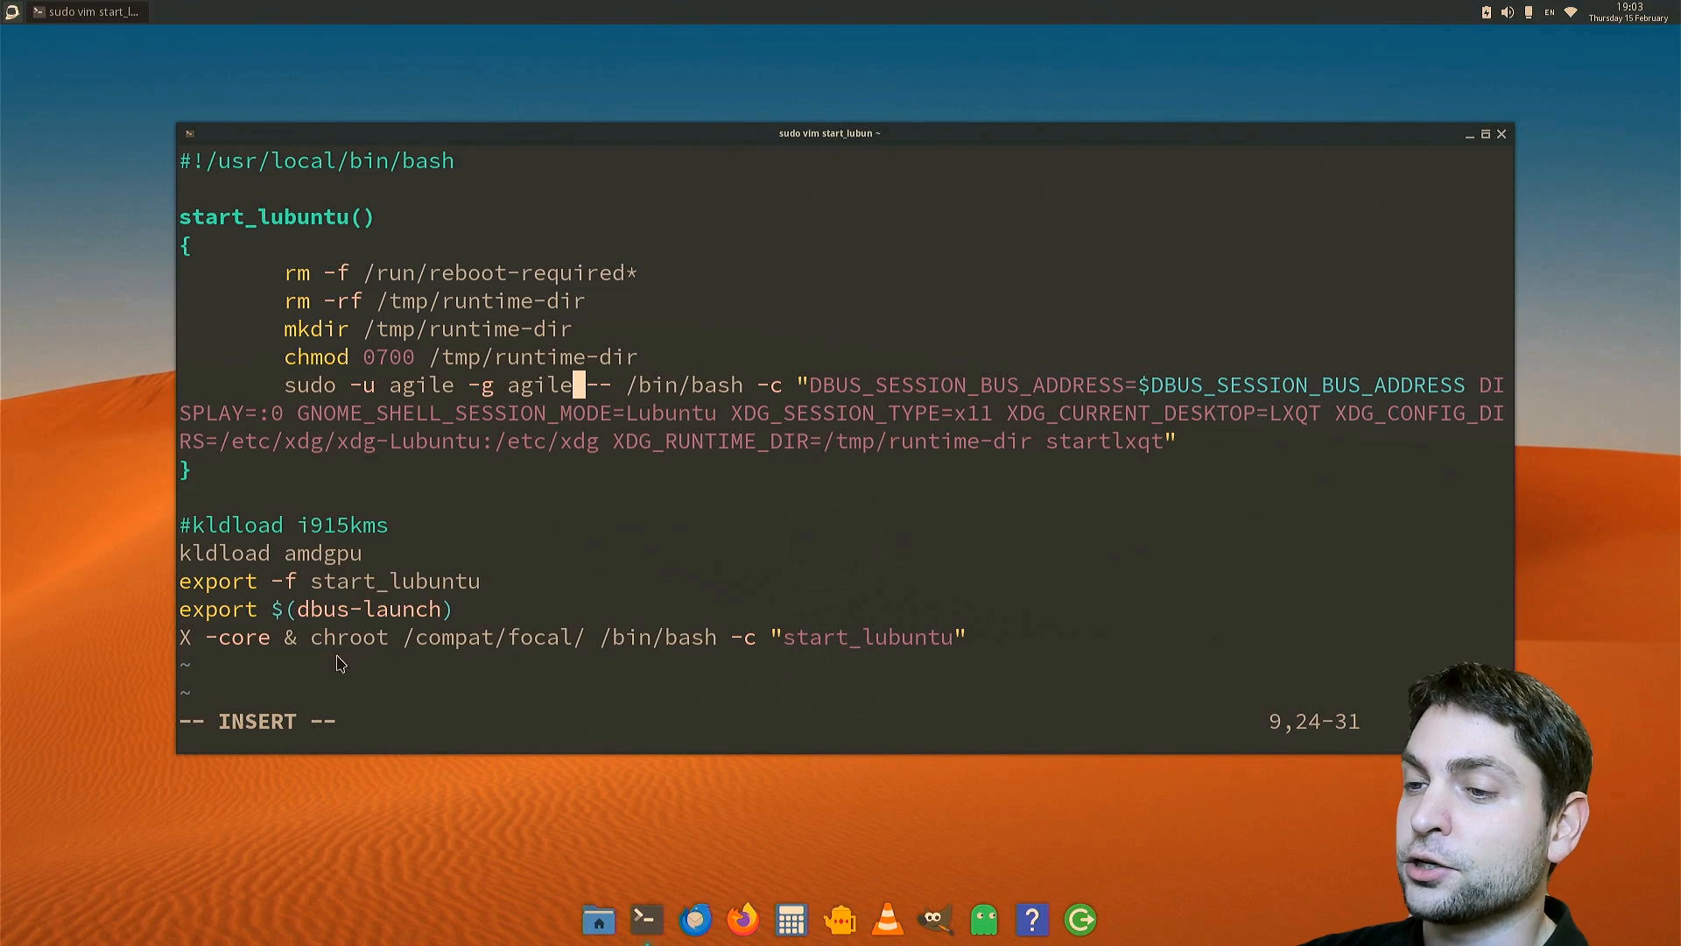
{"action": "mouse_move", "coordinate": [298, 662]}
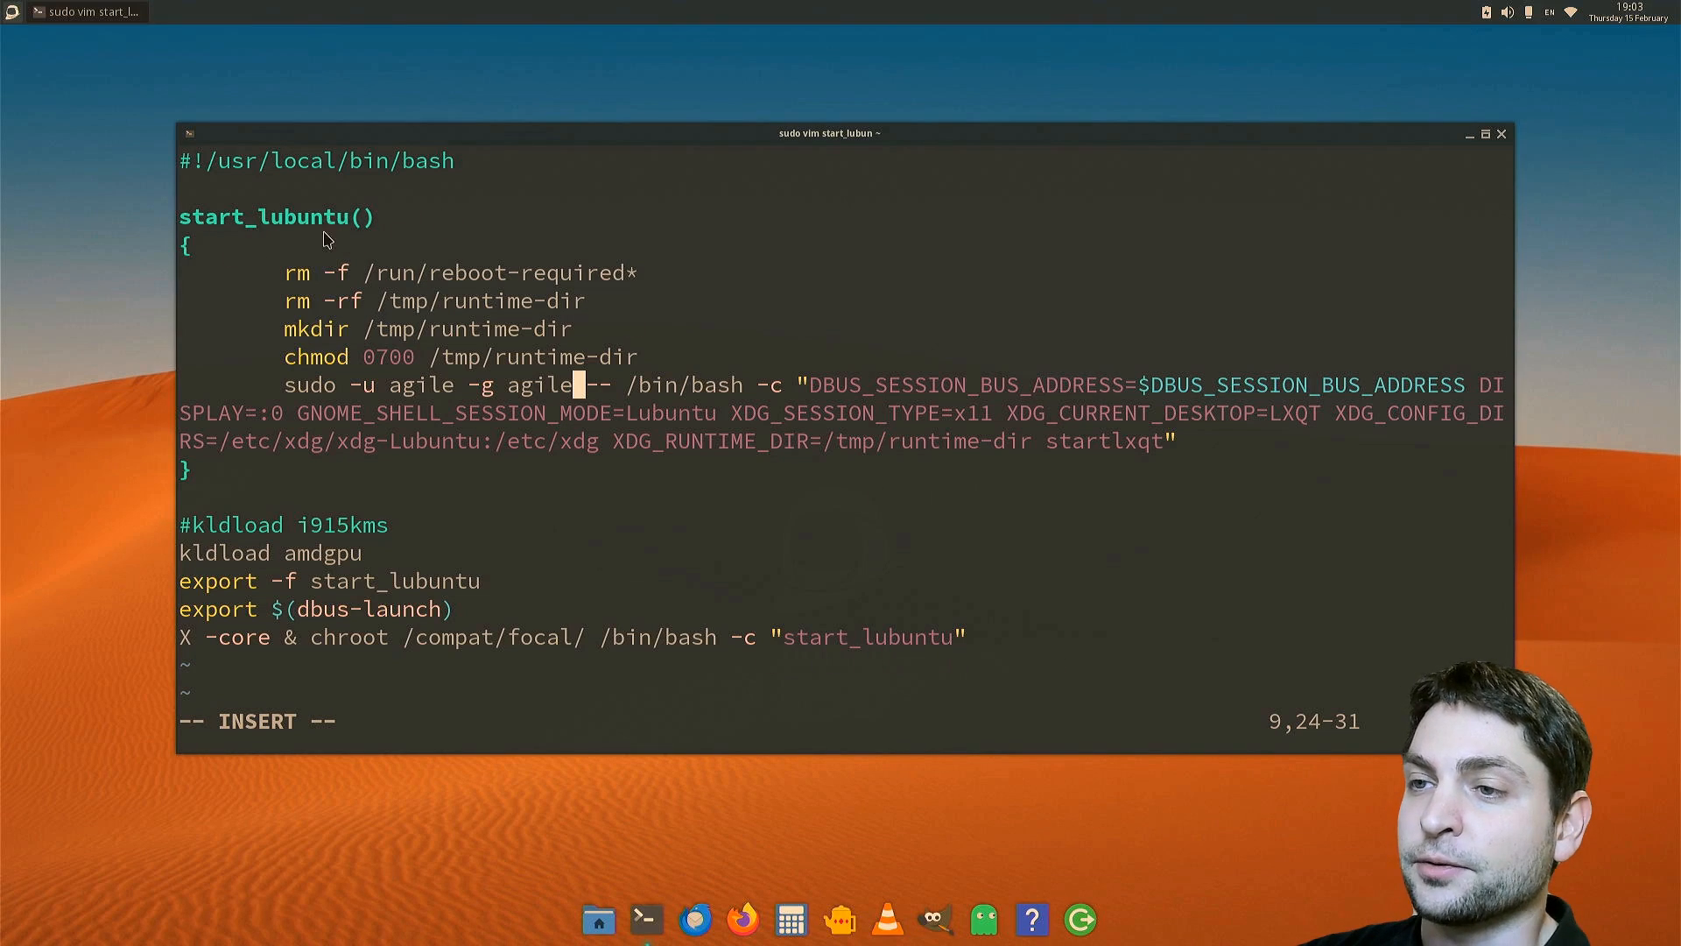
{"action": "mouse_move", "coordinate": [949, 324]}
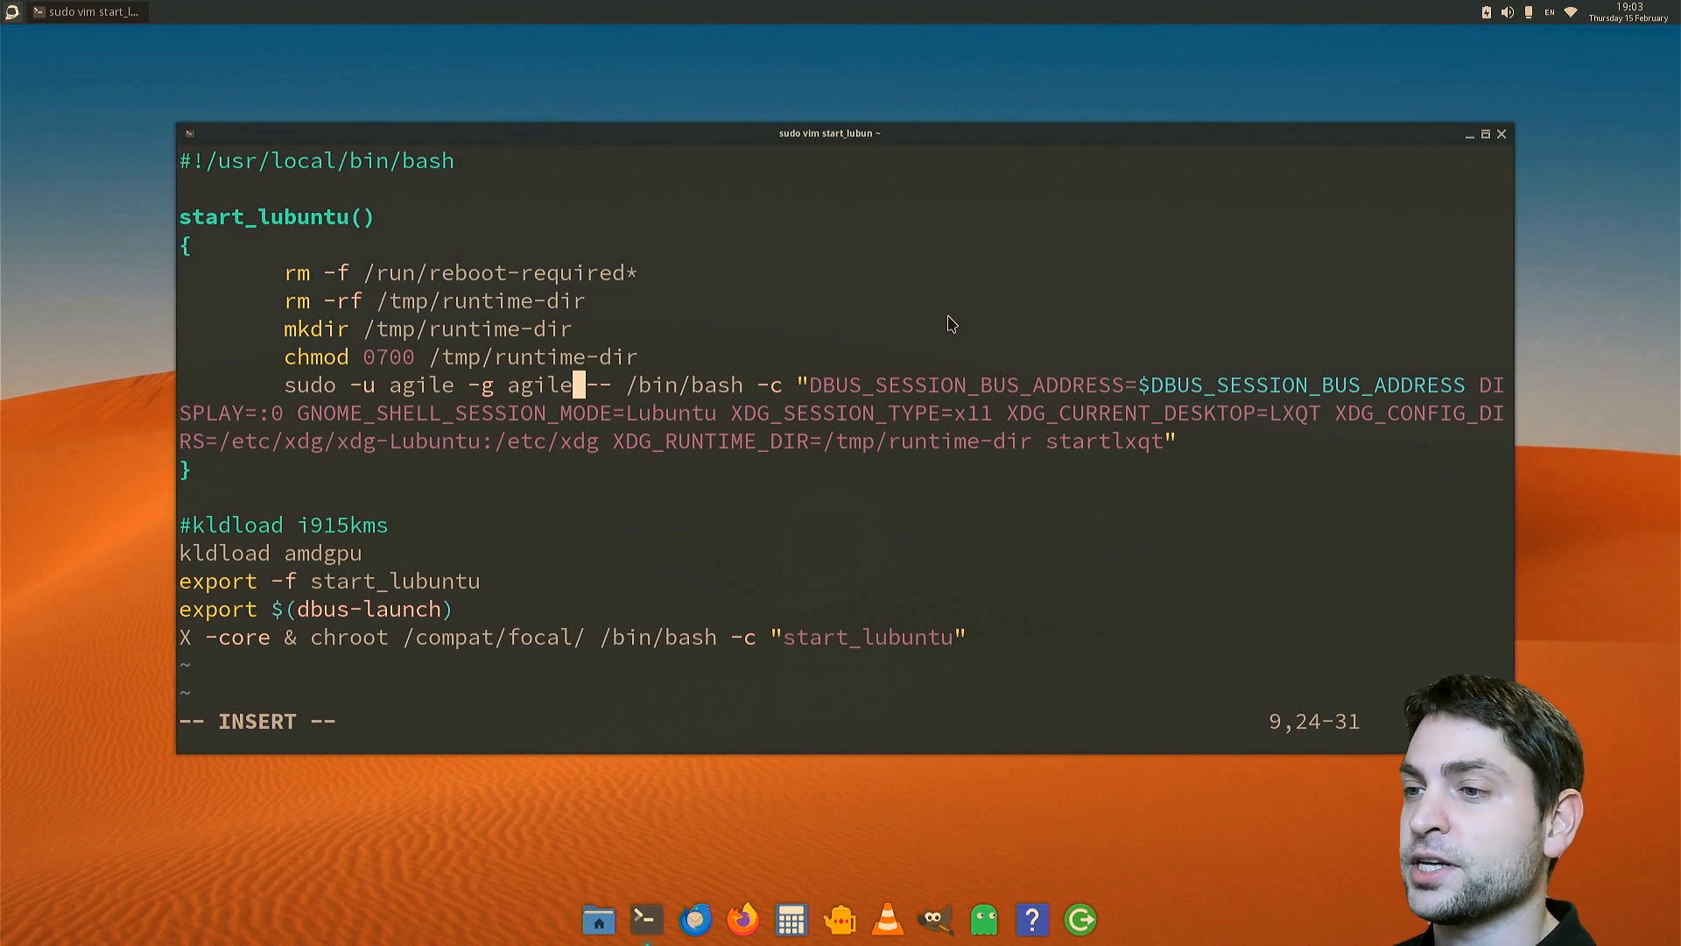
{"action": "key", "text": "Escape"}
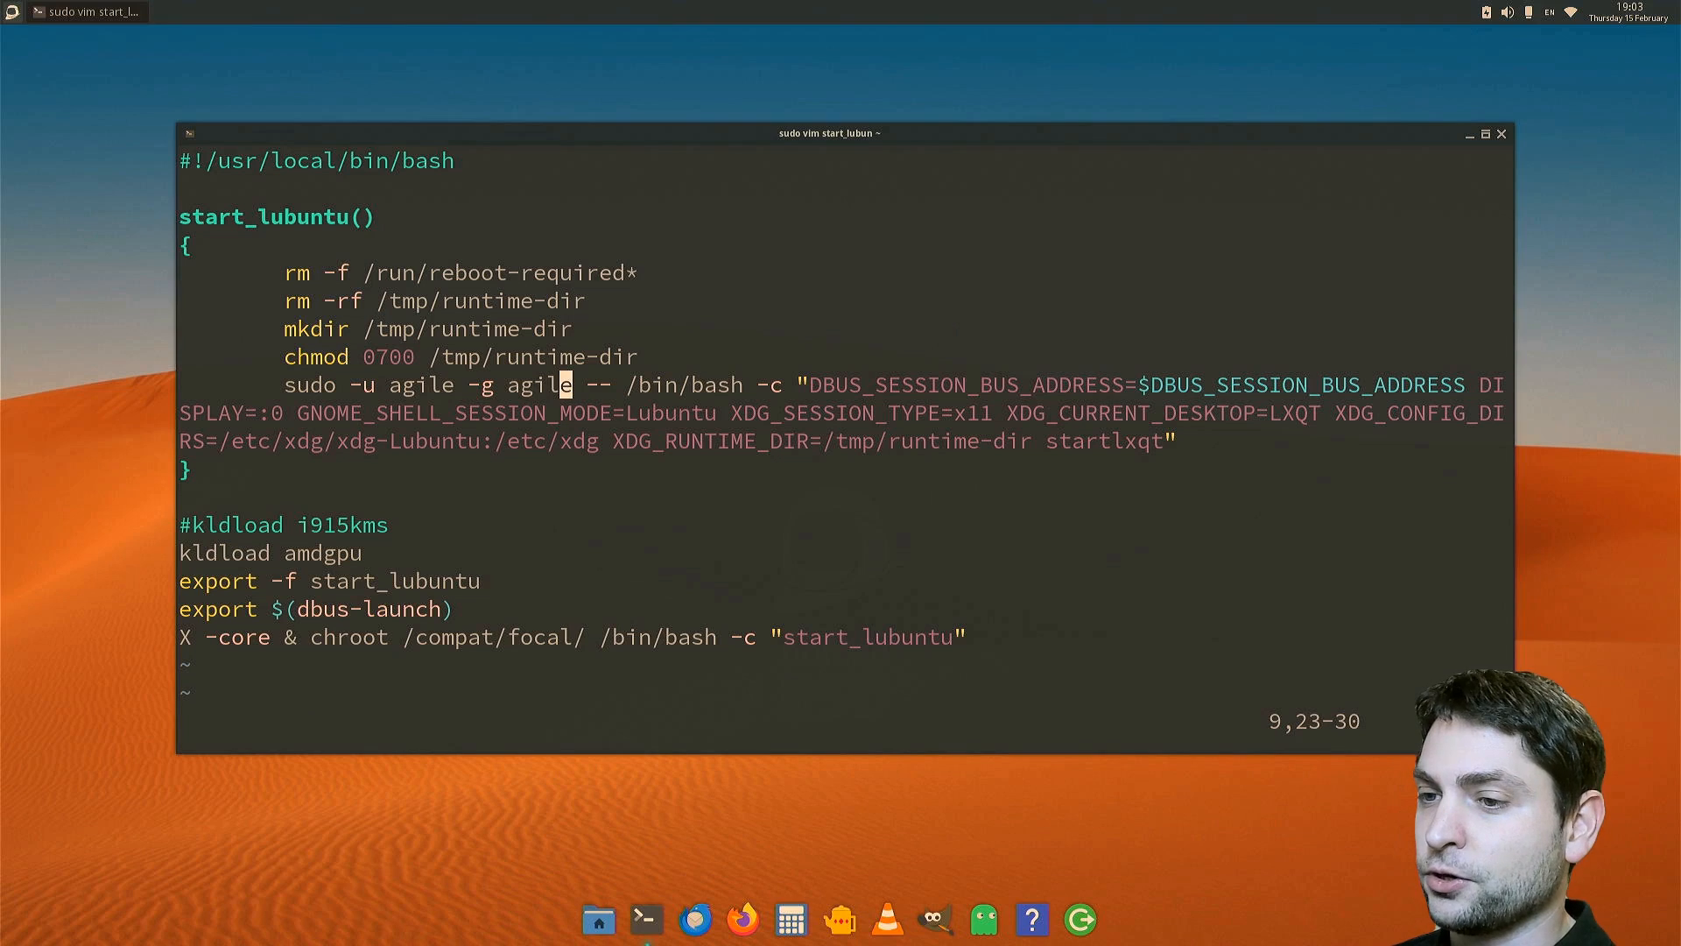
{"action": "type", "text": ":wq"}
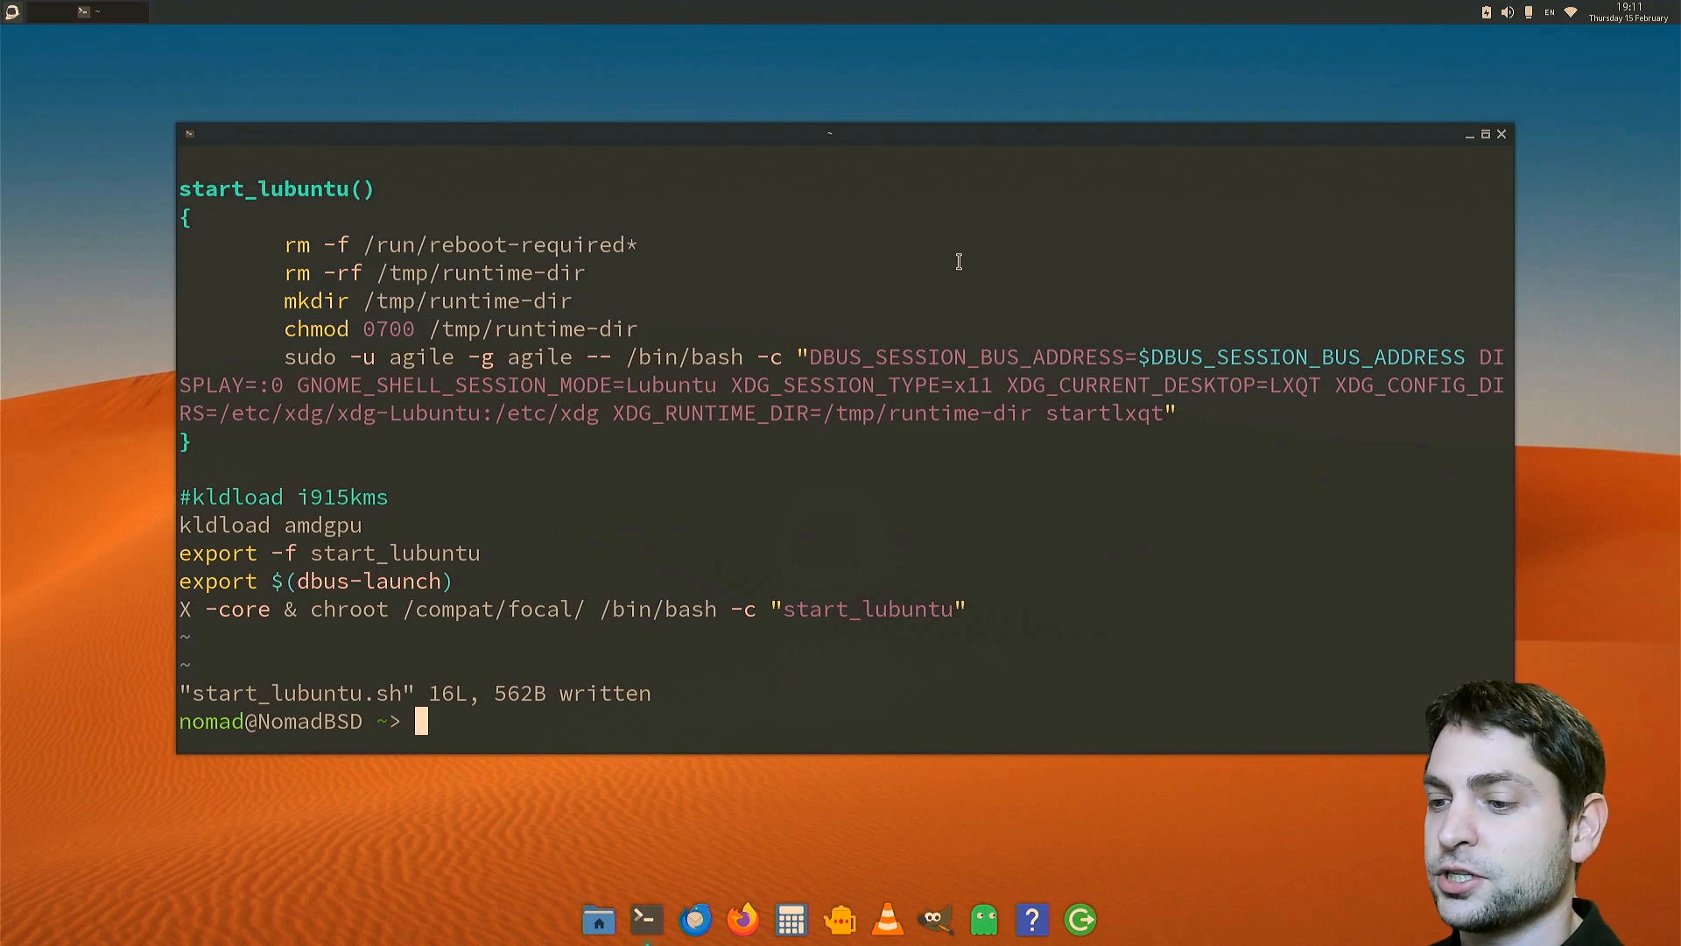
{"action": "type", "text": "sudo crontab -e"}
{"action": "type", "text": "@reboot /home/nomad/start_lubuntu.sh"}
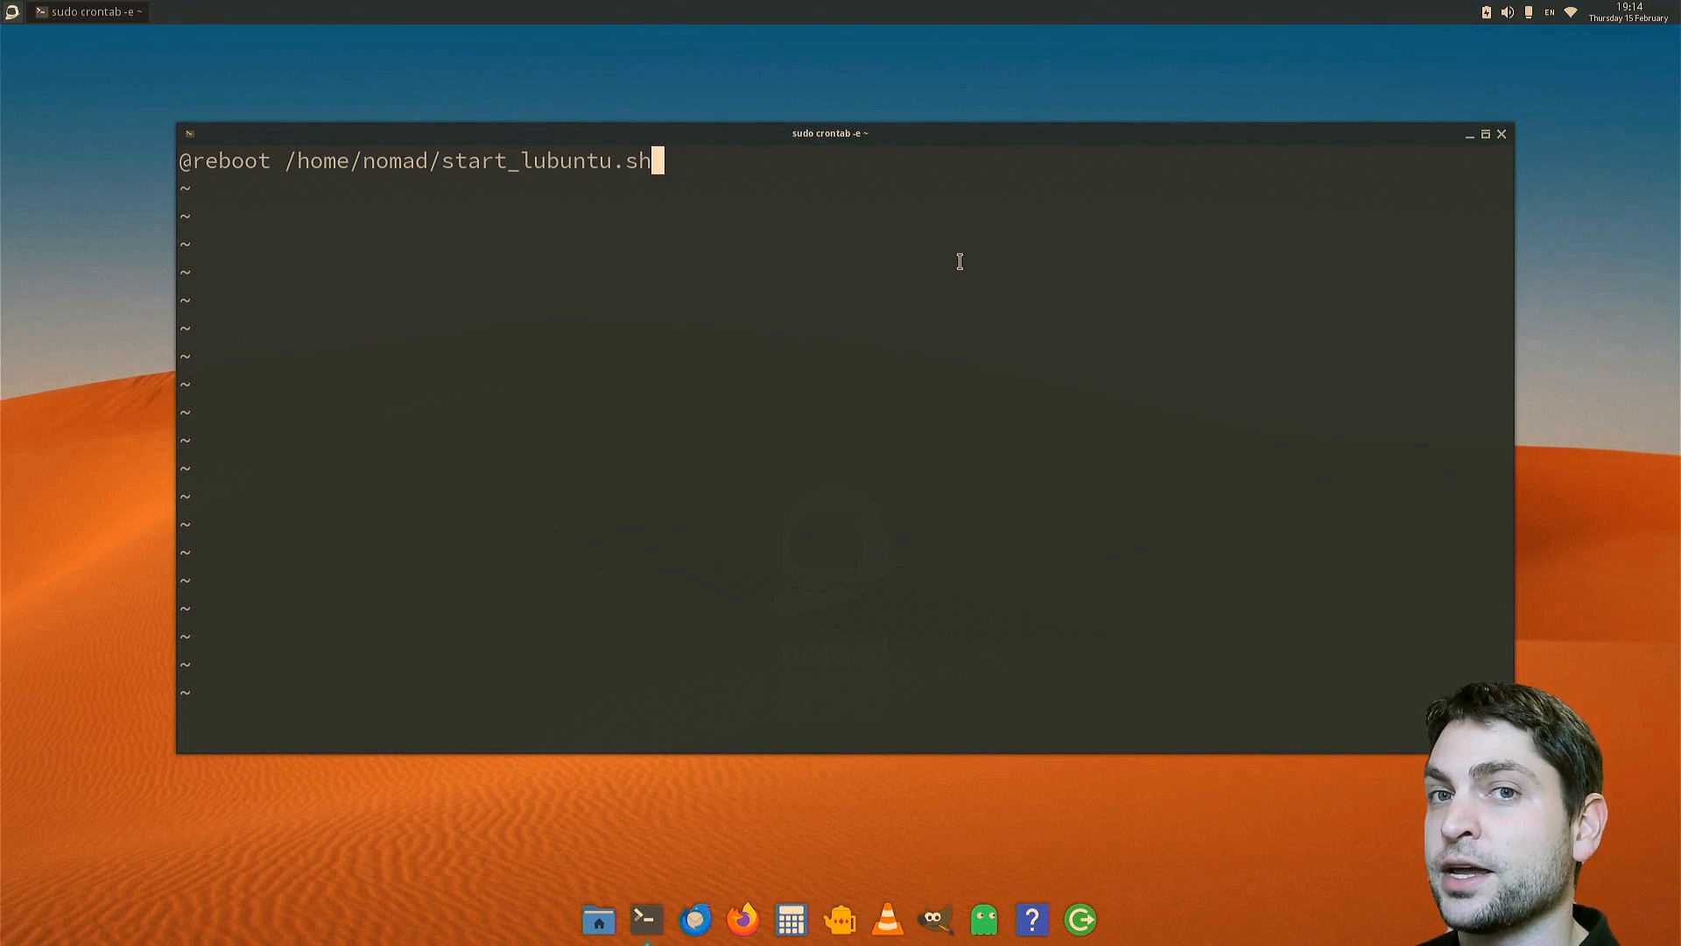
{"action": "mouse_move", "coordinate": [279, 217]}
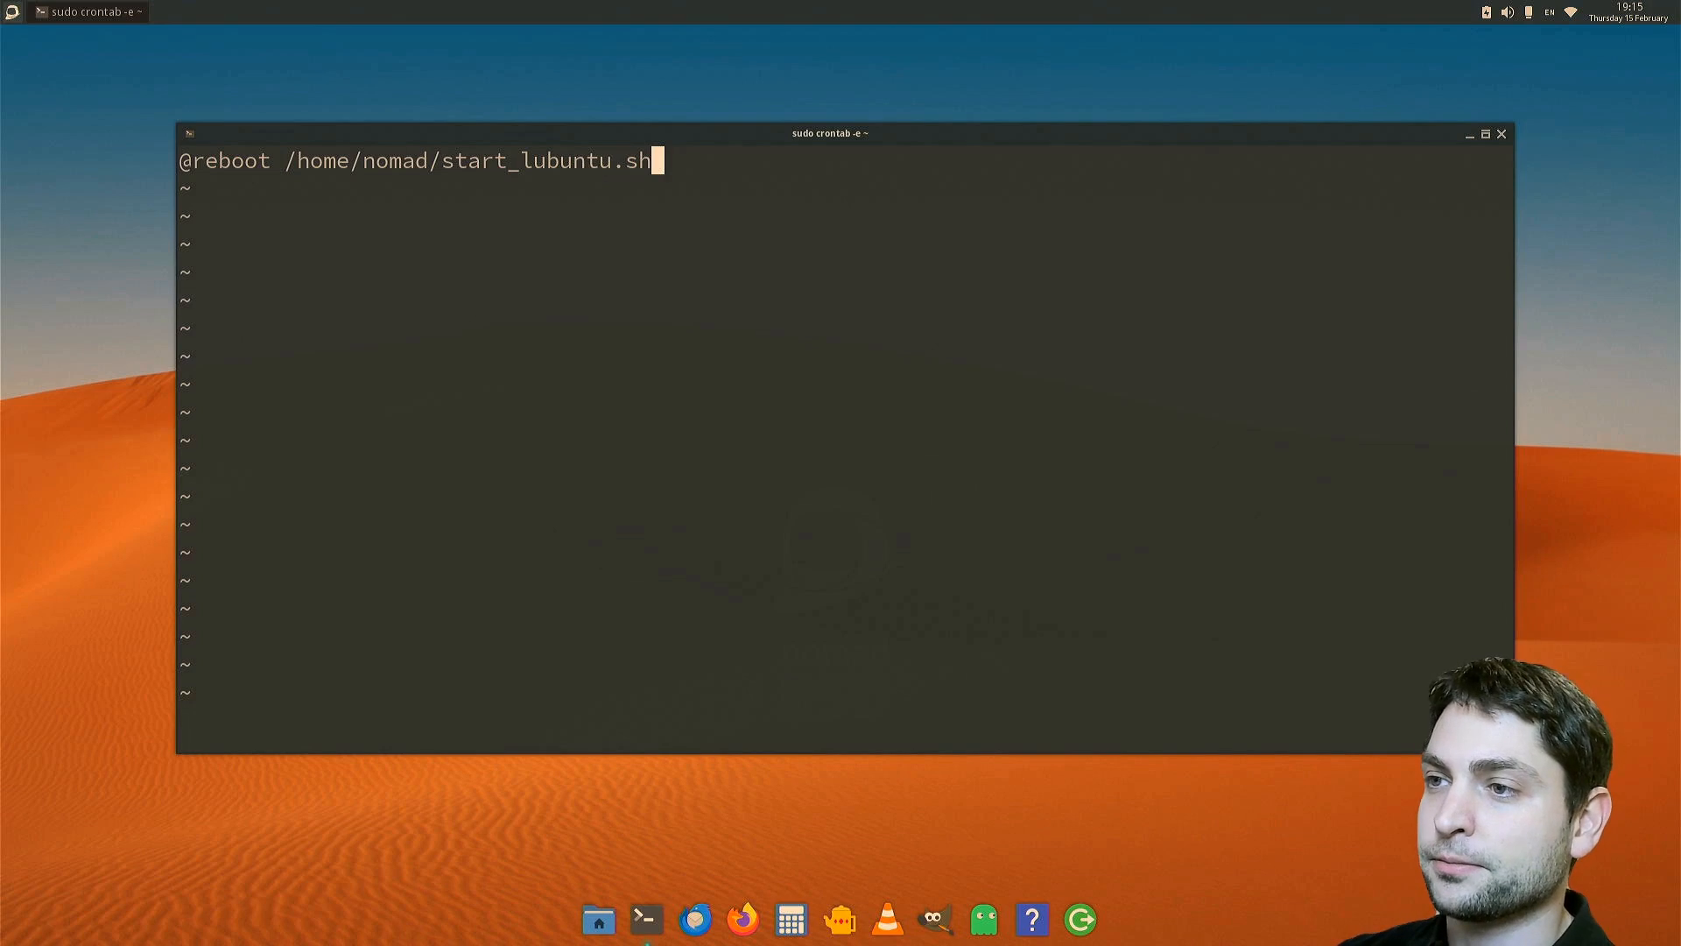
{"action": "type", "text": ":w"}
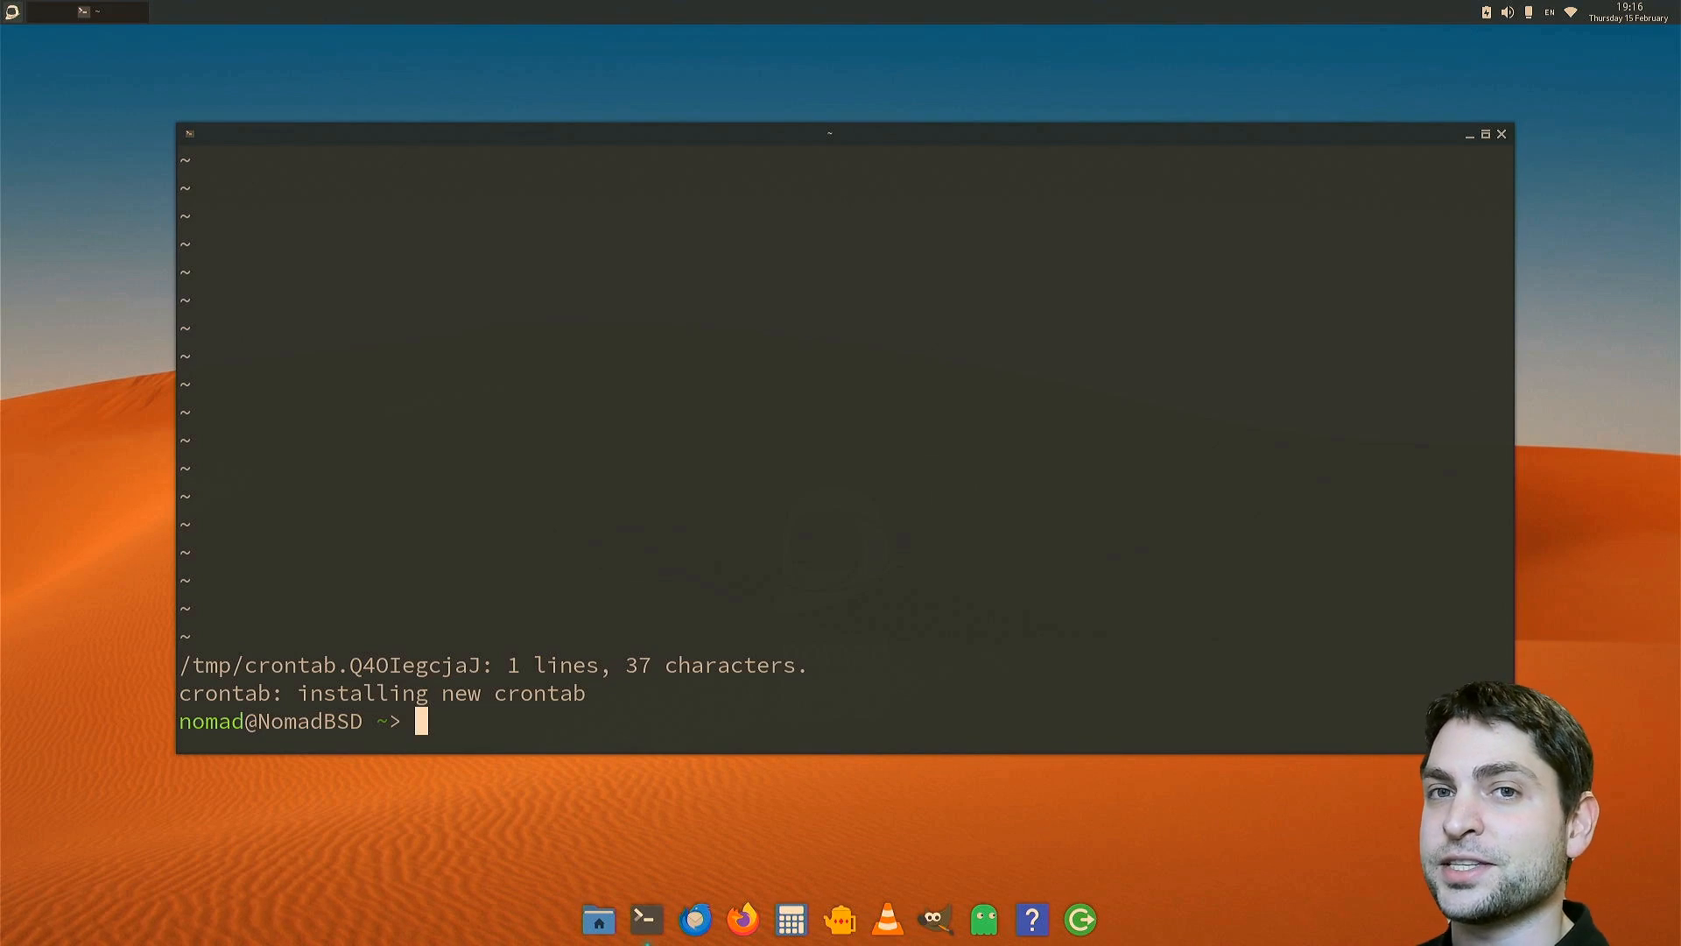
- Dismiss the Update Notifier and confirm with whoami and uname -a that the session runs as agile on NomadBSD
{"action": "left_click", "coordinate": [1078, 919]}
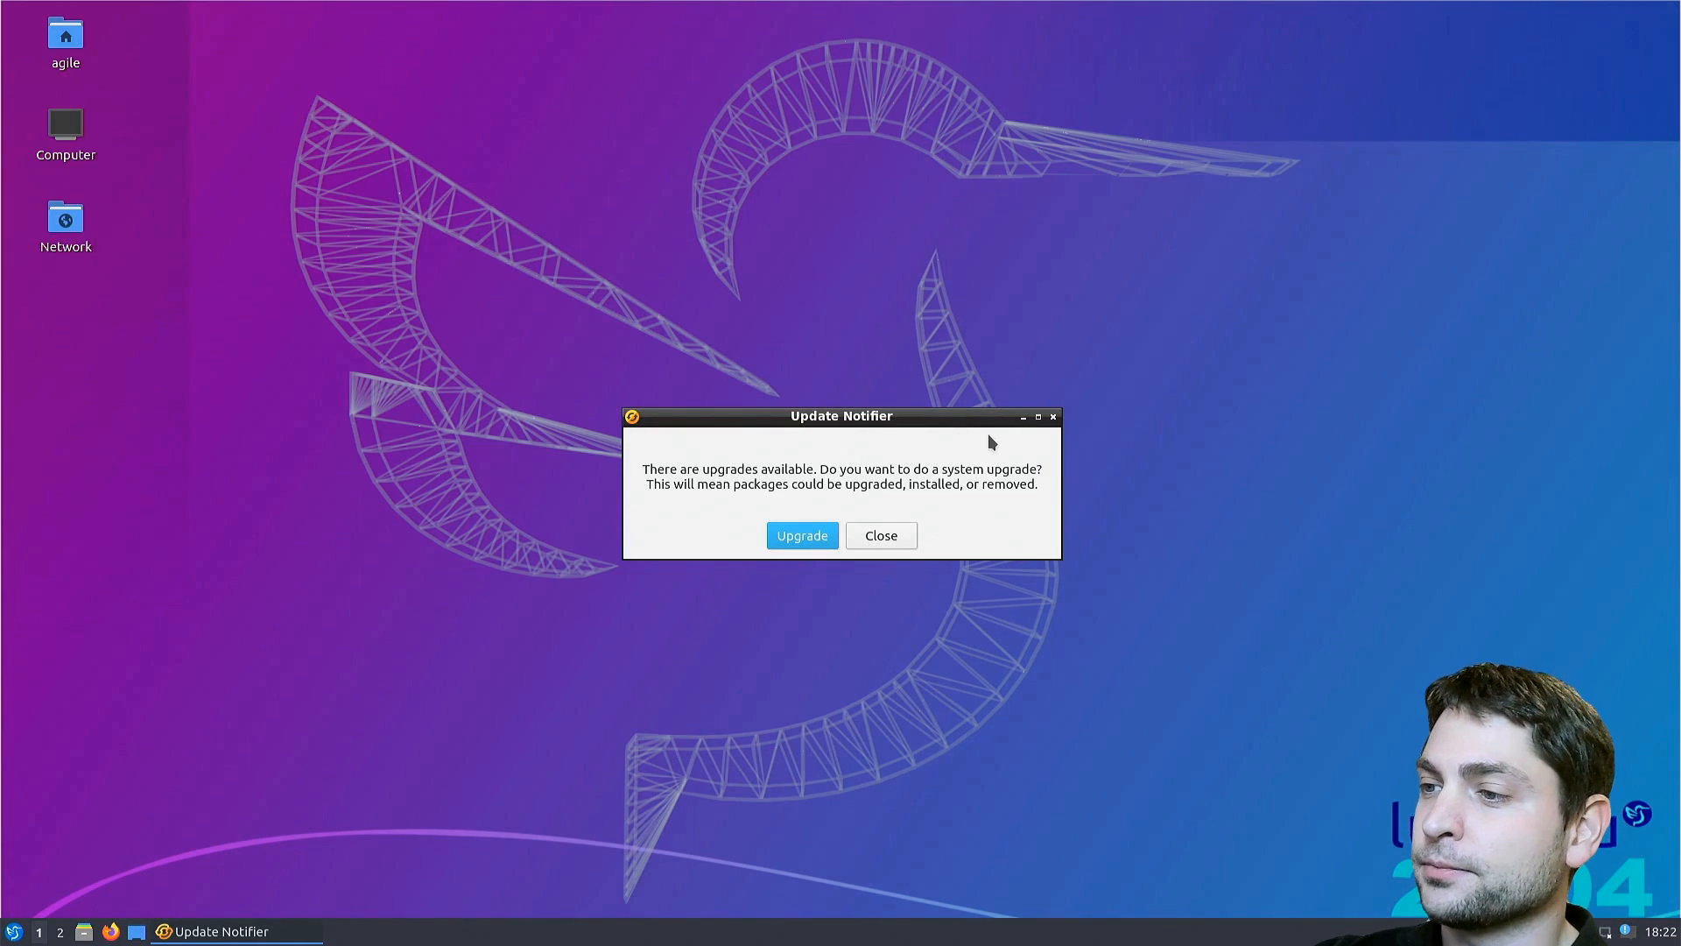
{"action": "left_click", "coordinate": [879, 536]}
{"action": "type", "text": "whoami"}
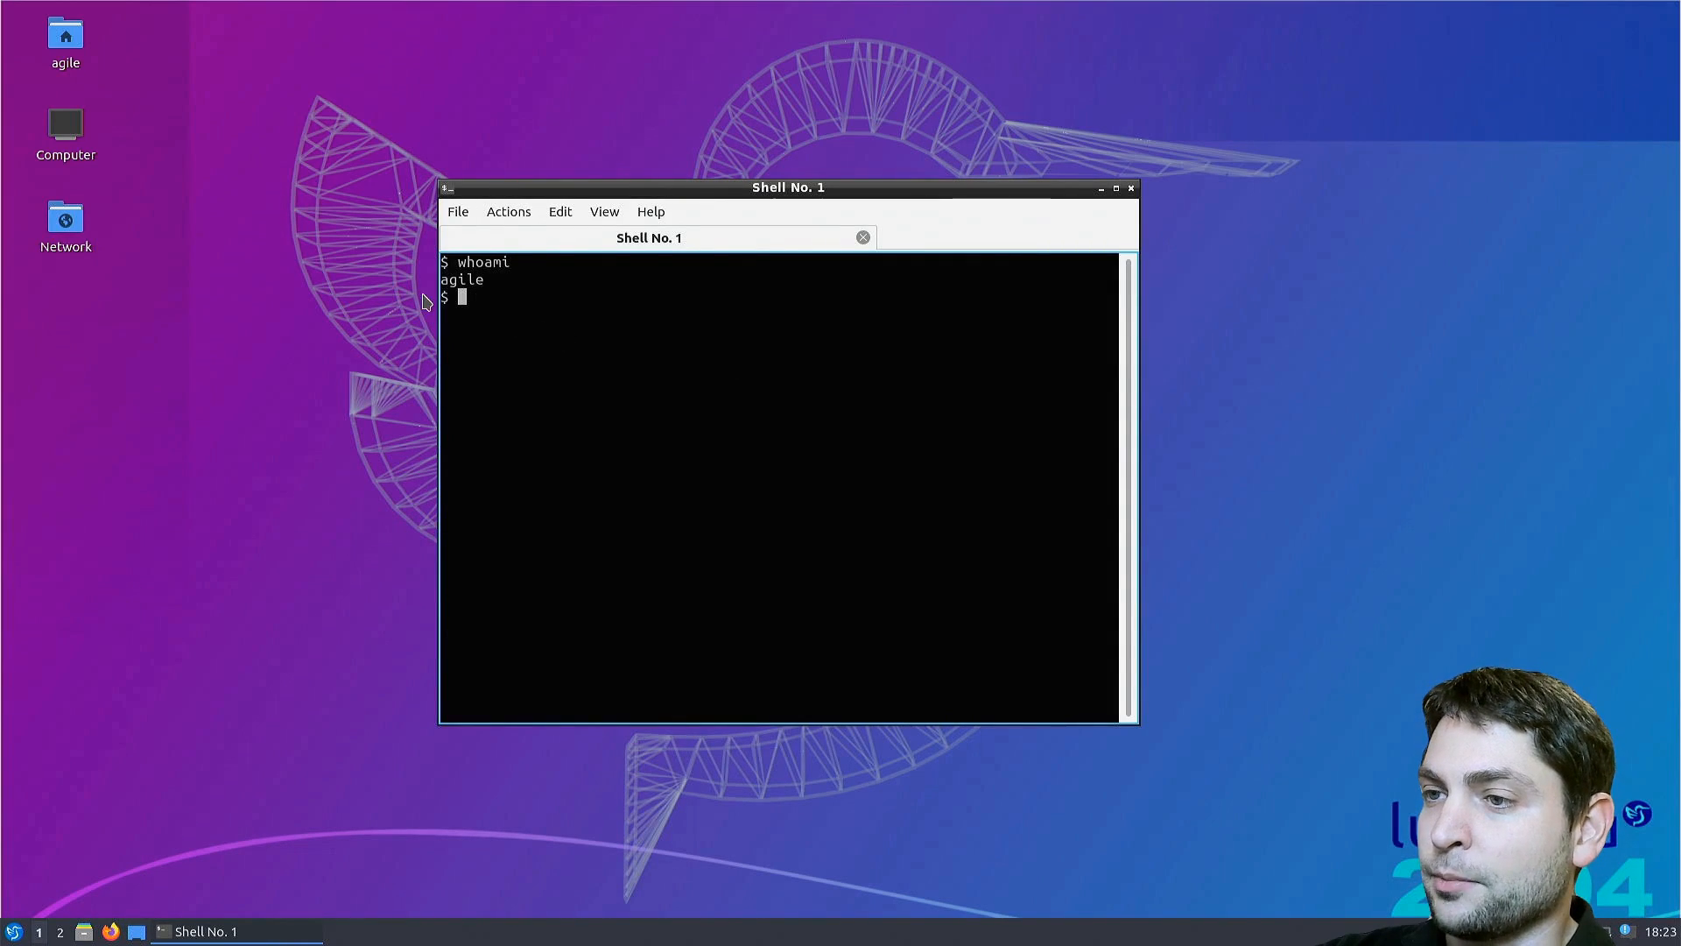
{"action": "type", "text": "uname -a"}
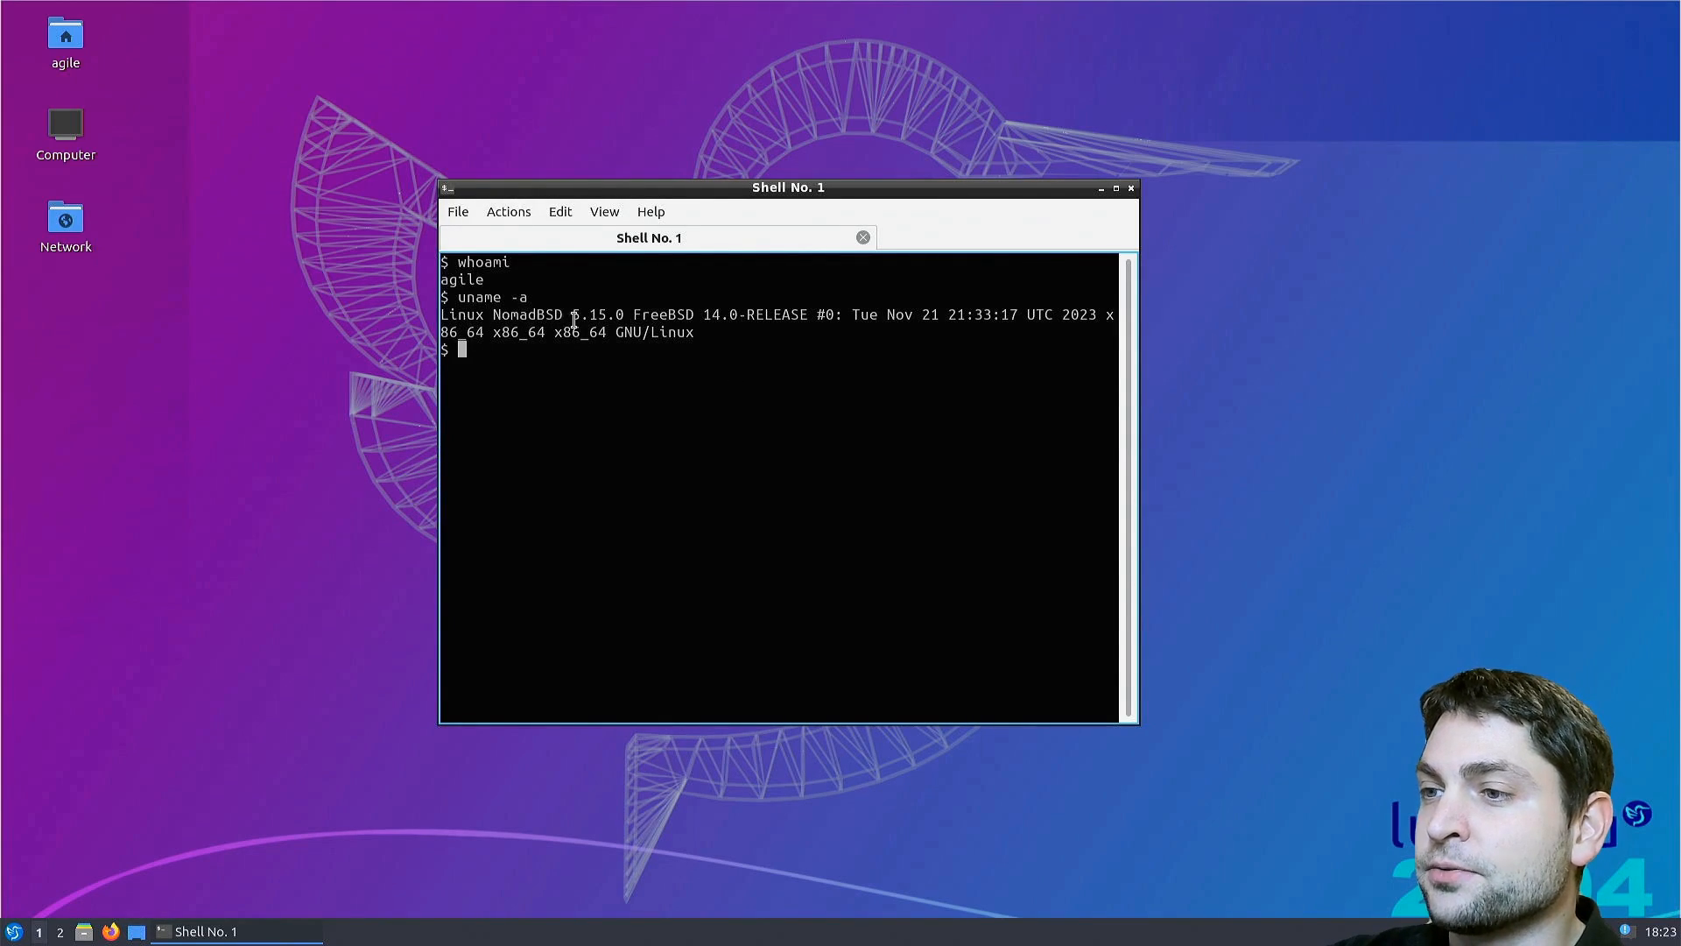
{"action": "mouse_move", "coordinate": [868, 424]}
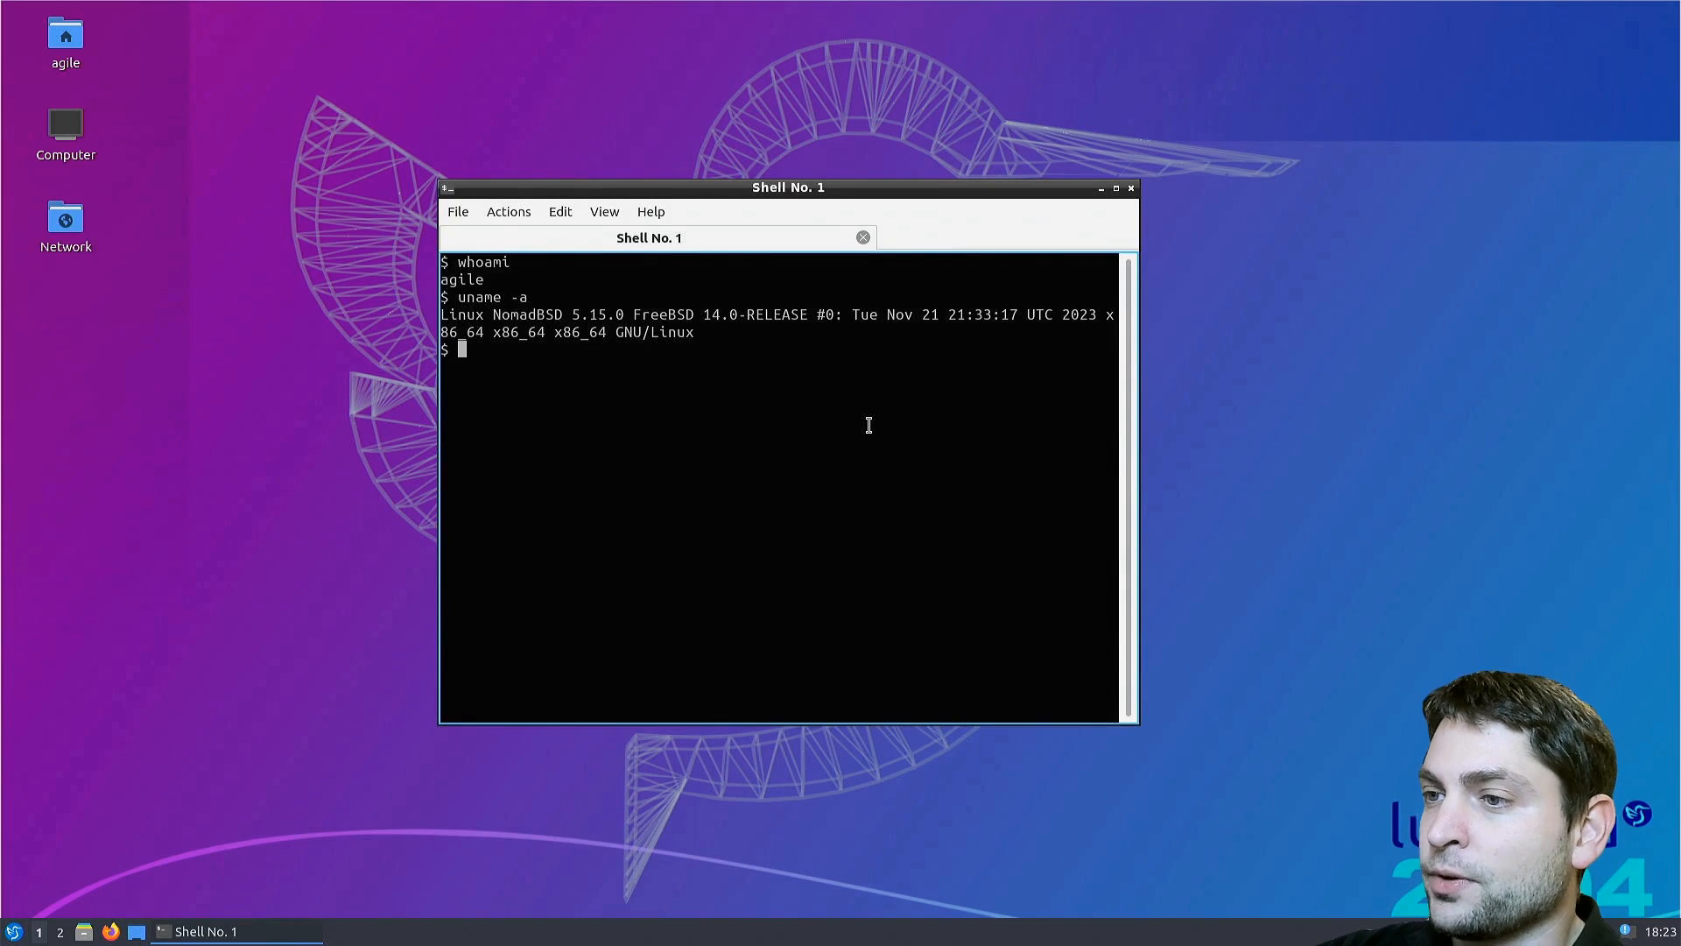
- Open agile's home folder from the desktop, bring its window into view, and launch Firefox from the taskbar
{"action": "double_click", "coordinate": [64, 37]}
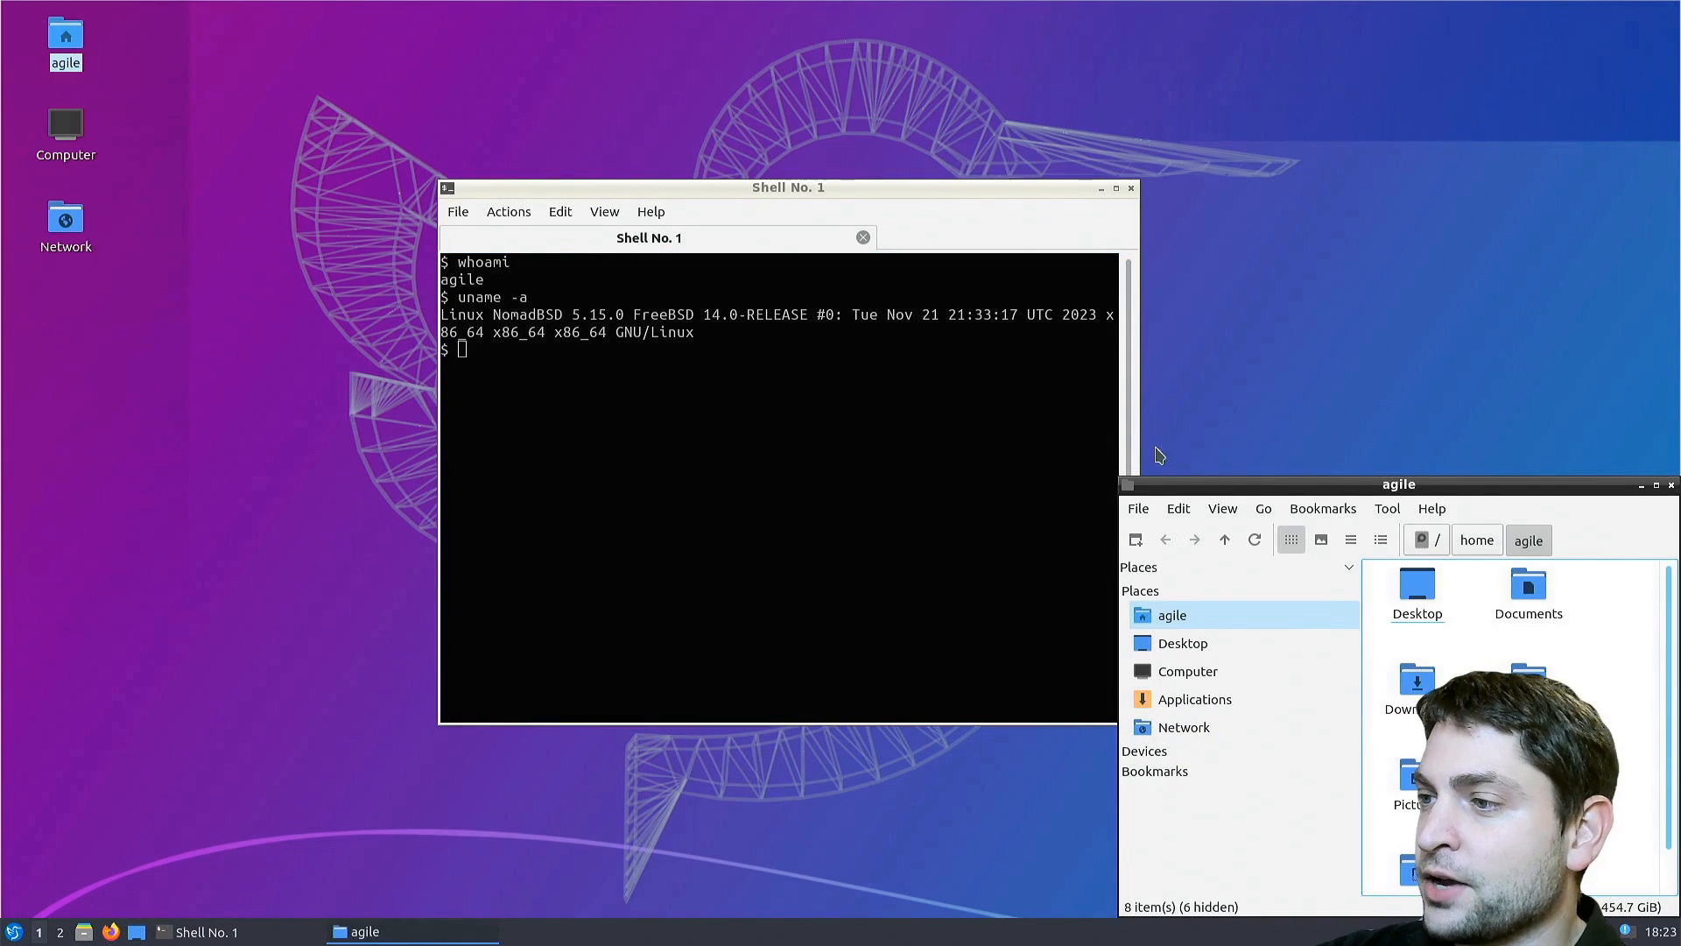
{"action": "left_click_drag", "start_coordinate": [1397, 484], "coordinate": [1086, 255]}
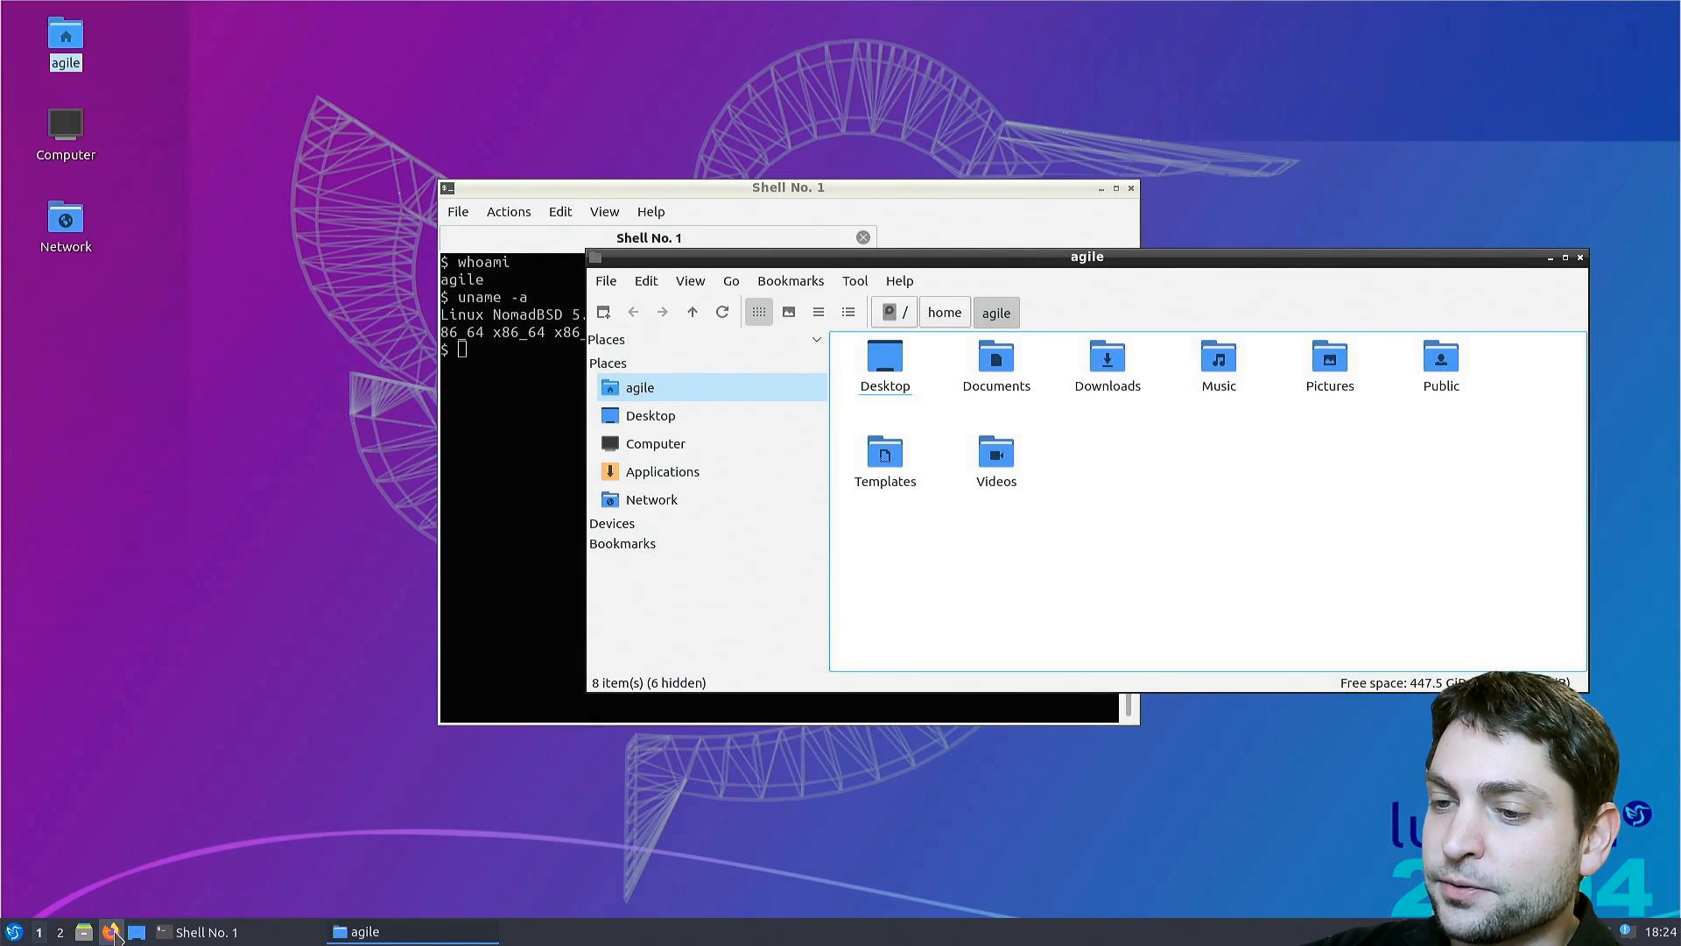
{"action": "left_click", "coordinate": [112, 929]}
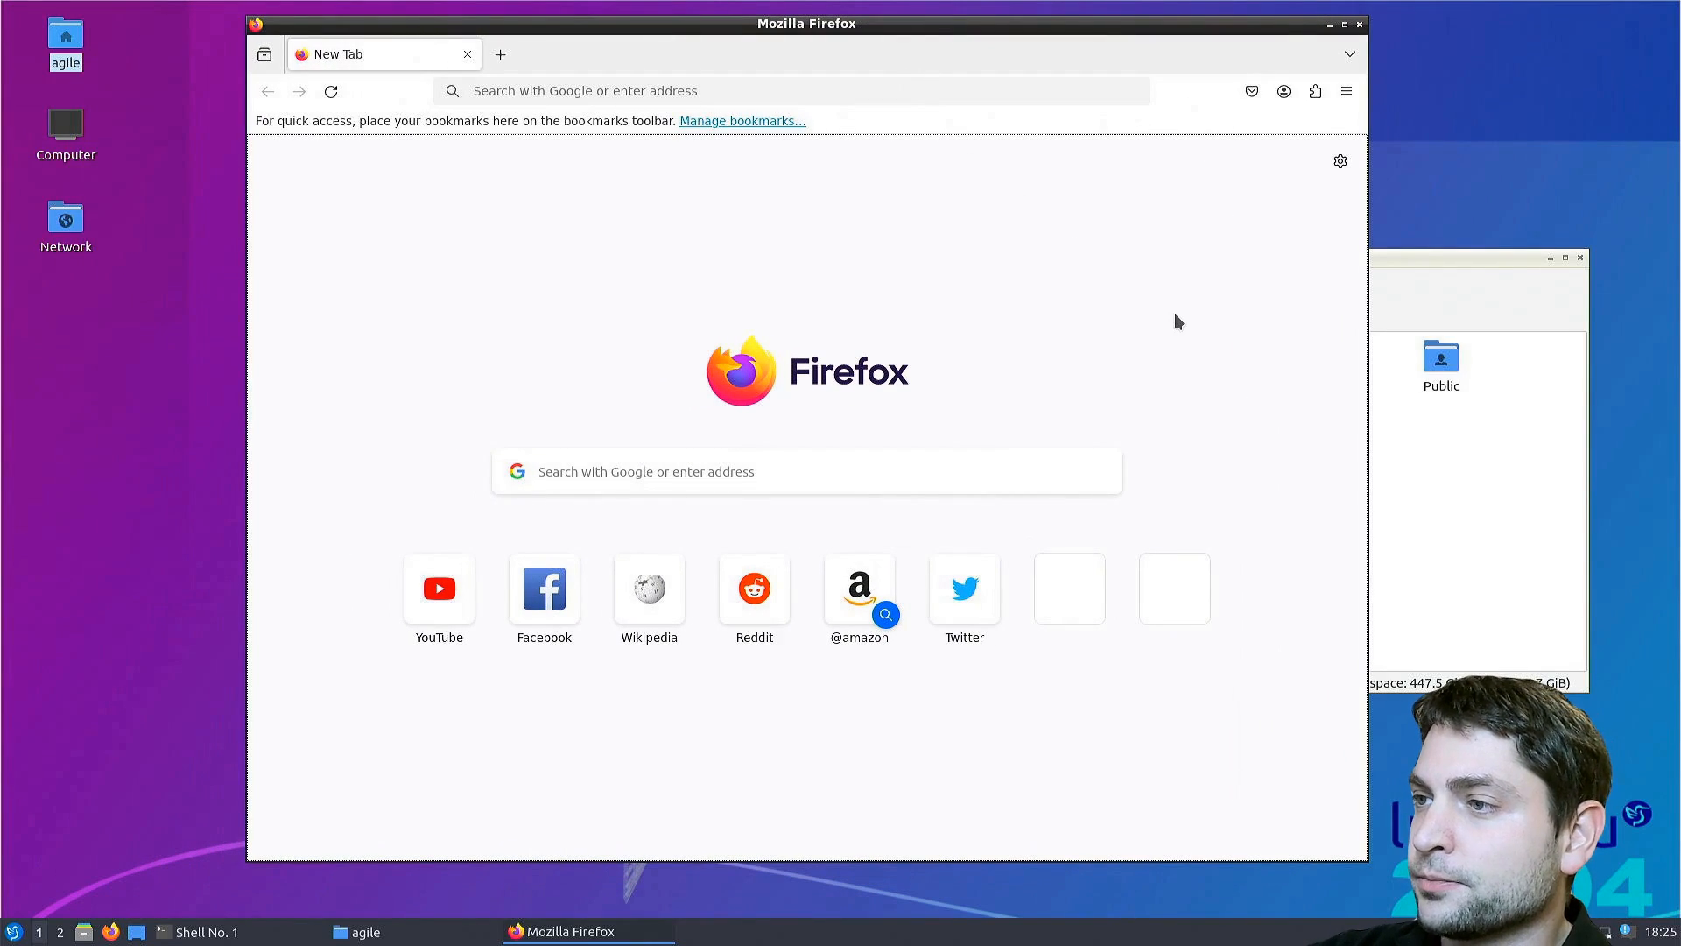
{"action": "mouse_move", "coordinate": [438, 588]}
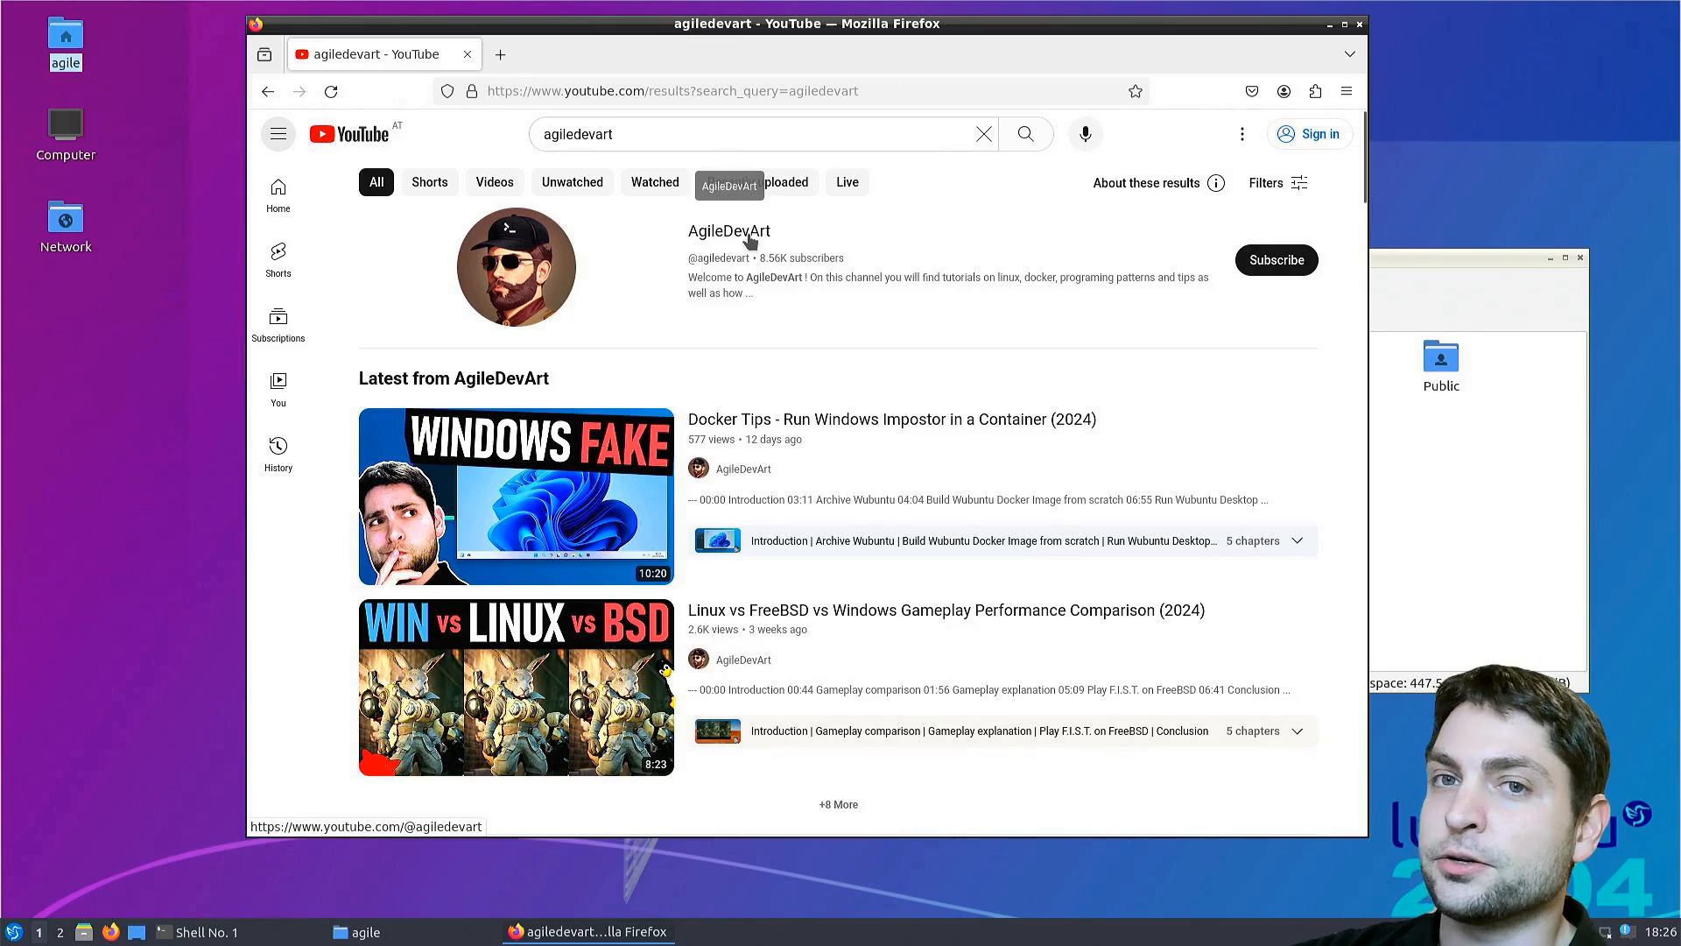
- Open the AgileDevArt channel from the YouTube search results and scroll to its Videos row
{"action": "left_click", "coordinate": [729, 231]}
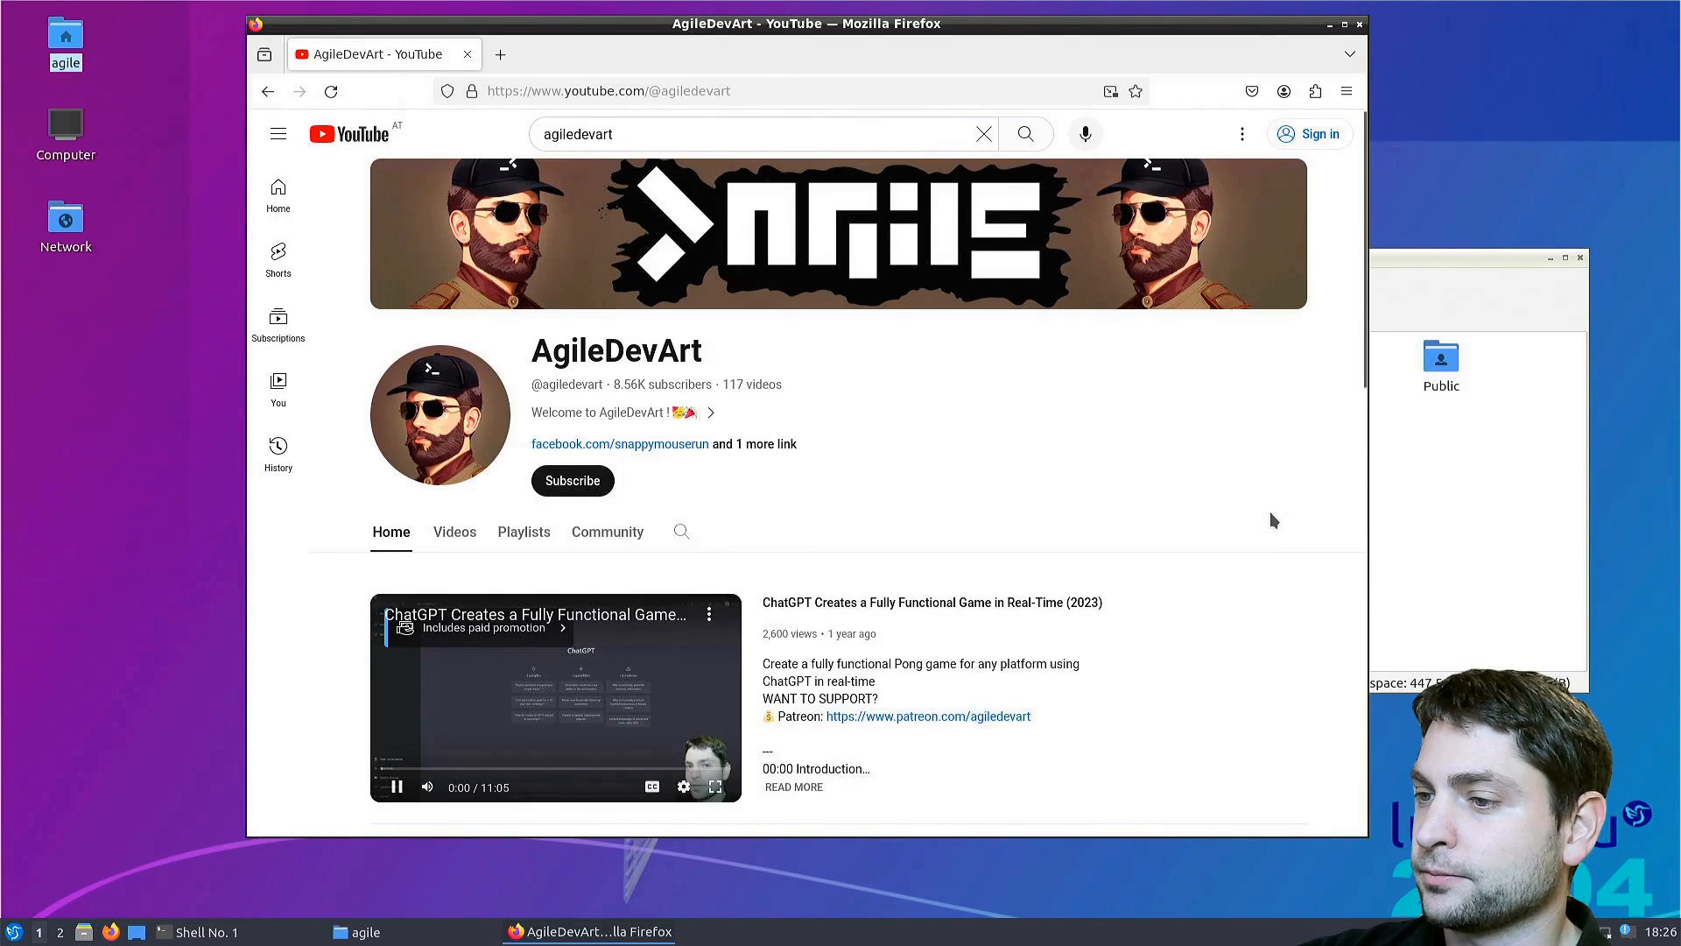
{"action": "scroll", "scroll_direction": "down", "scroll_amount": 3}
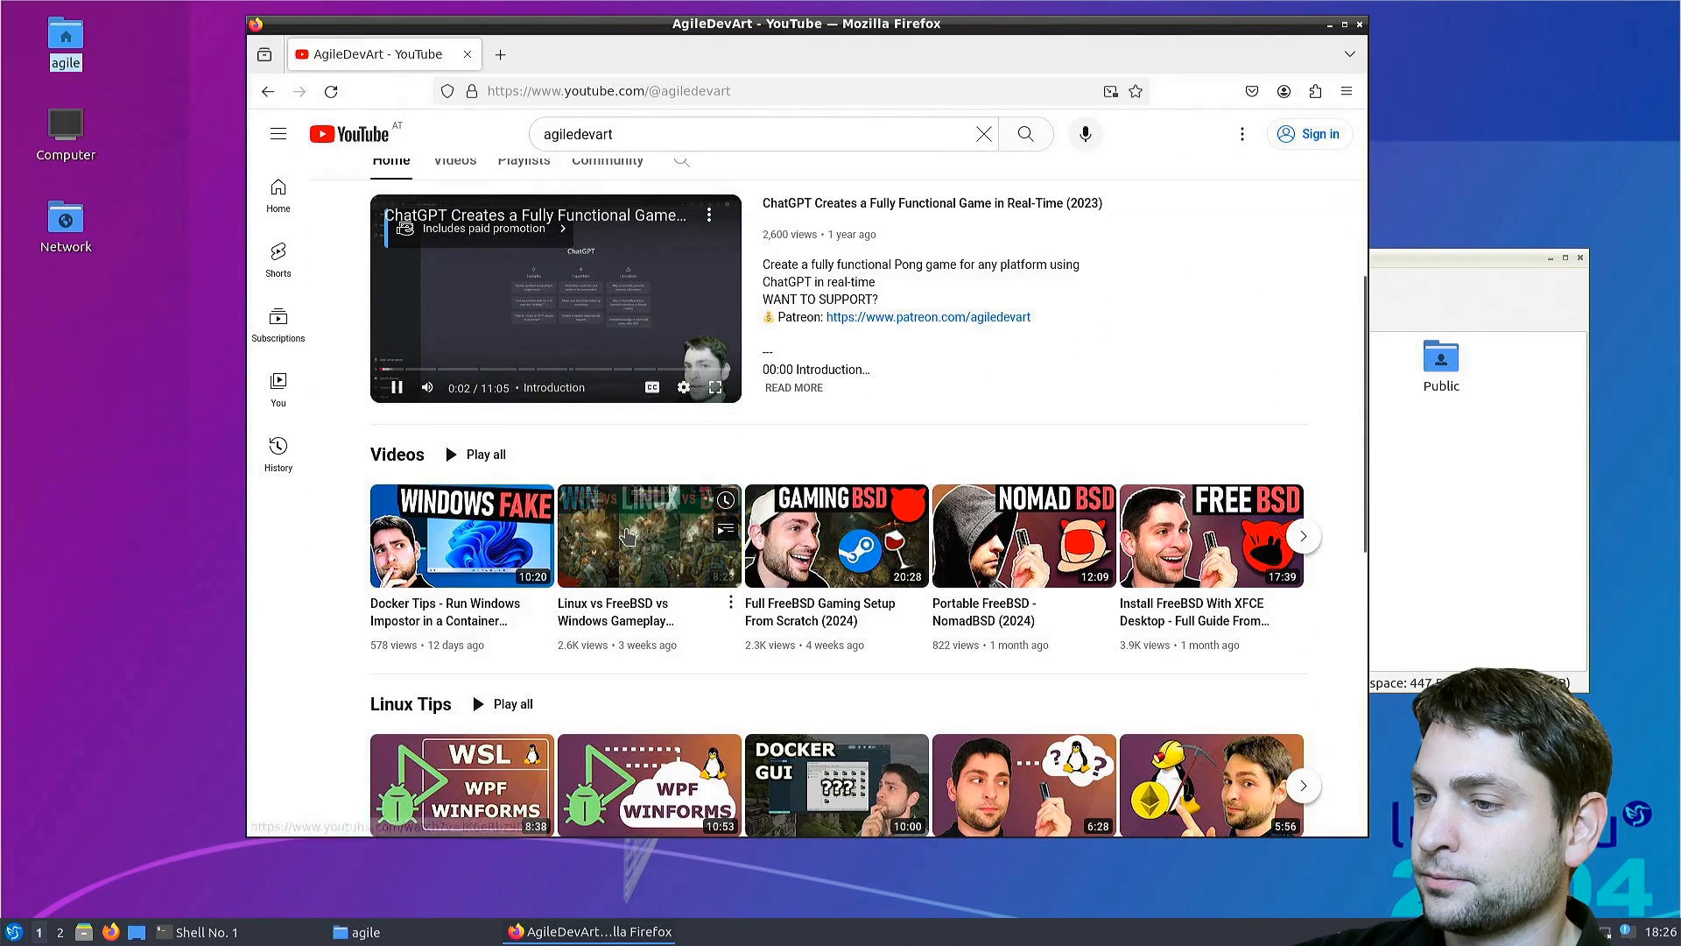